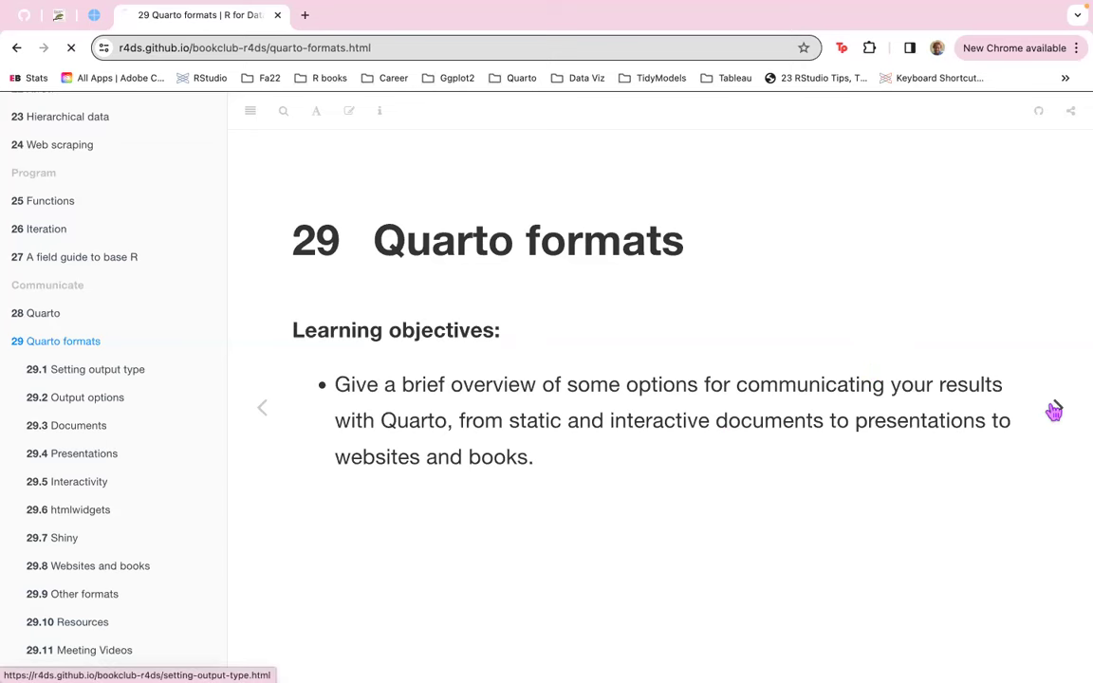
Go from the chapter 29 overview to section 29.1 Setting output type and read through it.
{"action": "left_click", "coordinate": [95, 369]}
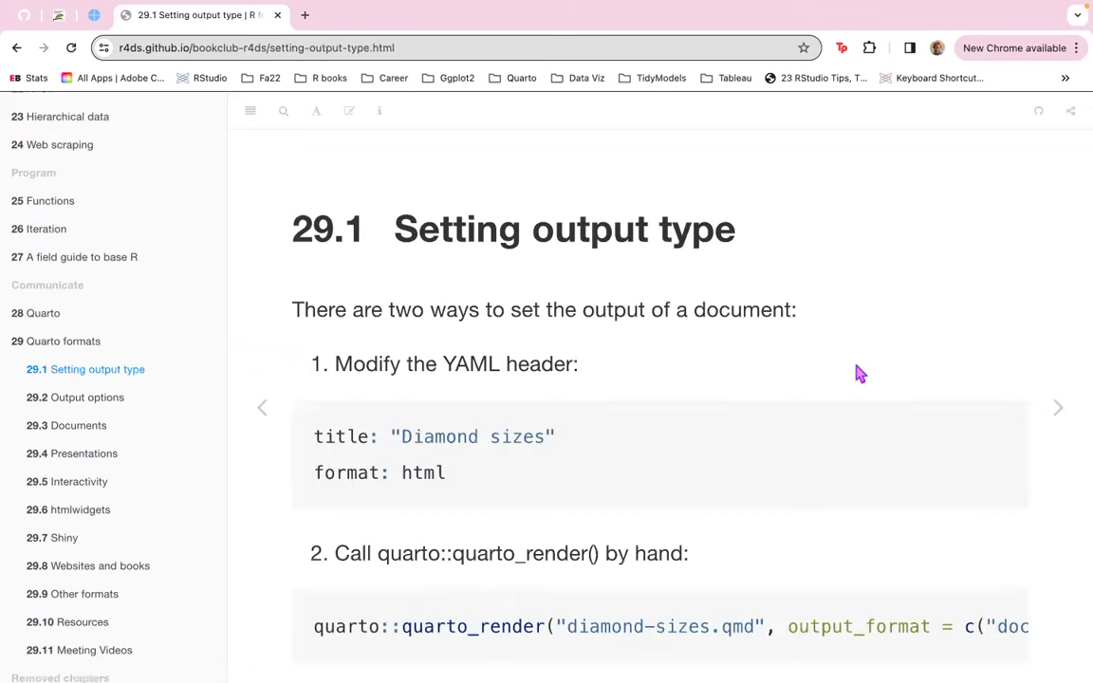
{"action": "scroll", "scroll_direction": "down", "scroll_amount": 3}
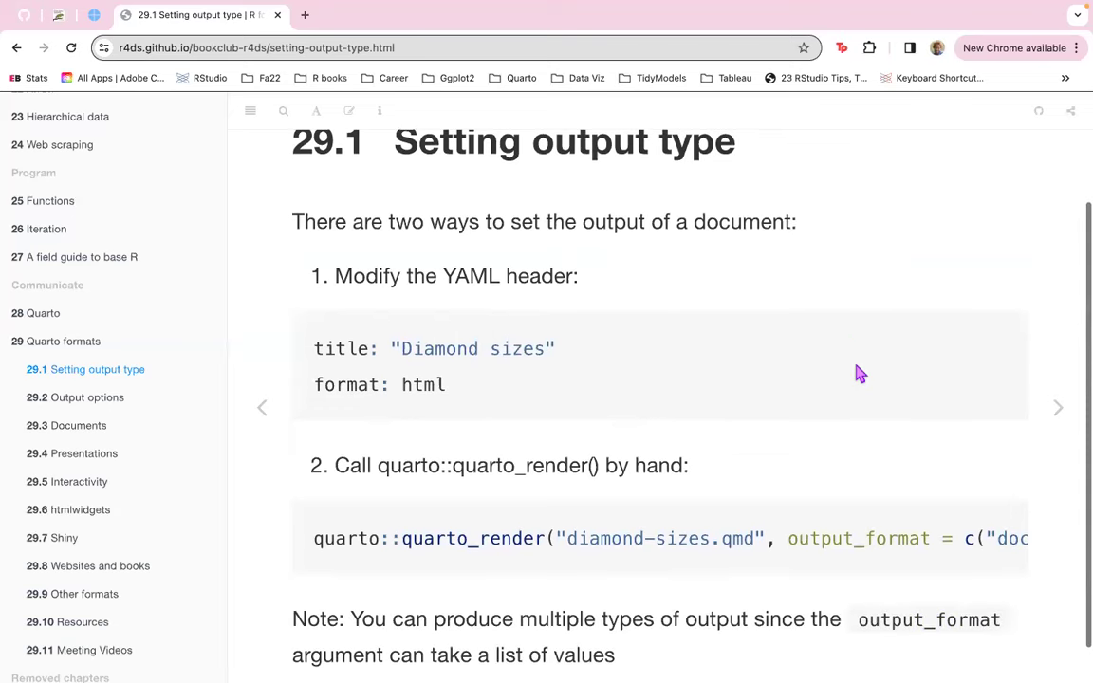
{"action": "mouse_move", "coordinate": [616, 484]}
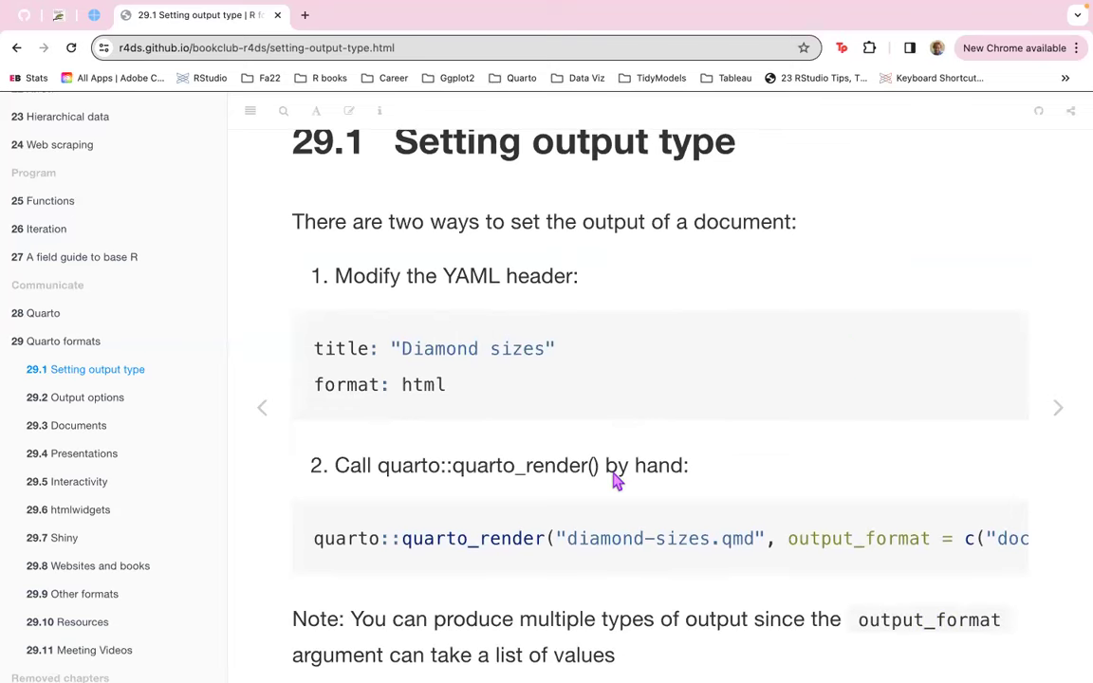
{"action": "mouse_move", "coordinate": [102, 227]}
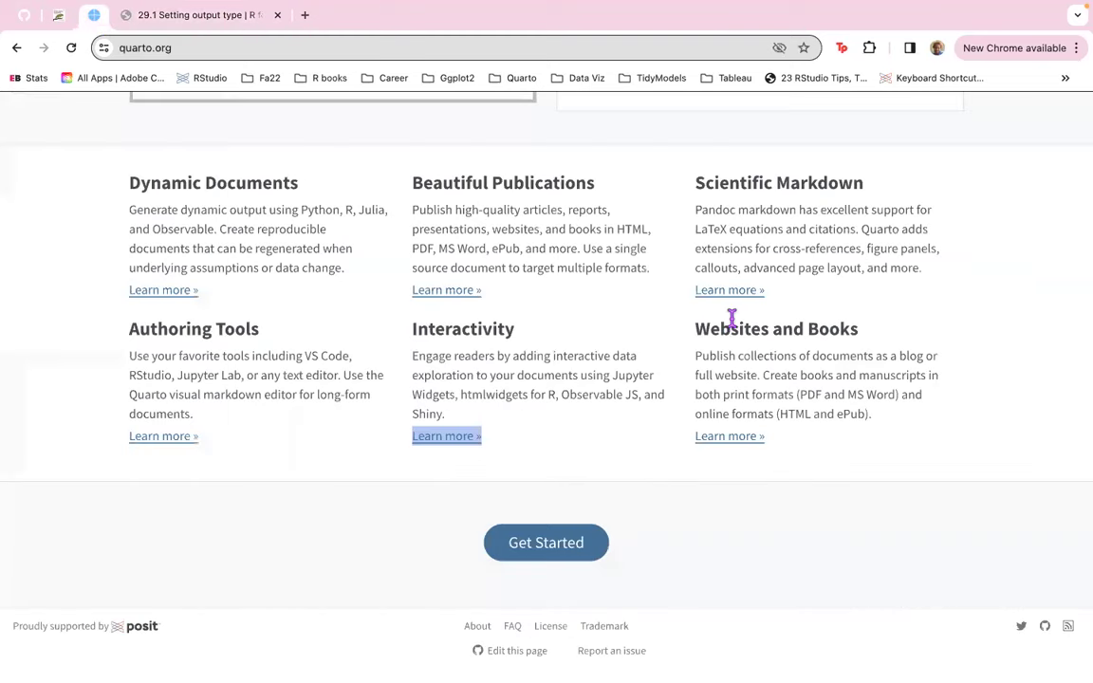
{"action": "scroll", "scroll_direction": "up", "scroll_amount": 3}
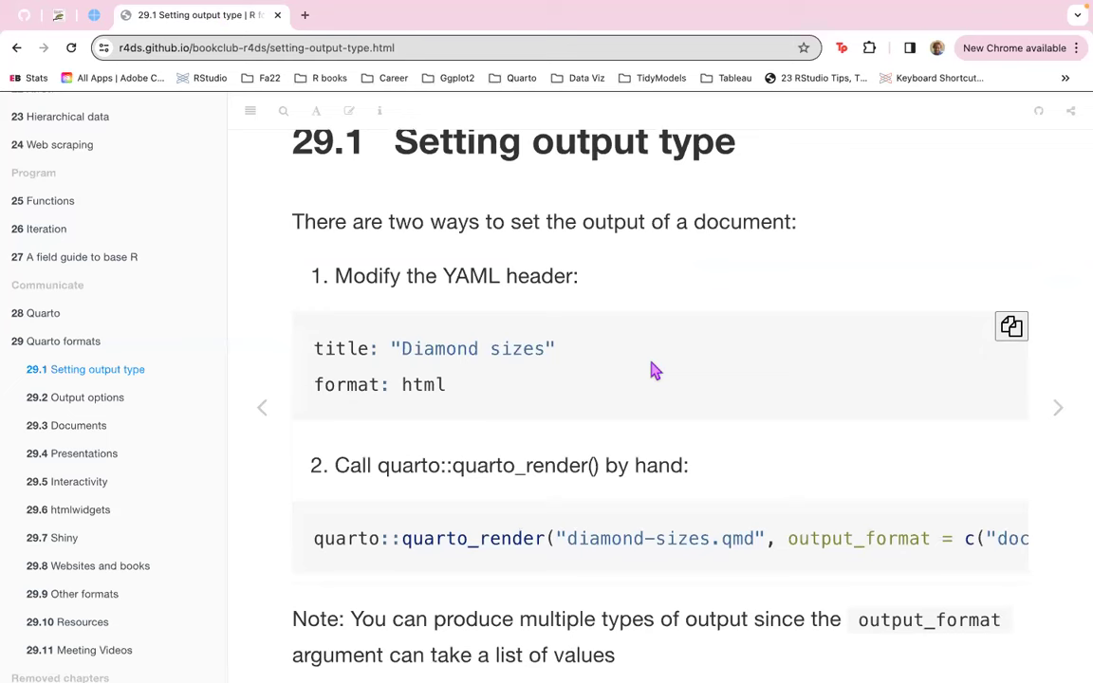
{"action": "mouse_move", "coordinate": [511, 336]}
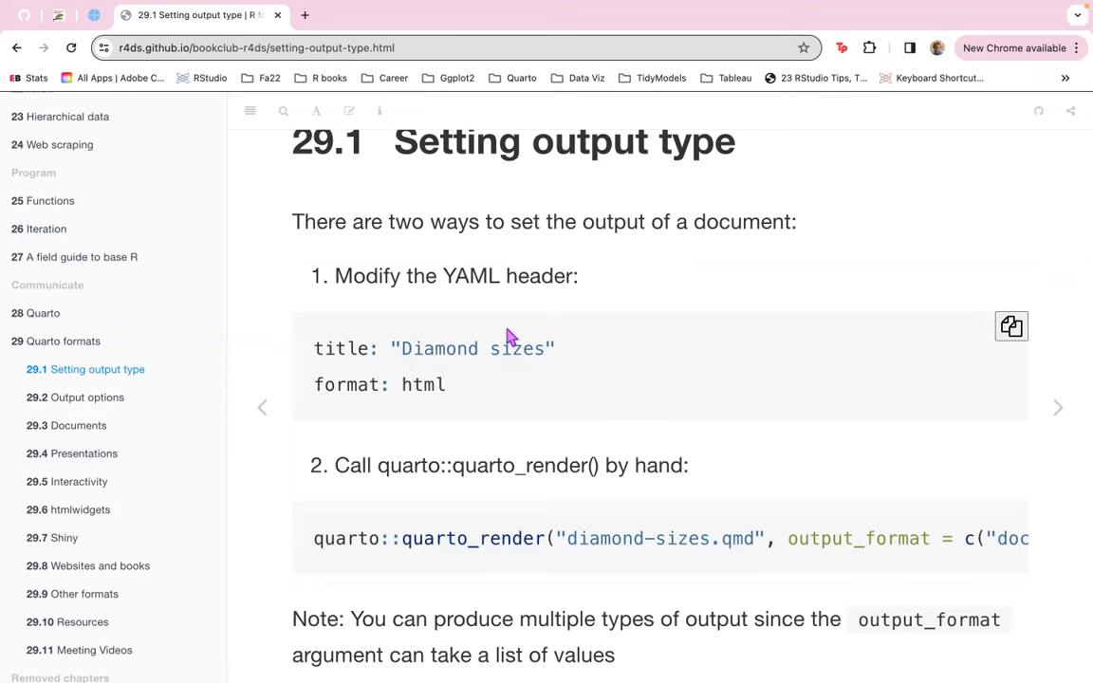
{"action": "mouse_move", "coordinate": [689, 251]}
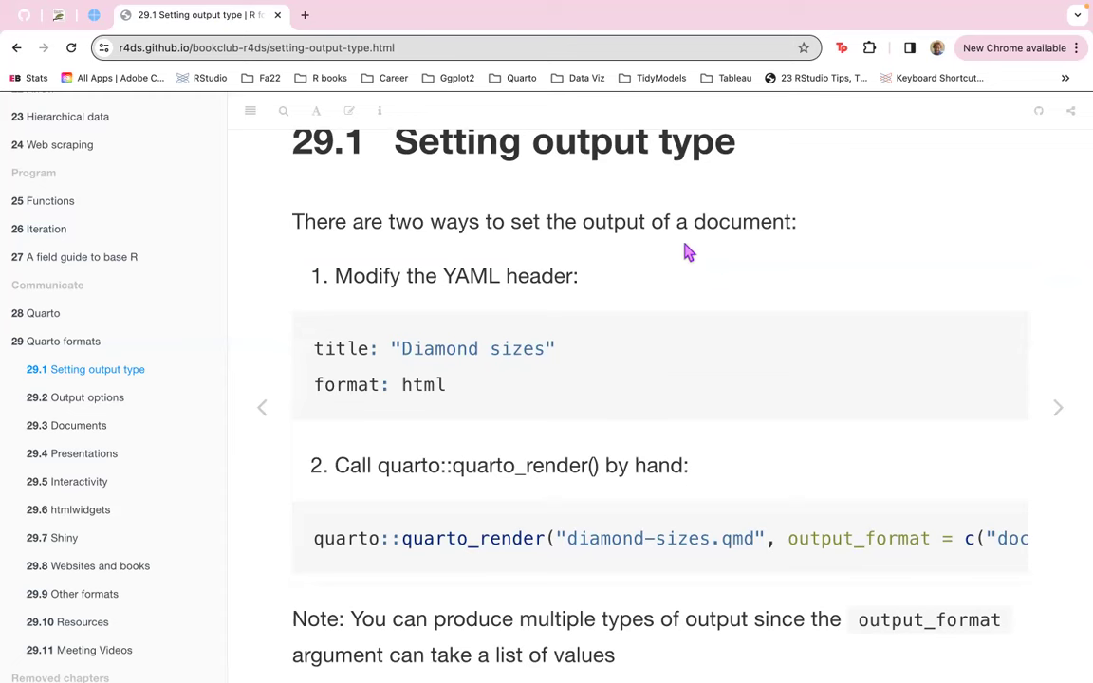
{"action": "mouse_move", "coordinate": [311, 264]}
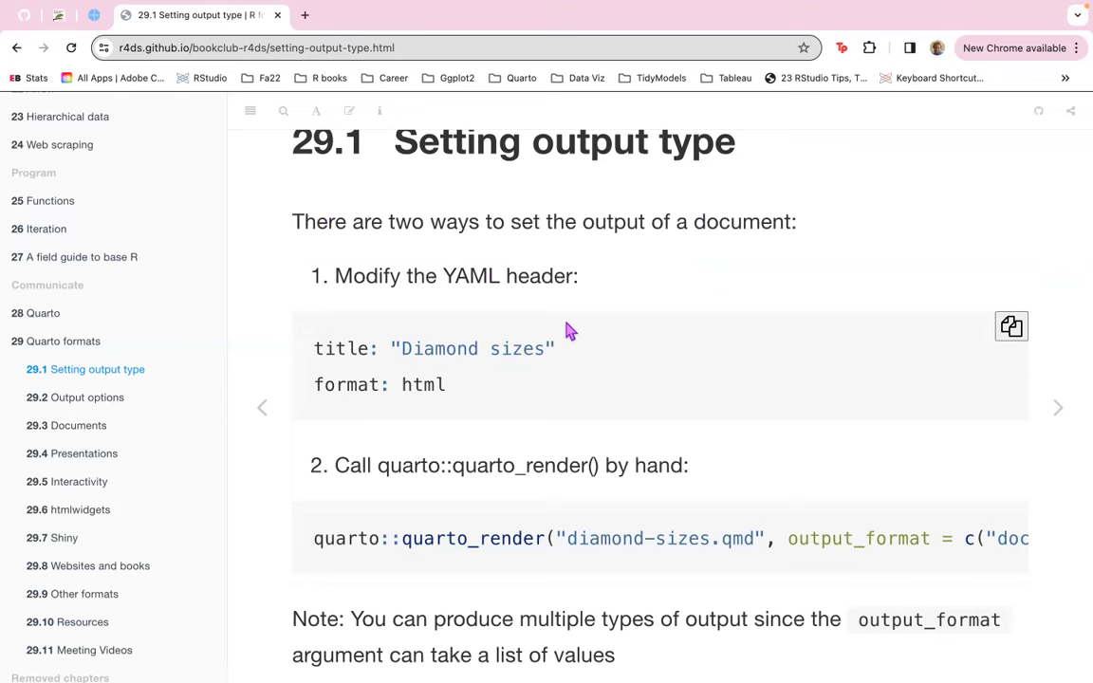
{"action": "scroll", "scroll_direction": "down", "scroll_amount": 3}
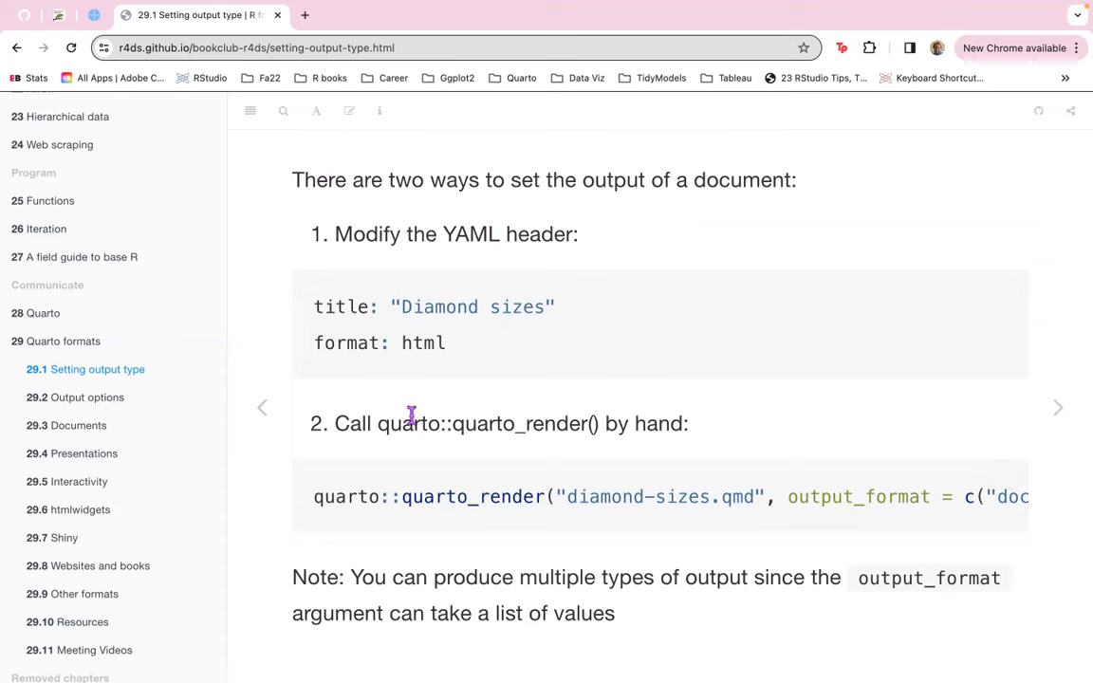
{"action": "mouse_move", "coordinate": [698, 476]}
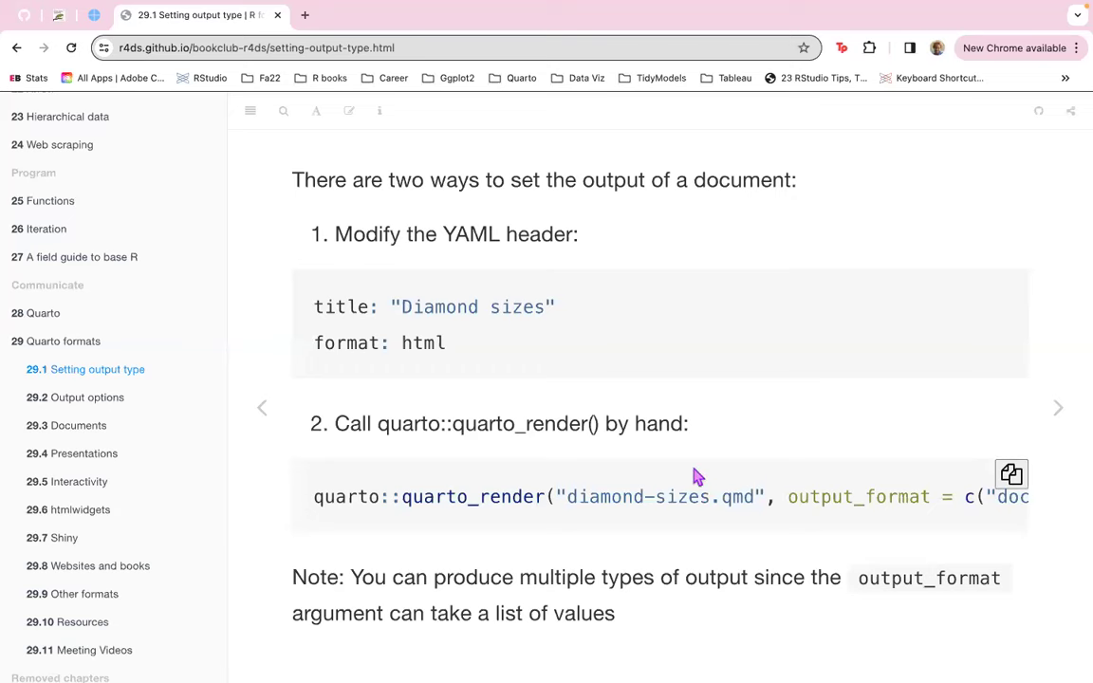
{"action": "mouse_move", "coordinate": [711, 558]}
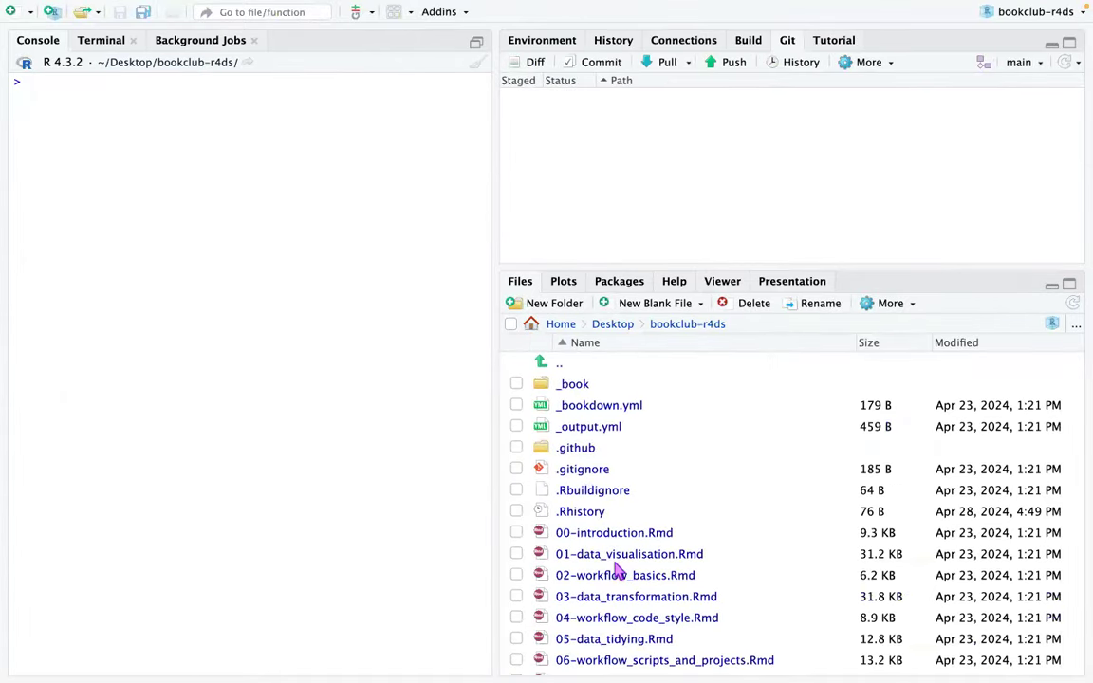
Open 29-quarto_formats.Rmd from the bookclub-r4ds Files pane.
{"action": "scroll", "scroll_direction": "down", "scroll_amount": 3}
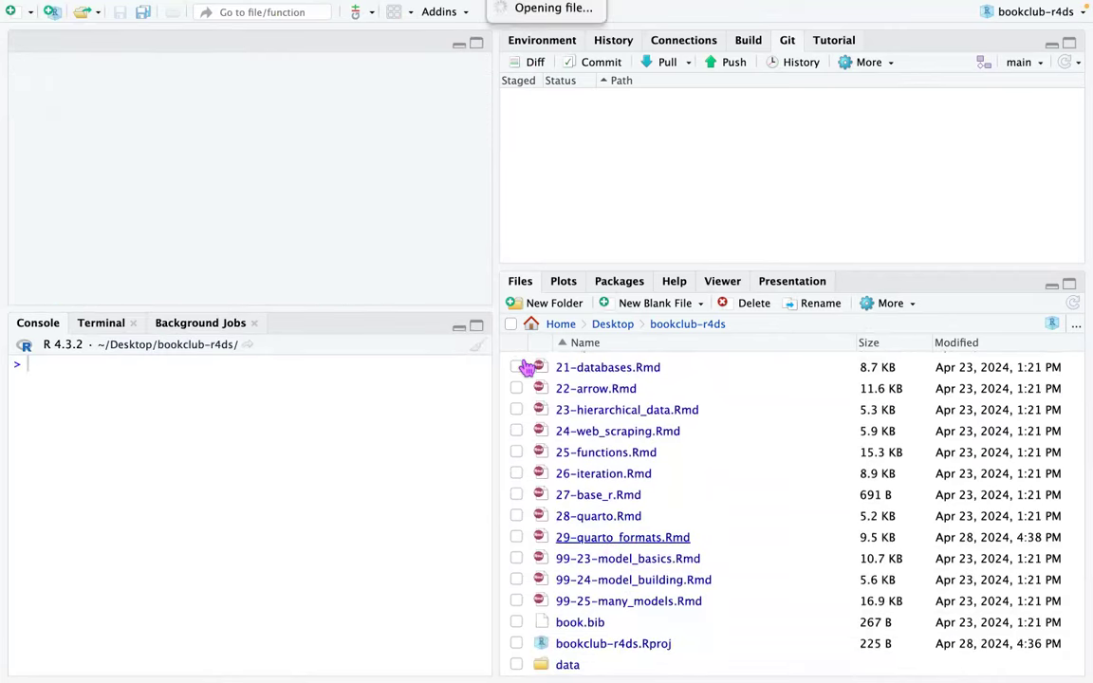
{"action": "double_click", "coordinate": [622, 537]}
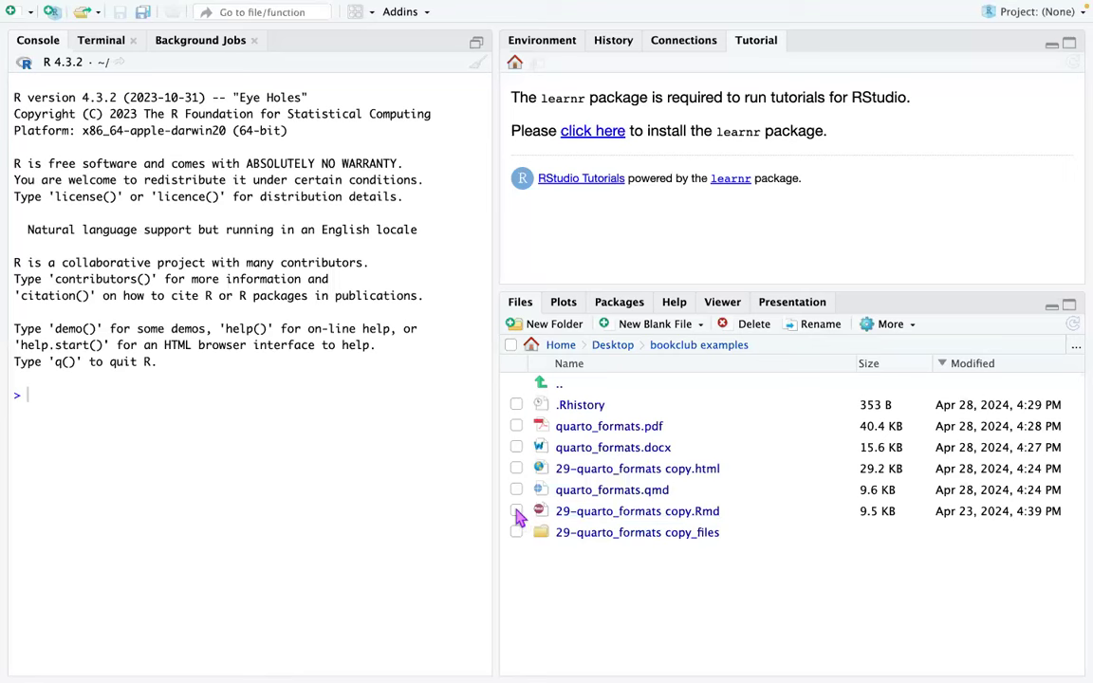
Select and open '29-quarto_formats copy.Rmd', then rename it to 29-quarto_formats.qmd.
{"action": "left_click", "coordinate": [516, 511]}
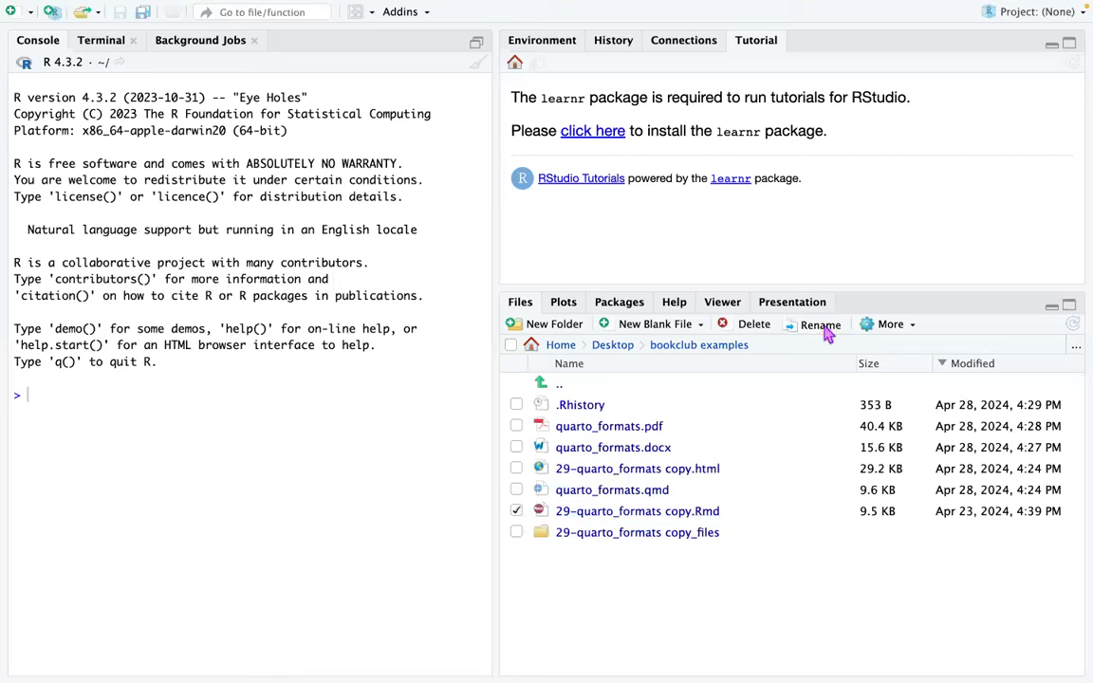
{"action": "left_click", "coordinate": [820, 324]}
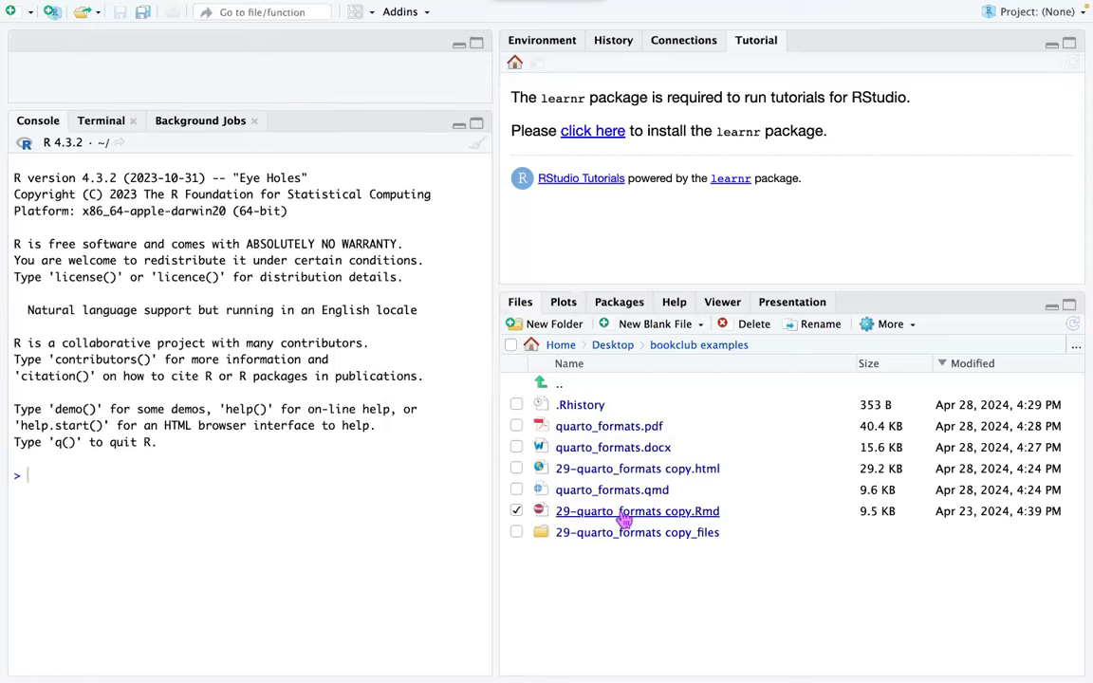
{"action": "mouse_move", "coordinate": [42, 138]}
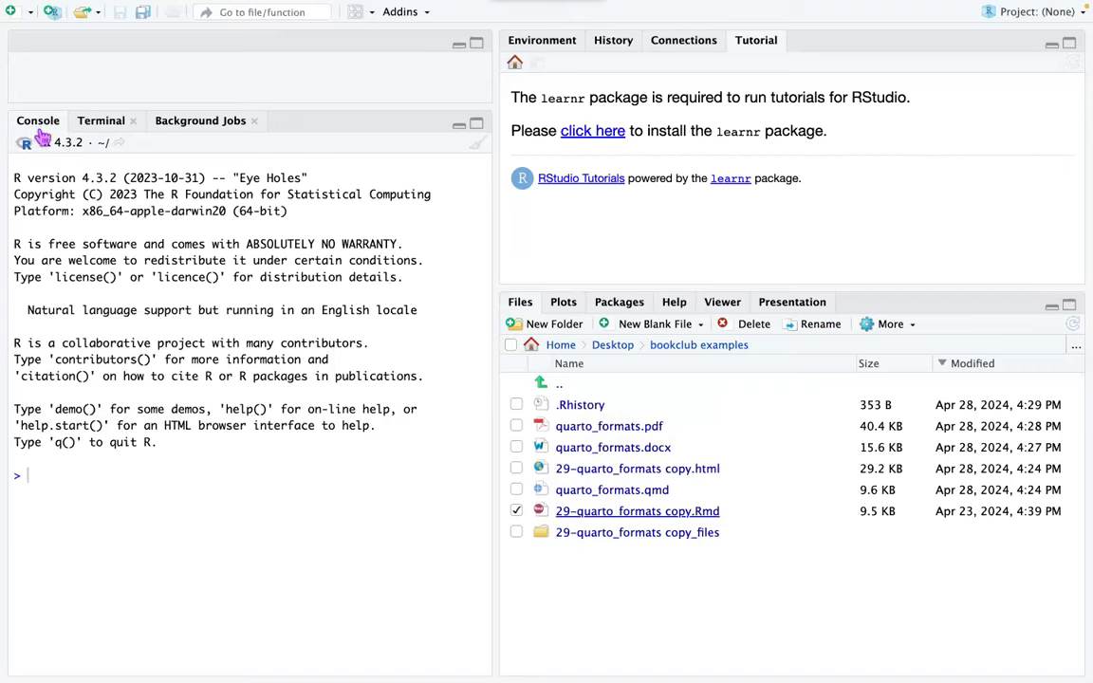
{"action": "double_click", "coordinate": [636, 510]}
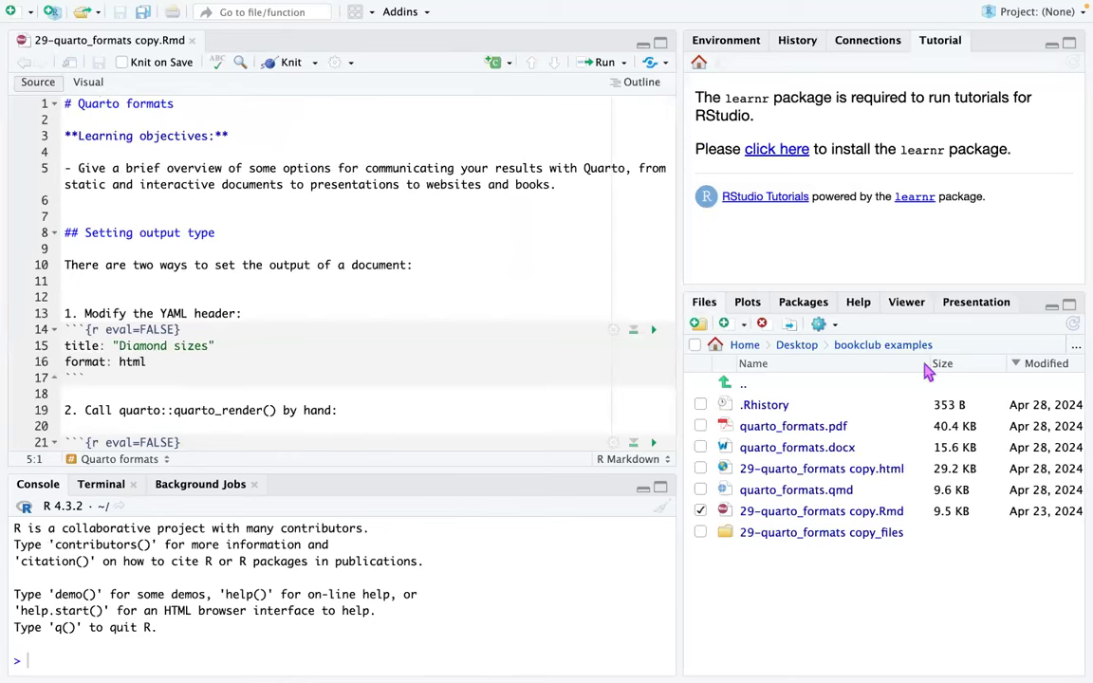
{"action": "mouse_move", "coordinate": [944, 329]}
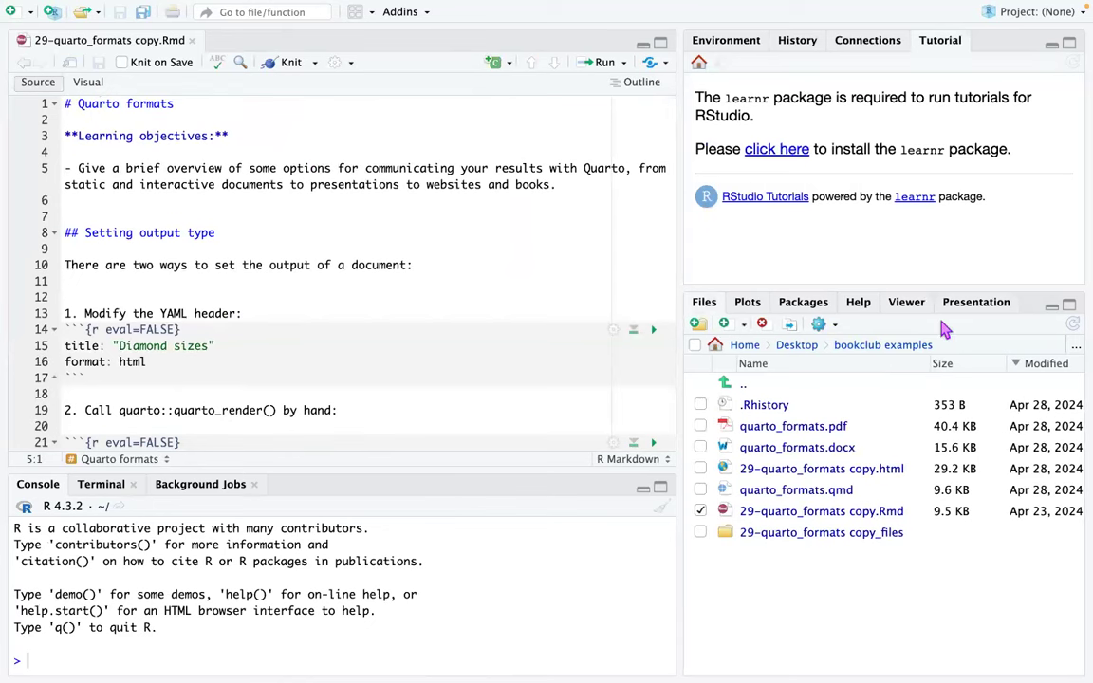
{"action": "mouse_move", "coordinate": [753, 339]}
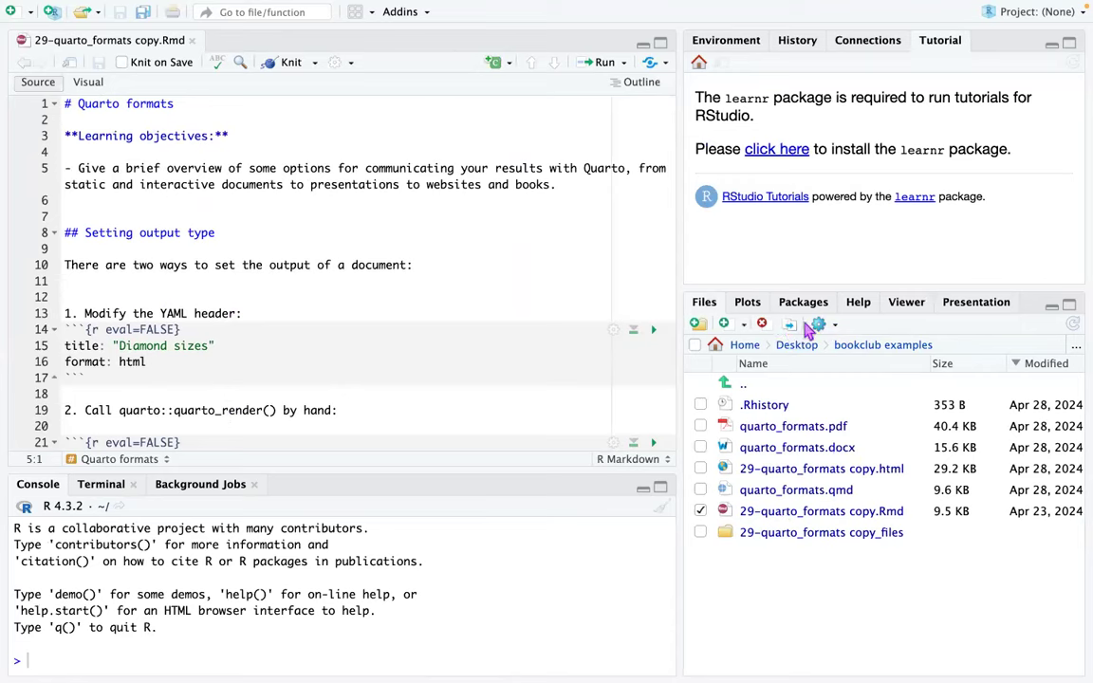
{"action": "left_click", "coordinate": [818, 323]}
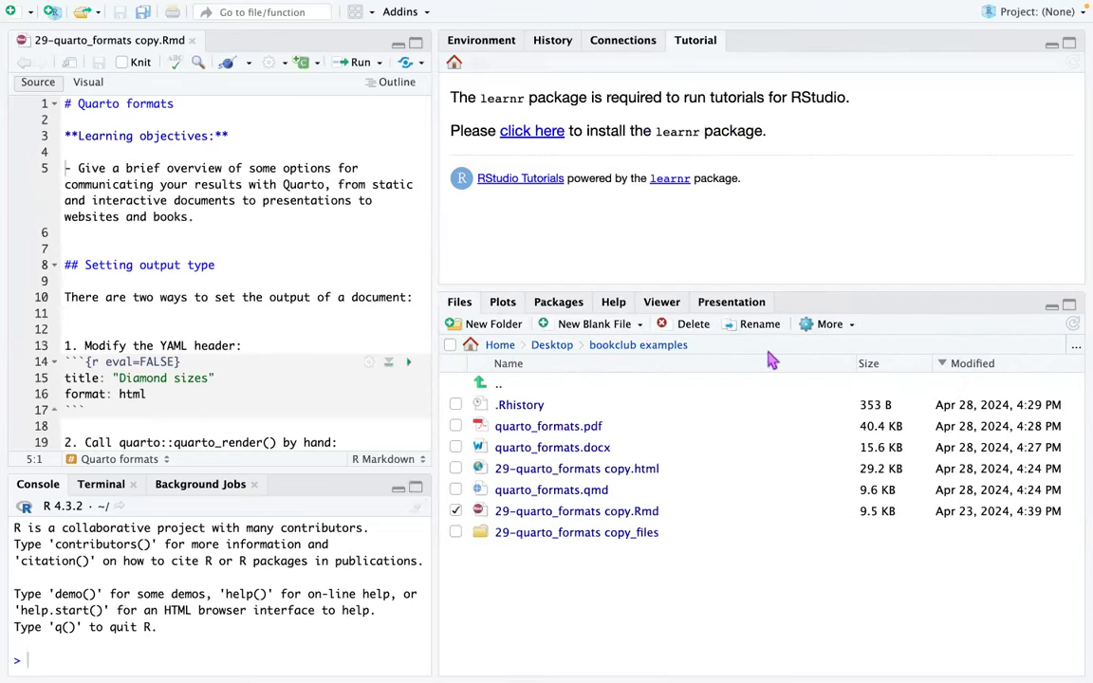
{"action": "left_click", "coordinate": [759, 324]}
{"action": "type", "text": "29-quarto_formats.qmd"}
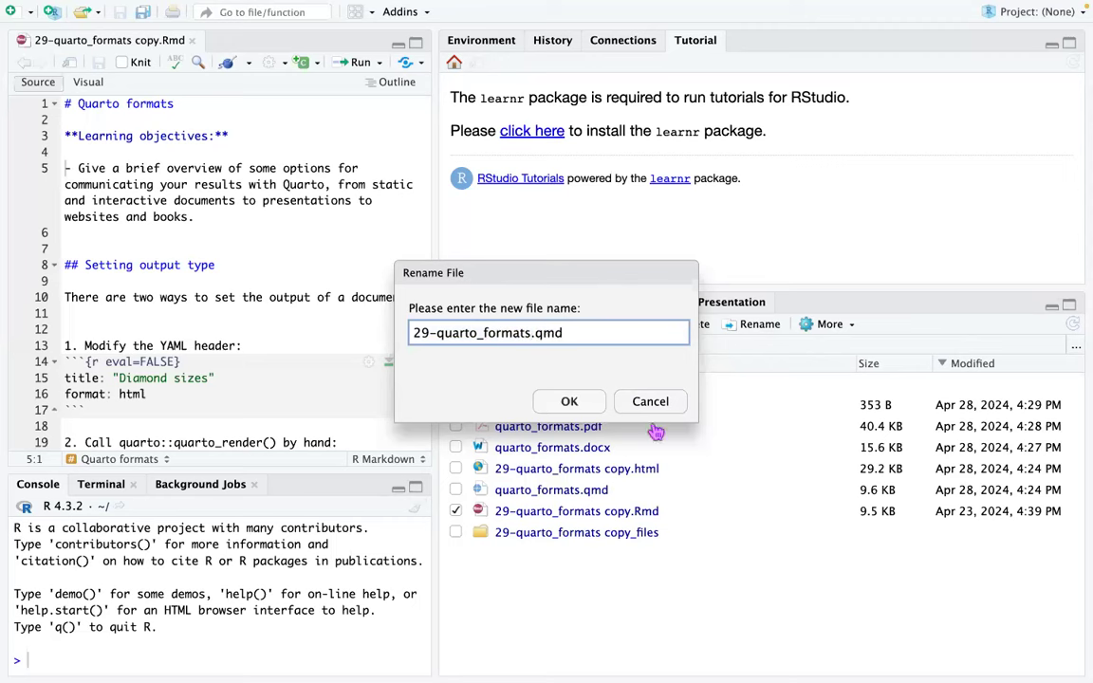
{"action": "left_click", "coordinate": [568, 401]}
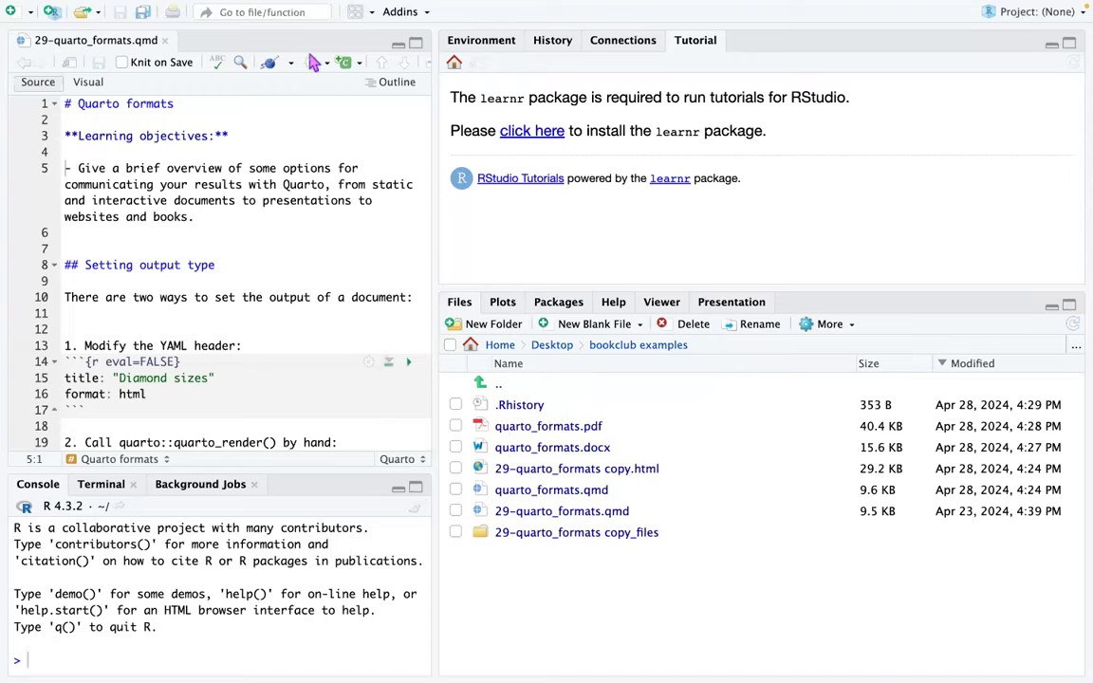
{"action": "mouse_move", "coordinate": [452, 477]}
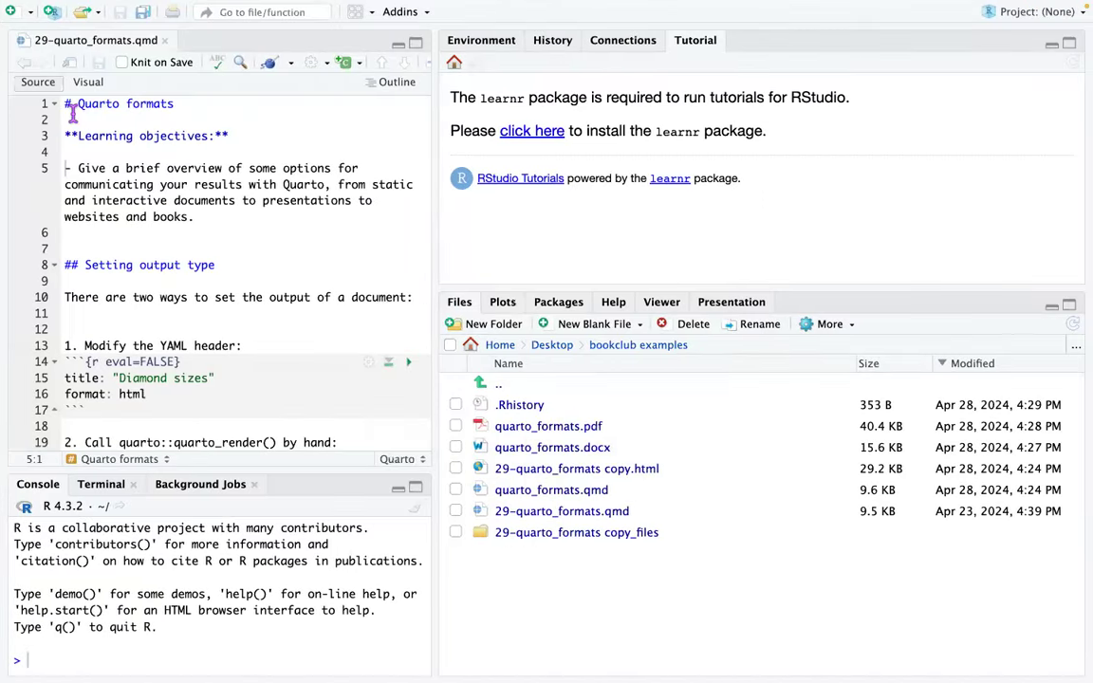
Add a YAML header with title "Diamond sizes" and format html, then save.
{"action": "left_click", "coordinate": [66, 103]}
{"action": "type", "text": "---"}
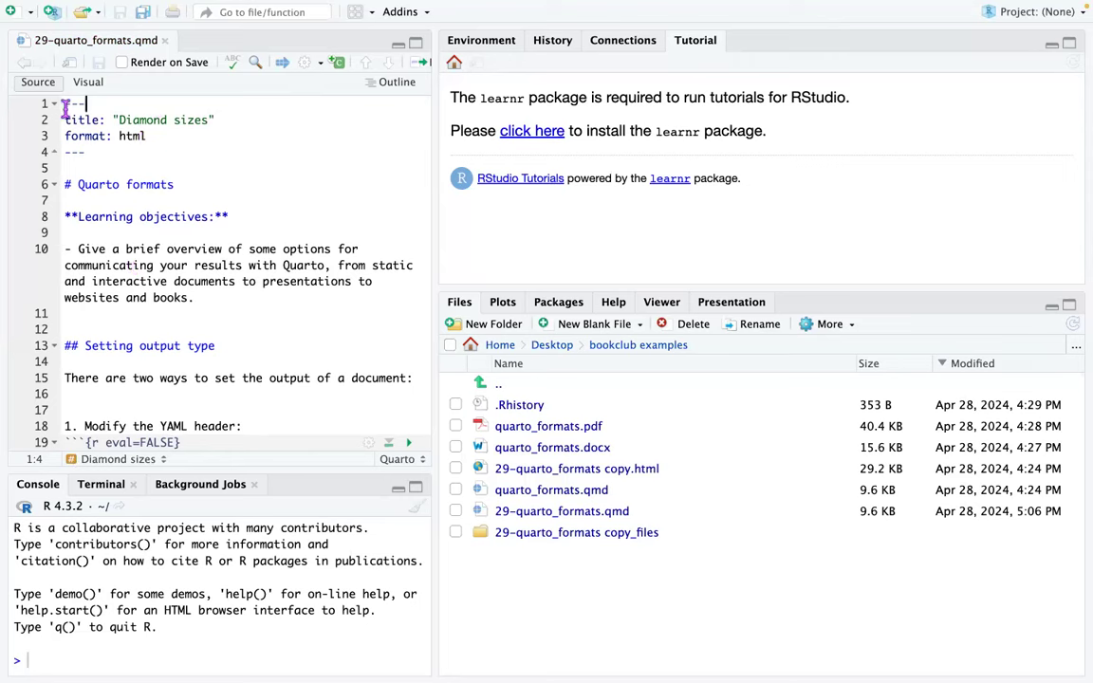
{"action": "left_click", "coordinate": [282, 61]}
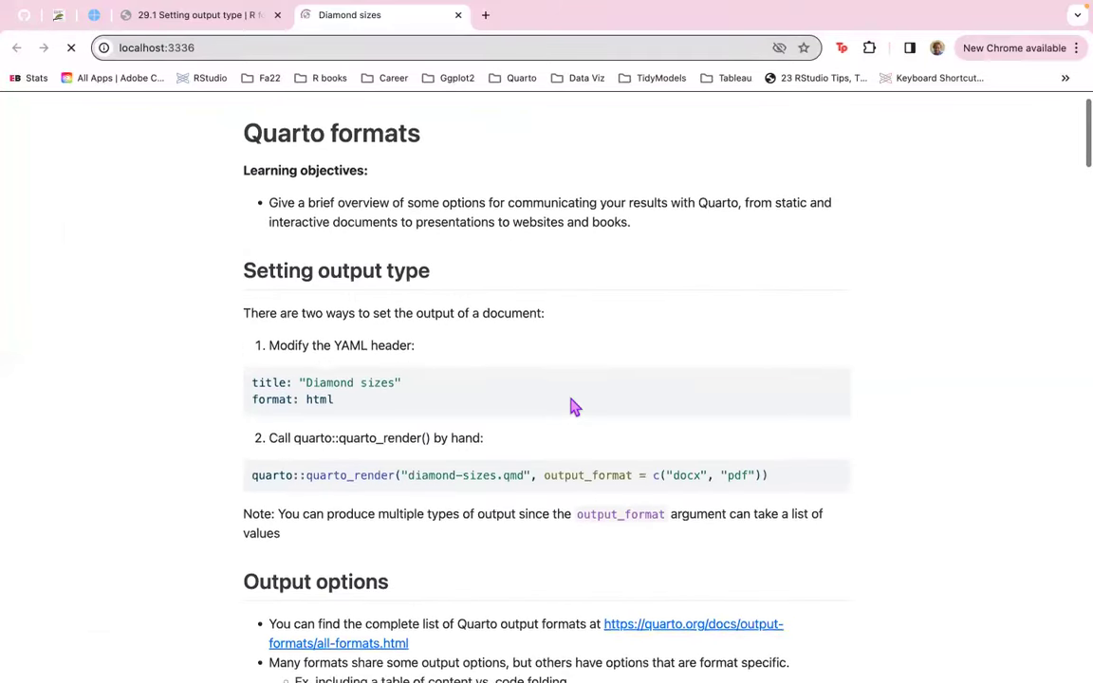
Scroll through the rendered Diamond sizes localhost preview in Chrome.
{"action": "scroll", "scroll_direction": "down", "scroll_amount": 3}
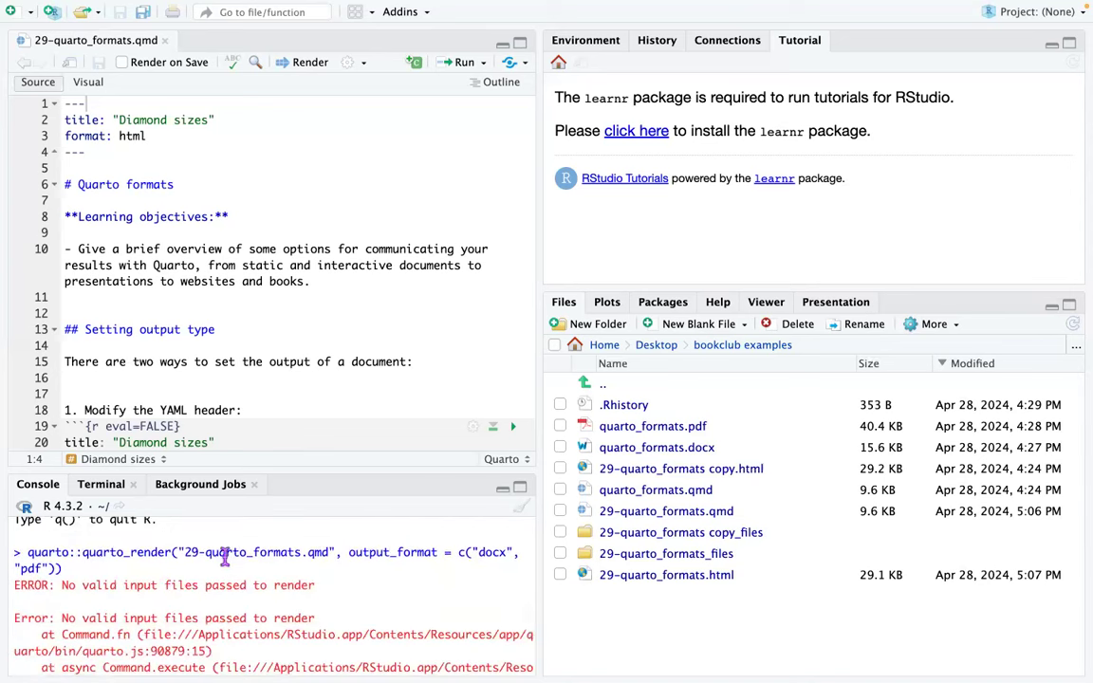
{"action": "mouse_move", "coordinate": [353, 552]}
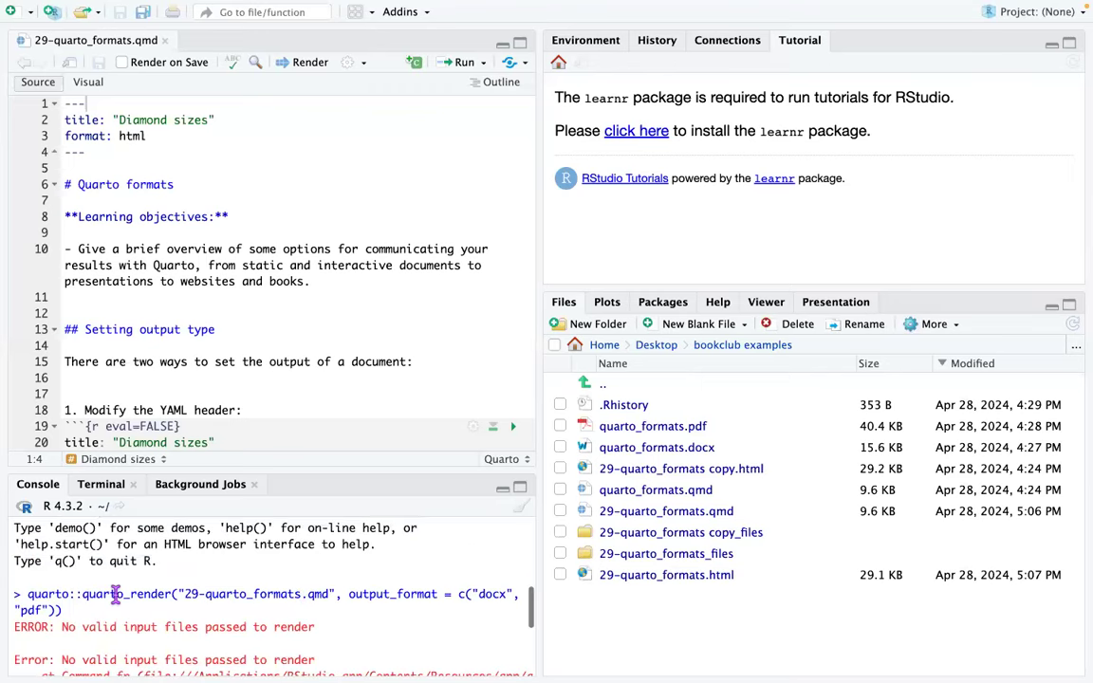
Load library(quarto) and retype the docx/pdf render call for diamond-sizes.qmd.
{"action": "scroll", "scroll_direction": "down", "scroll_amount": 3}
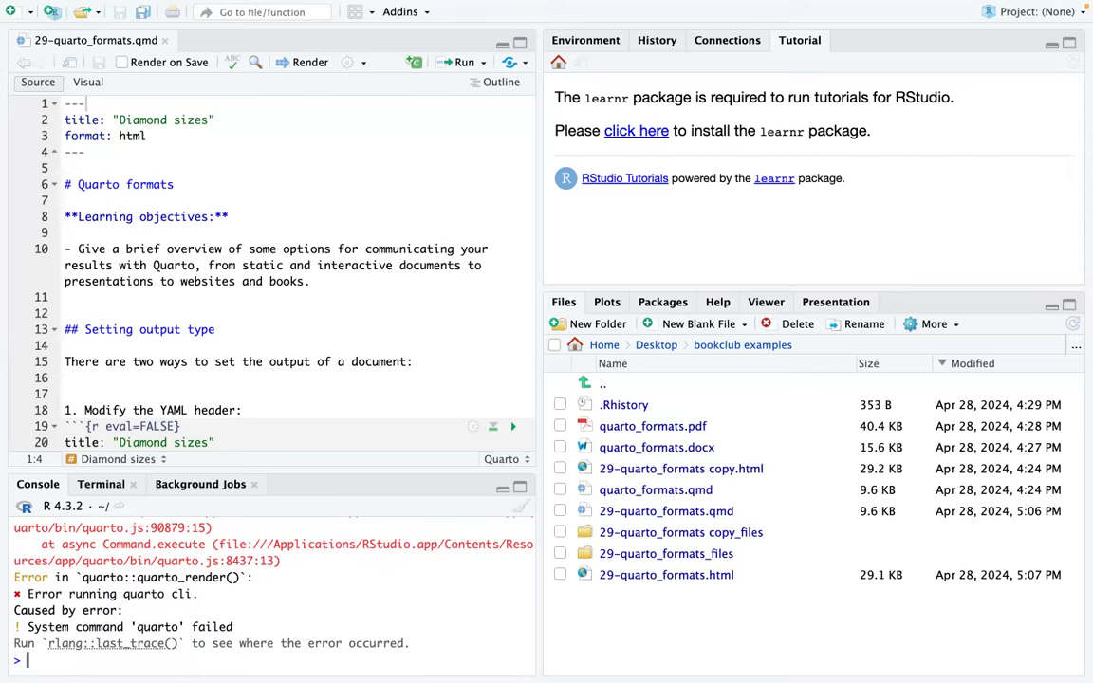
{"action": "type", "text": "l"}
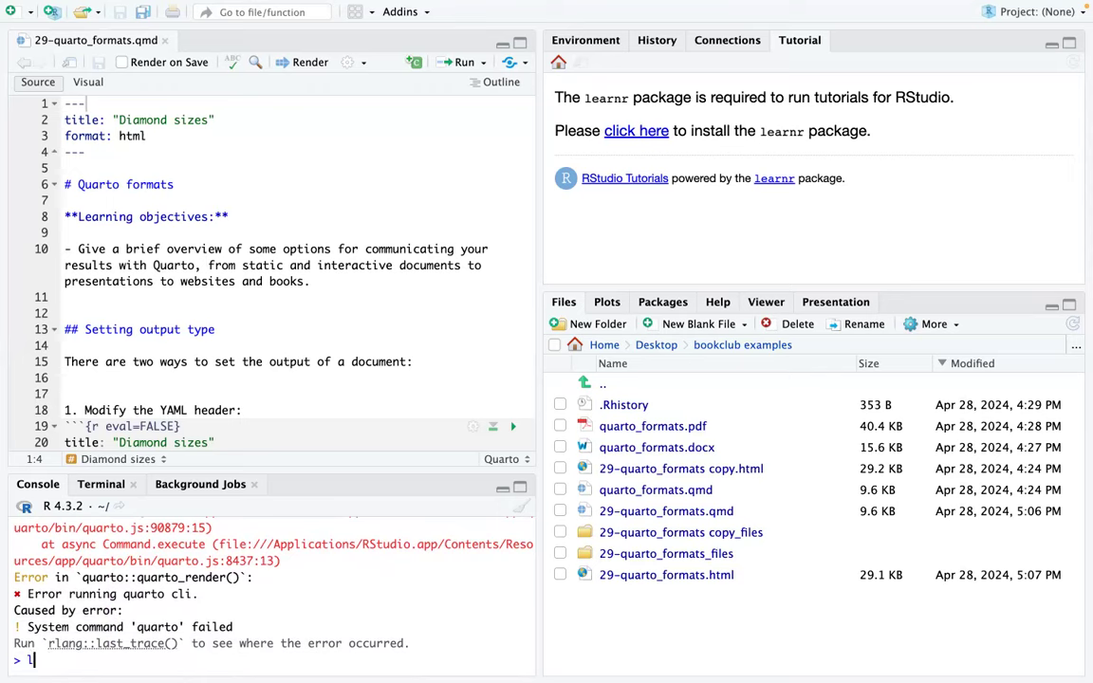
{"action": "type", "text": "ibrary(quarto"}
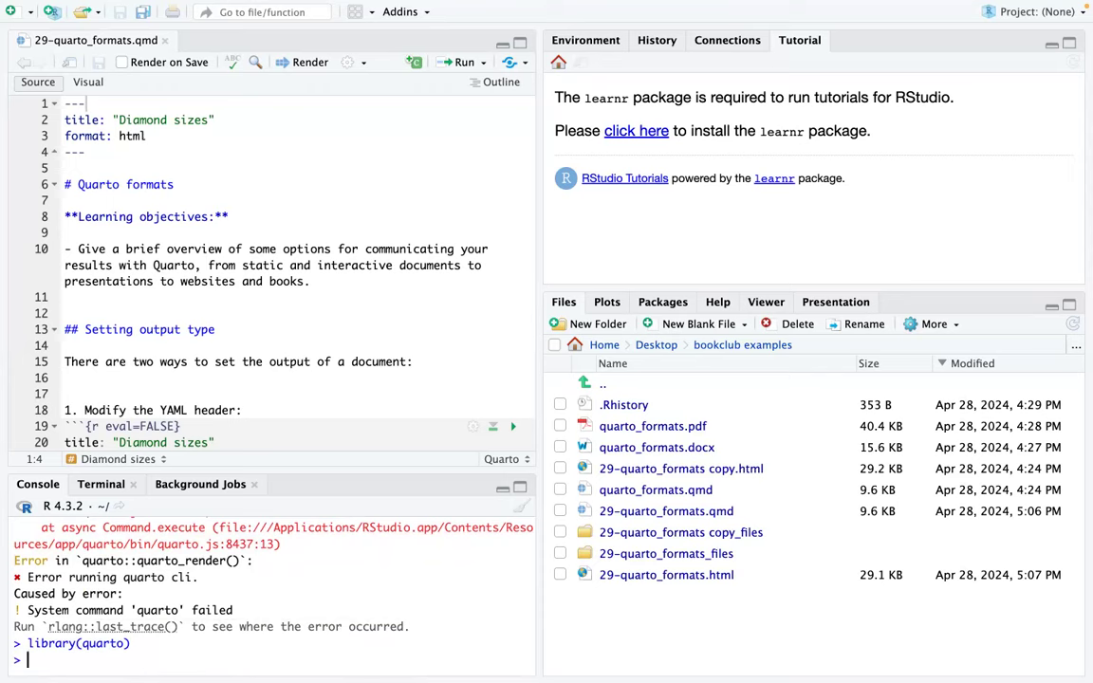
{"action": "type", "text": "quarto::quarto_render(\"diamond-sizes.qmd\", output_format = c(\"docx\", \"pdf\"))"}
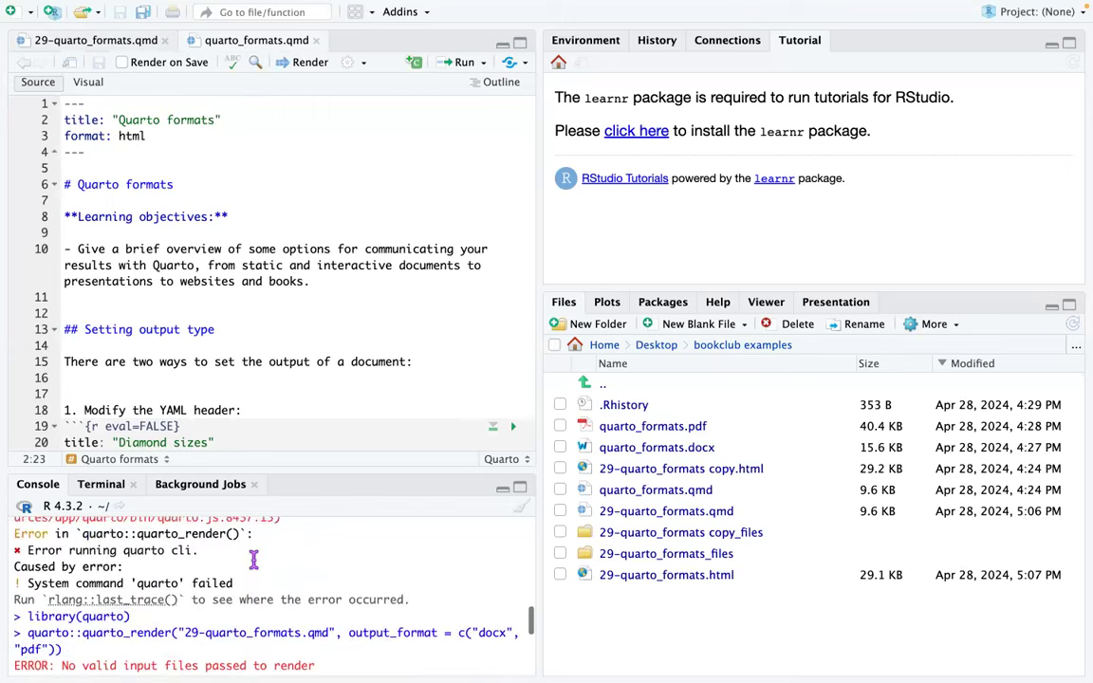
Run quarto_render on 29-quarto_formats.qmd for docx and pdf, getting a no-valid-input-files error.
{"action": "scroll", "scroll_direction": "down", "scroll_amount": 3}
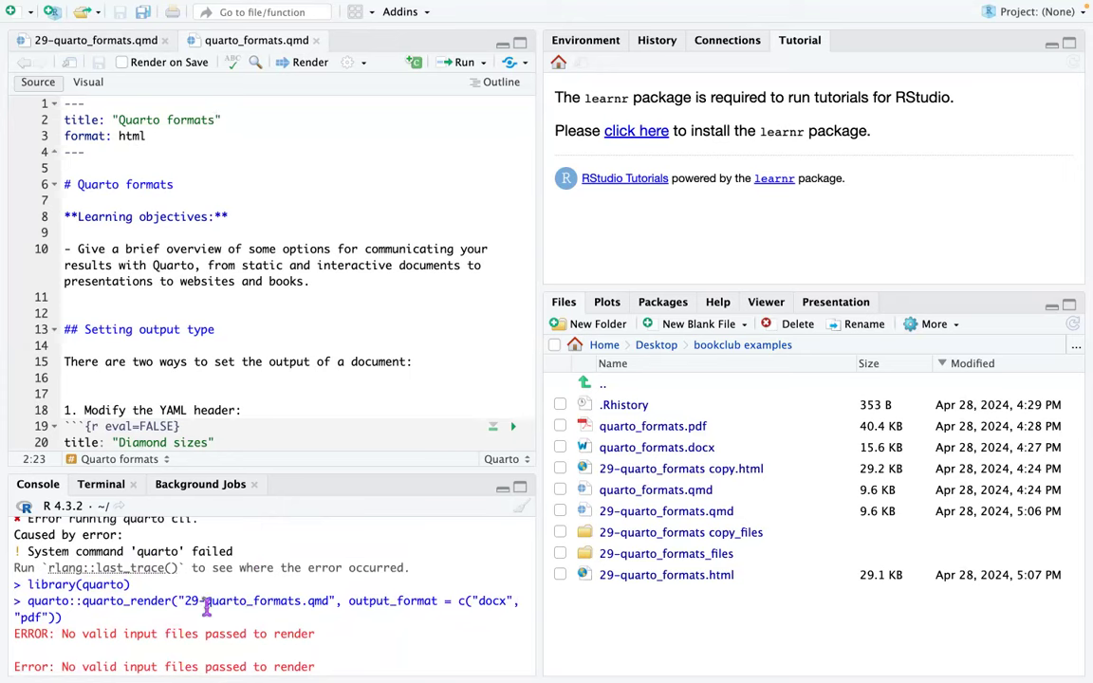
{"action": "mouse_move", "coordinate": [260, 609]}
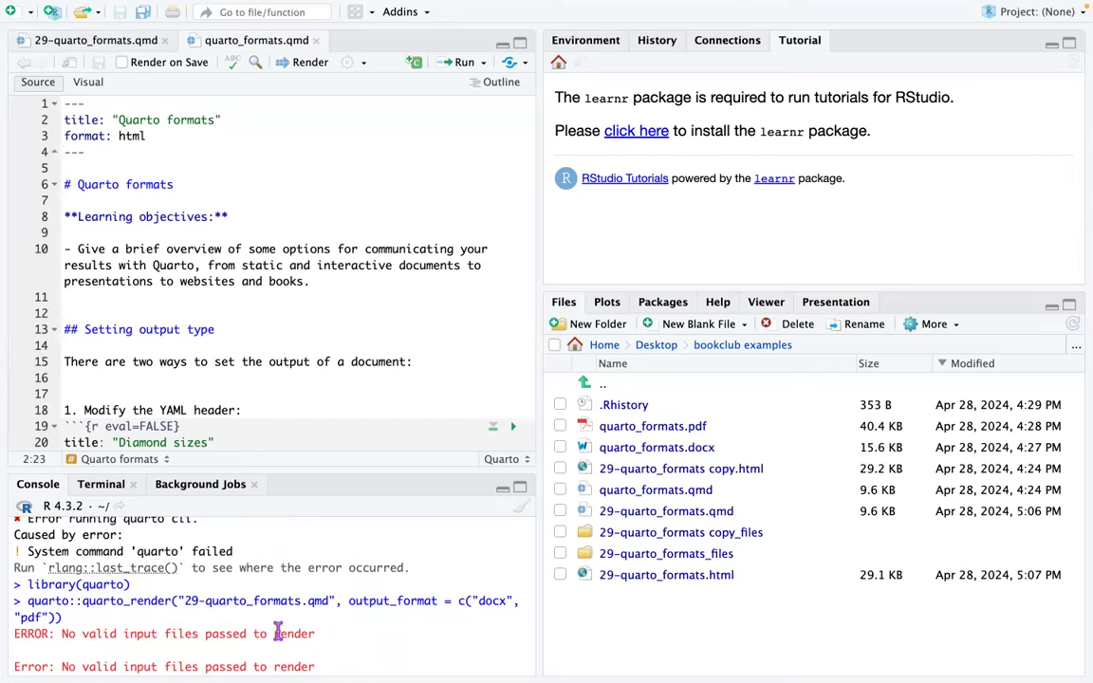
{"action": "scroll", "scroll_direction": "down", "scroll_amount": 3}
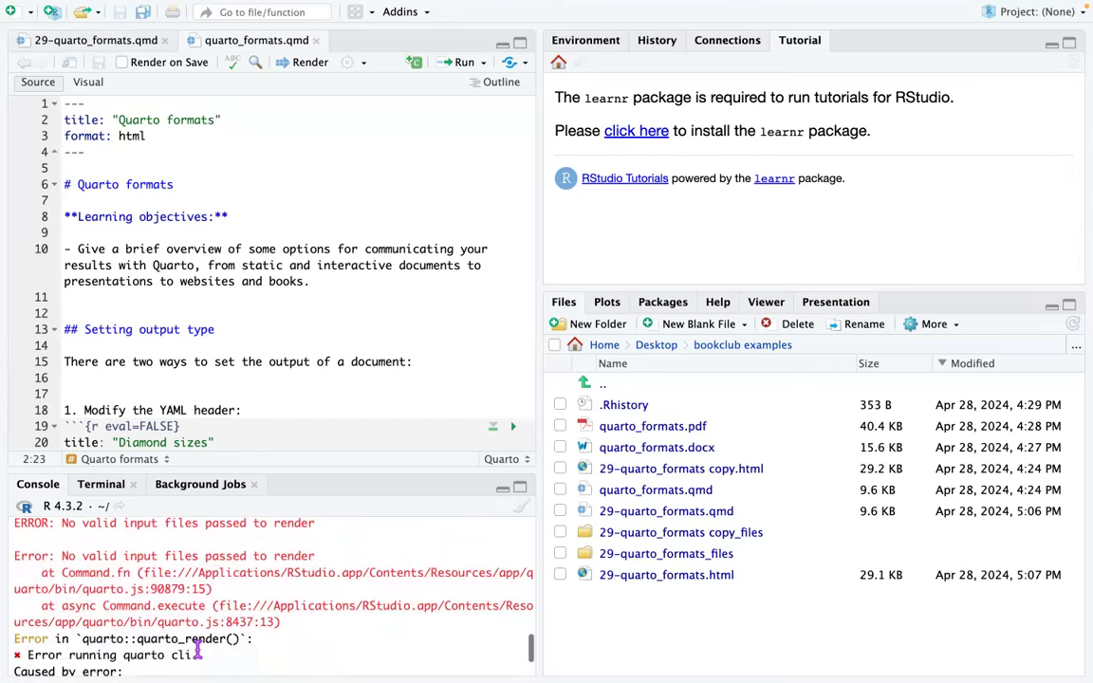
{"action": "mouse_move", "coordinate": [128, 566]}
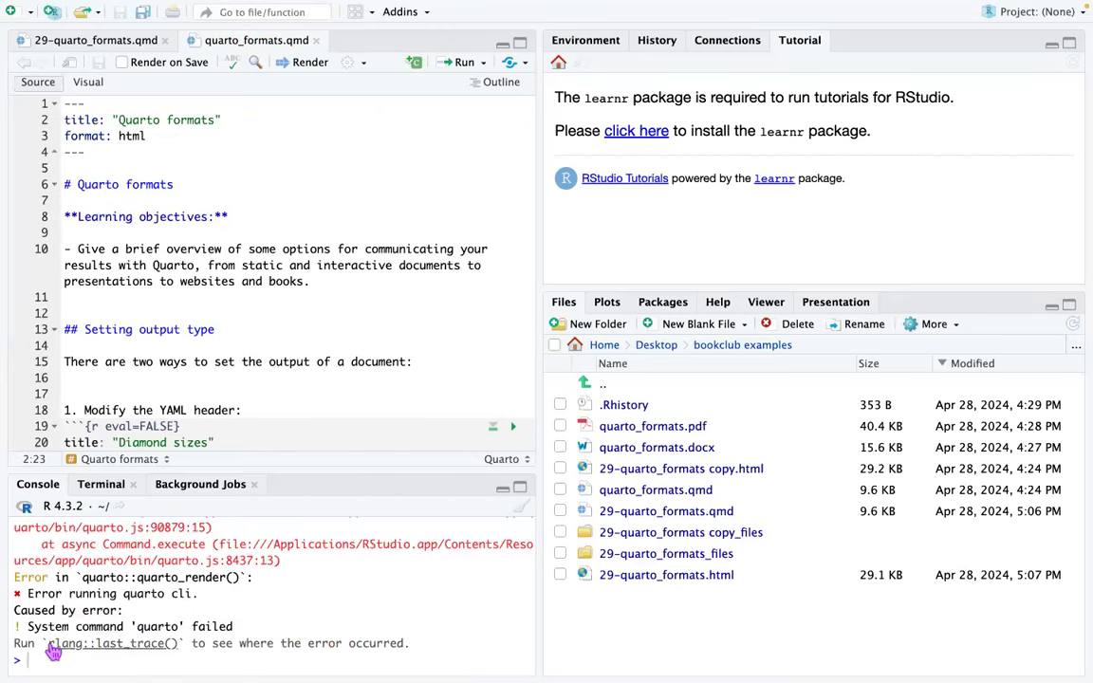
{"action": "type", "text": "quarto::quarto_render(\"29-quarto_formats.qmd\", output_format = c(\"docx\", \"pdf\"))"}
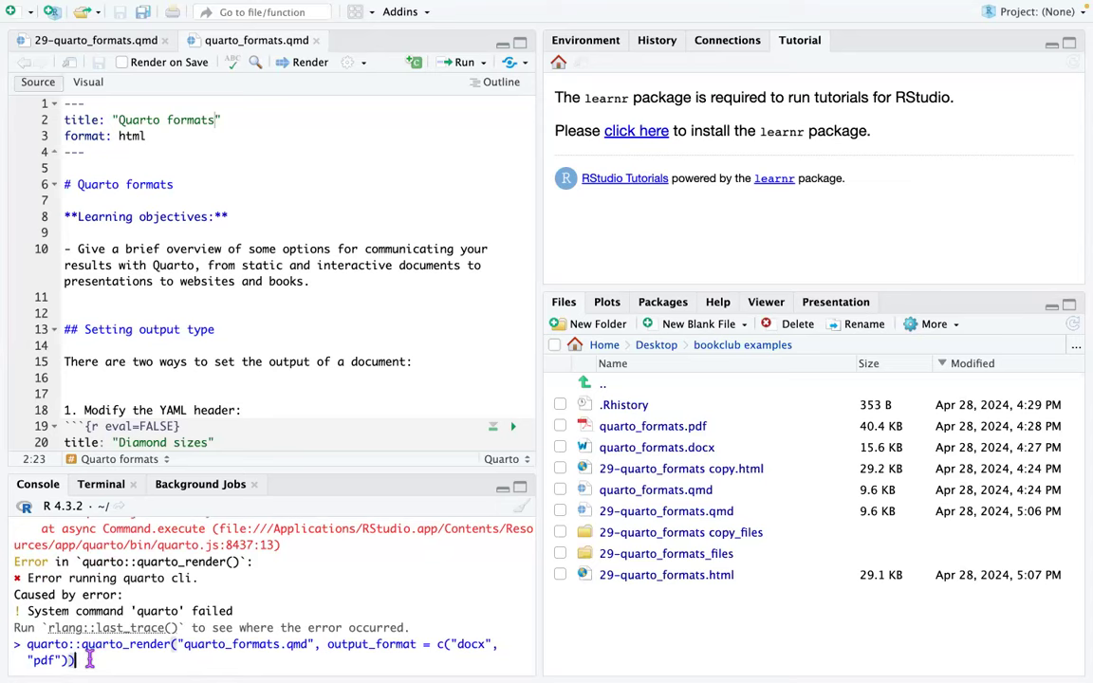
{"action": "key", "text": "Return"}
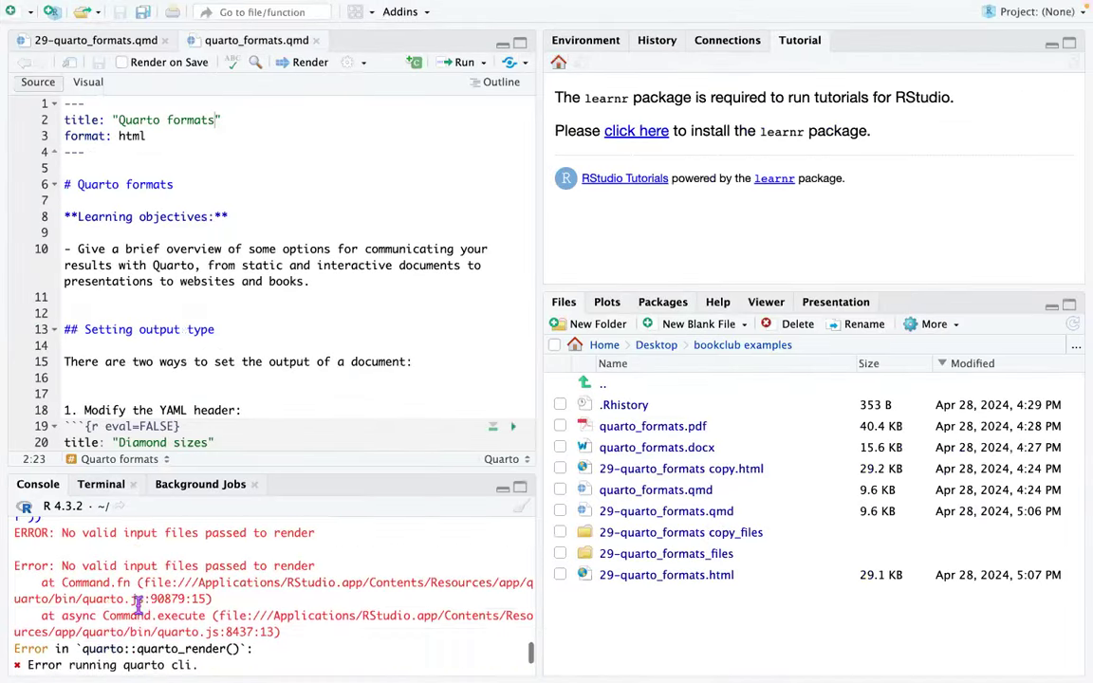
{"action": "scroll", "scroll_direction": "down", "scroll_amount": 3}
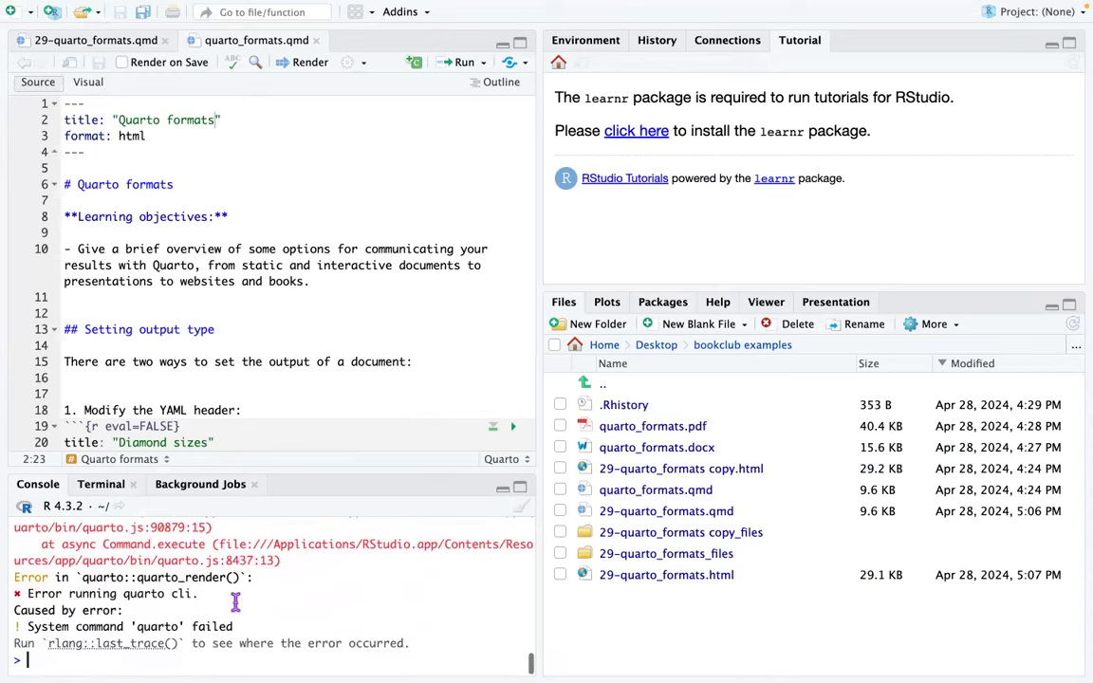
Check getwd(), copy the home path, and draft setwd() to Desktop/bookclub examples.
{"action": "type", "text": "getwd("}
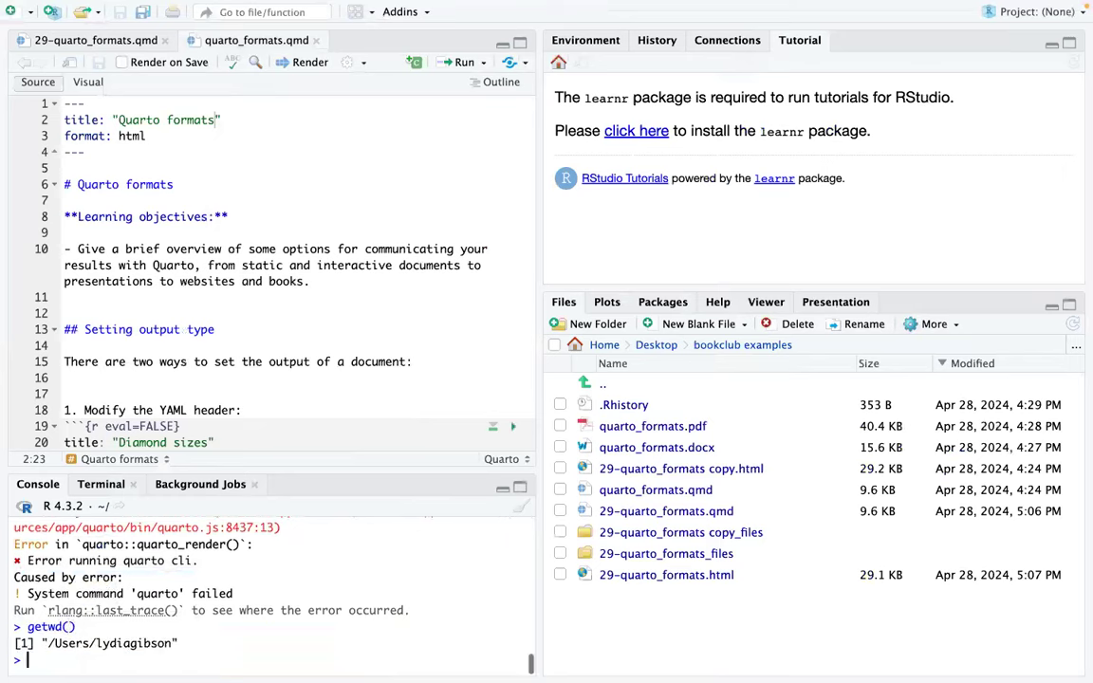
{"action": "type", "text": "setwd("}
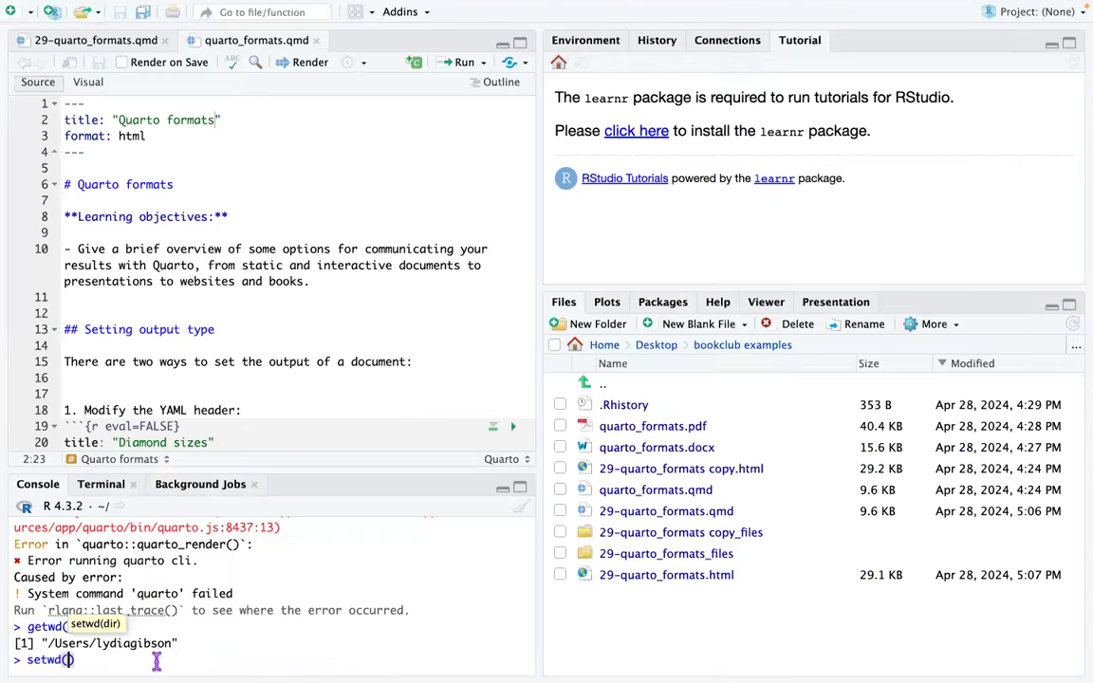
{"action": "mouse_move", "coordinate": [279, 645]}
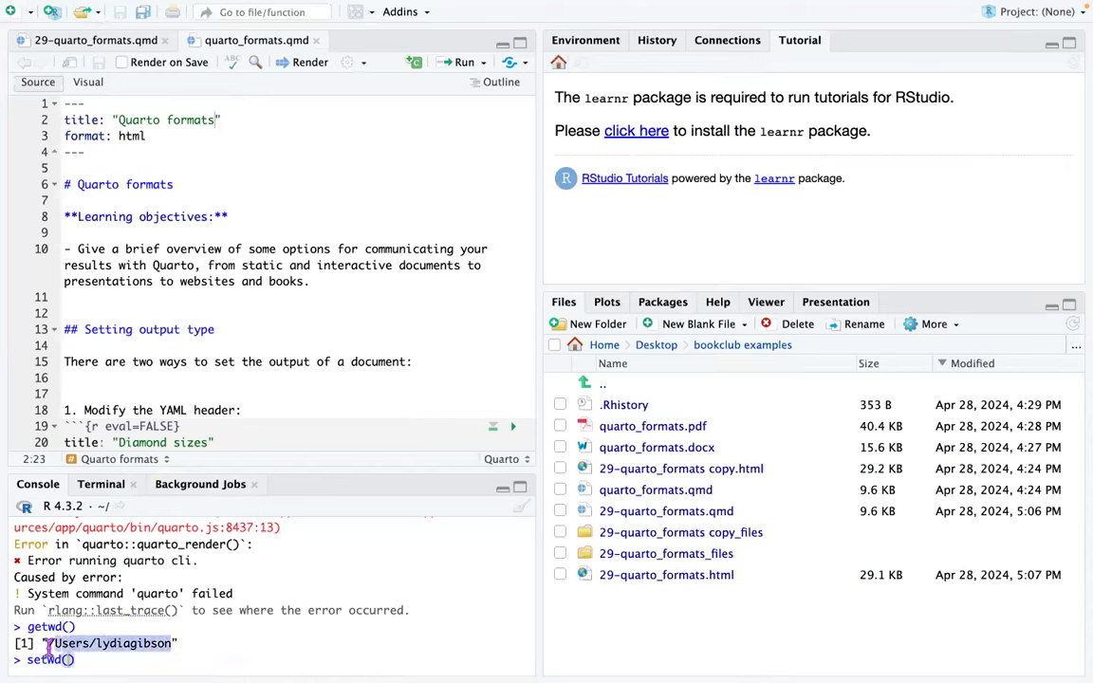
{"action": "double_click", "coordinate": [133, 643]}
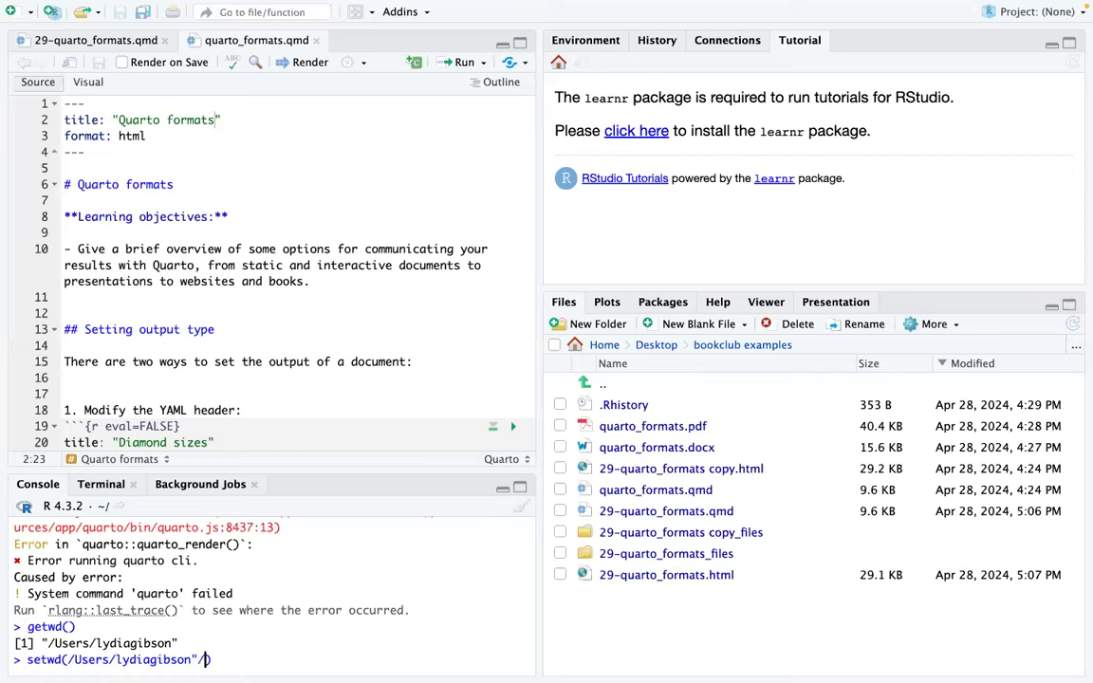
{"action": "type", "text": "/Desktop"}
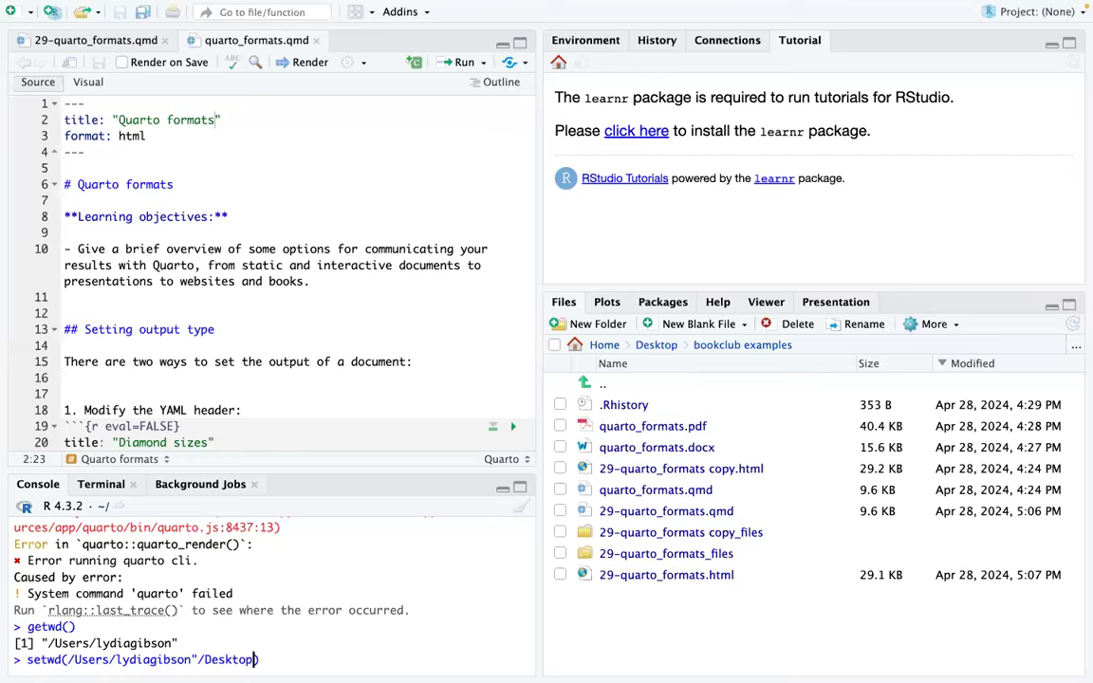
{"action": "type", "text": "book"}
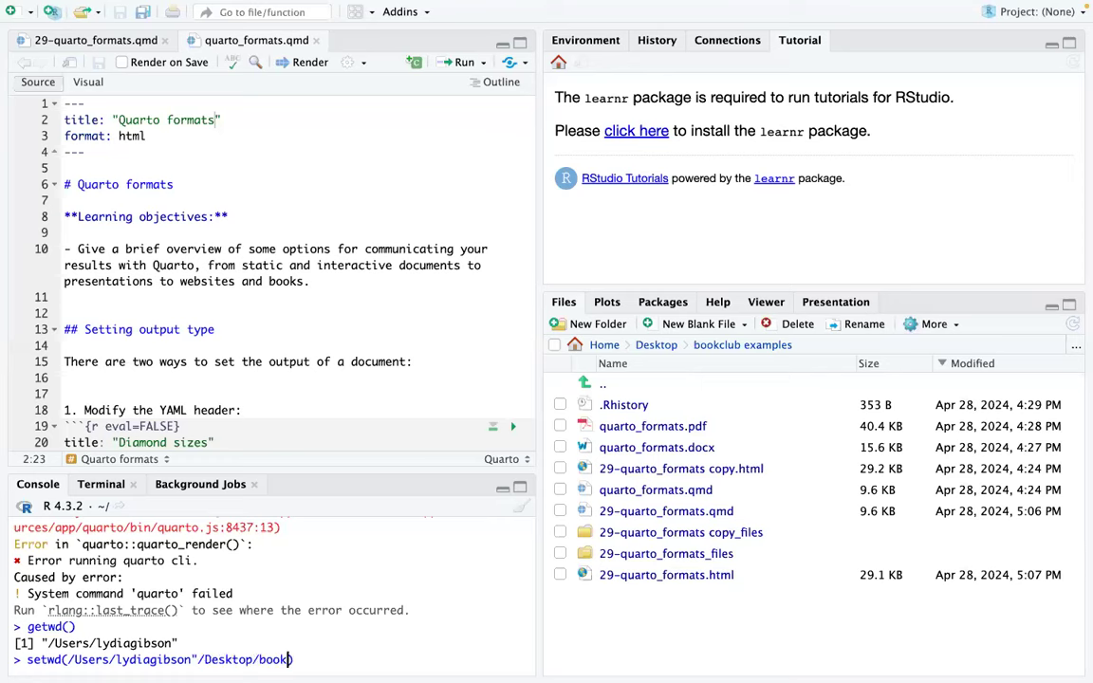
{"action": "type", "text": "club"}
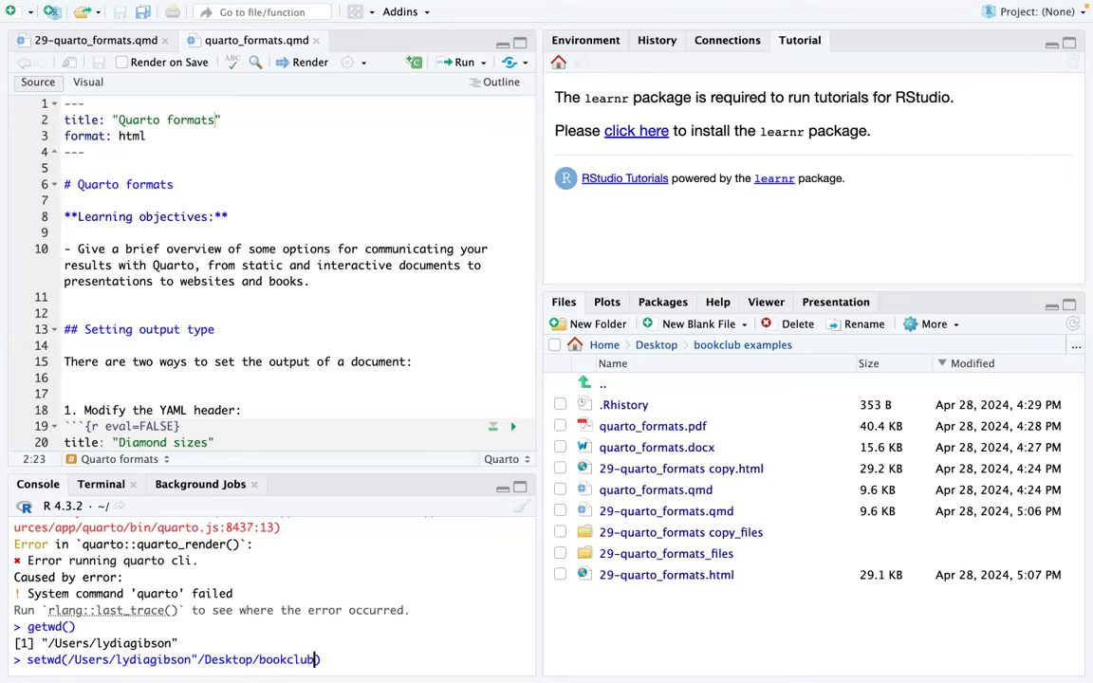
{"action": "type", "text": "example"}
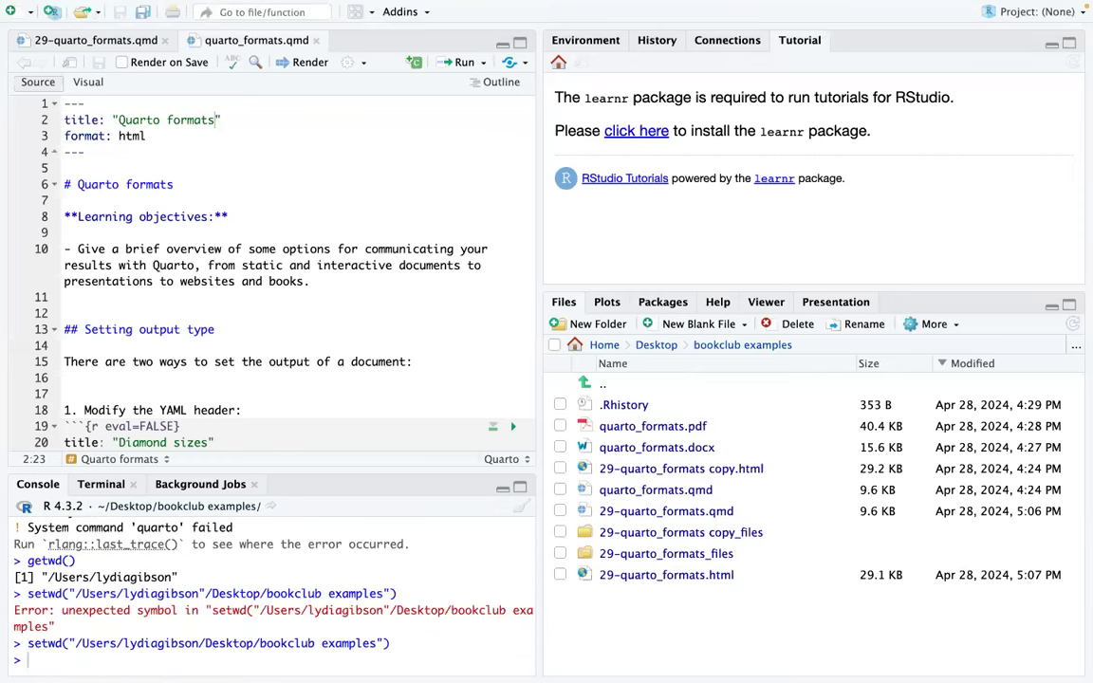
Rerun quarto_render of 29-quarto_formats.qmd to docx and pdf from the new folder.
{"action": "type", "text": "quarto::quarto_render(\"29-quarto_formats.qmd\", output_format = c(\"docx\", \"pdf\"))"}
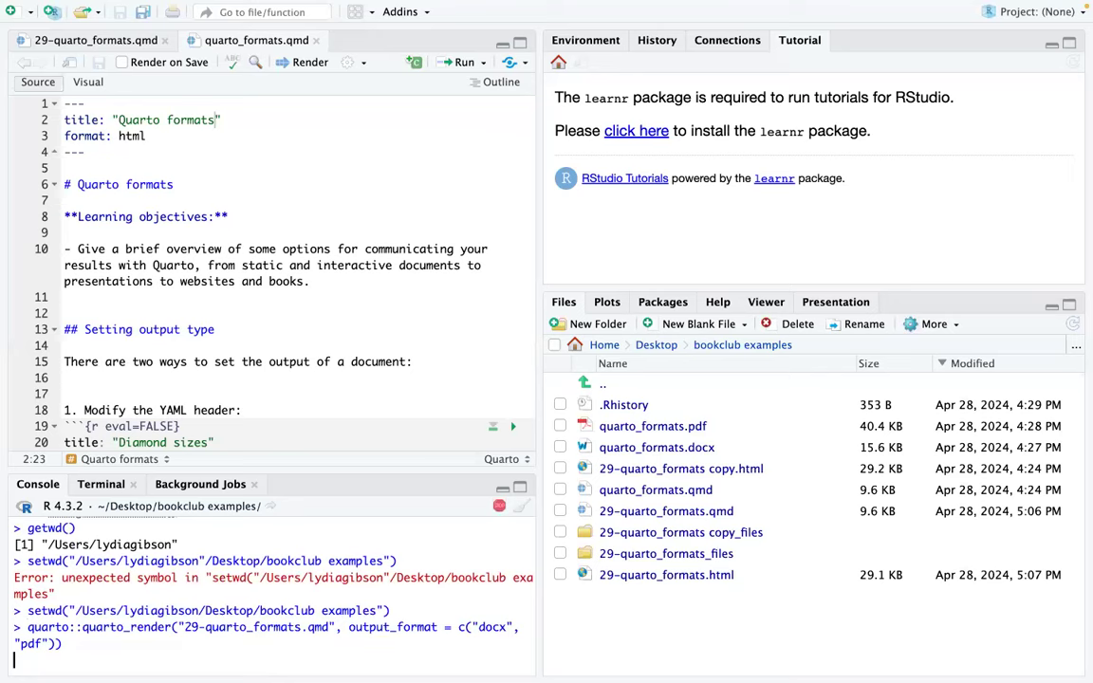
{"action": "key", "text": "Return"}
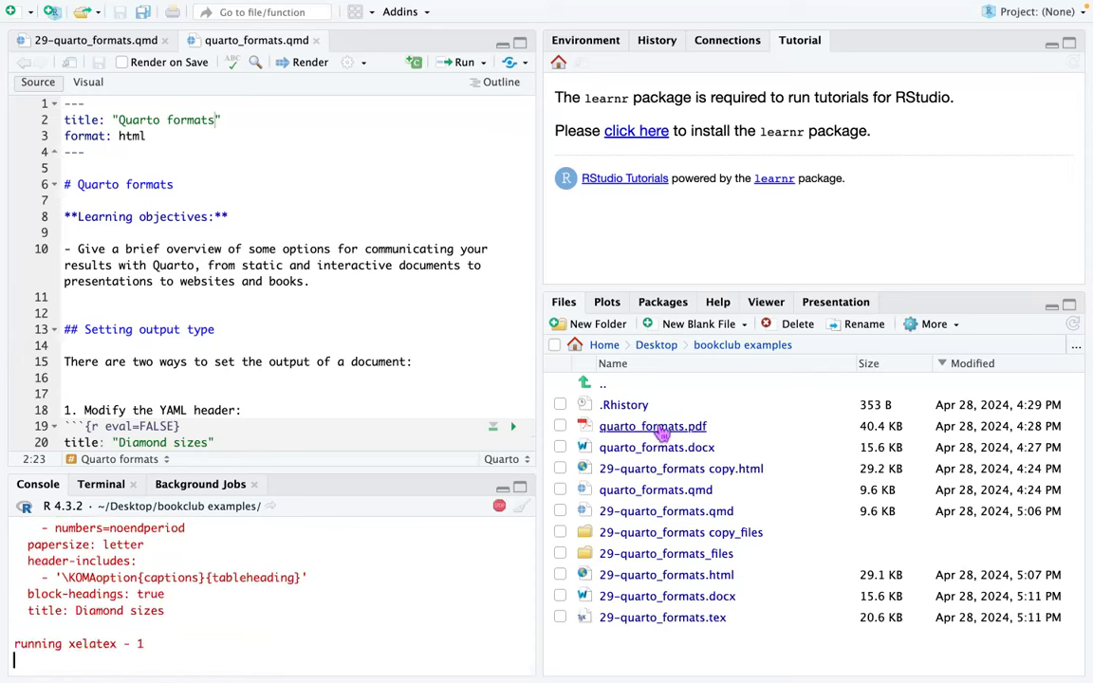
{"action": "mouse_move", "coordinate": [607, 606]}
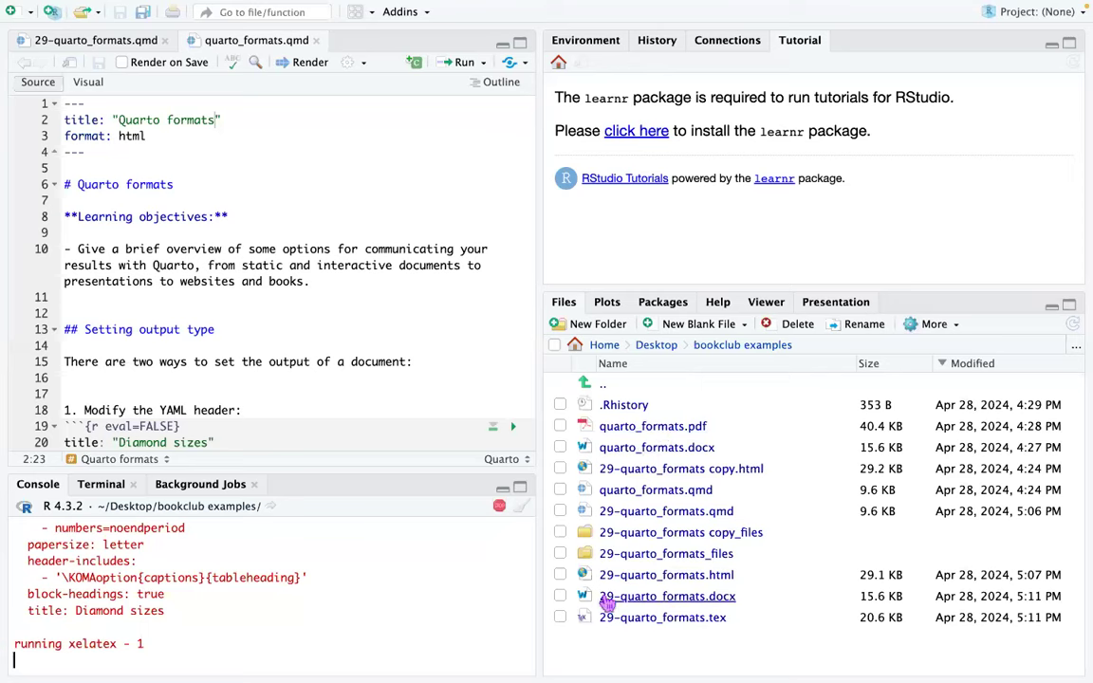
{"action": "mouse_move", "coordinate": [657, 603]}
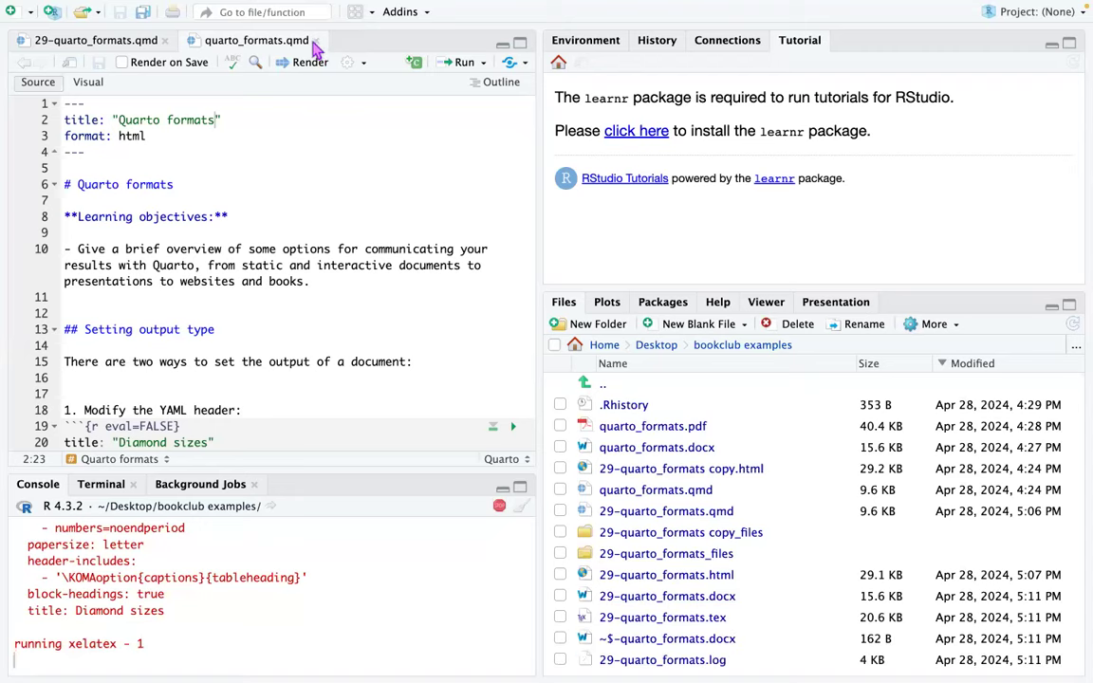
{"action": "mouse_move", "coordinate": [441, 316]}
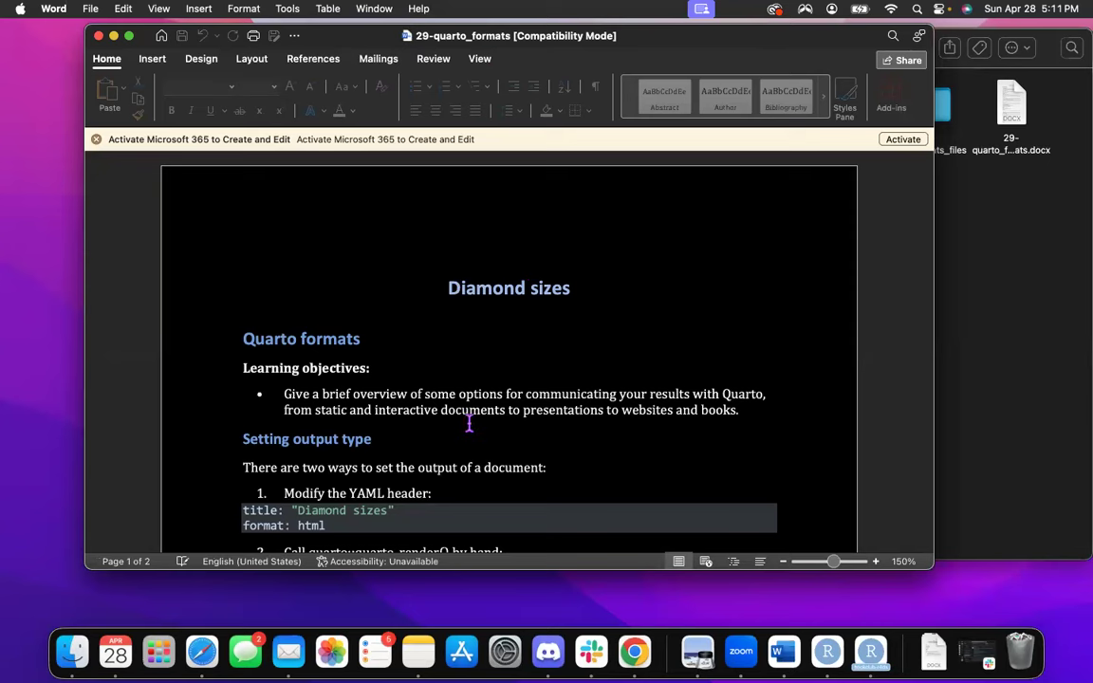
Scroll through 29-quarto_formats.docx in Word down to the chat logs, then close it.
{"action": "scroll", "scroll_direction": "down", "scroll_amount": 3}
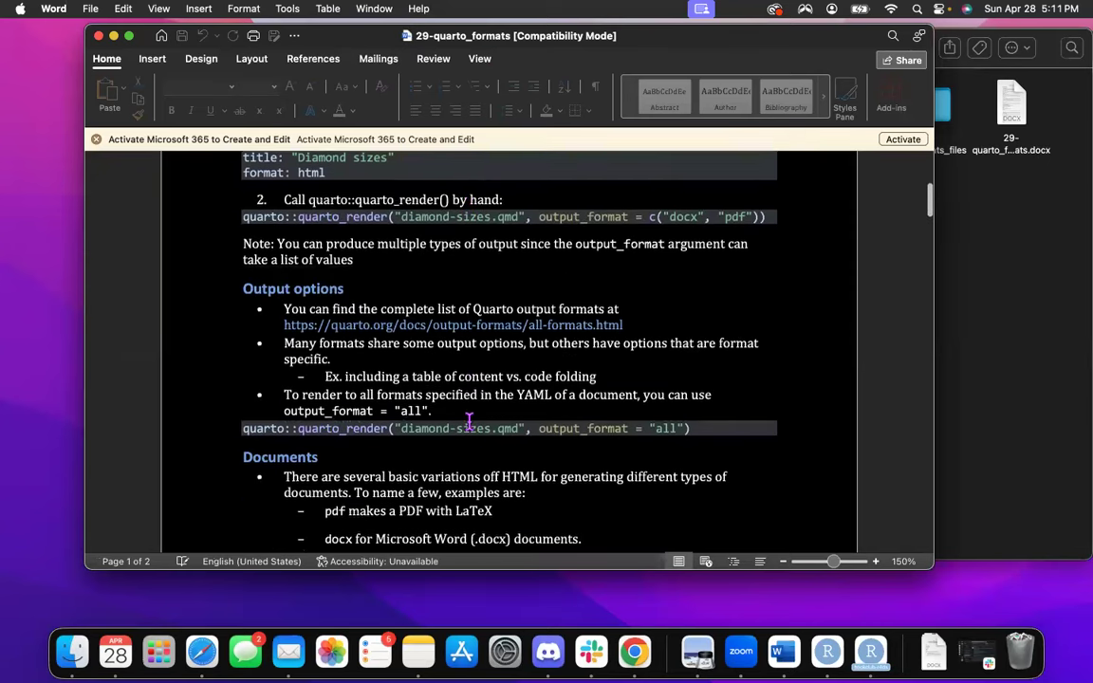
{"action": "scroll", "scroll_direction": "down", "scroll_amount": 3}
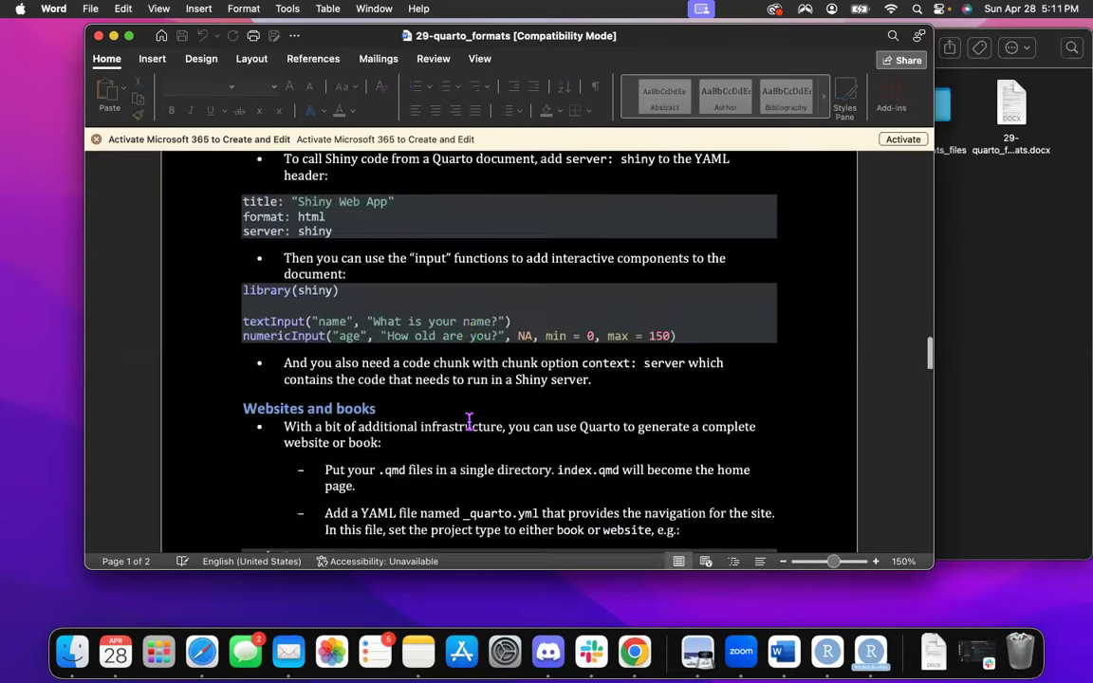
{"action": "scroll", "scroll_direction": "down", "scroll_amount": 3}
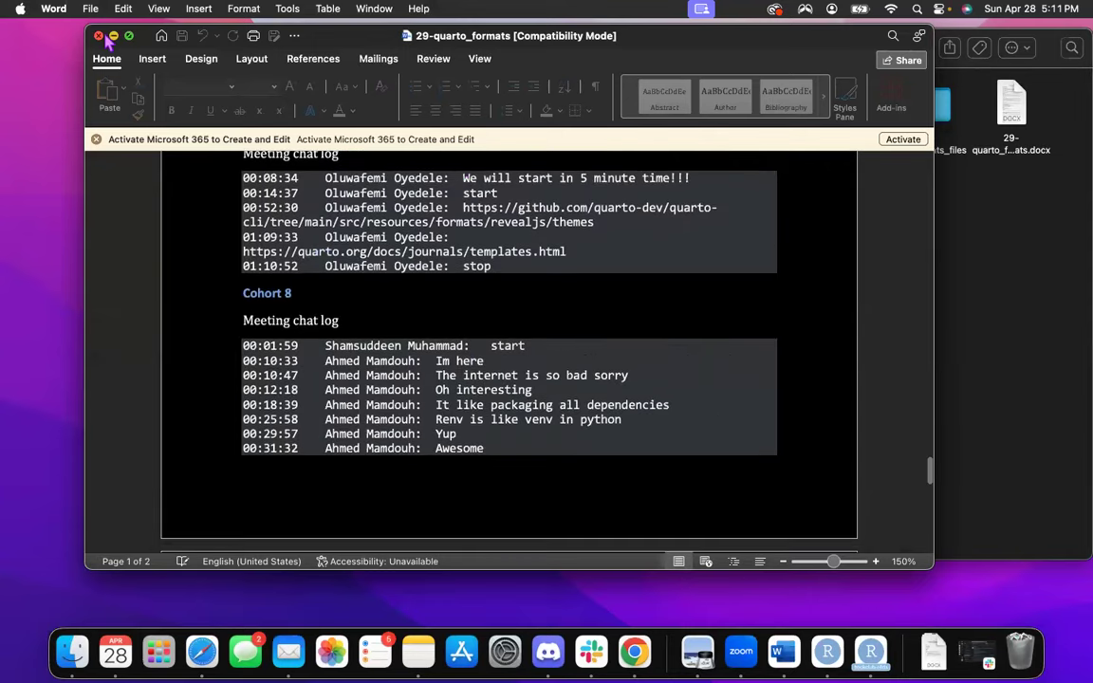
{"action": "left_click", "coordinate": [870, 654]}
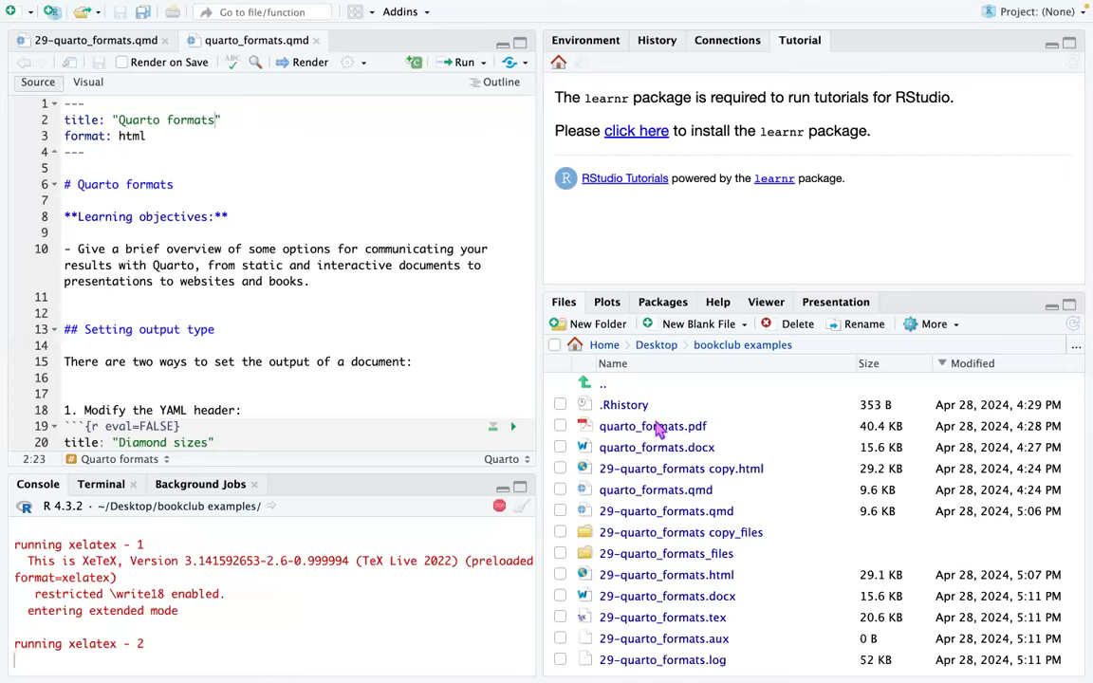
Open quarto_formats.pdf from the Files pane while the PDF render continues.
{"action": "double_click", "coordinate": [652, 426]}
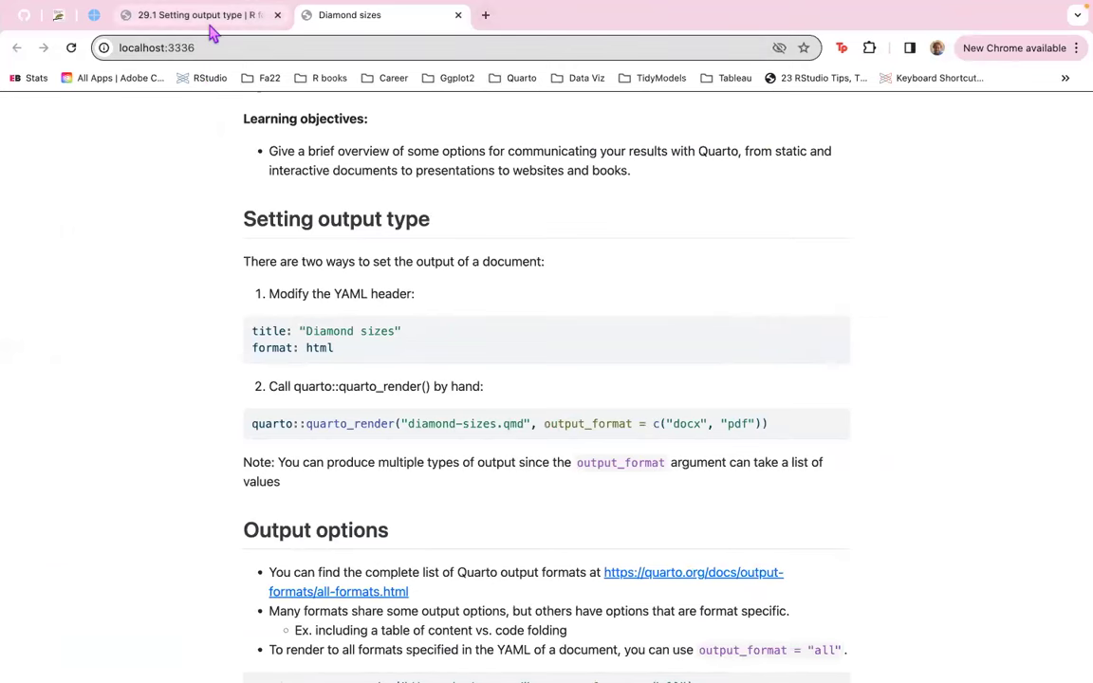
Switch Chrome to the '29.1 Setting output type' book club notes tab.
{"action": "left_click", "coordinate": [190, 15]}
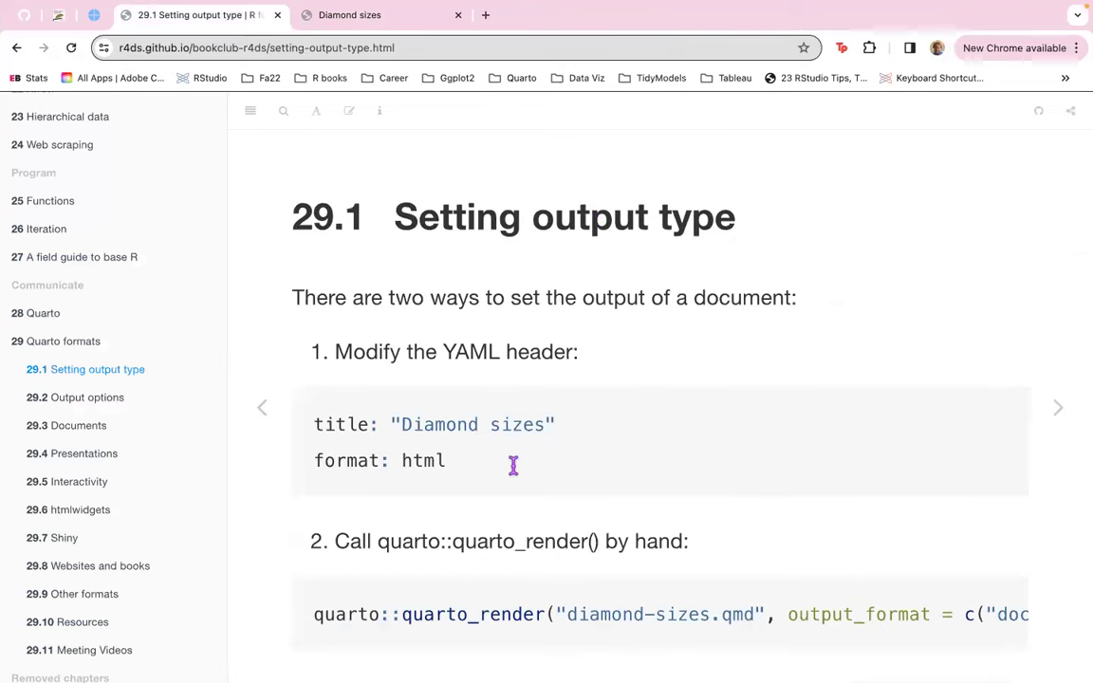
{"action": "mouse_move", "coordinate": [272, 352]}
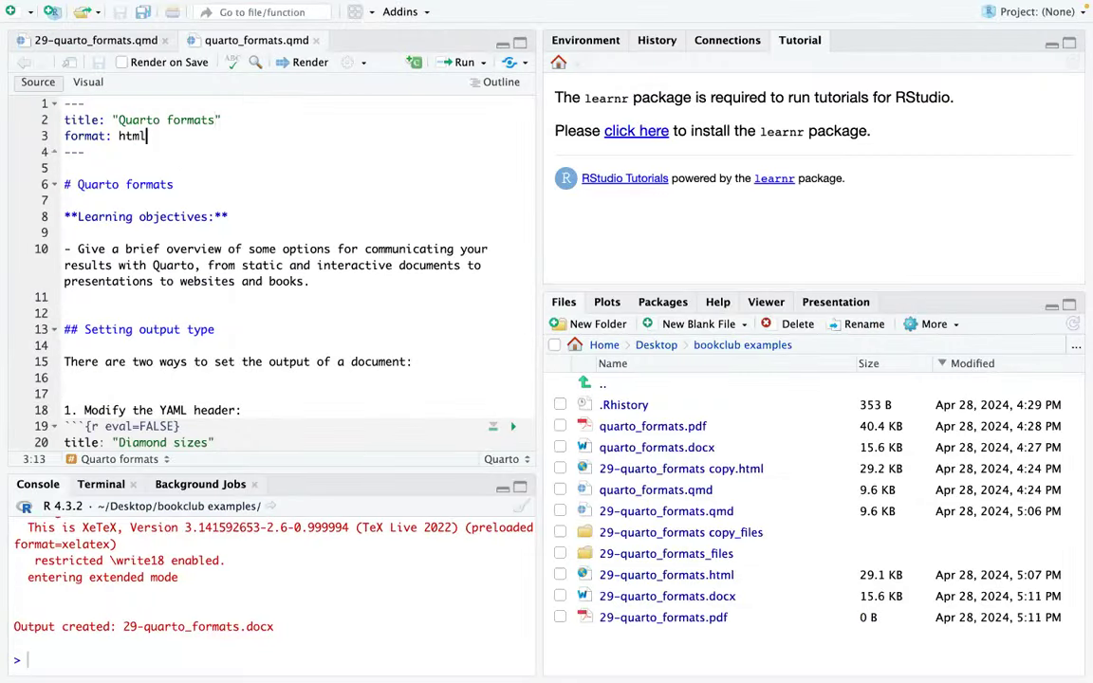
Change the YAML format from html to pdf, delete the old quarto_formats PDF, and render.
{"action": "key", "text": "Backspace"}
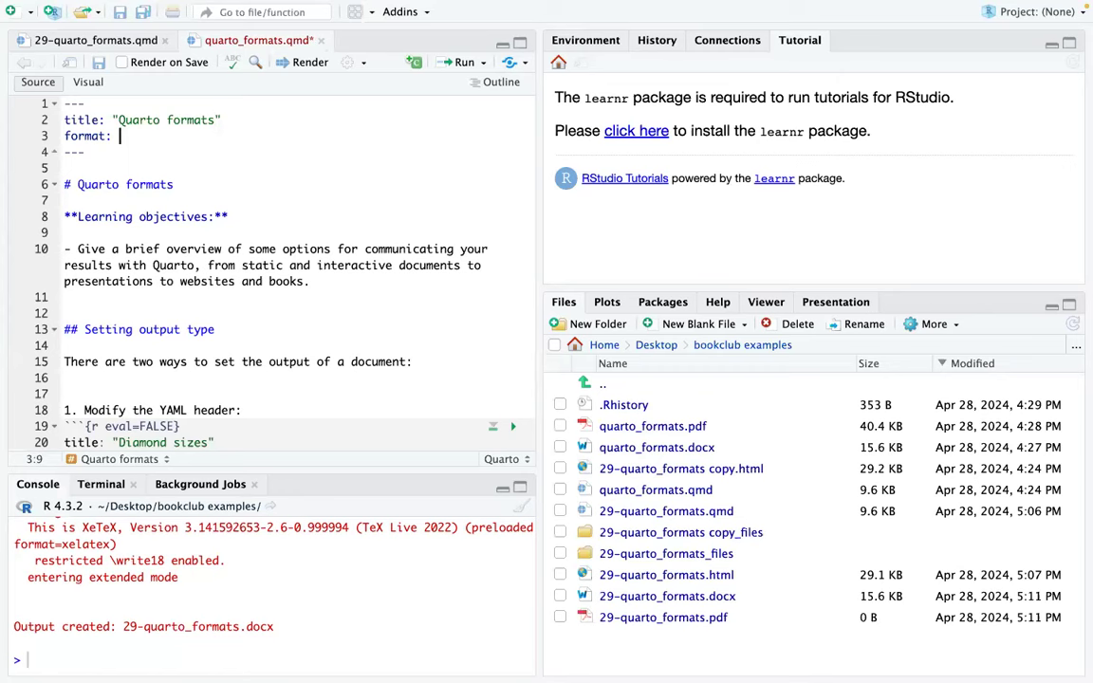
{"action": "type", "text": "pdf"}
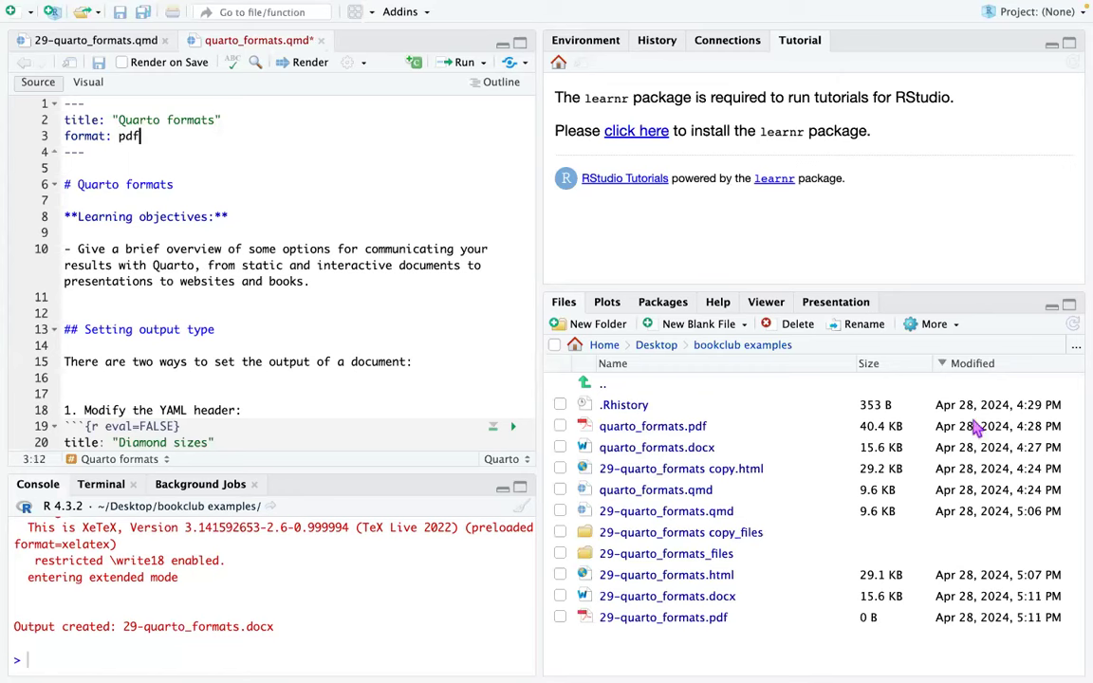
{"action": "mouse_move", "coordinate": [565, 618]}
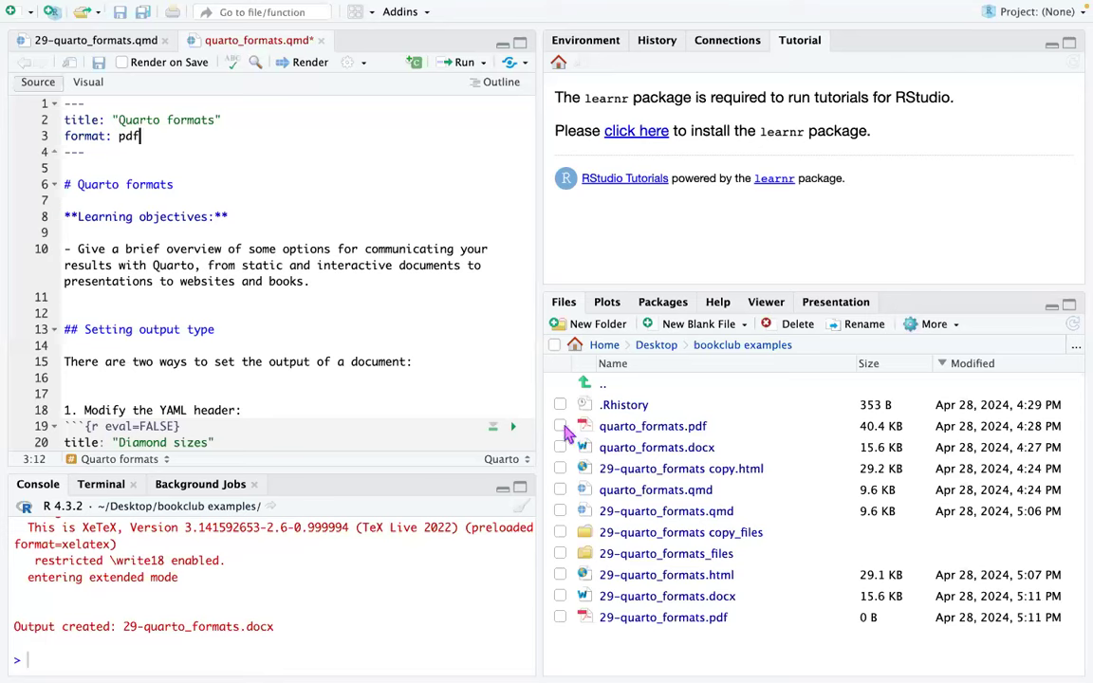
{"action": "left_click", "coordinate": [560, 426]}
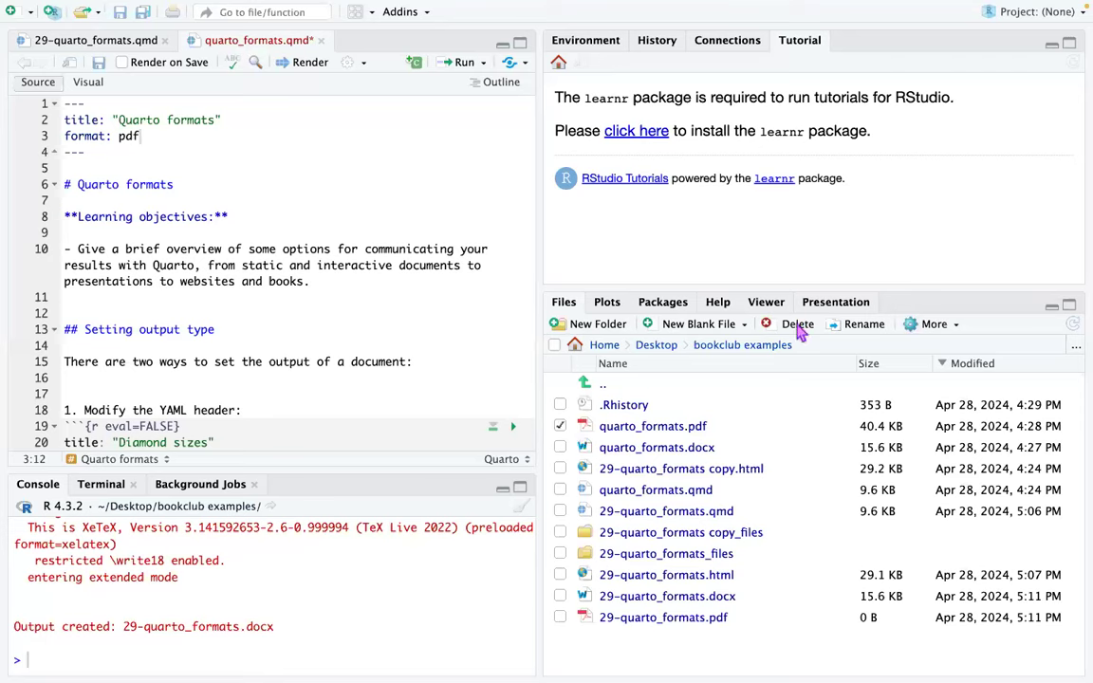
{"action": "left_click", "coordinate": [798, 323]}
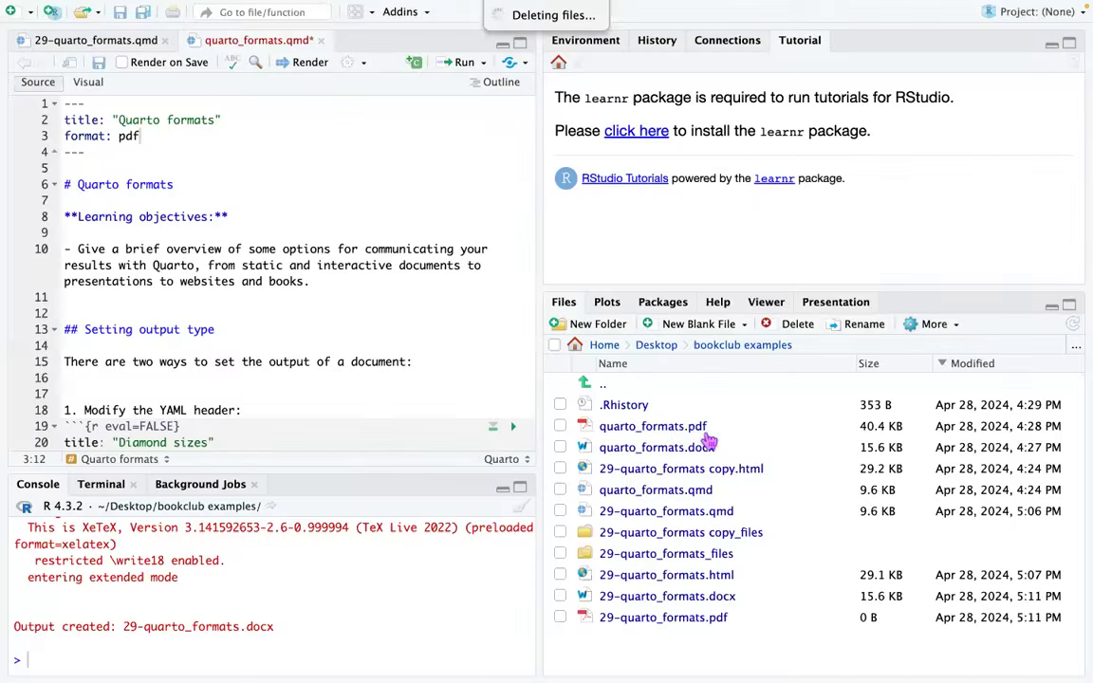
{"action": "left_click", "coordinate": [797, 324]}
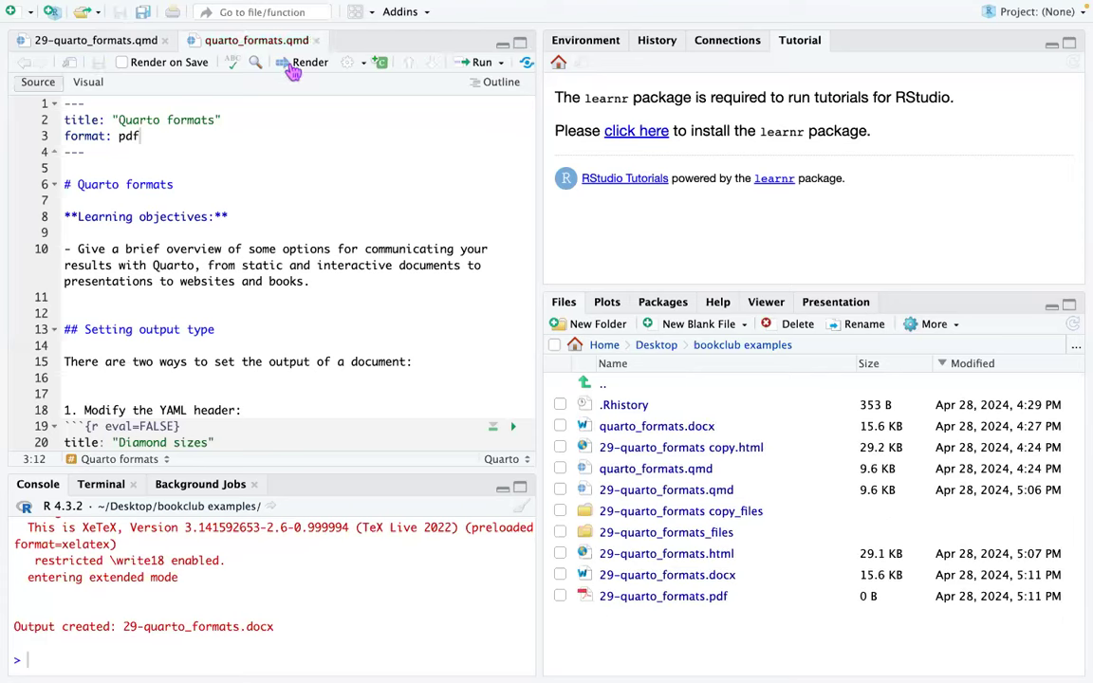
{"action": "left_click", "coordinate": [306, 61]}
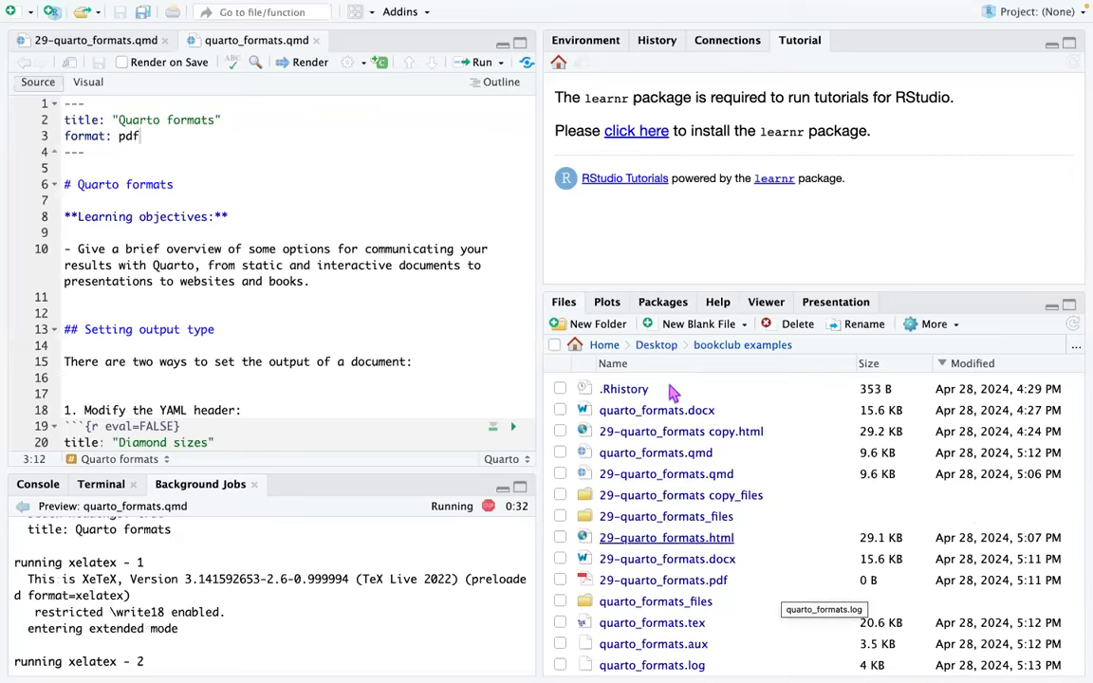
{"action": "mouse_move", "coordinate": [682, 580]}
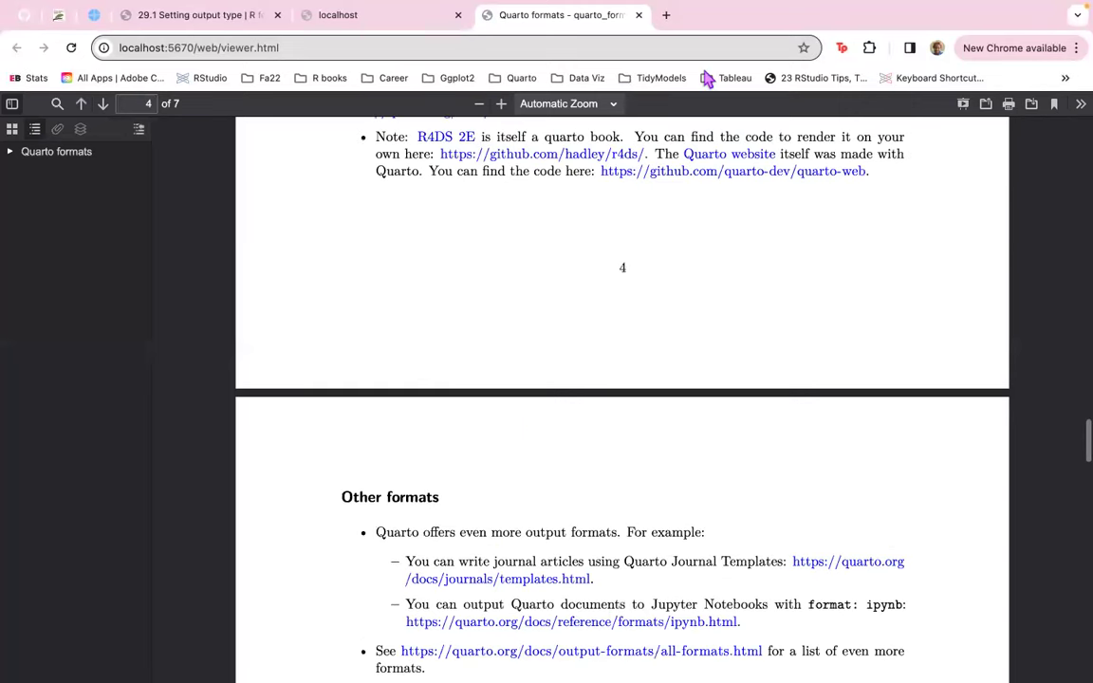
Scroll through the rendered seven-page Quarto formats PDF to its later pages.
{"action": "scroll", "scroll_direction": "down", "scroll_amount": 3}
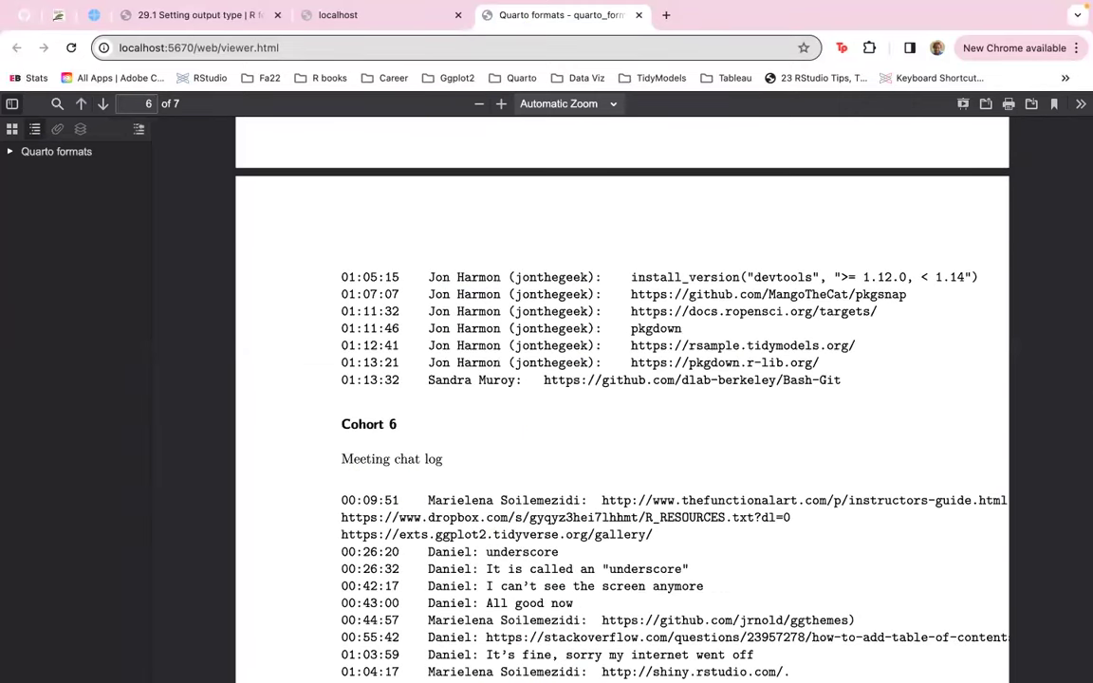
{"action": "mouse_move", "coordinate": [456, 22]}
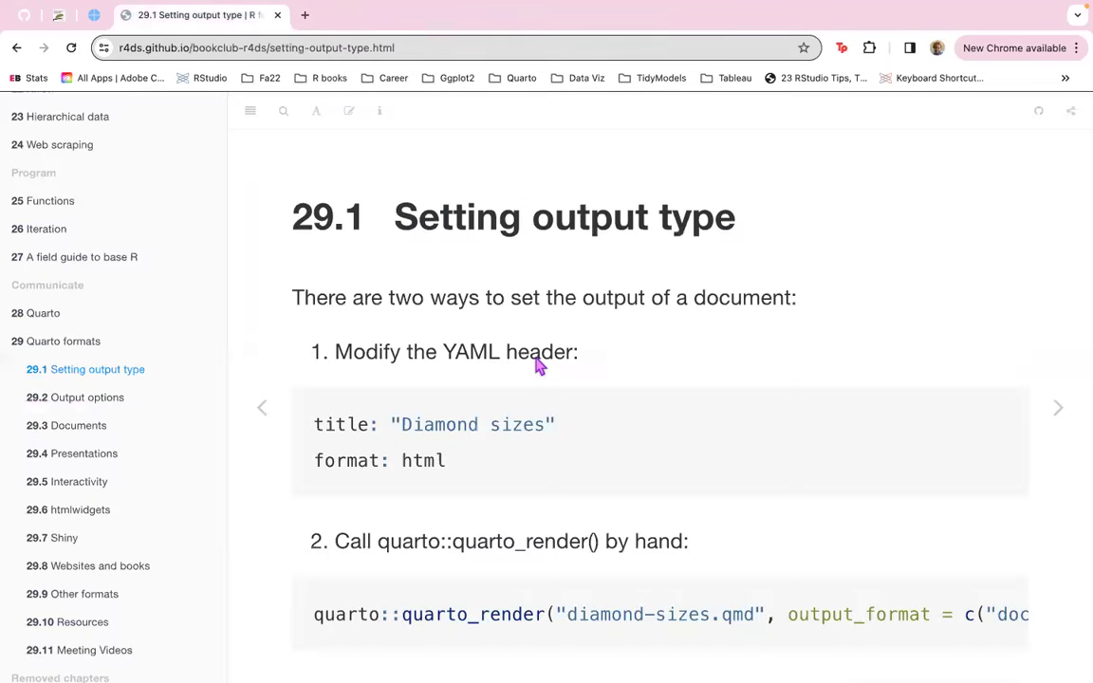
Scroll the 29.1 notes to the quarto_render call with output_format = c("docx", "pdf").
{"action": "scroll", "scroll_direction": "down", "scroll_amount": 3}
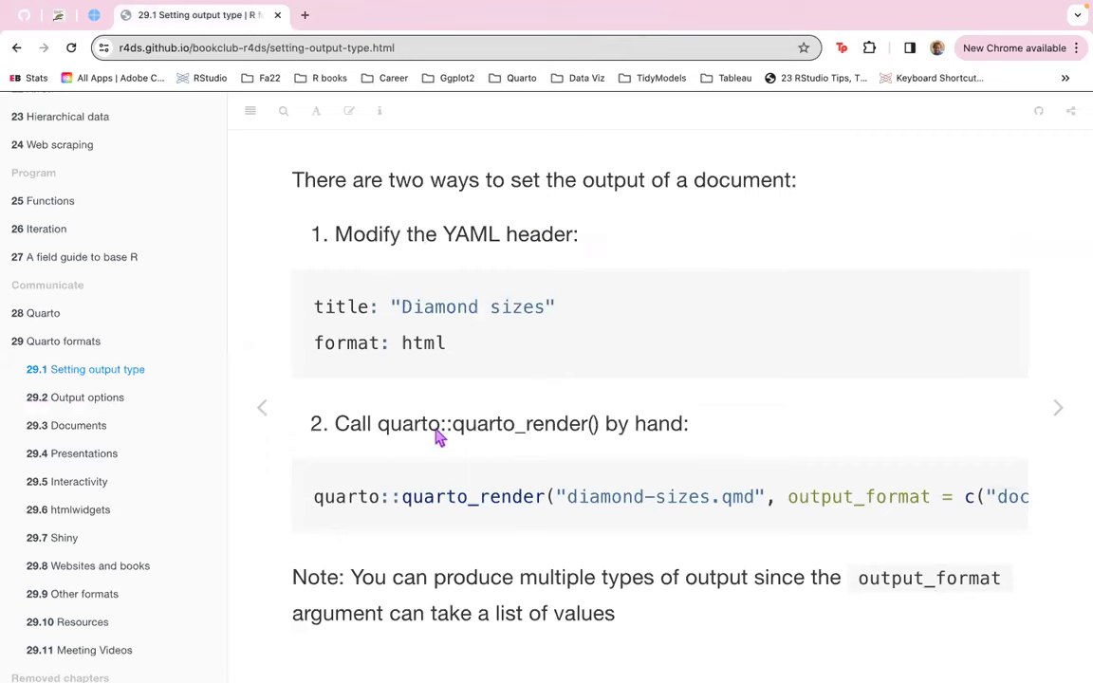
{"action": "mouse_move", "coordinate": [833, 527]}
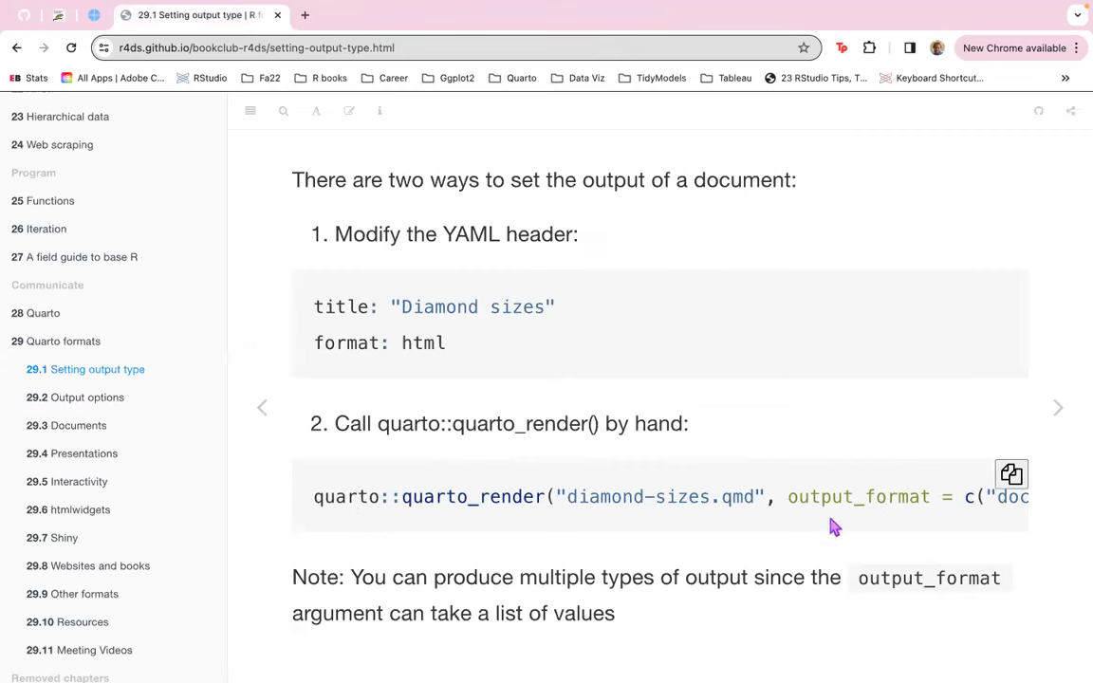
{"action": "mouse_move", "coordinate": [763, 578]}
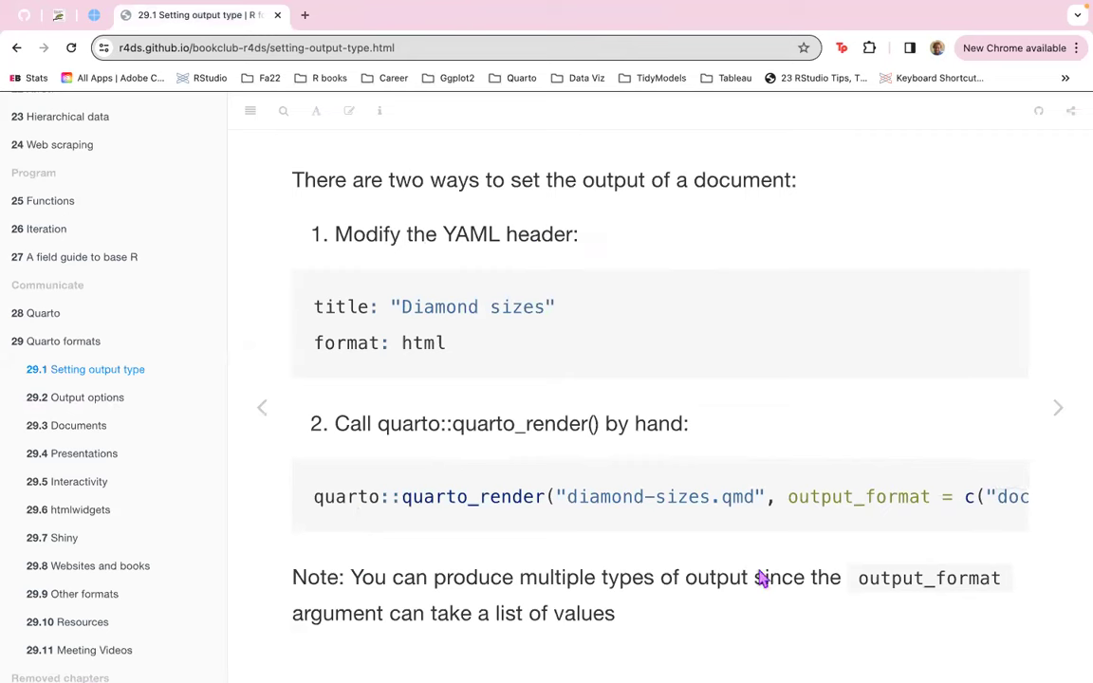
{"action": "mouse_move", "coordinate": [373, 617]}
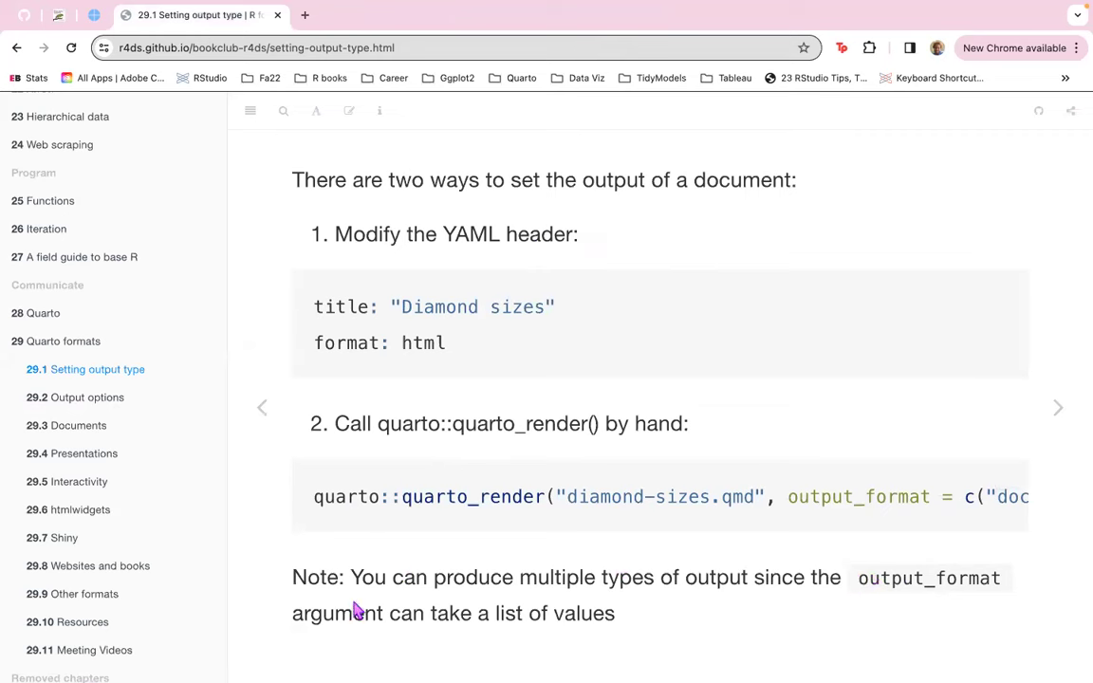
{"action": "mouse_move", "coordinate": [393, 500]}
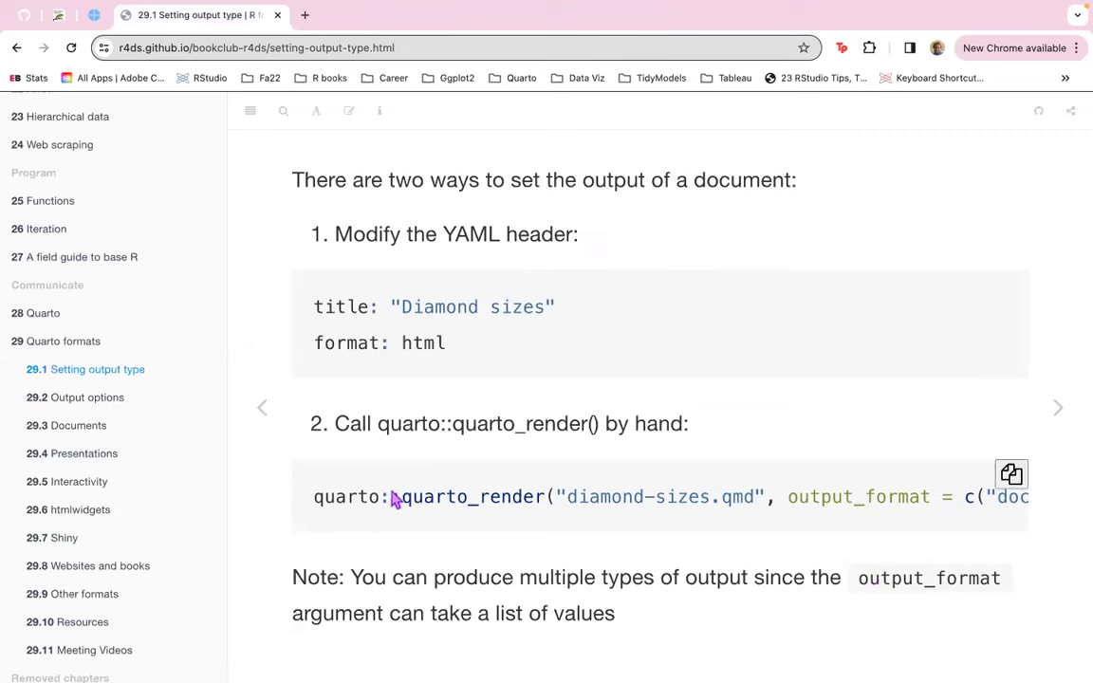
{"action": "mouse_move", "coordinate": [648, 470]}
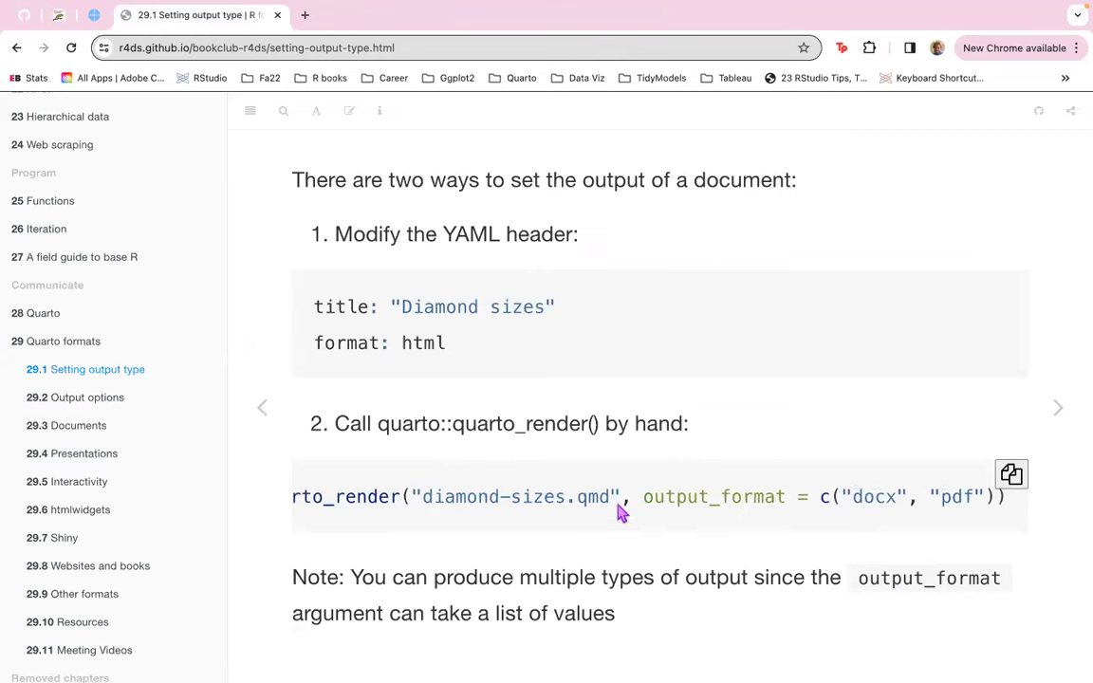
{"action": "mouse_move", "coordinate": [764, 545]}
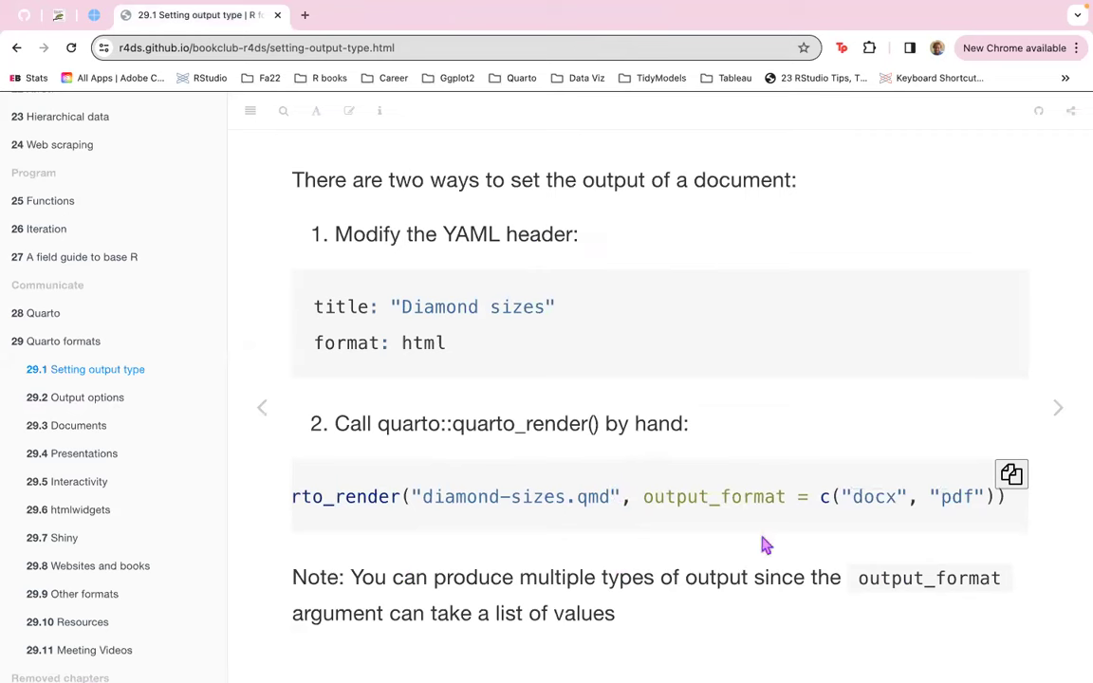
{"action": "mouse_move", "coordinate": [855, 504]}
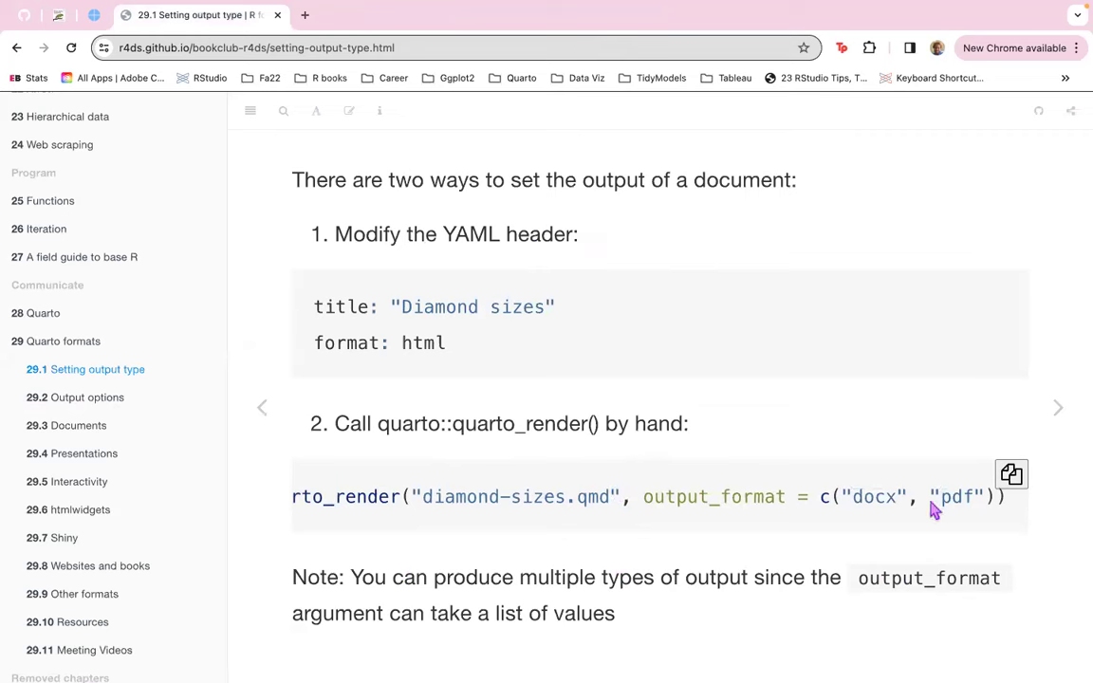
{"action": "mouse_move", "coordinate": [734, 512]}
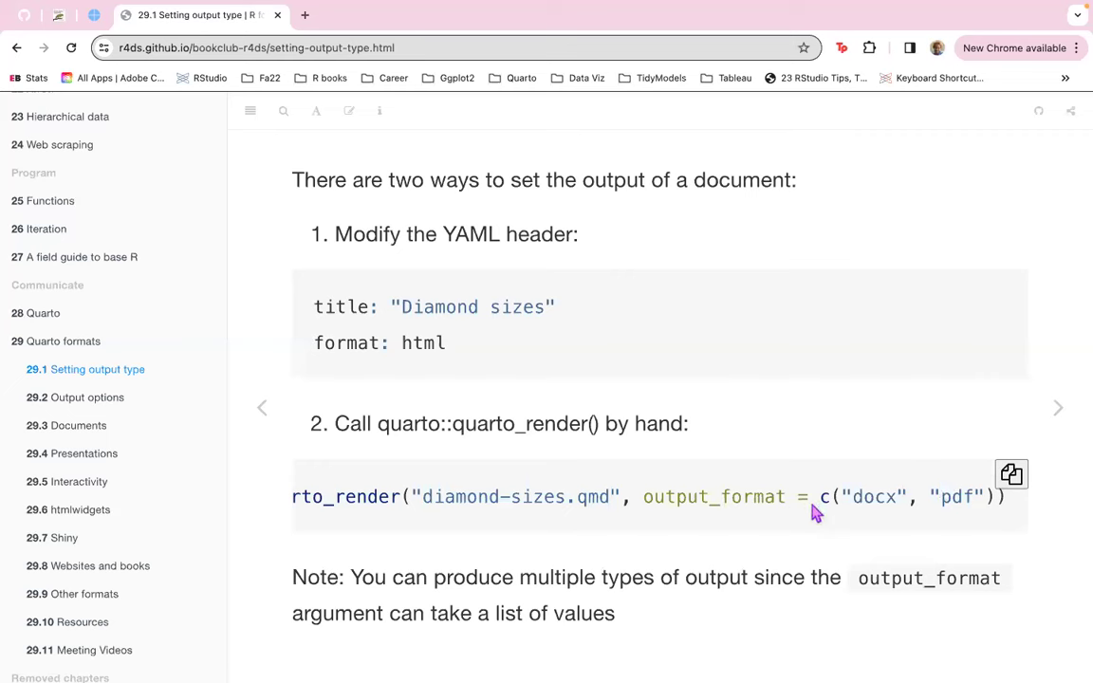
{"action": "mouse_move", "coordinate": [1007, 526]}
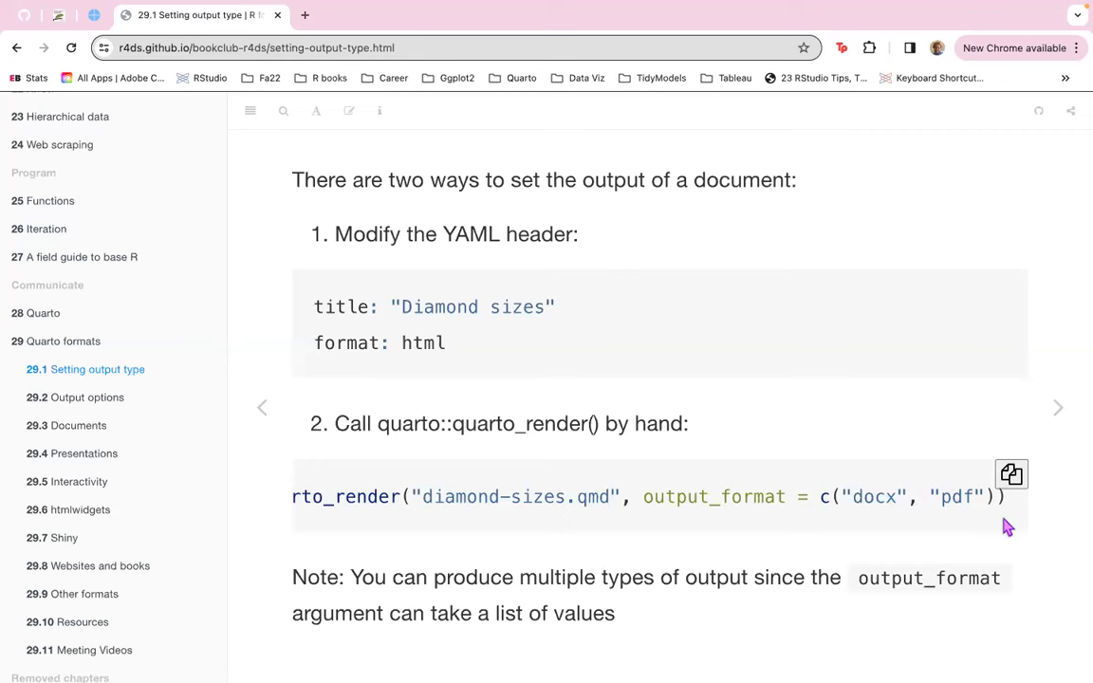
{"action": "mouse_move", "coordinate": [540, 523]}
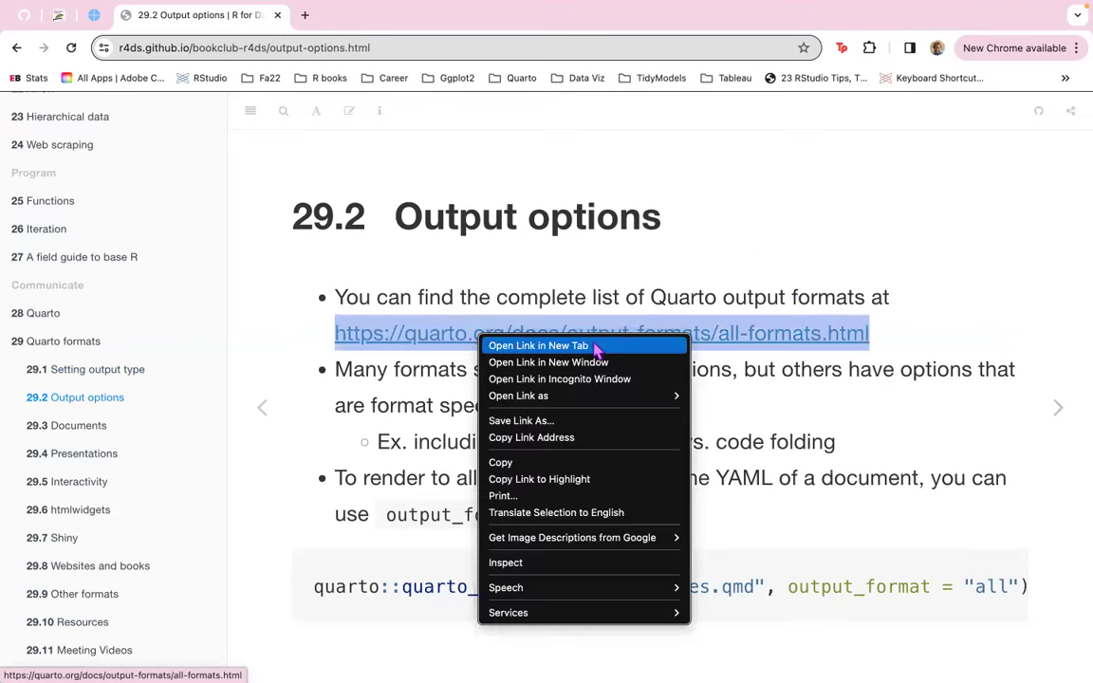
Open the 29.2 Output options all-formats link in a new tab.
{"action": "left_click", "coordinate": [537, 345]}
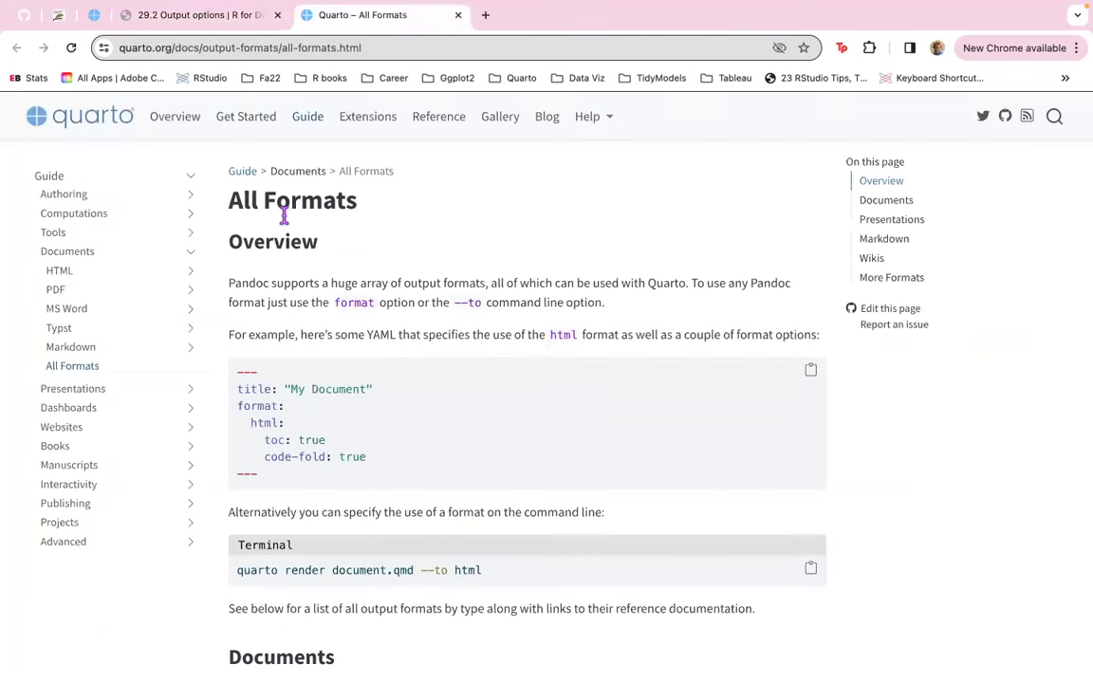
{"action": "mouse_move", "coordinate": [227, 178]}
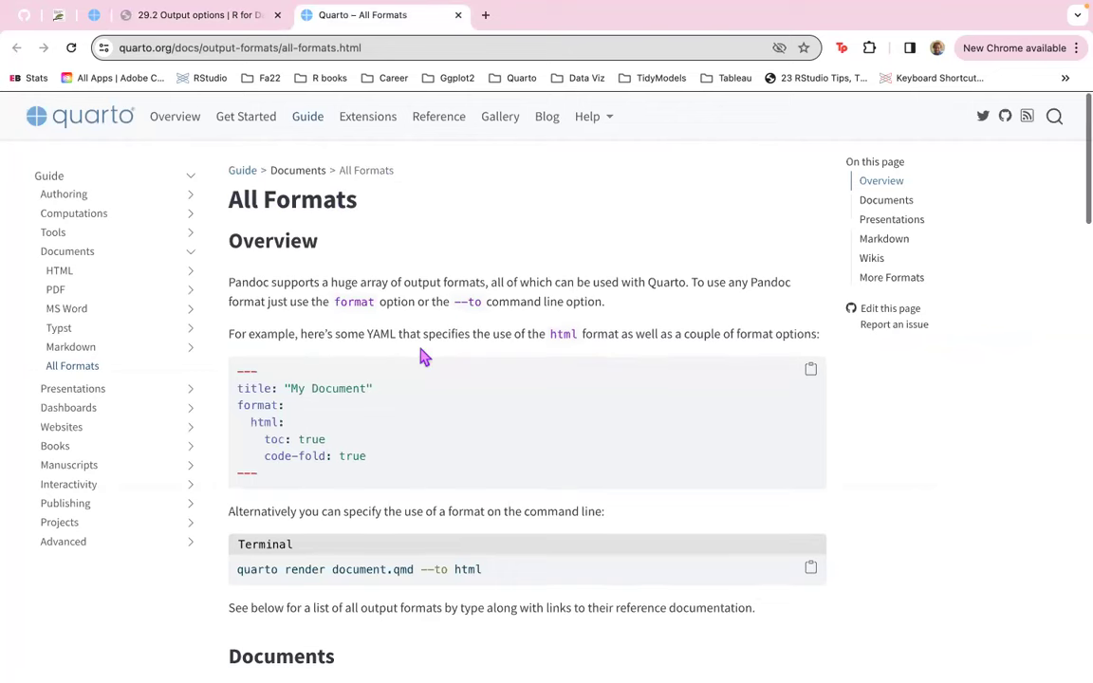
Scroll the Quarto All Formats list to its end, then return to 29.2 Output options.
{"action": "scroll", "scroll_direction": "down", "scroll_amount": 3}
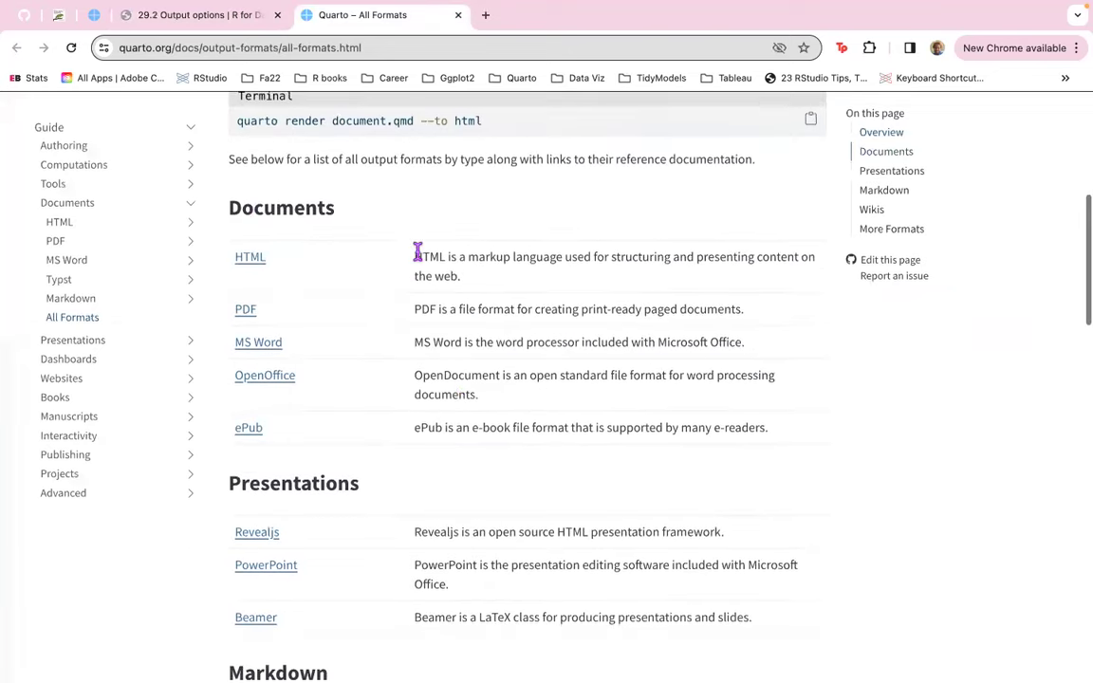
{"action": "scroll", "scroll_direction": "down", "scroll_amount": 3}
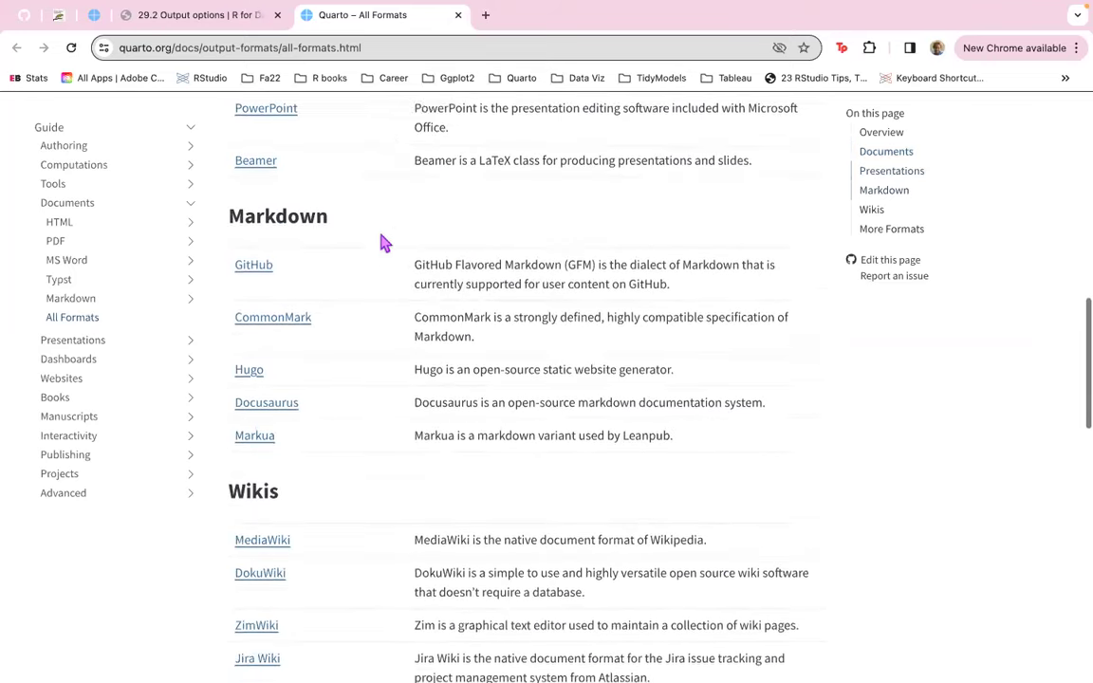
{"action": "scroll", "scroll_direction": "down", "scroll_amount": 3}
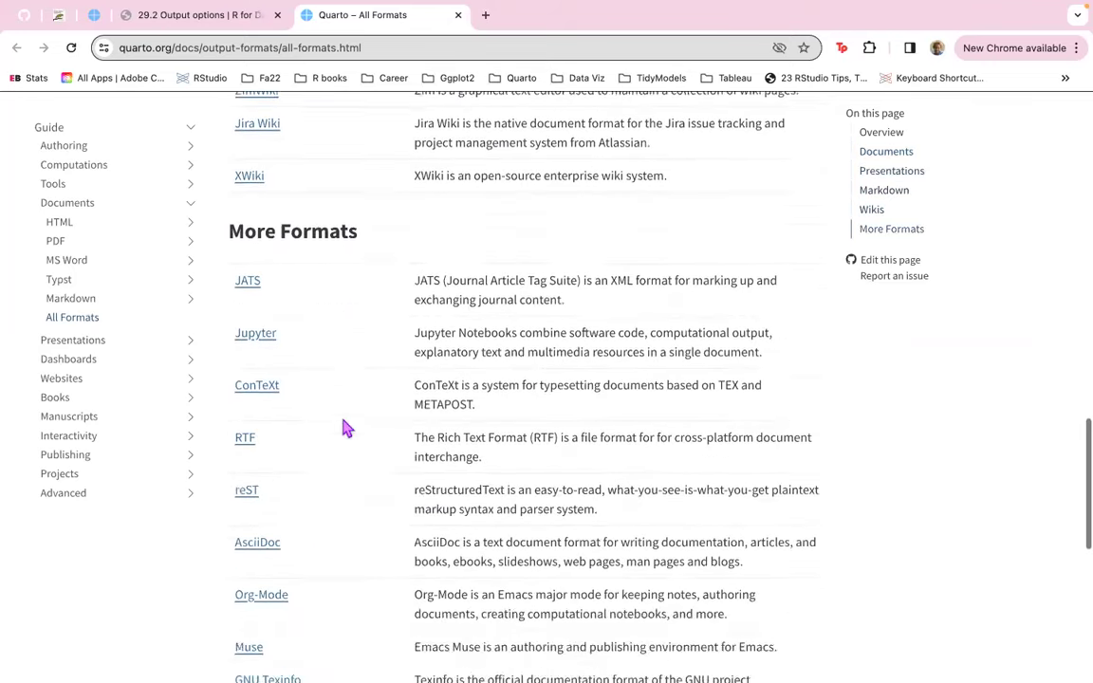
{"action": "scroll", "scroll_direction": "down", "scroll_amount": 3}
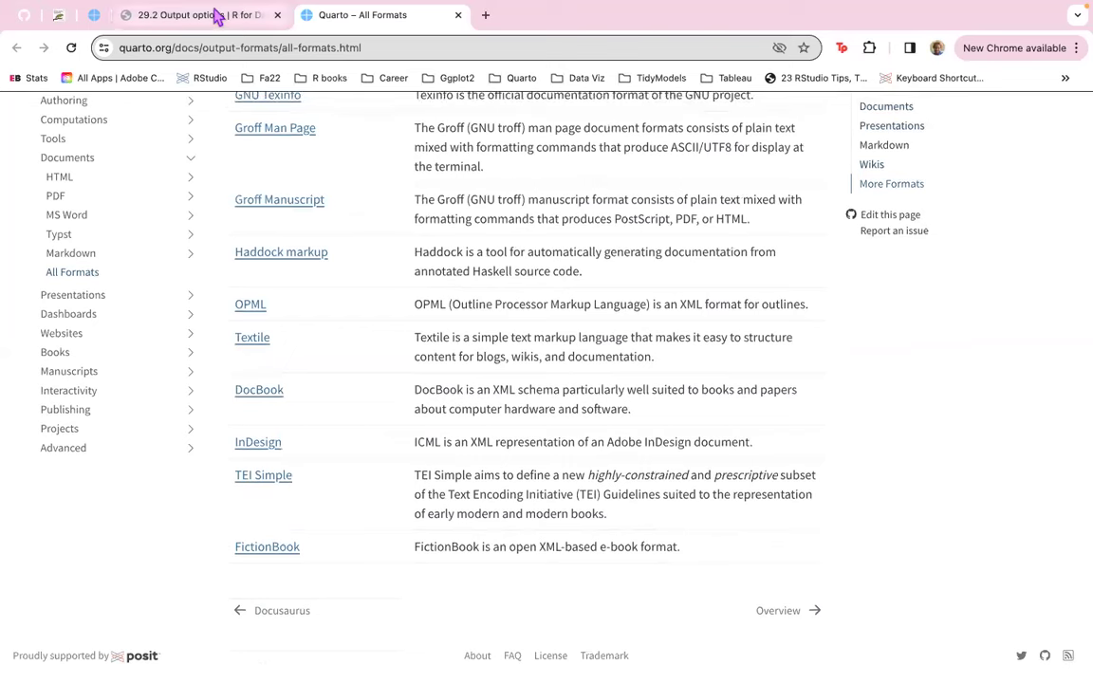
{"action": "left_click", "coordinate": [176, 14]}
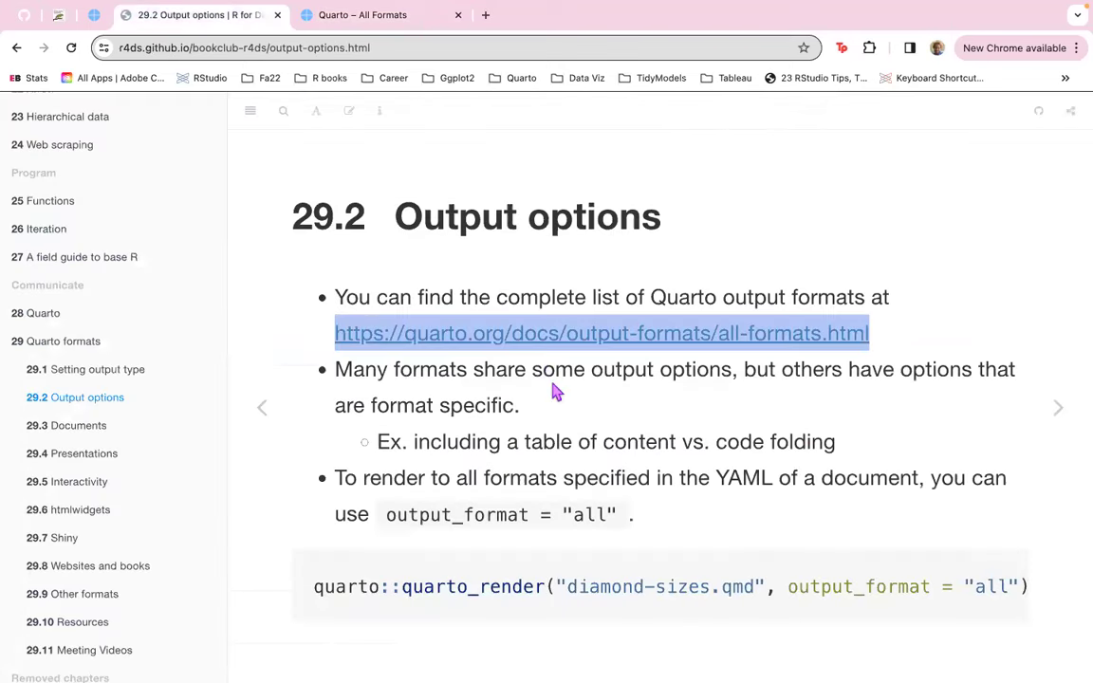
{"action": "mouse_move", "coordinate": [704, 391]}
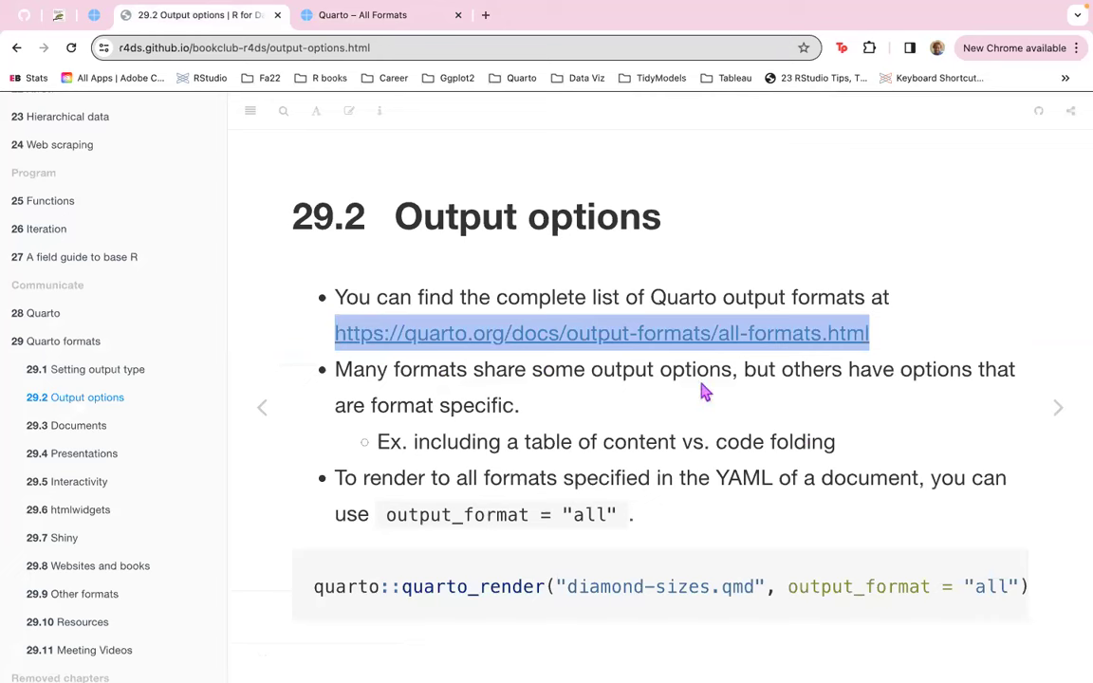
{"action": "mouse_move", "coordinate": [824, 404]}
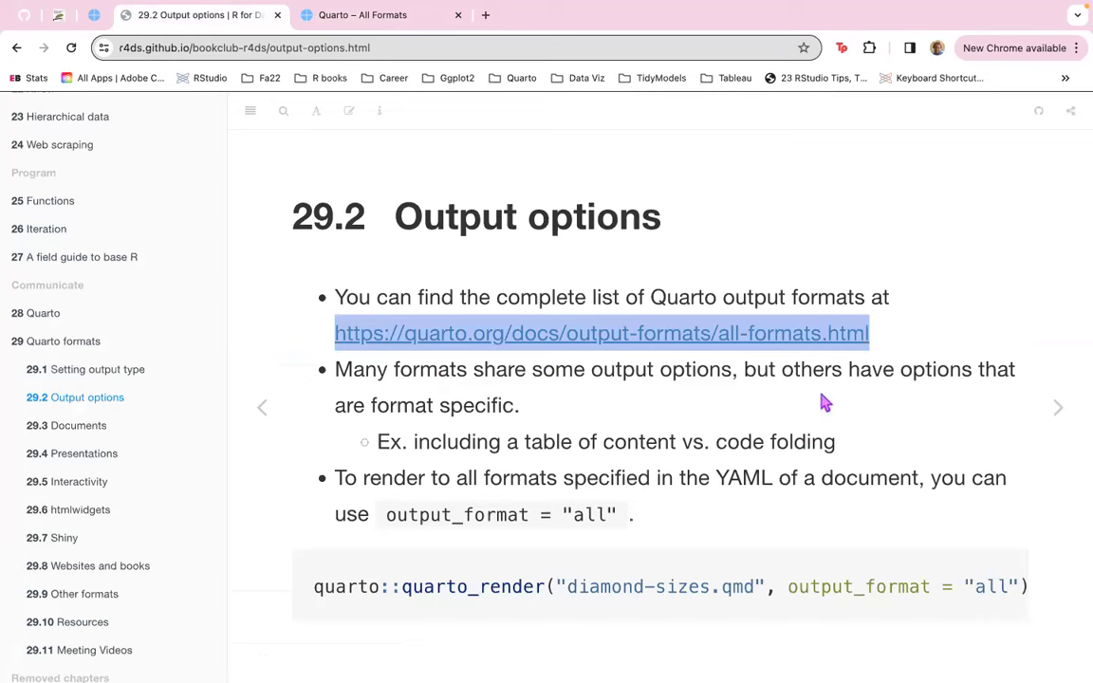
{"action": "mouse_move", "coordinate": [439, 427]}
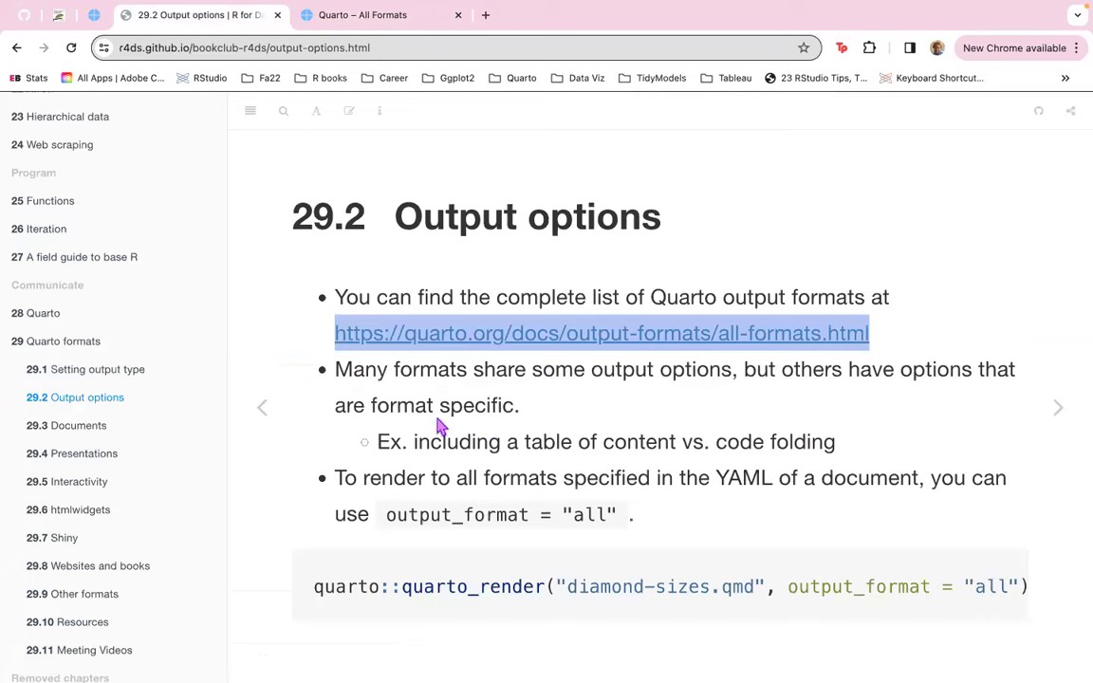
{"action": "mouse_move", "coordinate": [614, 467]}
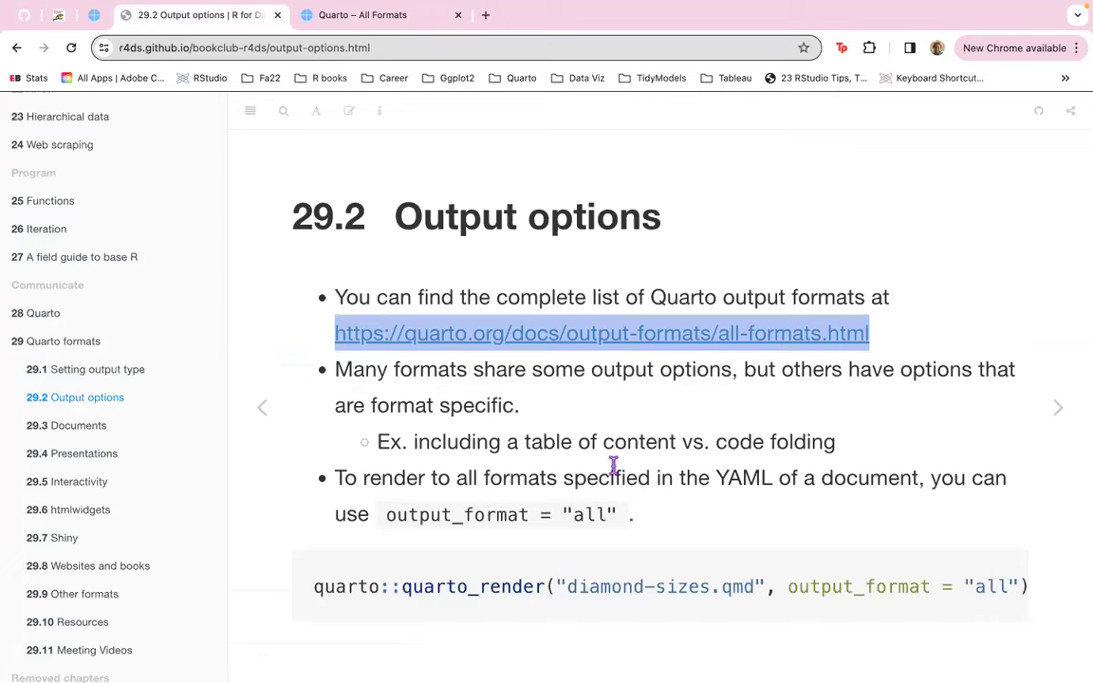
{"action": "mouse_move", "coordinate": [481, 442]}
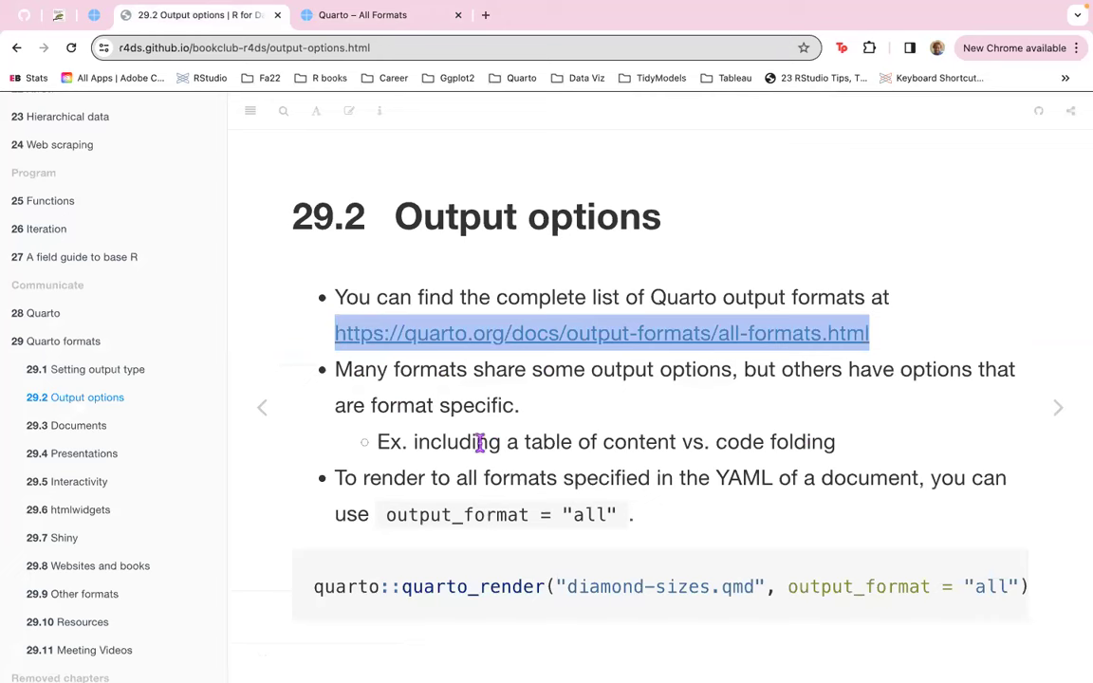
{"action": "mouse_move", "coordinate": [492, 447]}
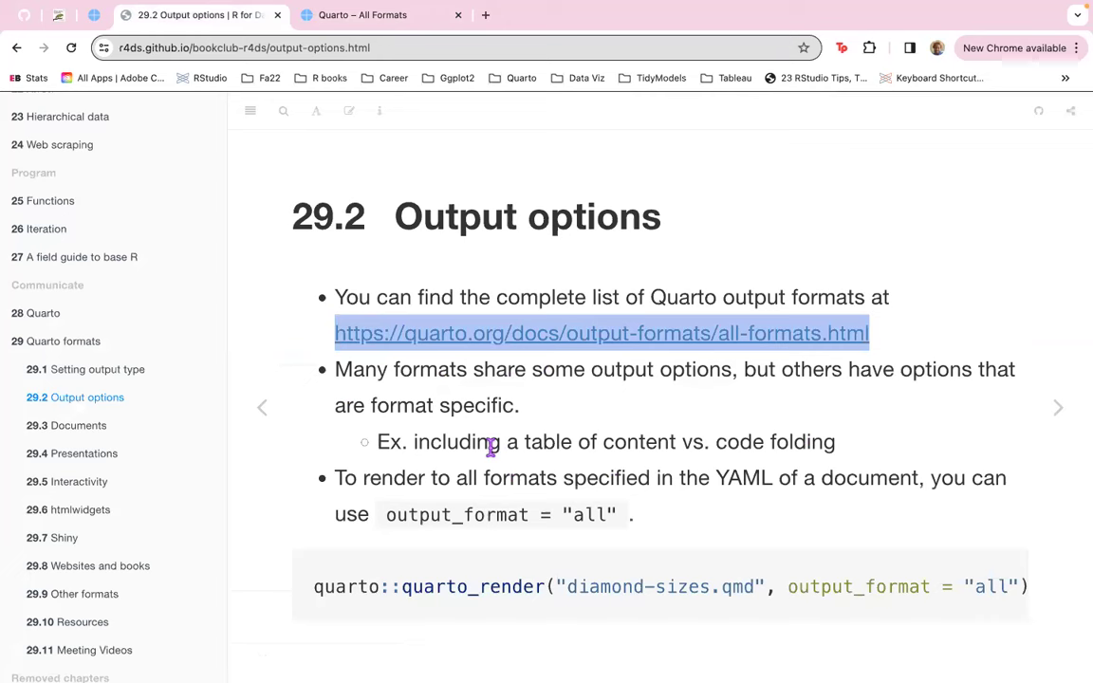
{"action": "mouse_move", "coordinate": [857, 455]}
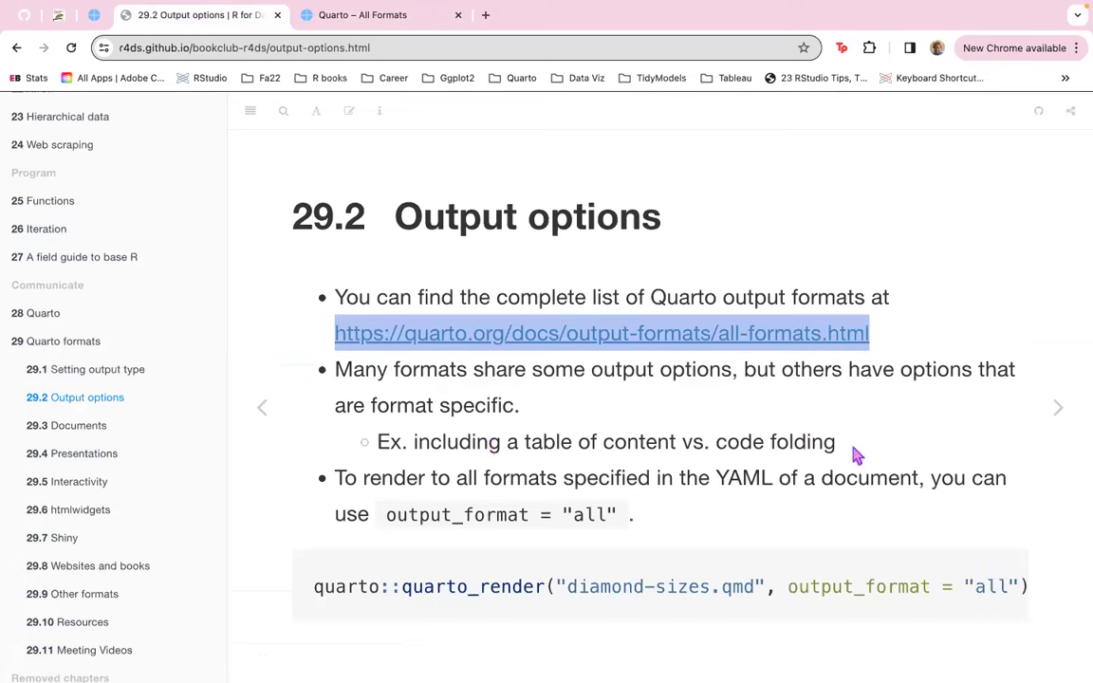
{"action": "mouse_move", "coordinate": [929, 509]}
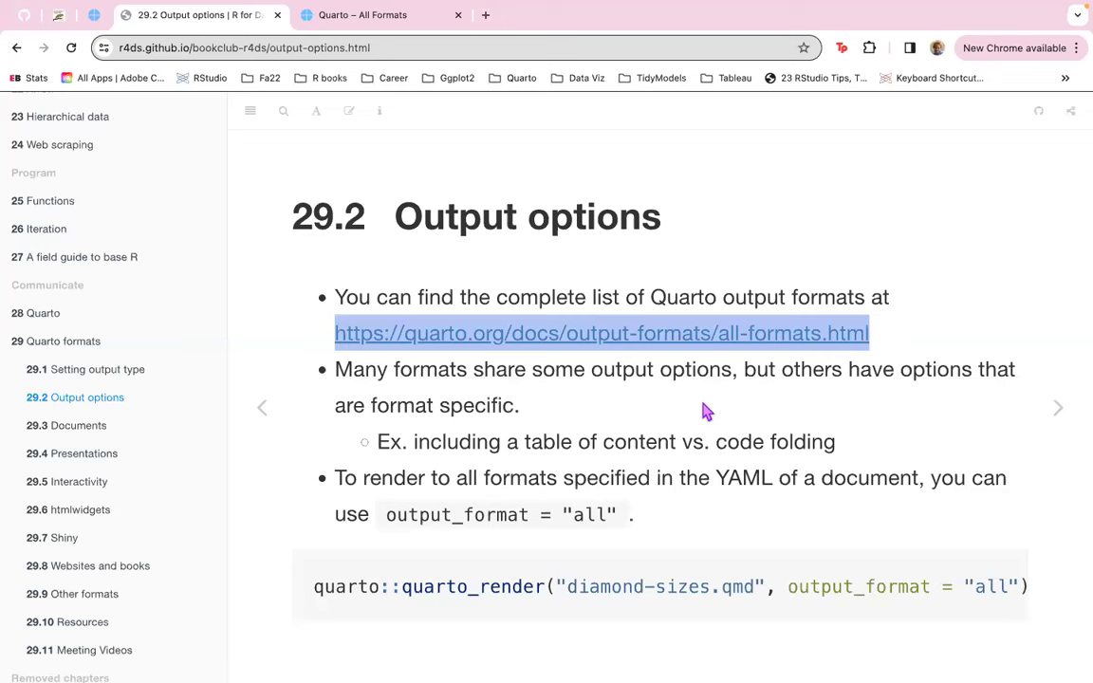
{"action": "mouse_move", "coordinate": [691, 436]}
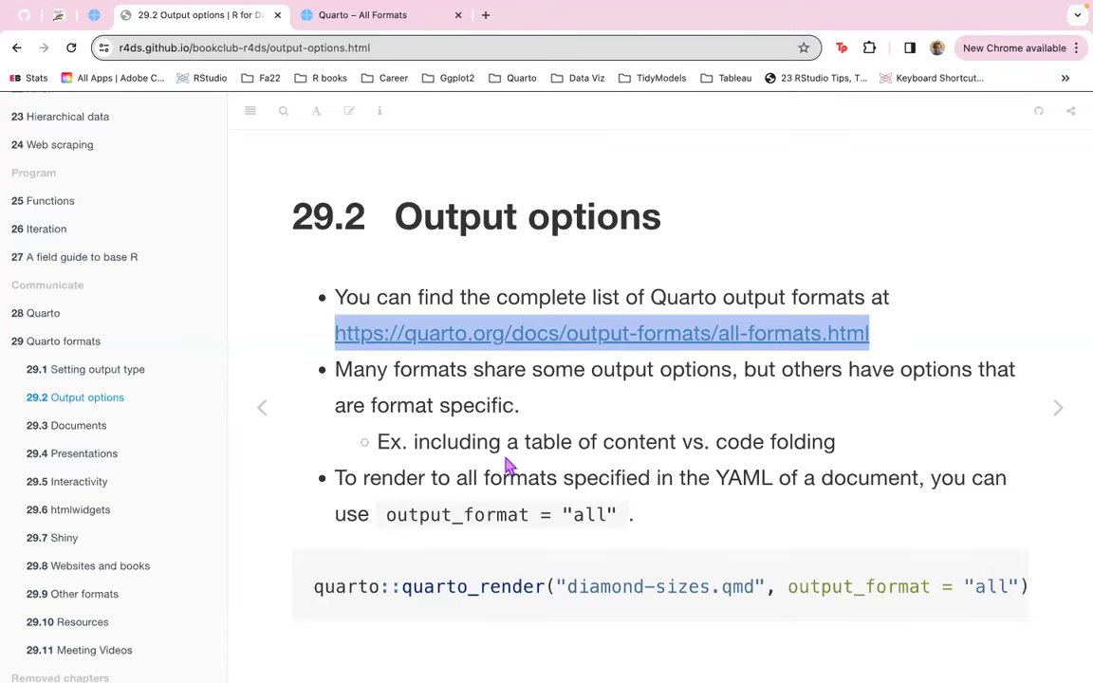
{"action": "mouse_move", "coordinate": [845, 467]}
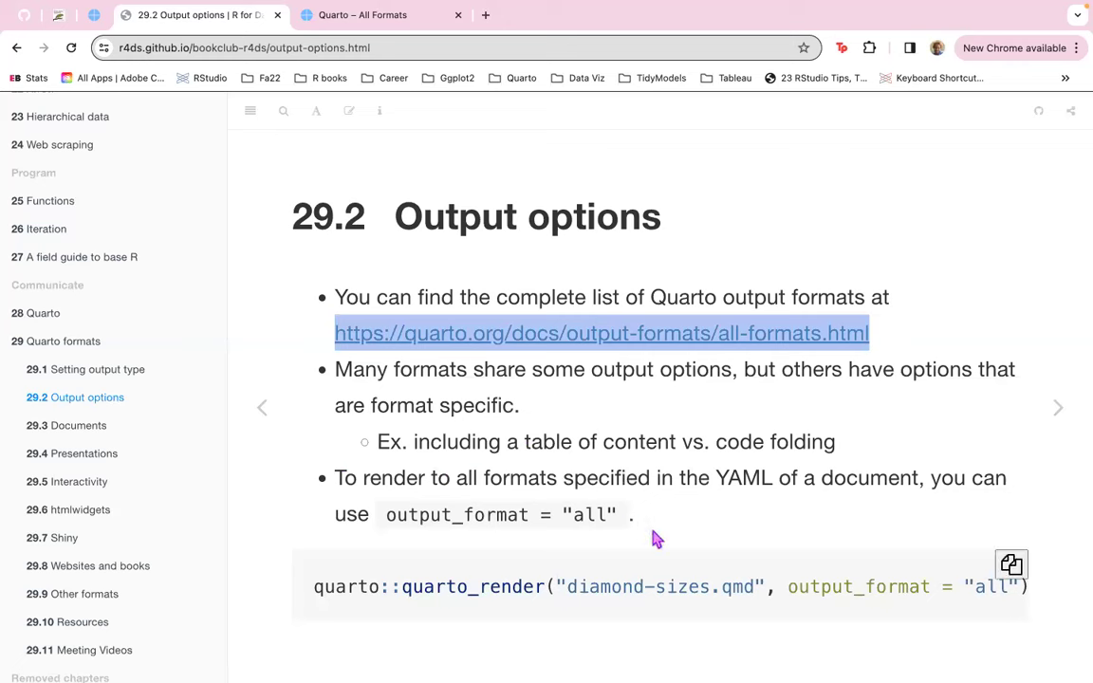
{"action": "mouse_move", "coordinate": [856, 587]}
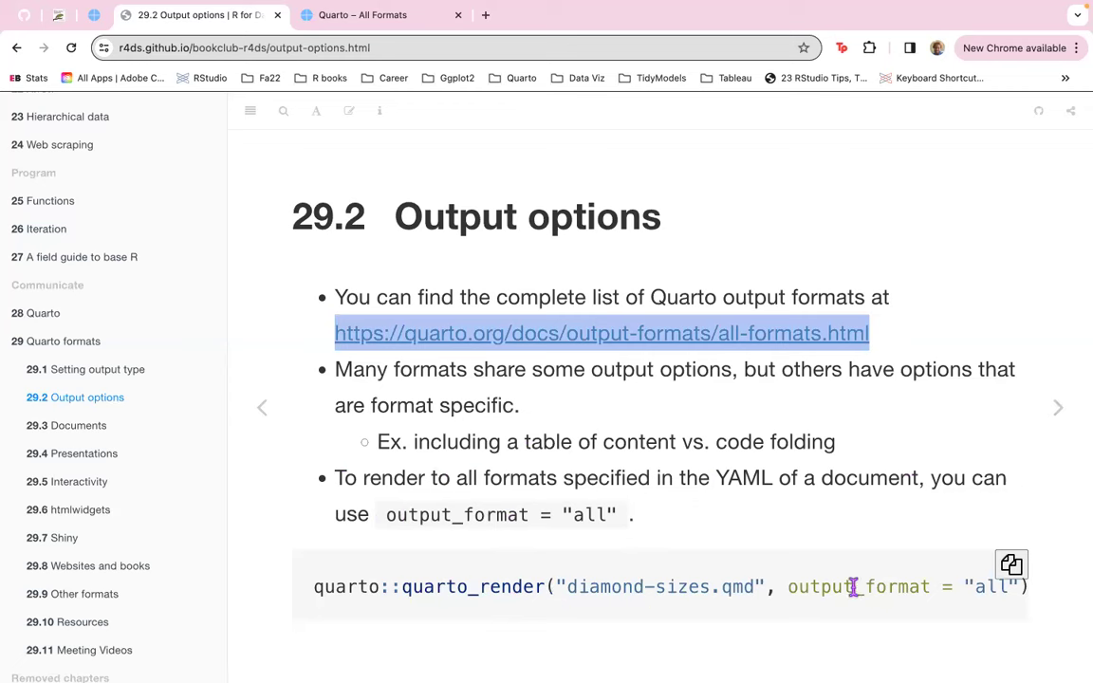
{"action": "mouse_move", "coordinate": [1071, 488]}
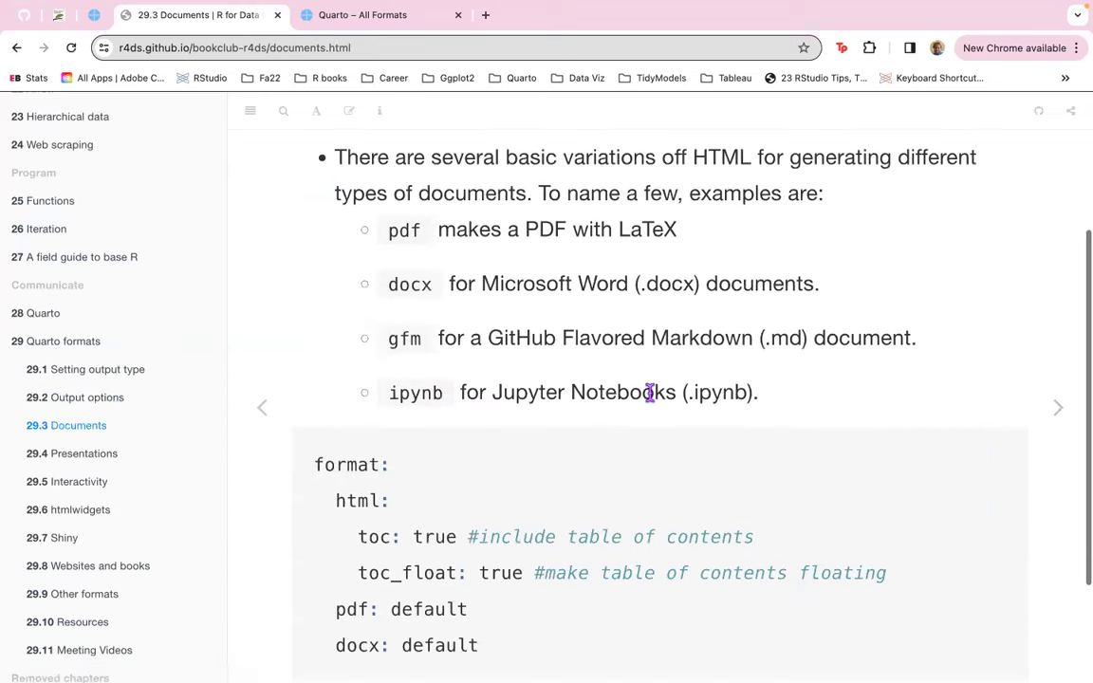
View the 29.3 Documents section, then go back to 29.2 Output options.
{"action": "scroll", "scroll_direction": "down", "scroll_amount": 3}
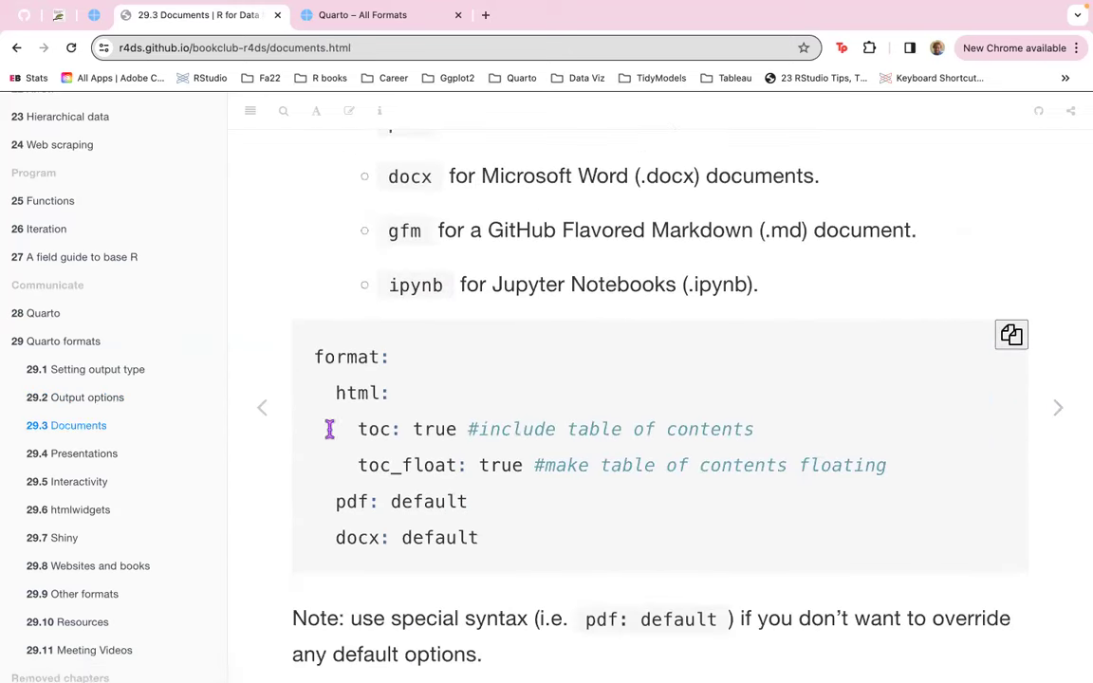
{"action": "mouse_move", "coordinate": [352, 360]}
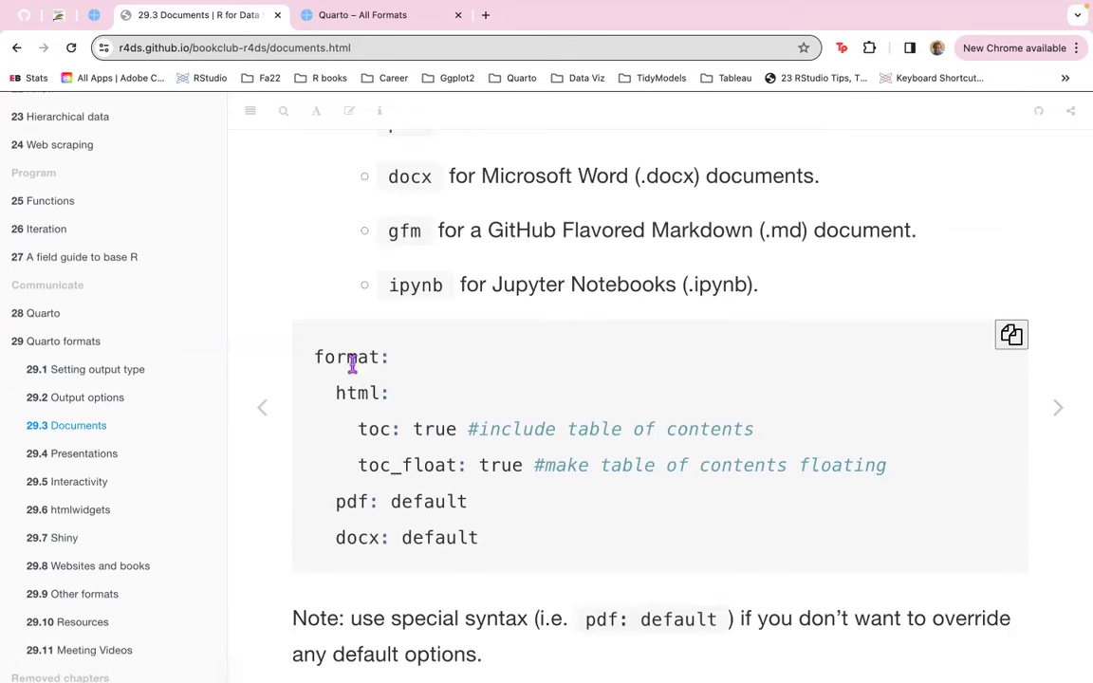
{"action": "mouse_move", "coordinate": [397, 402]}
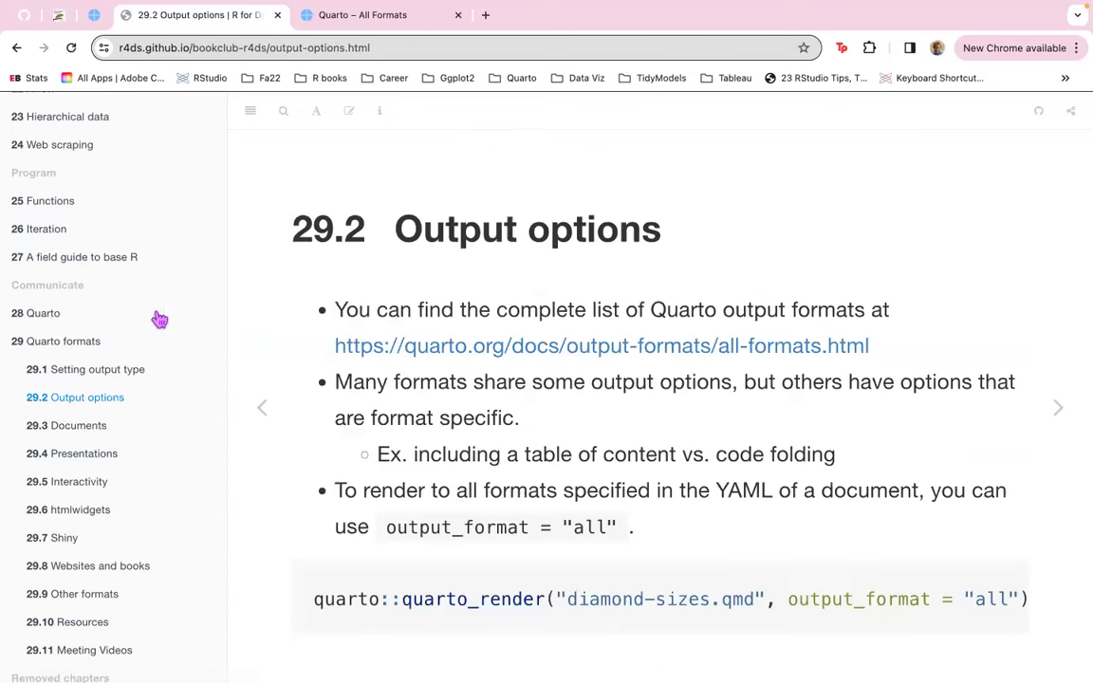
{"action": "left_click", "coordinate": [97, 369]}
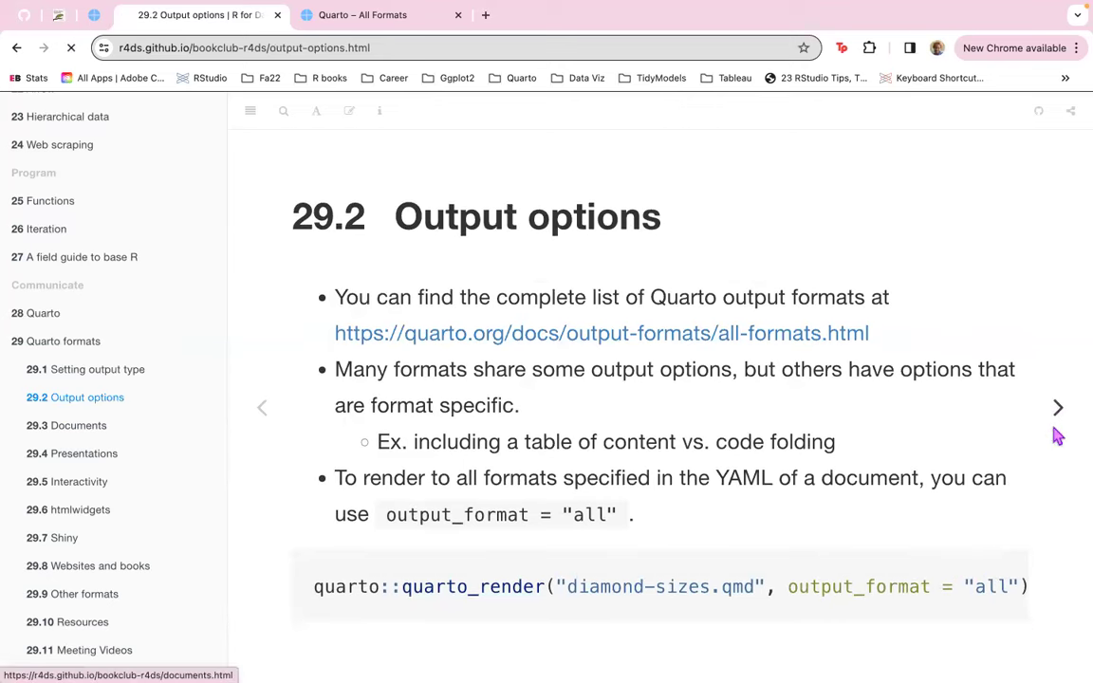
Advance the book club notes to section 29.3 Documents.
{"action": "left_click", "coordinate": [1056, 407]}
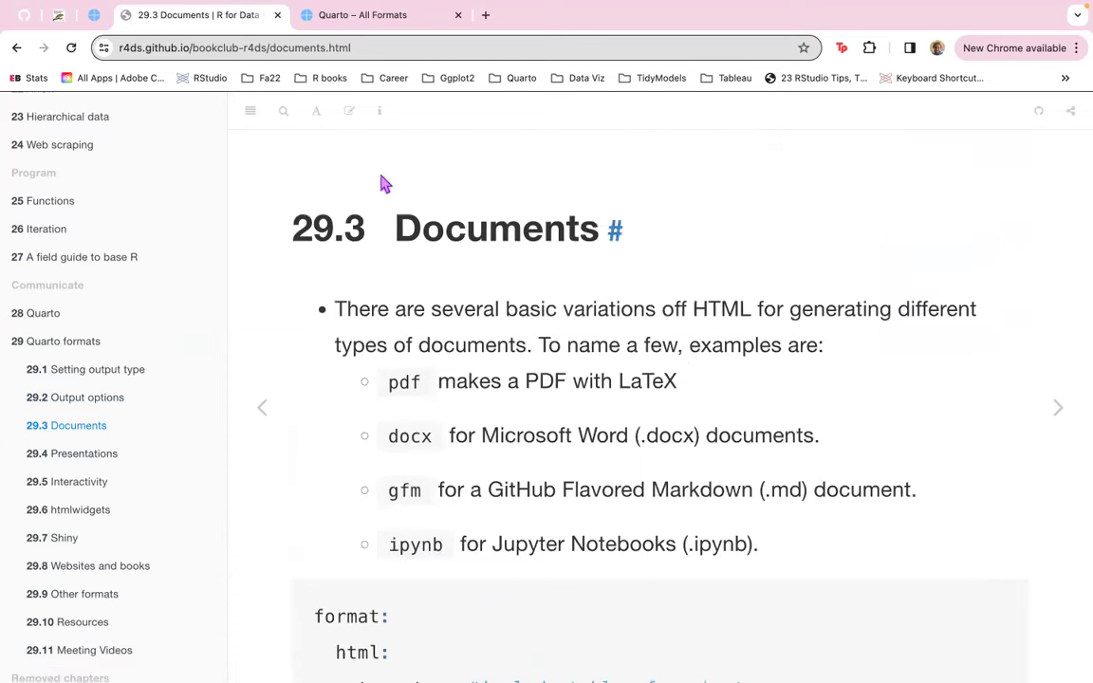
{"action": "mouse_move", "coordinate": [468, 296]}
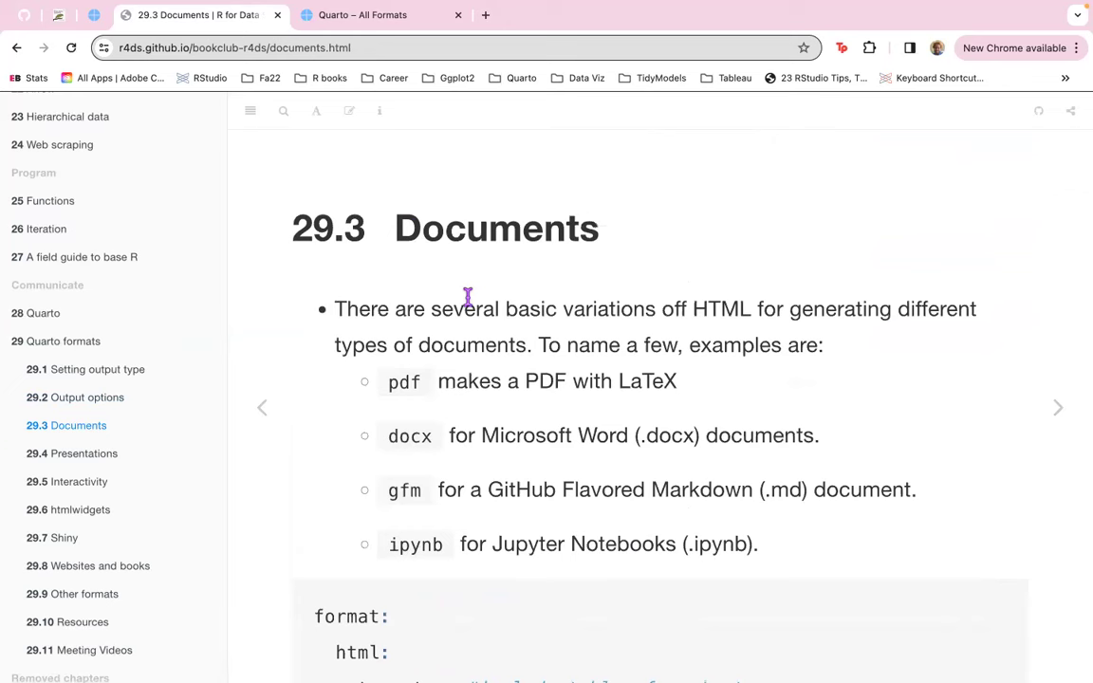
{"action": "mouse_move", "coordinate": [678, 346]}
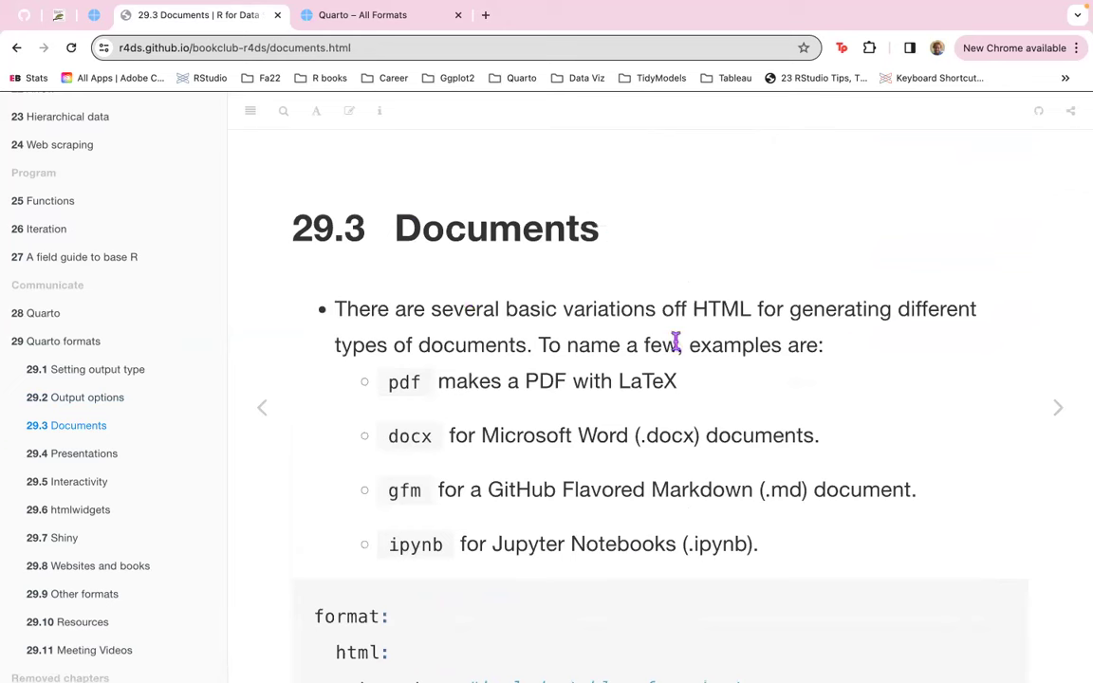
{"action": "mouse_move", "coordinate": [1047, 321]}
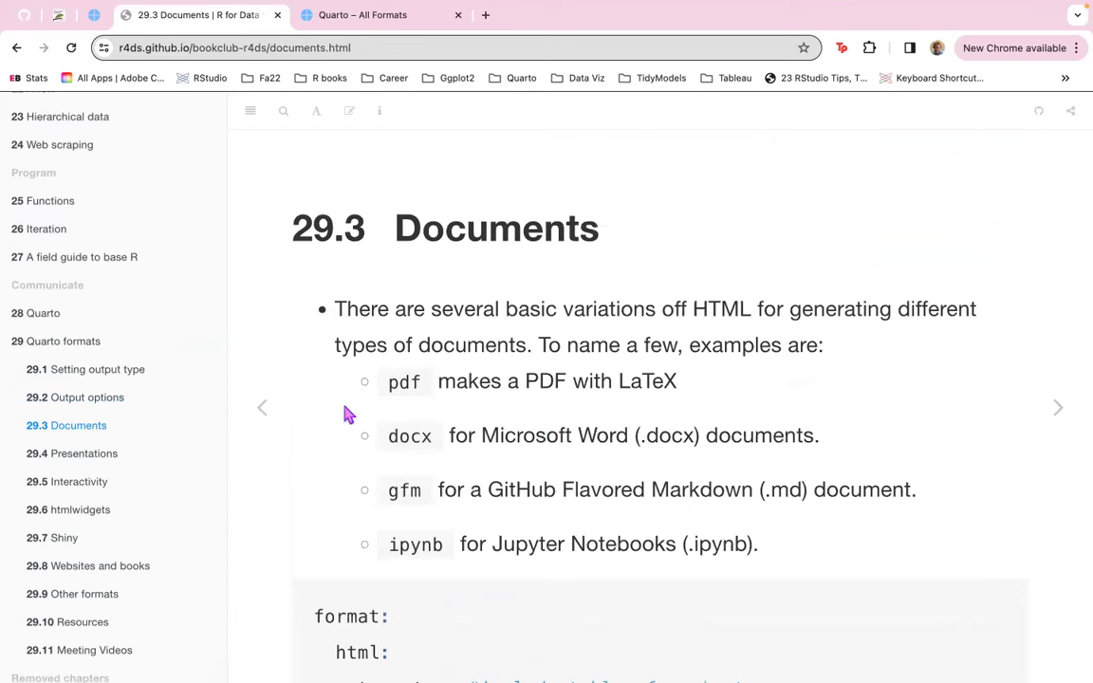
{"action": "mouse_move", "coordinate": [608, 393]}
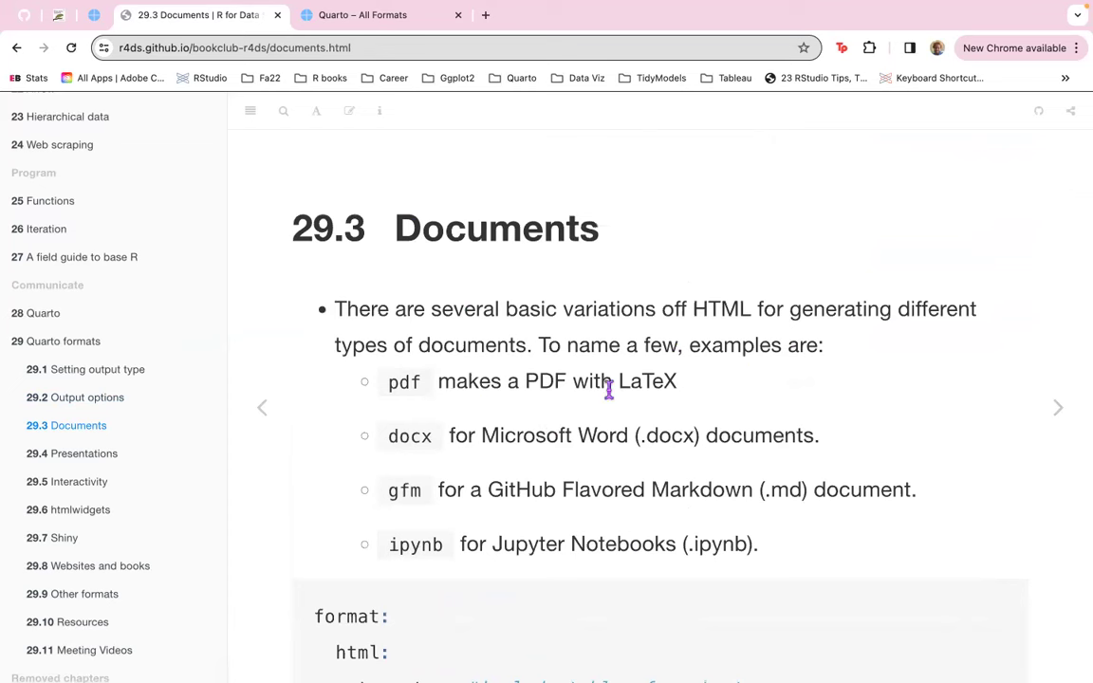
{"action": "mouse_move", "coordinate": [409, 441]}
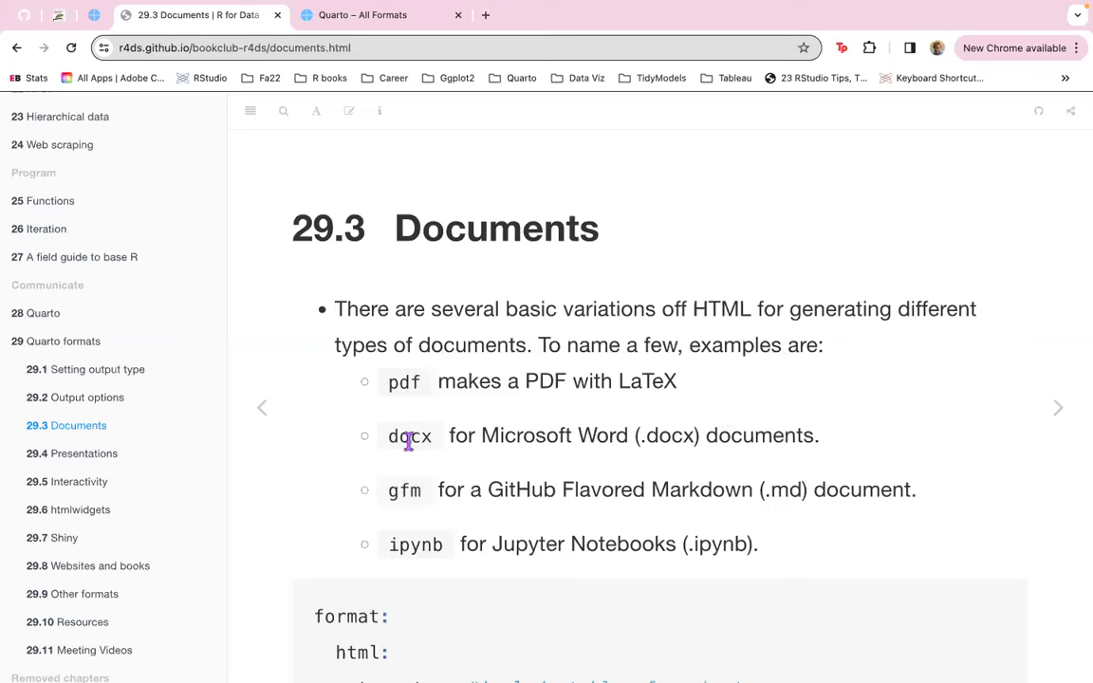
{"action": "mouse_move", "coordinate": [740, 465]}
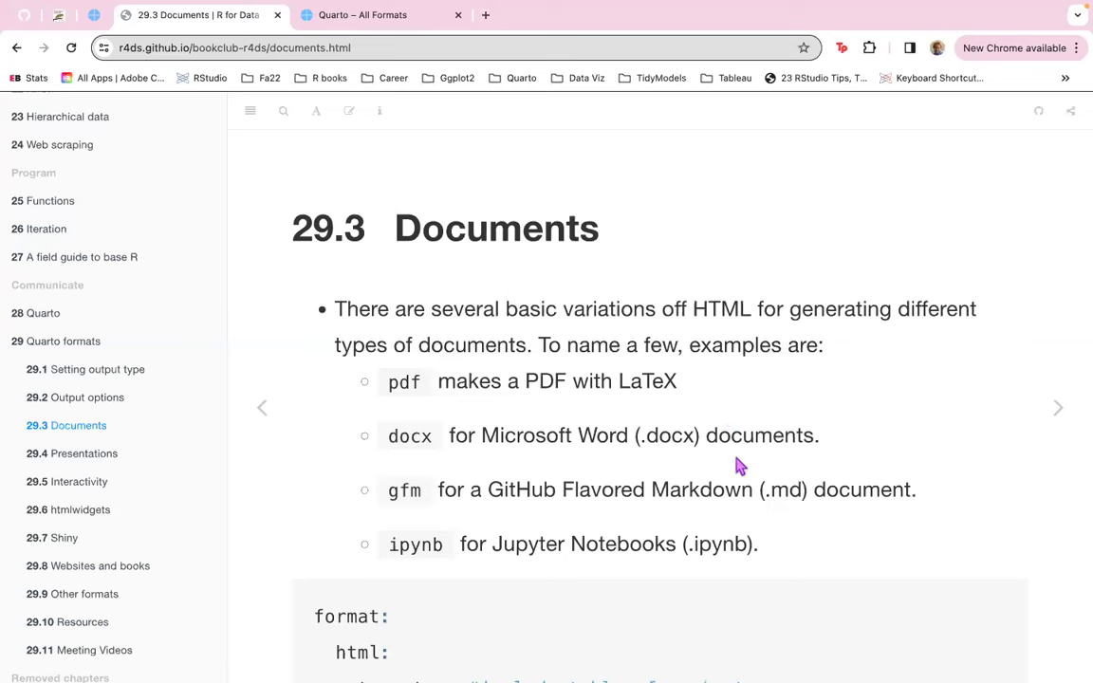
{"action": "mouse_move", "coordinate": [383, 512]}
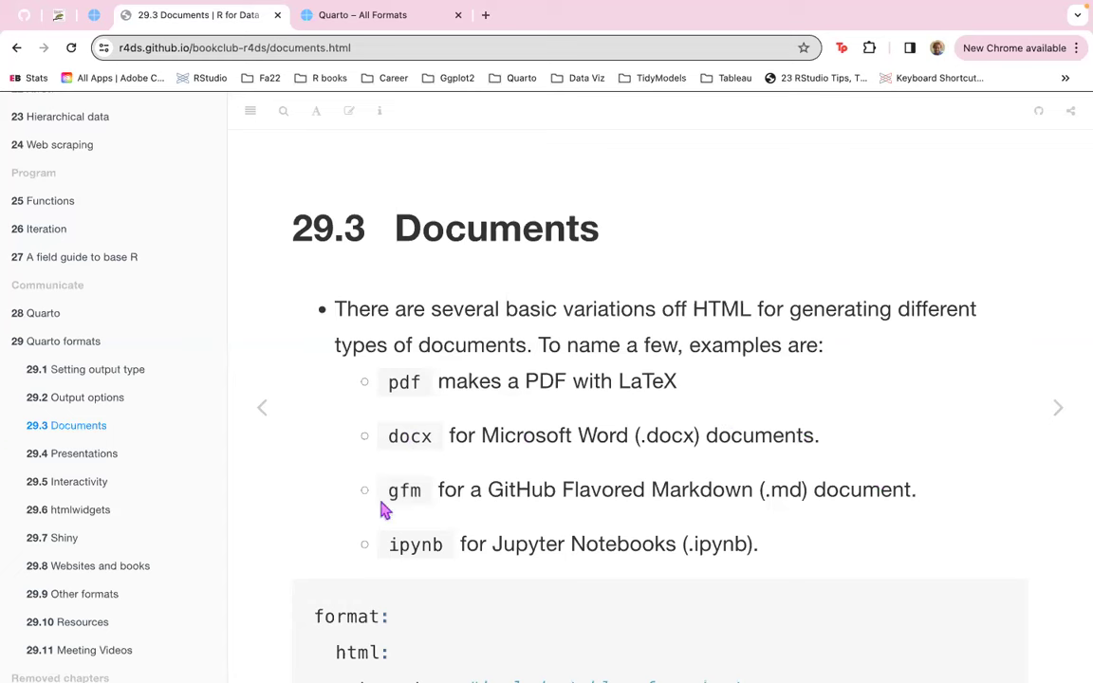
{"action": "mouse_move", "coordinate": [417, 519]}
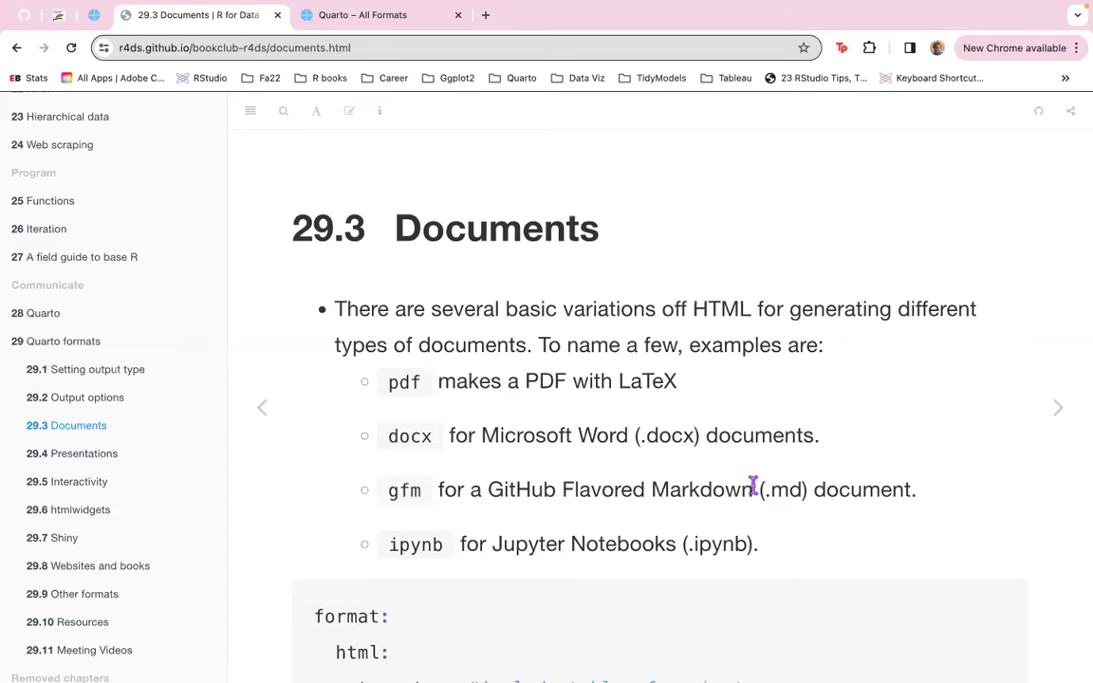
{"action": "mouse_move", "coordinate": [386, 560]}
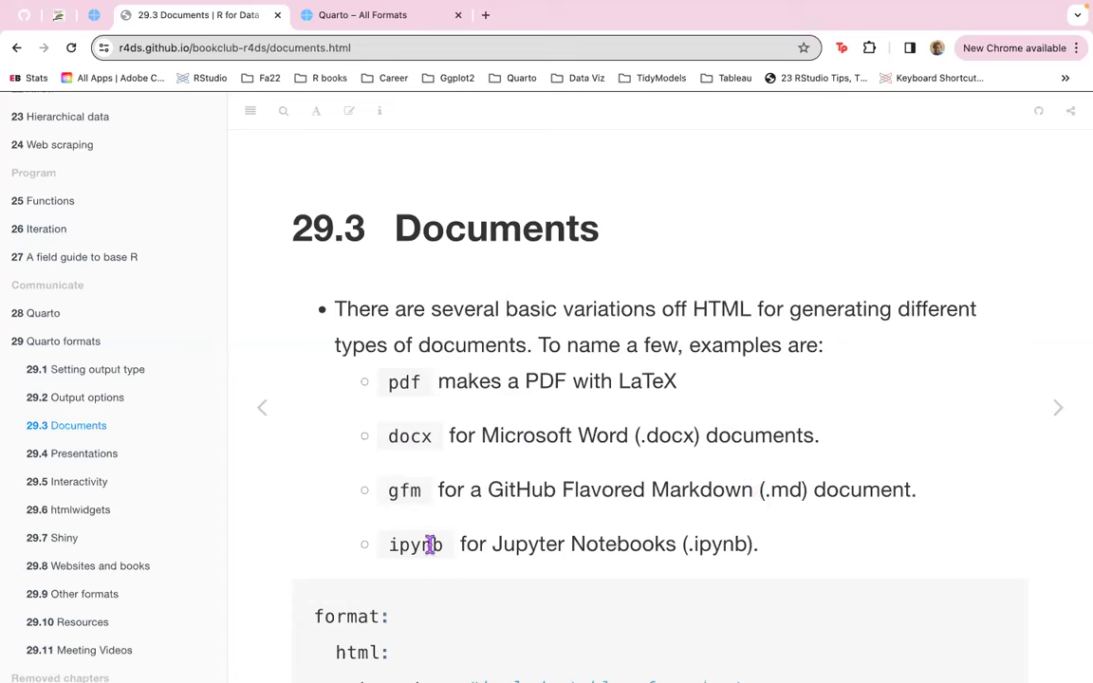
{"action": "mouse_move", "coordinate": [911, 481]}
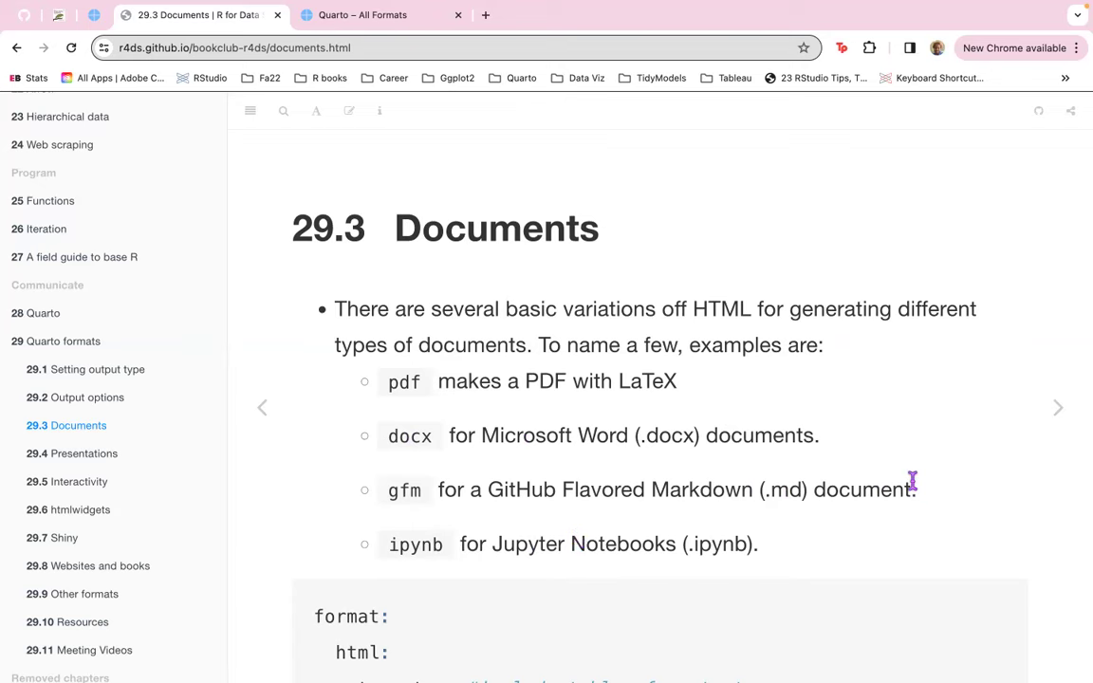
{"action": "scroll", "scroll_direction": "down", "scroll_amount": 3}
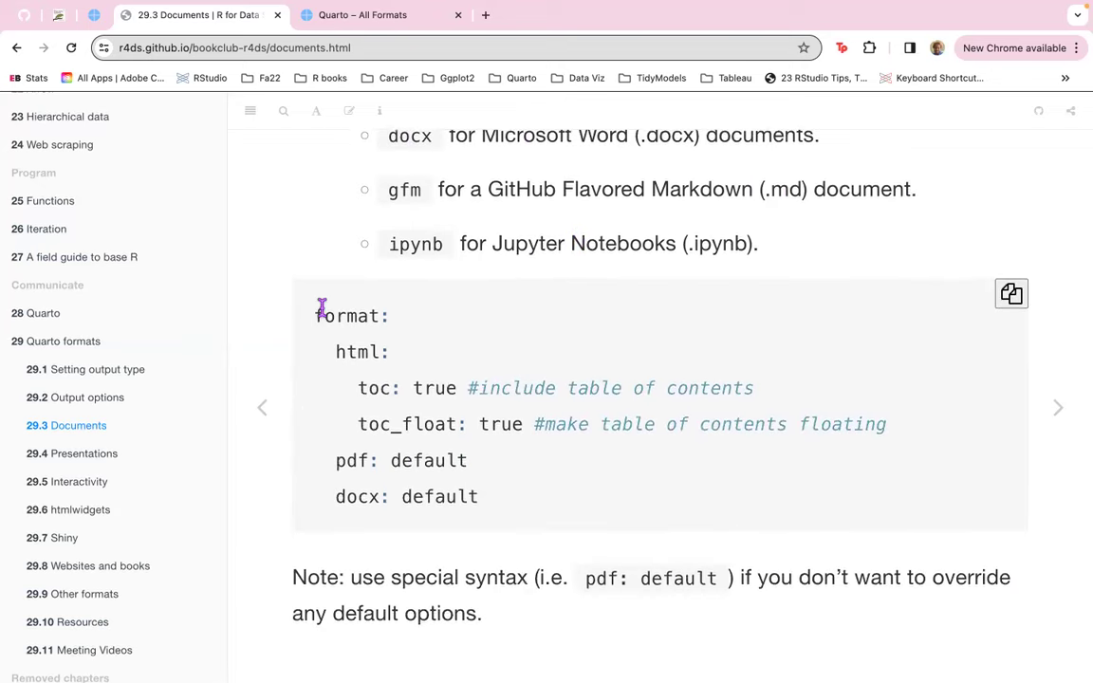
{"action": "mouse_move", "coordinate": [367, 352]}
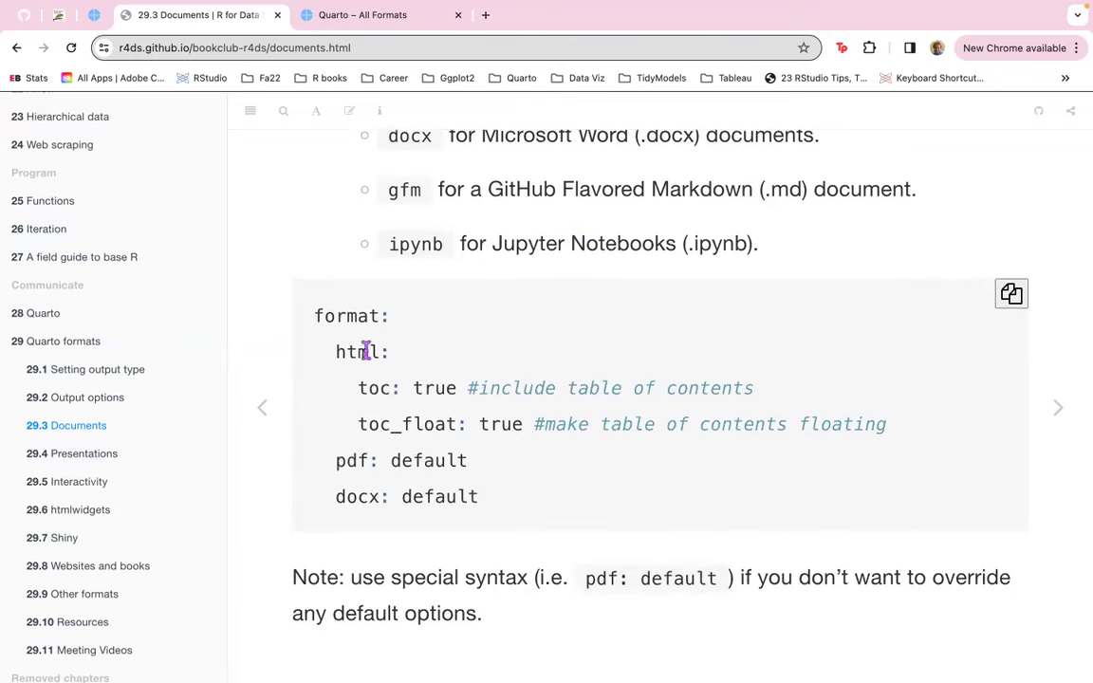
{"action": "mouse_move", "coordinate": [315, 325]}
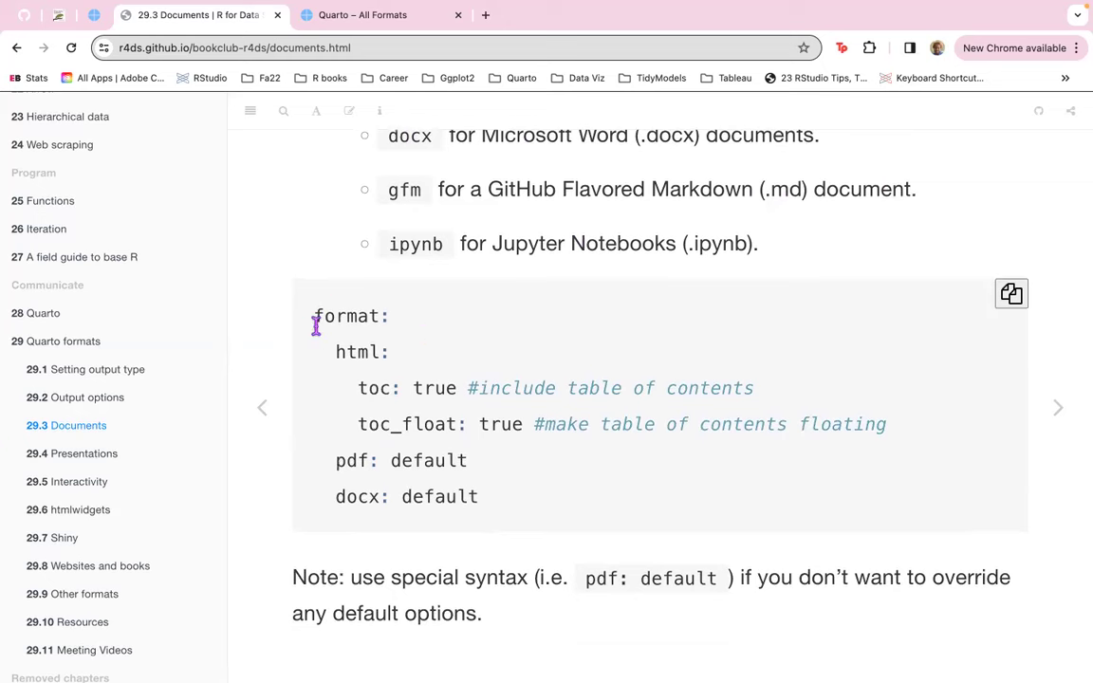
{"action": "mouse_move", "coordinate": [423, 354]}
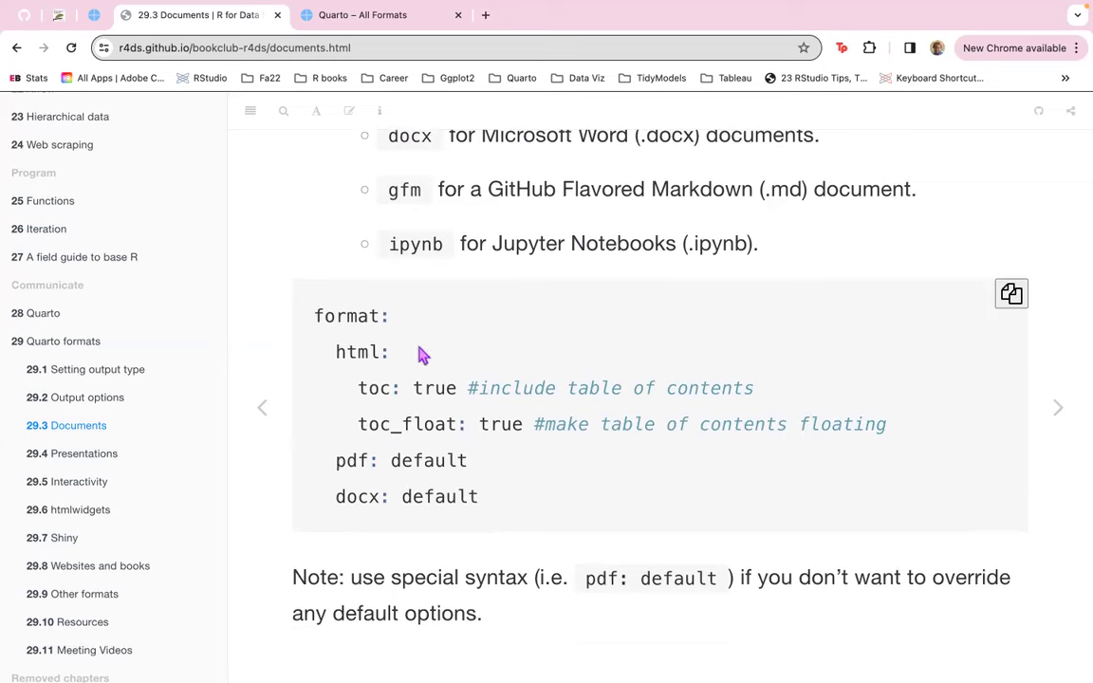
{"action": "mouse_move", "coordinate": [794, 406]}
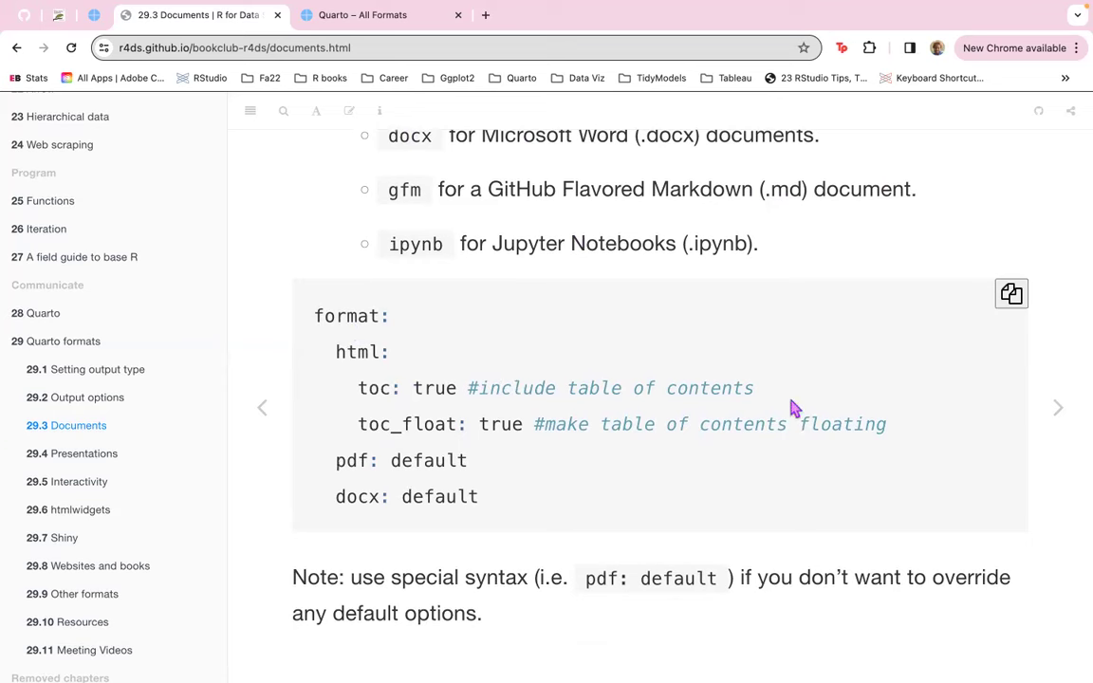
{"action": "mouse_move", "coordinate": [651, 424]}
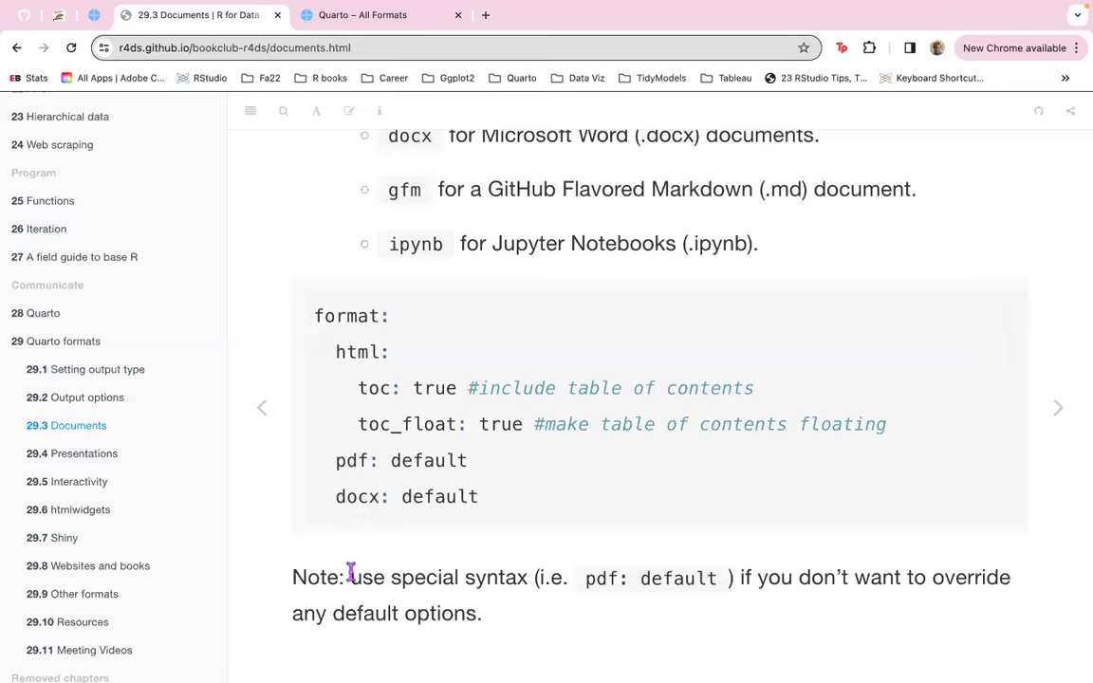
{"action": "mouse_move", "coordinate": [538, 578]}
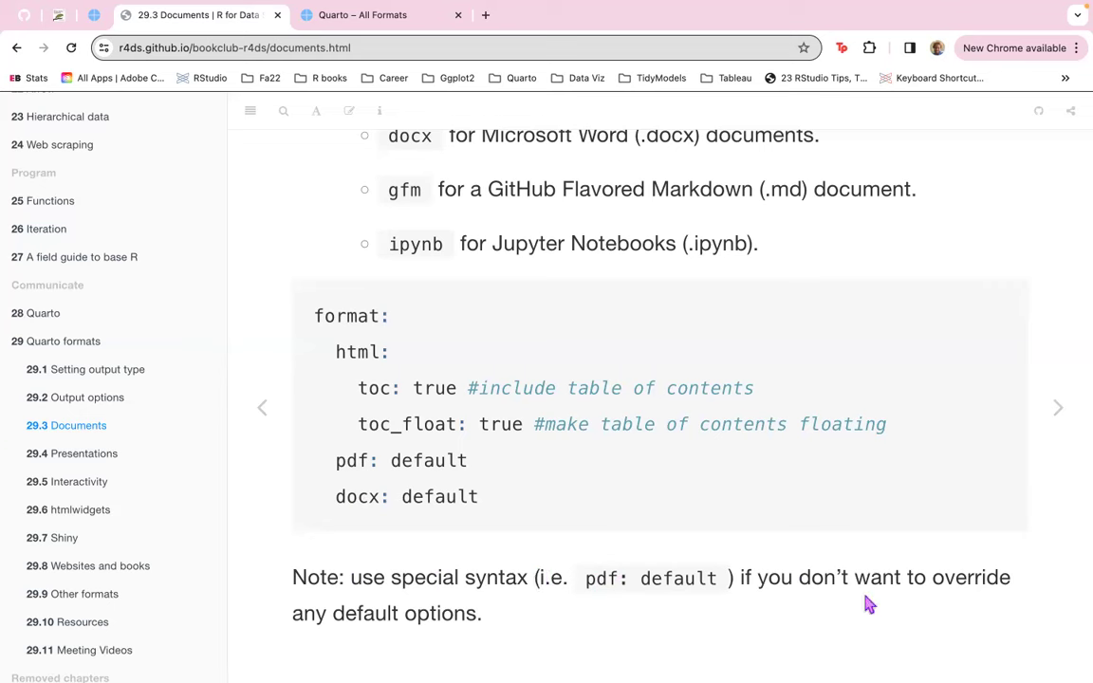
{"action": "mouse_move", "coordinate": [376, 571]}
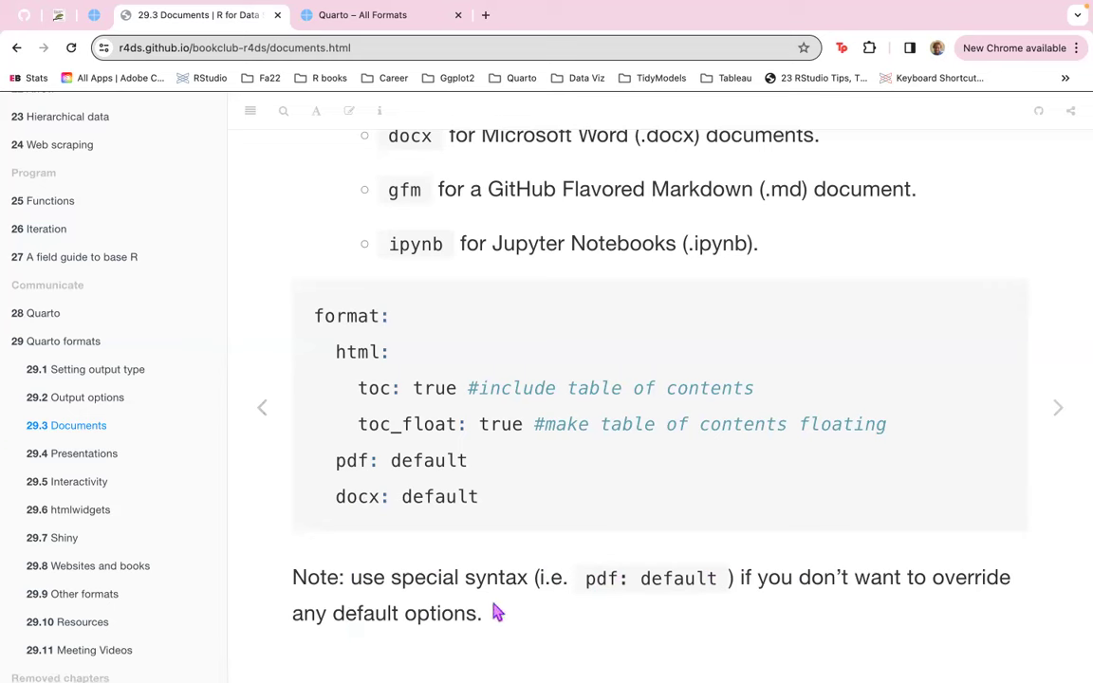
{"action": "mouse_move", "coordinate": [351, 387]}
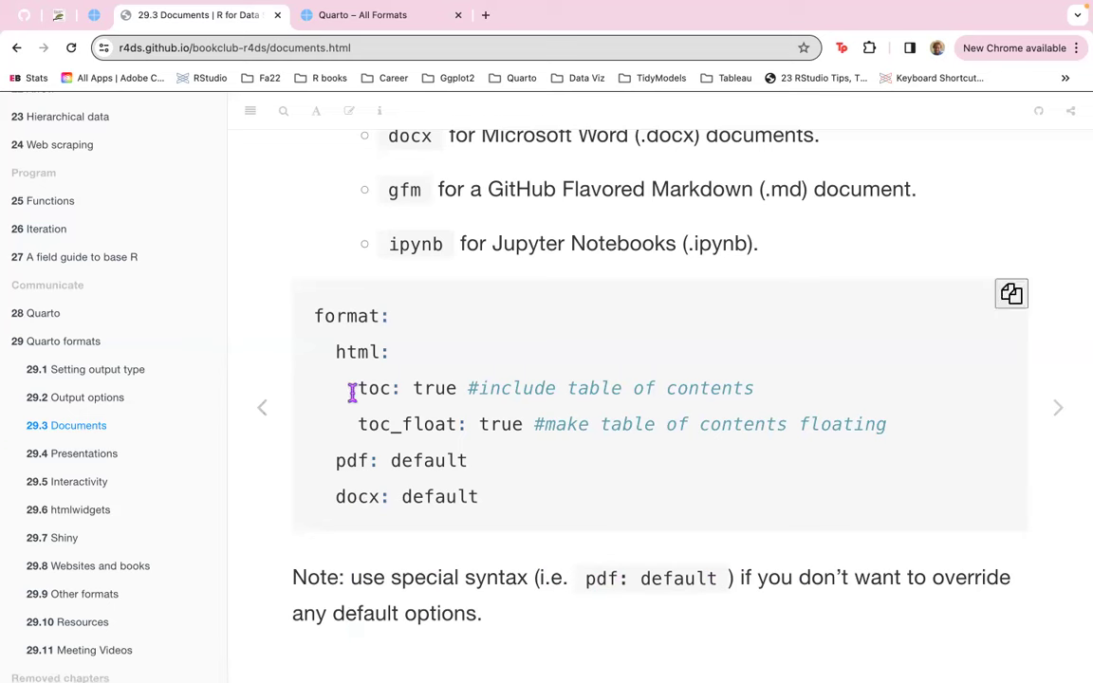
{"action": "mouse_move", "coordinate": [548, 388]}
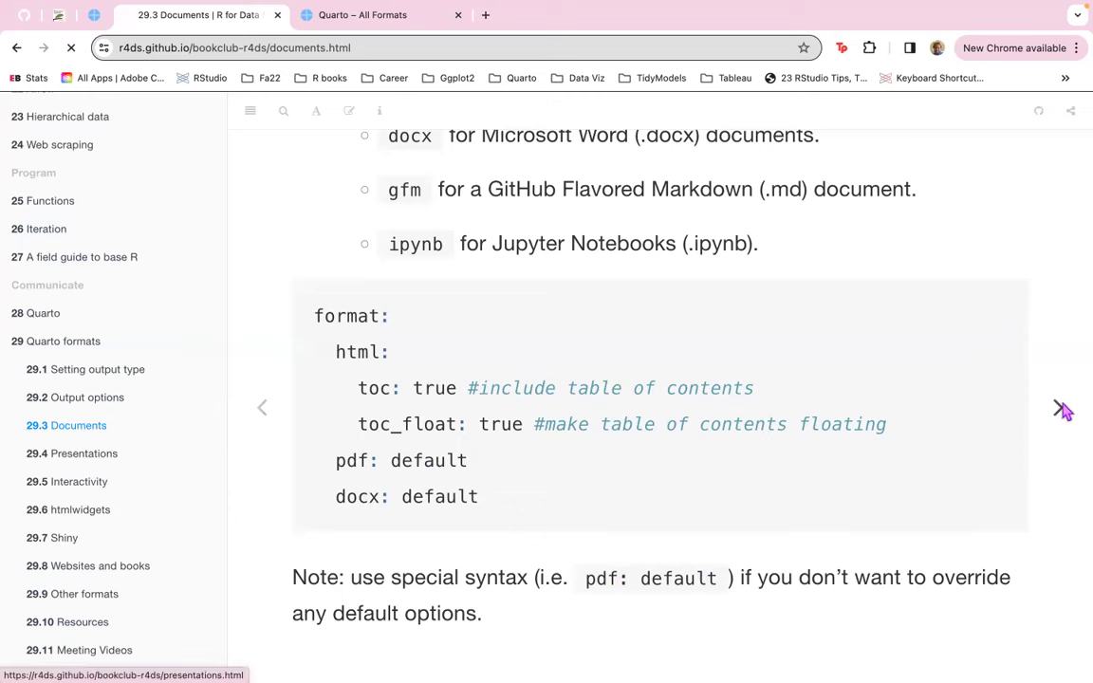
{"action": "left_click", "coordinate": [1057, 410]}
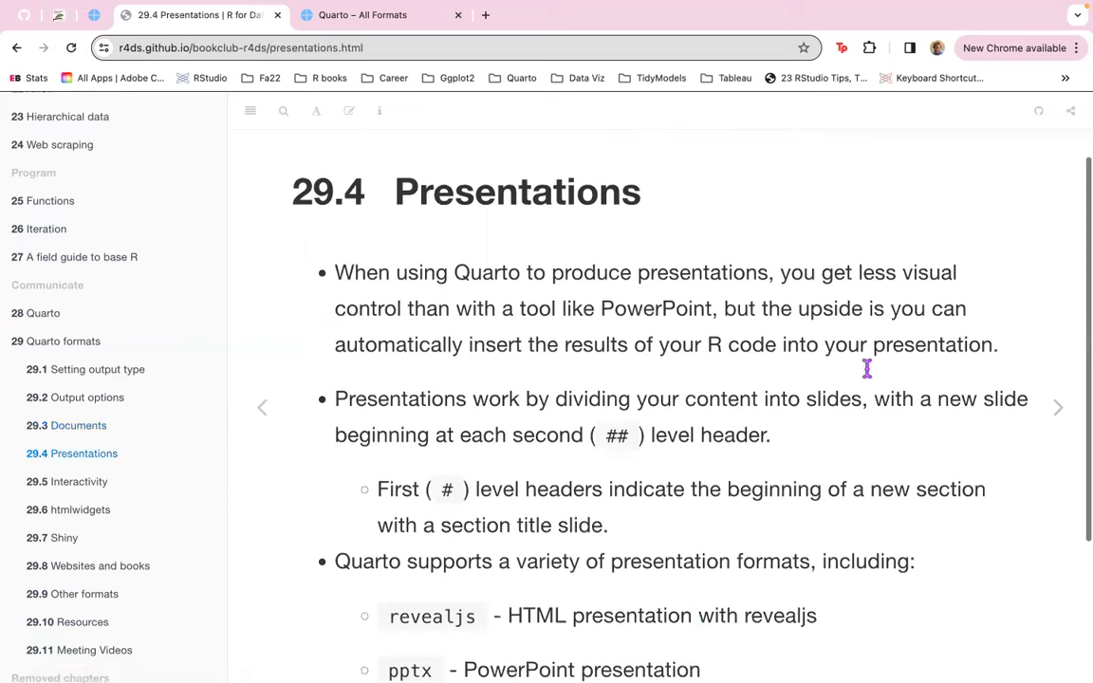
{"action": "scroll", "scroll_direction": "down", "scroll_amount": 3}
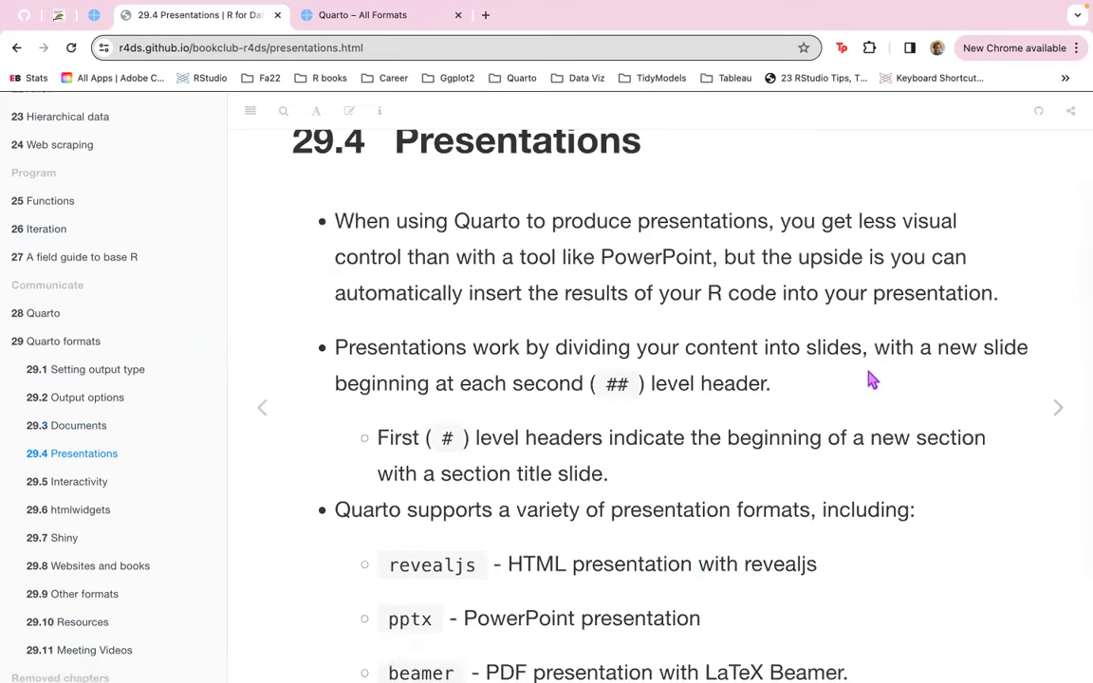
{"action": "mouse_move", "coordinate": [804, 208]}
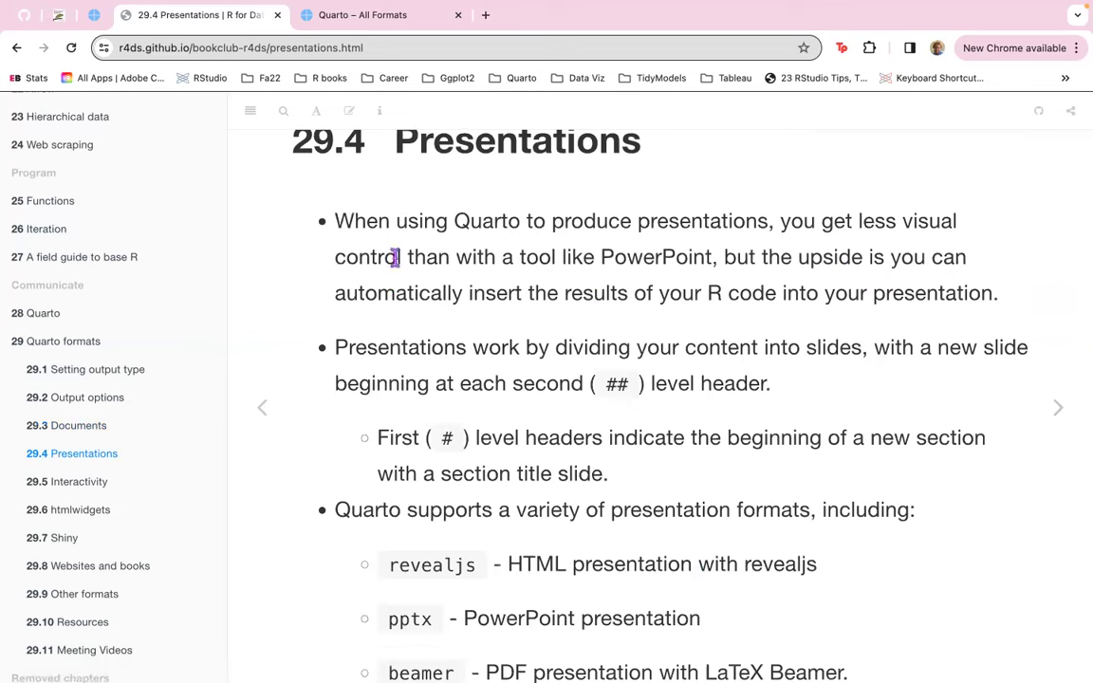
{"action": "mouse_move", "coordinate": [681, 325]}
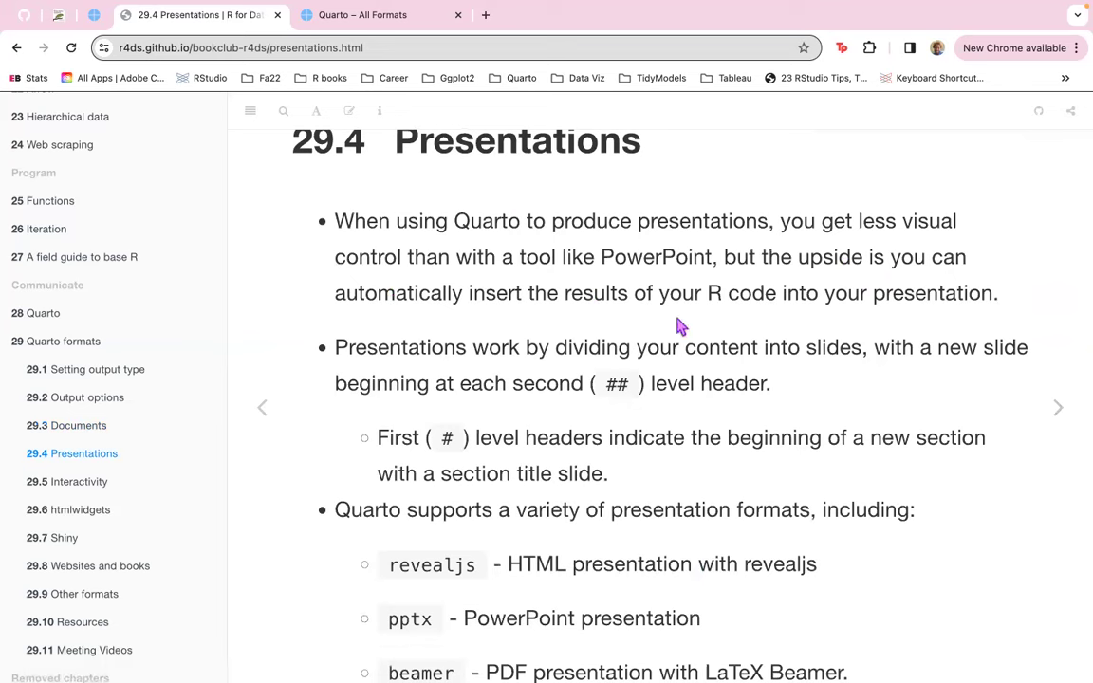
{"action": "mouse_move", "coordinate": [671, 323]}
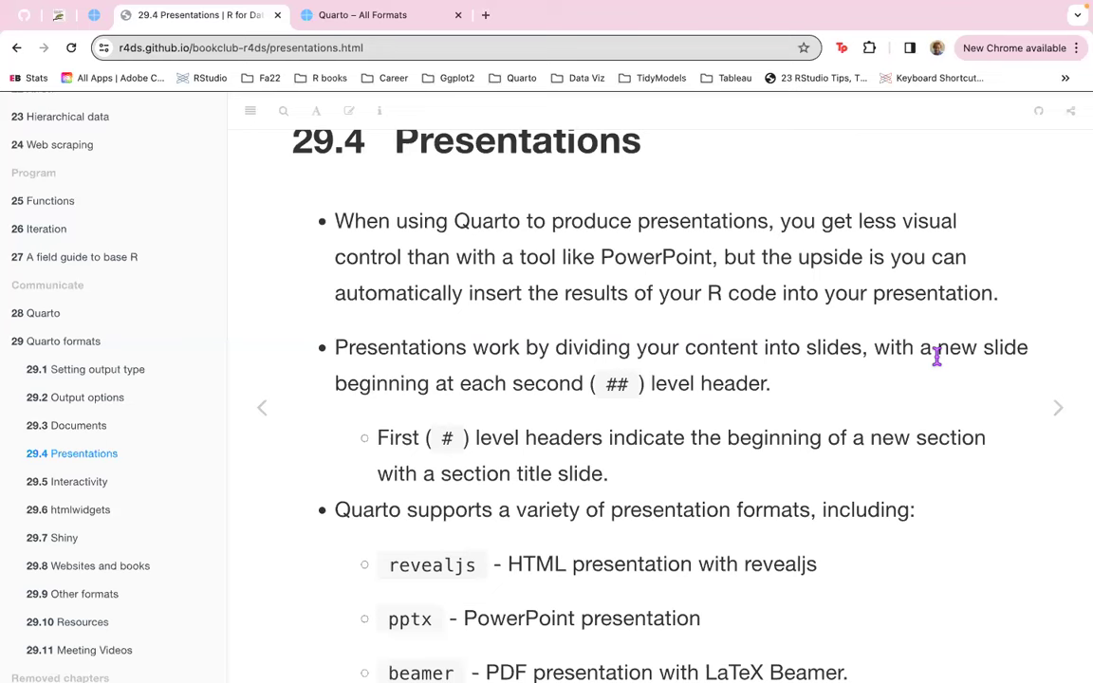
{"action": "mouse_move", "coordinate": [638, 385]}
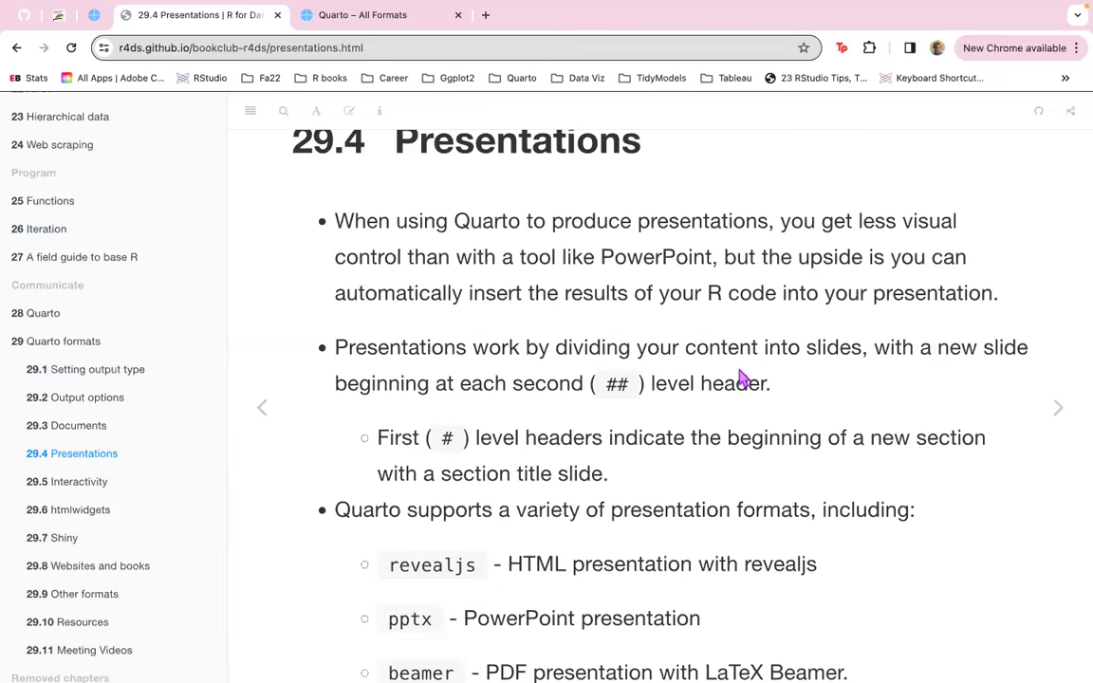
{"action": "scroll", "scroll_direction": "down", "scroll_amount": 3}
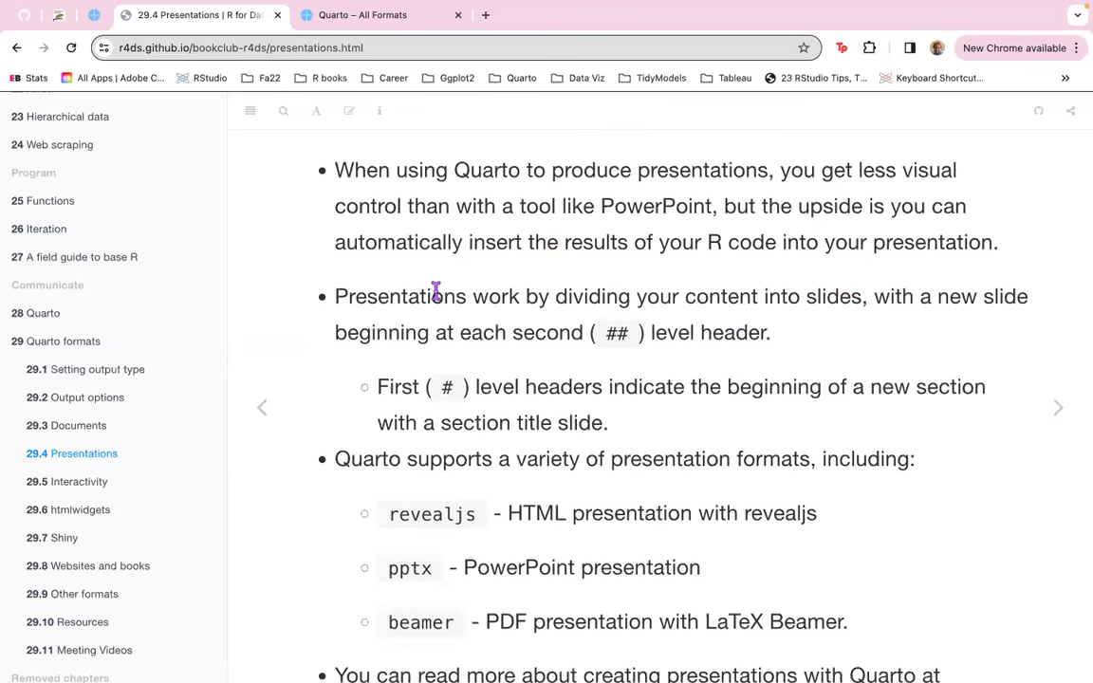
{"action": "mouse_move", "coordinate": [624, 332]}
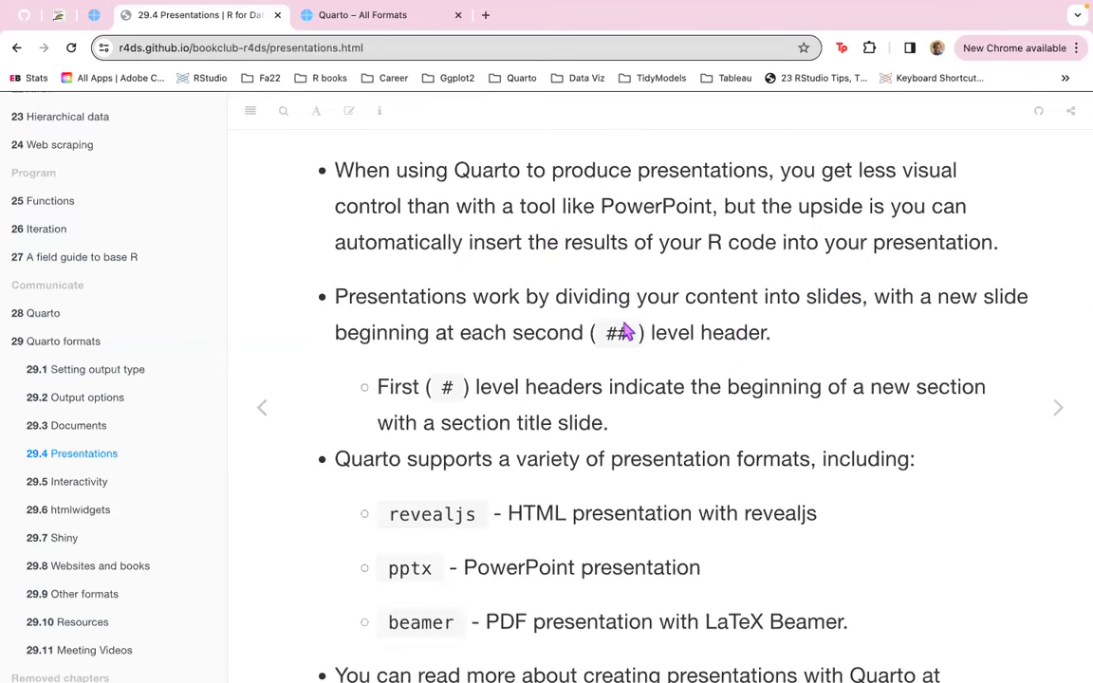
{"action": "mouse_move", "coordinate": [758, 327]}
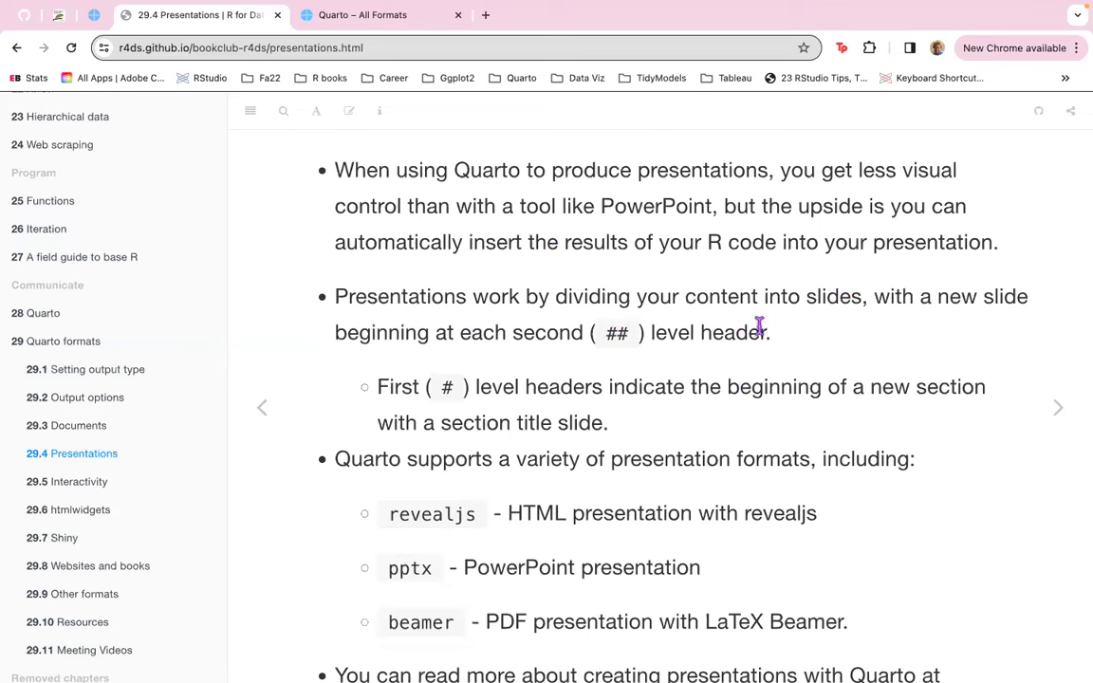
{"action": "double_click", "coordinate": [616, 333]}
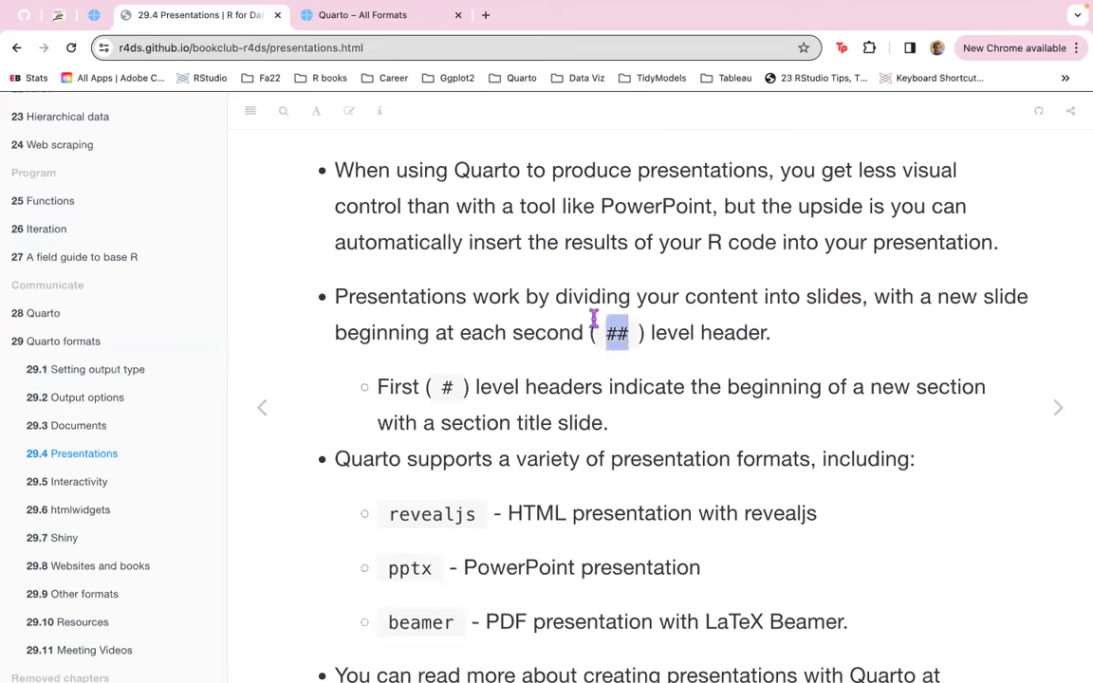
{"action": "mouse_move", "coordinate": [465, 394]}
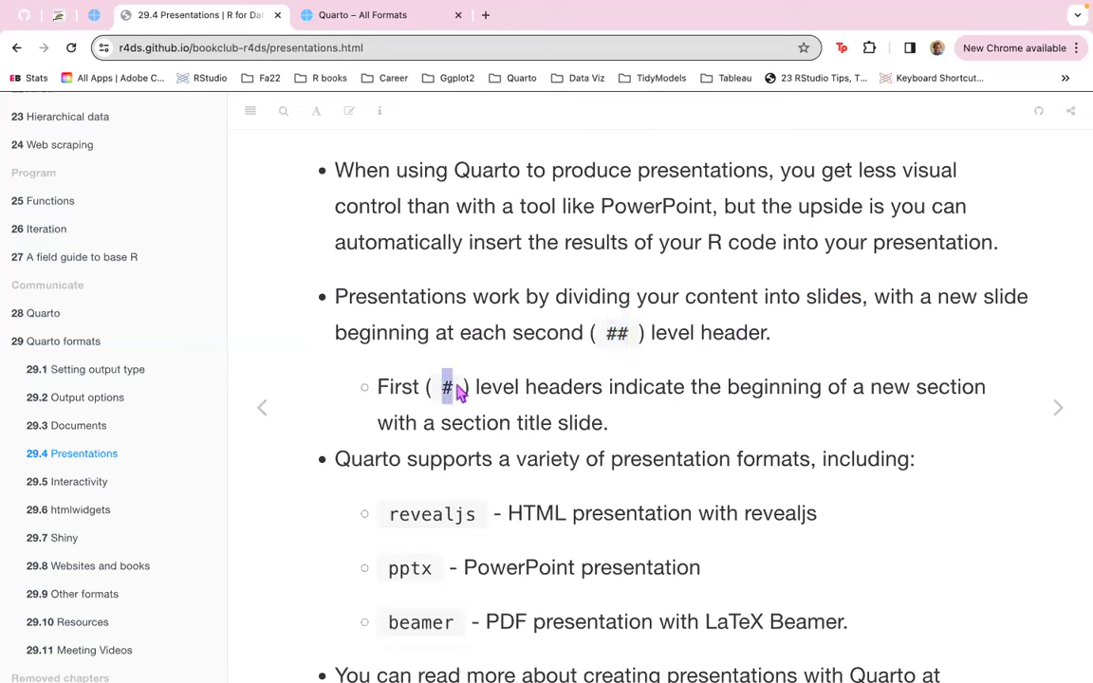
{"action": "mouse_move", "coordinate": [913, 424]}
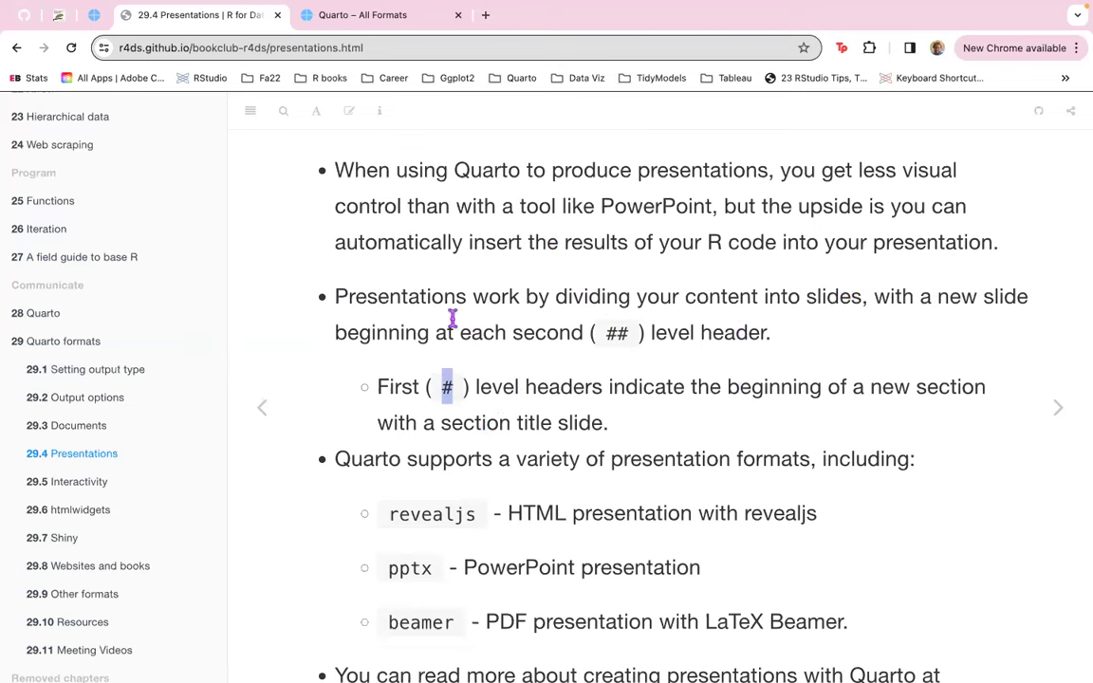
{"action": "scroll", "scroll_direction": "down", "scroll_amount": 3}
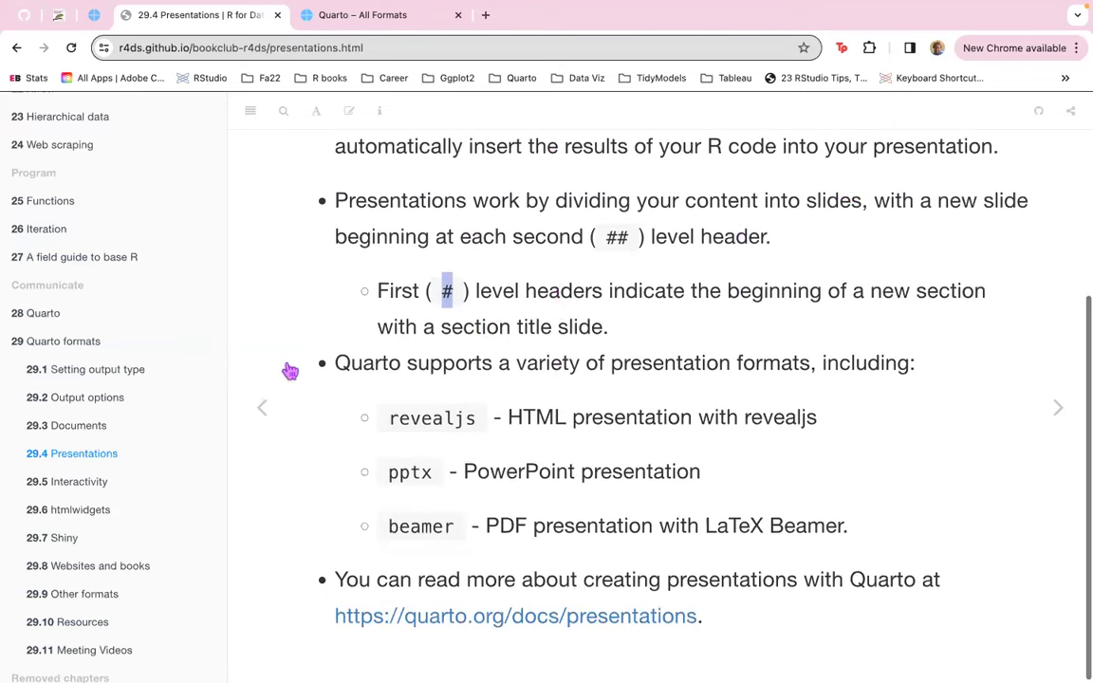
{"action": "mouse_move", "coordinate": [671, 410]}
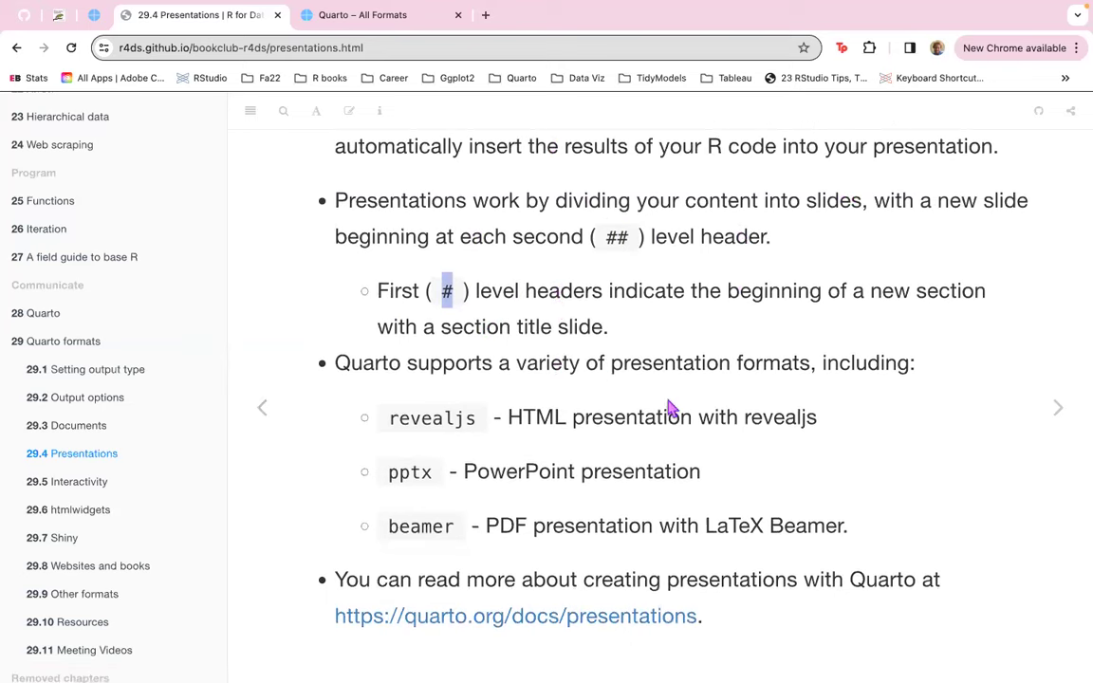
{"action": "mouse_move", "coordinate": [898, 362]}
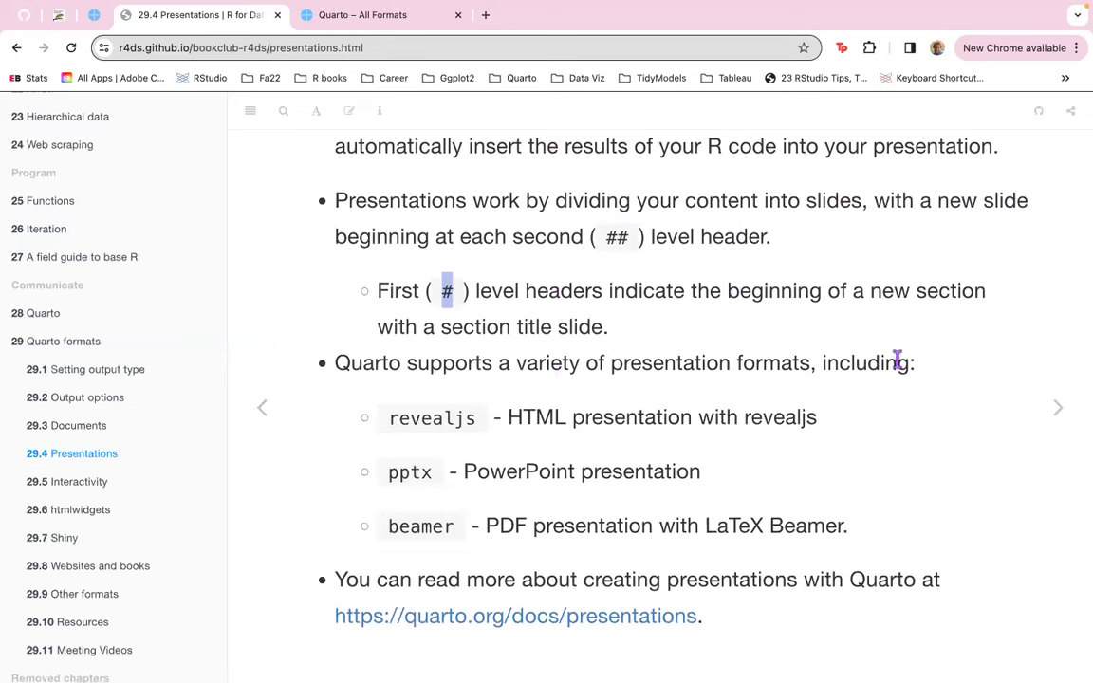
{"action": "mouse_move", "coordinate": [382, 407]}
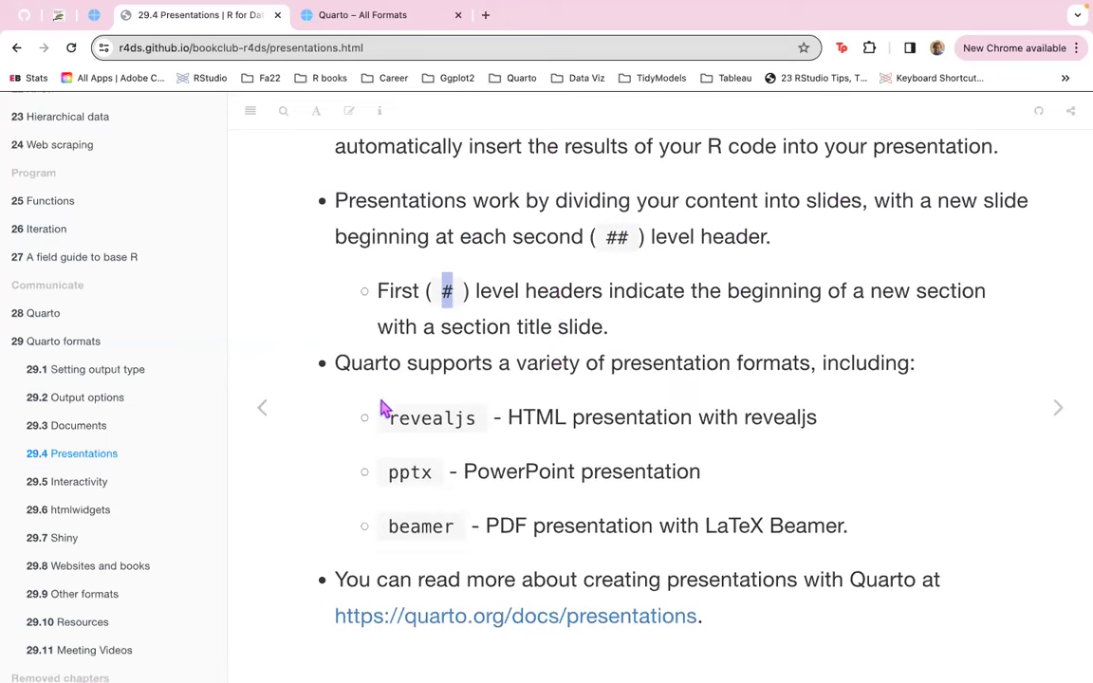
{"action": "mouse_move", "coordinate": [497, 417]}
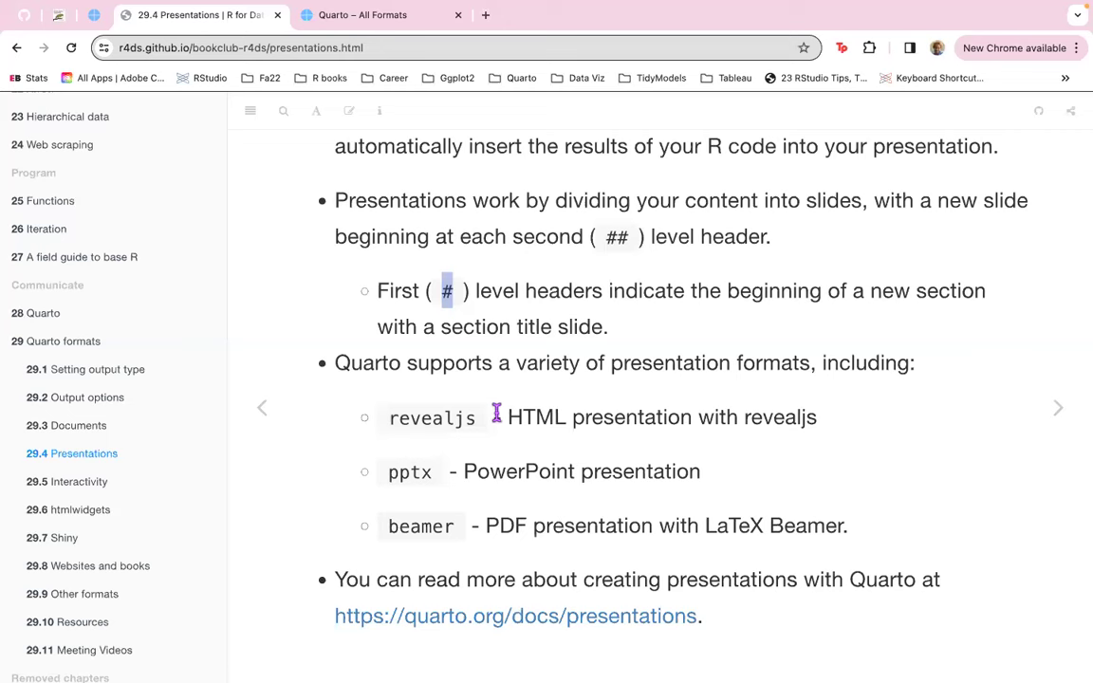
{"action": "mouse_move", "coordinate": [443, 409]}
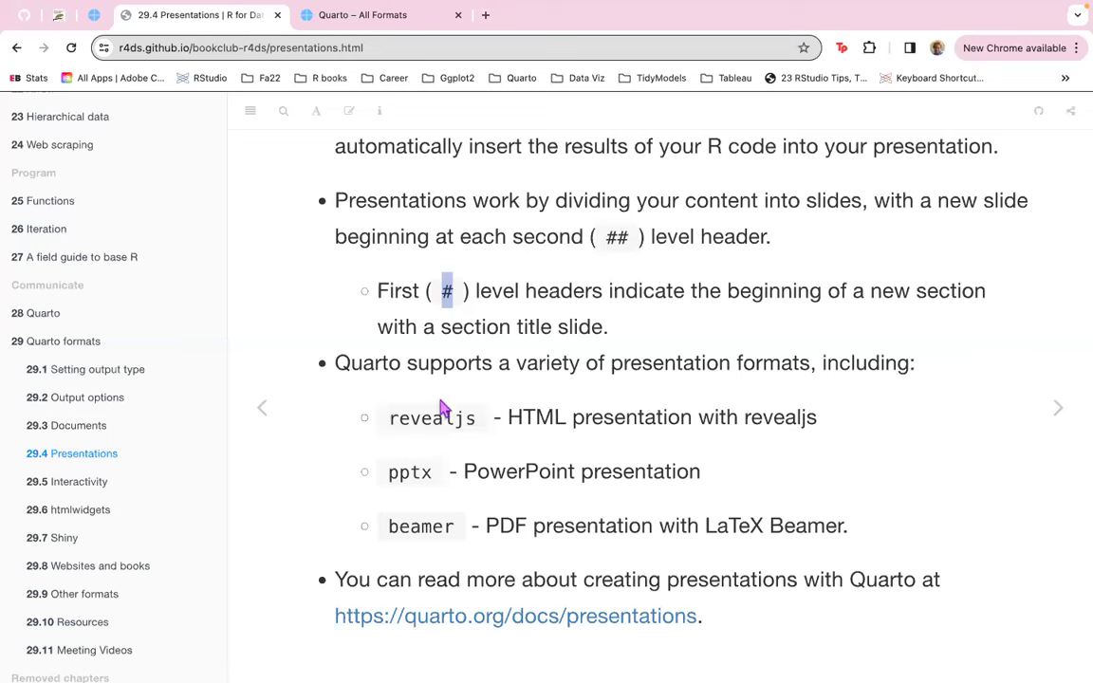
{"action": "mouse_move", "coordinate": [592, 412]}
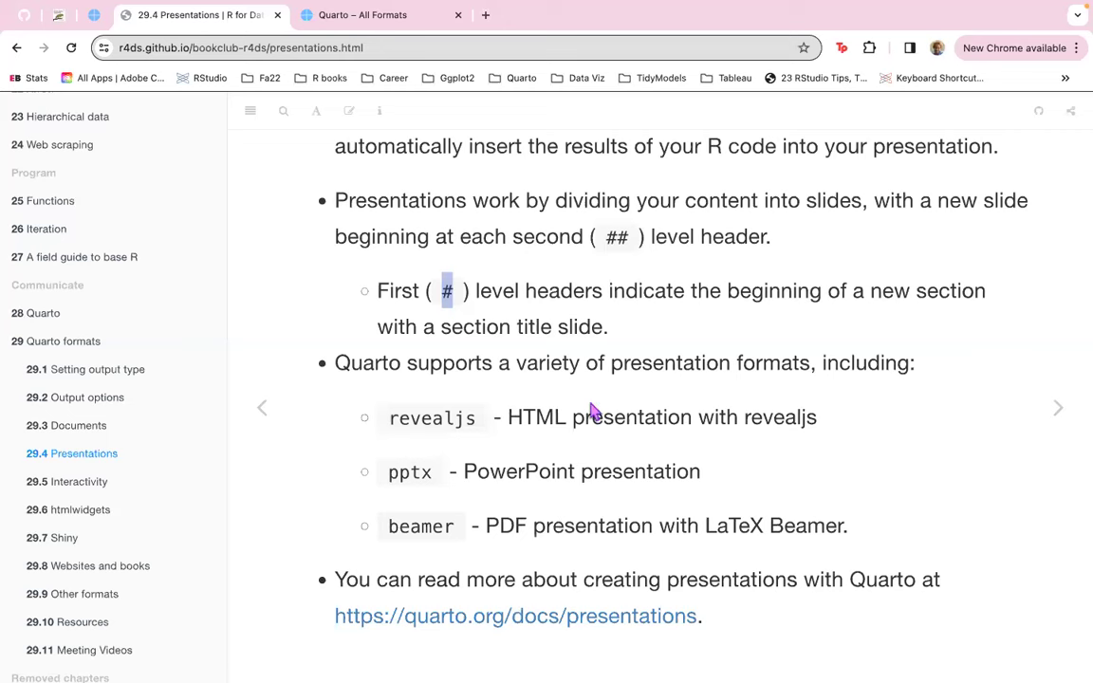
{"action": "mouse_move", "coordinate": [805, 418]}
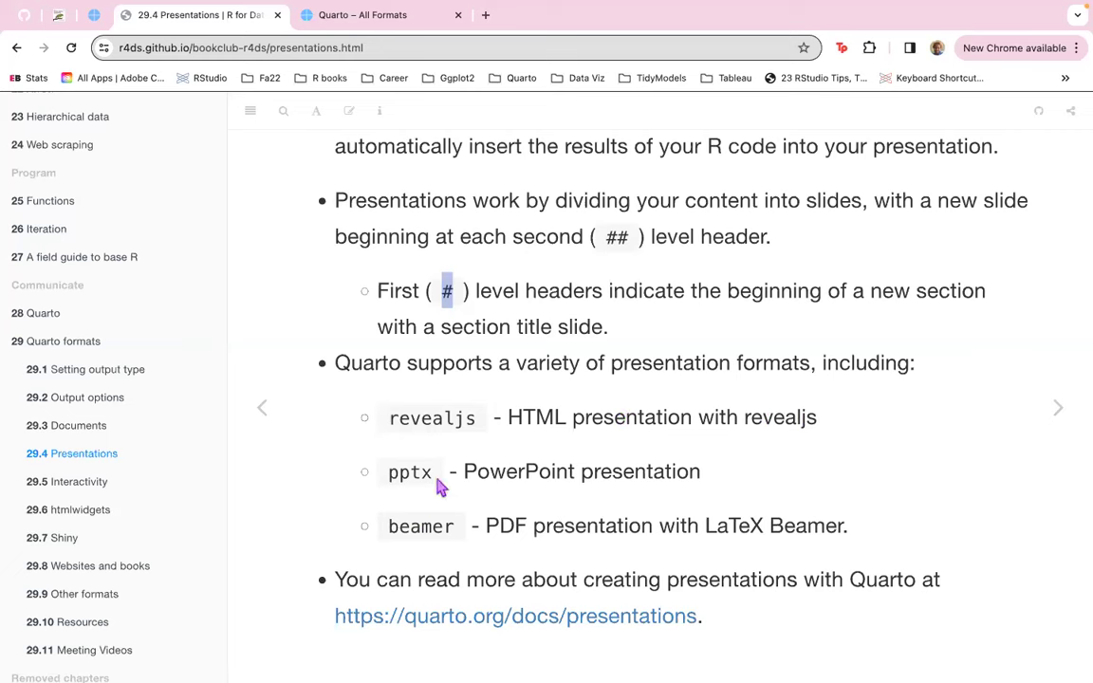
{"action": "mouse_move", "coordinate": [575, 460]}
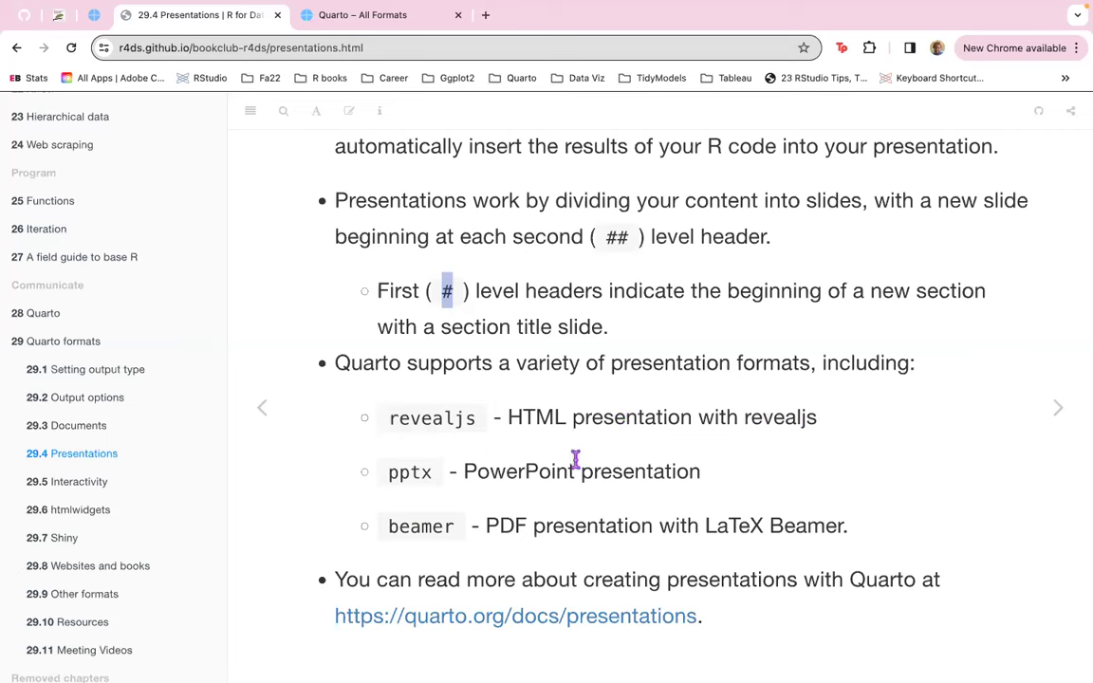
{"action": "mouse_move", "coordinate": [458, 564]}
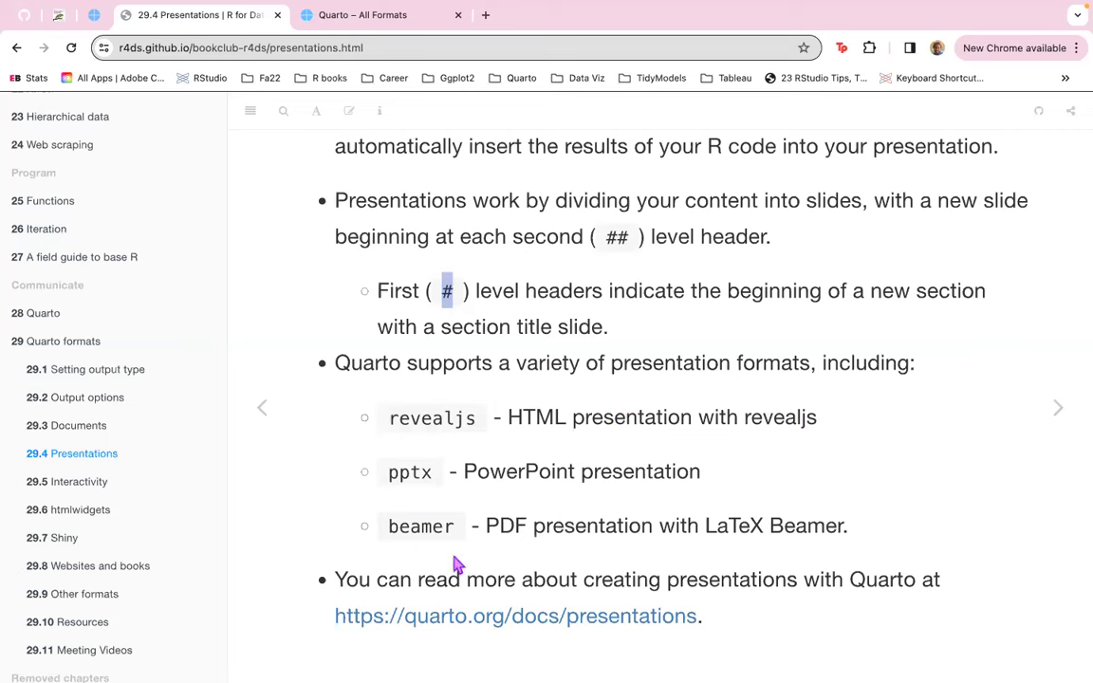
{"action": "mouse_move", "coordinate": [593, 553]}
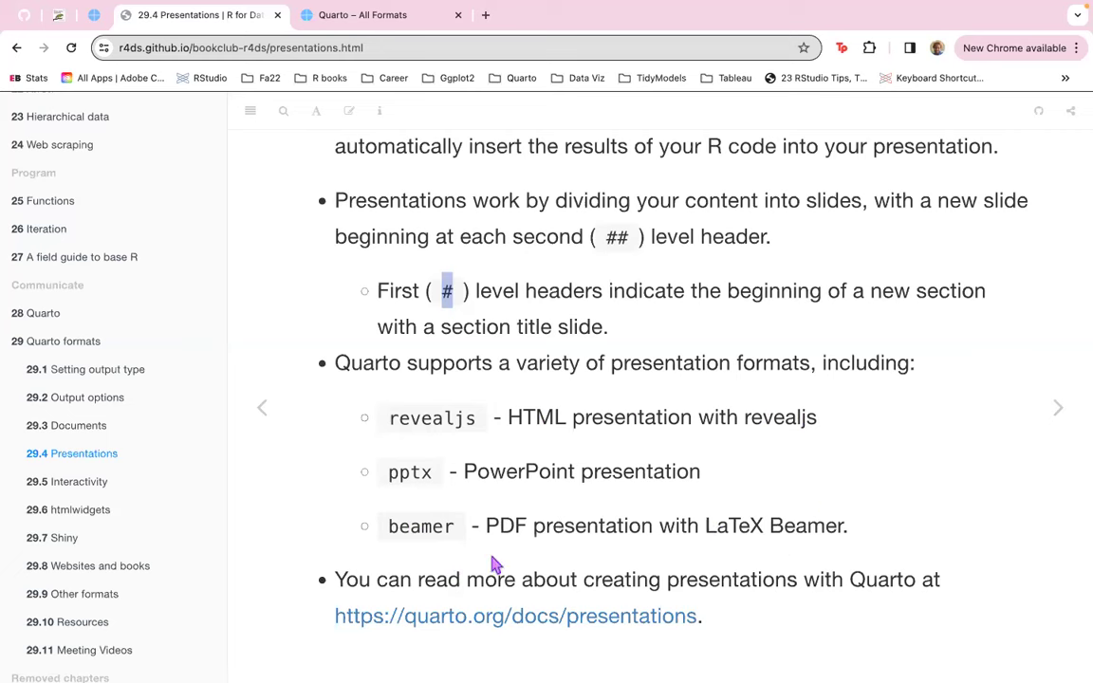
{"action": "mouse_move", "coordinate": [894, 587]}
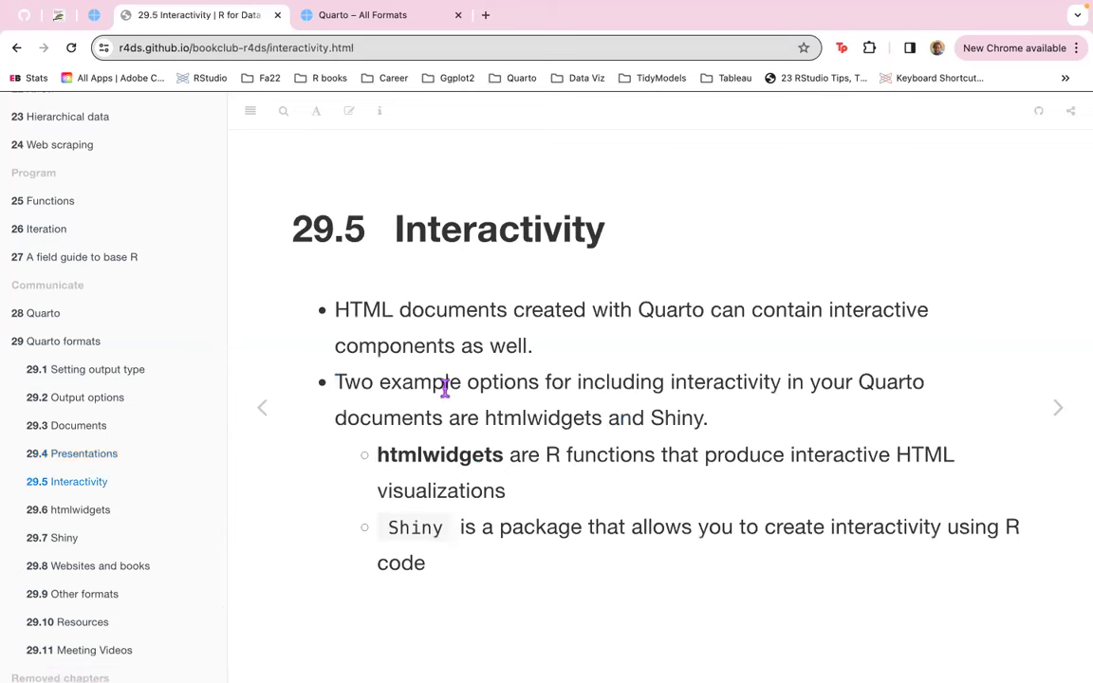
{"action": "mouse_move", "coordinate": [446, 383]}
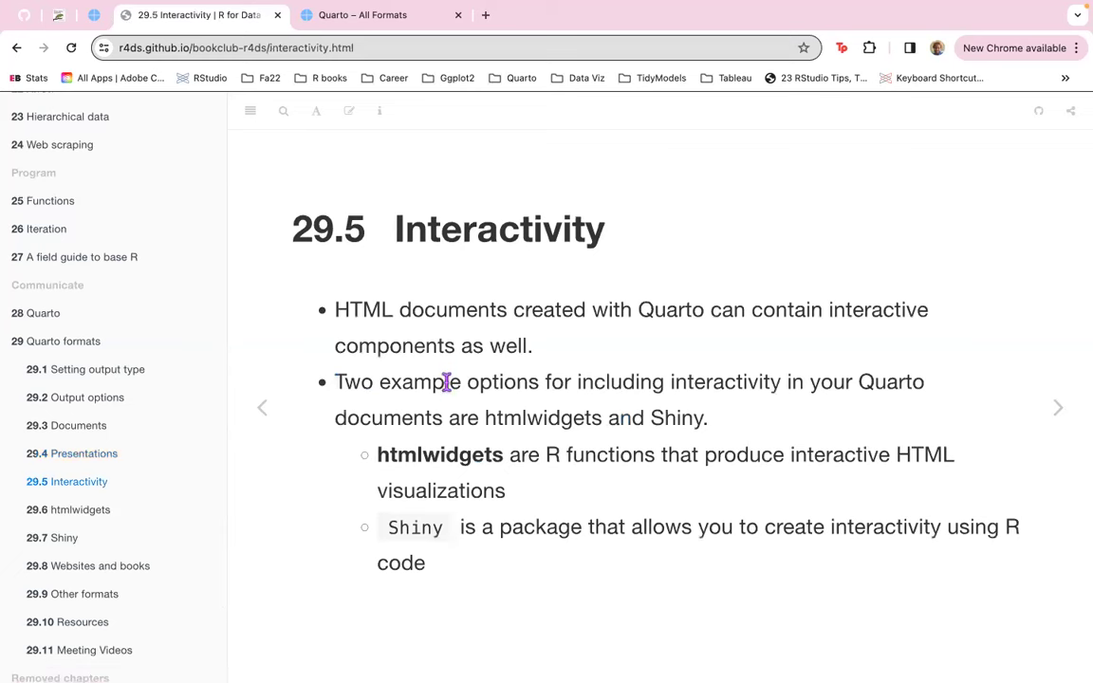
{"action": "mouse_move", "coordinate": [861, 356]}
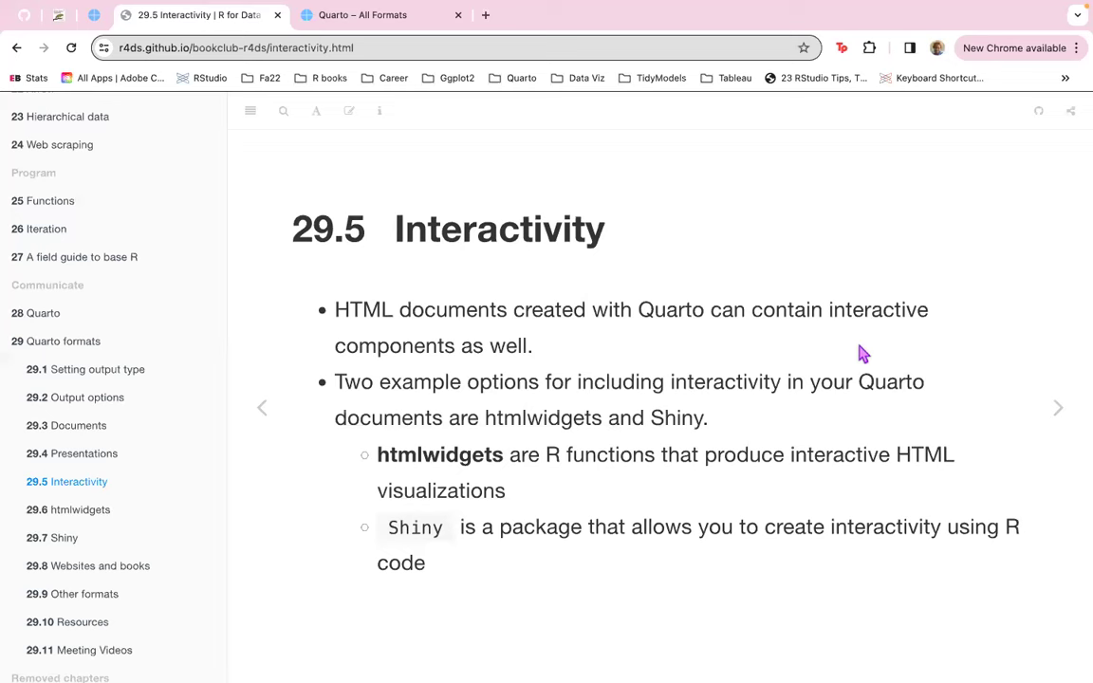
{"action": "mouse_move", "coordinate": [360, 443]}
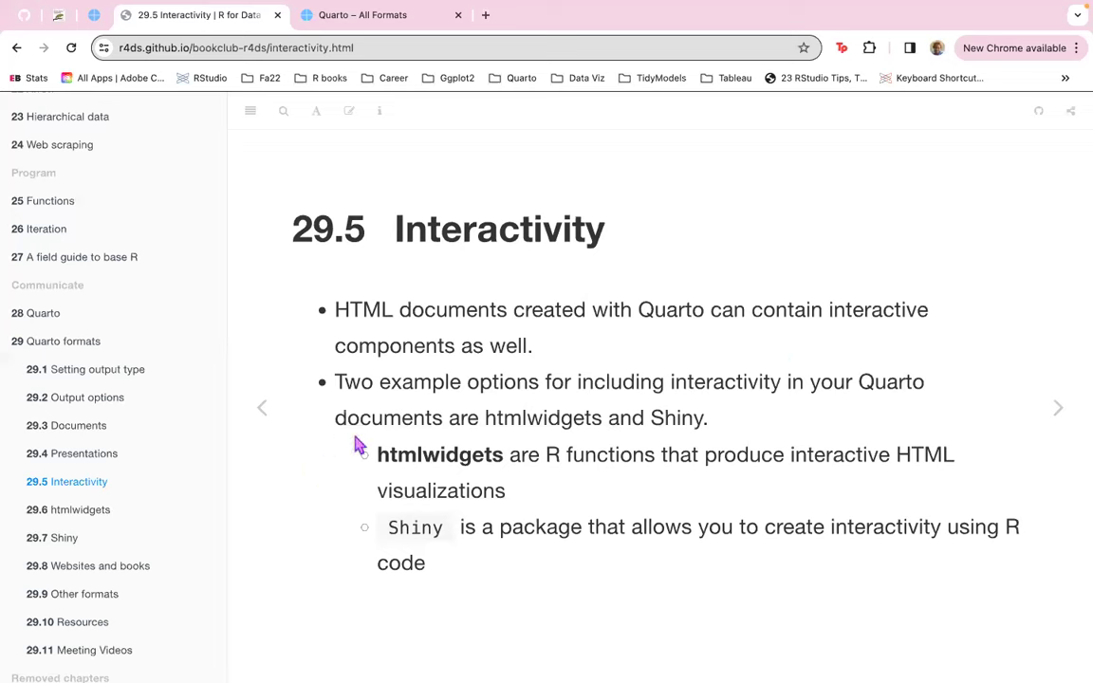
{"action": "mouse_move", "coordinate": [396, 418]}
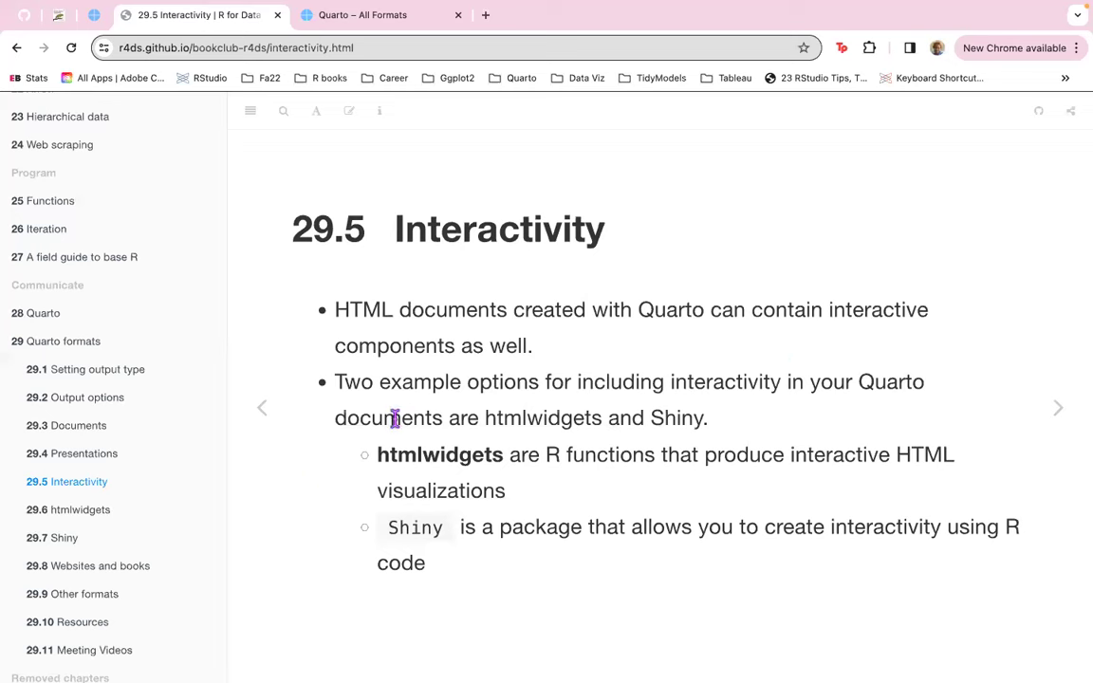
{"action": "mouse_move", "coordinate": [449, 417]}
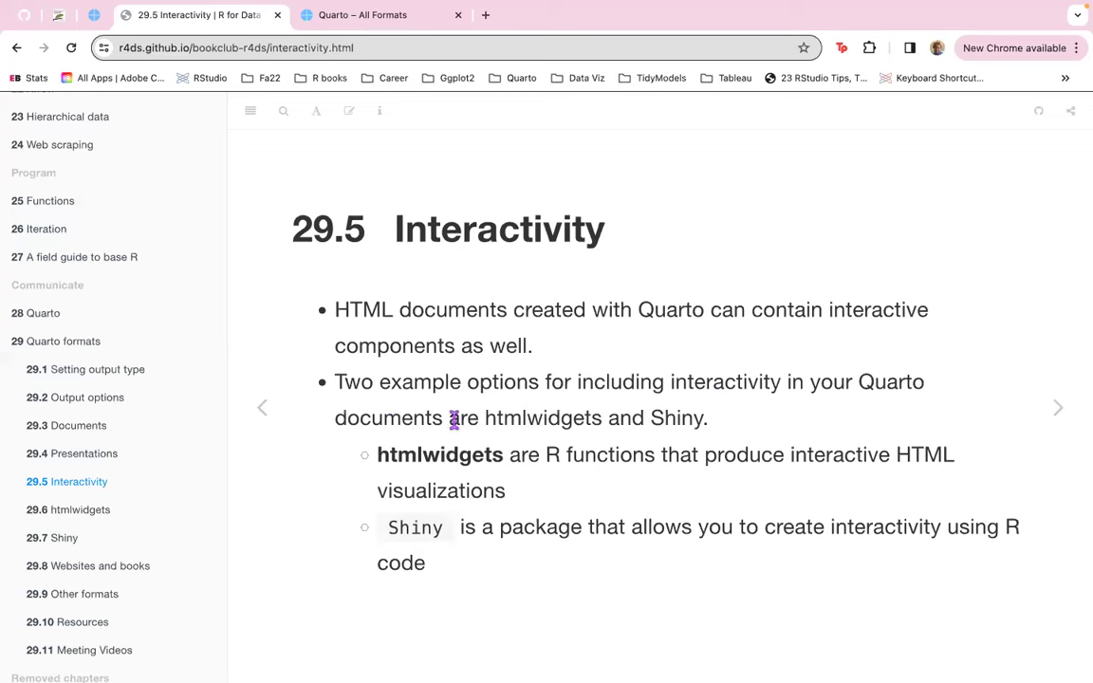
{"action": "mouse_move", "coordinate": [747, 432]}
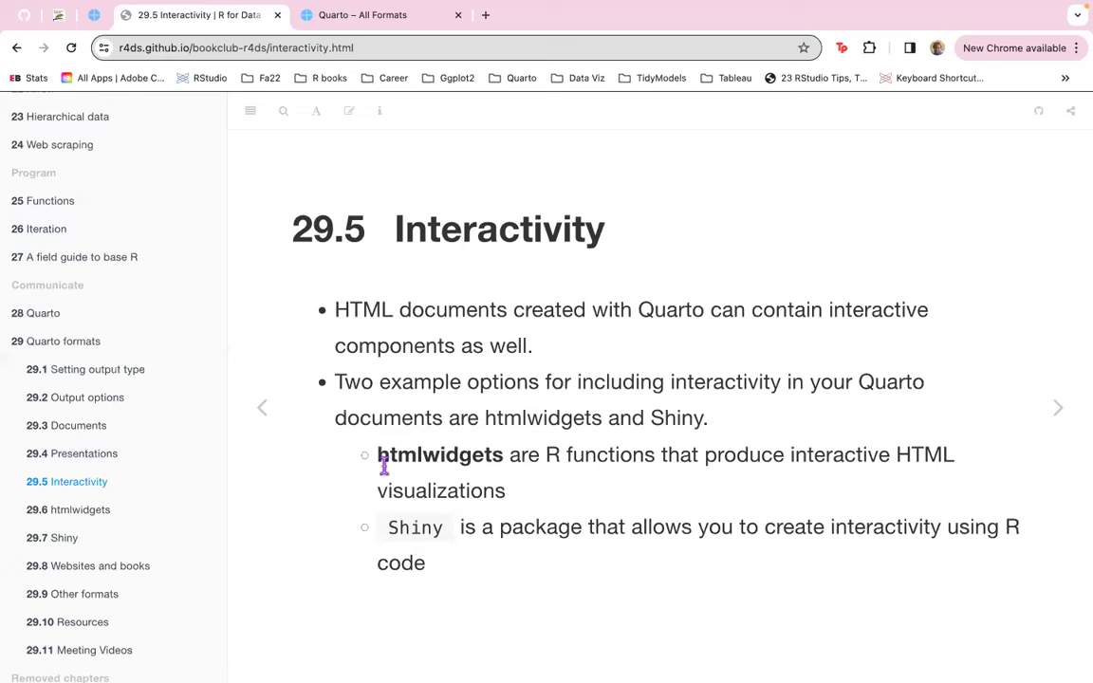
{"action": "mouse_move", "coordinate": [860, 489]}
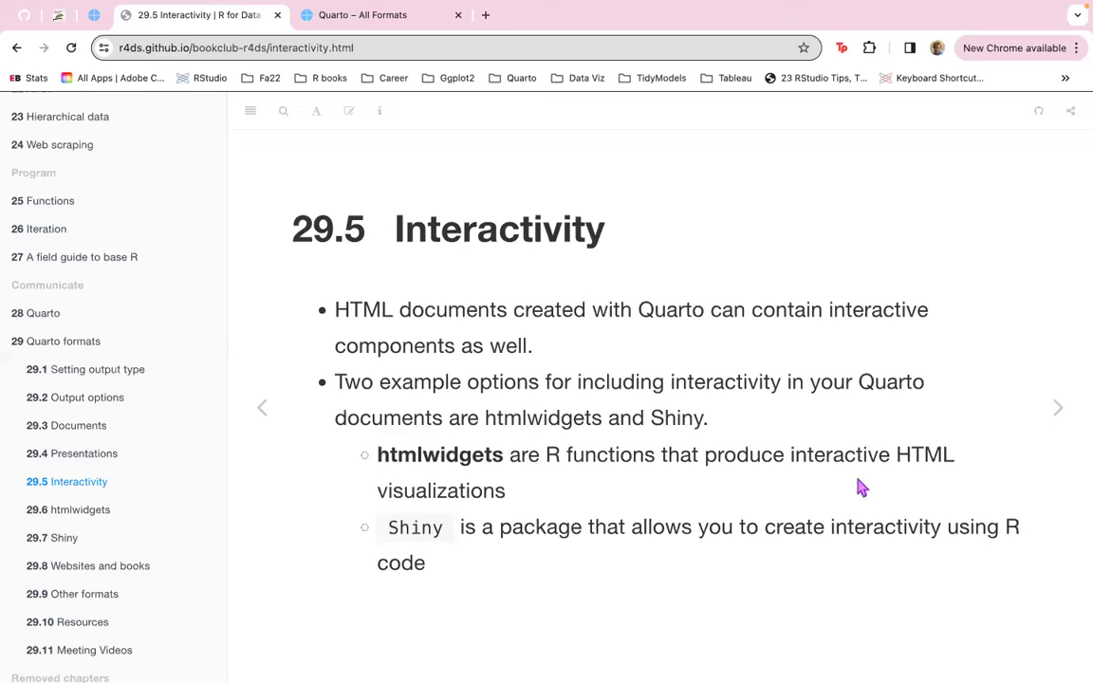
{"action": "mouse_move", "coordinate": [953, 575]}
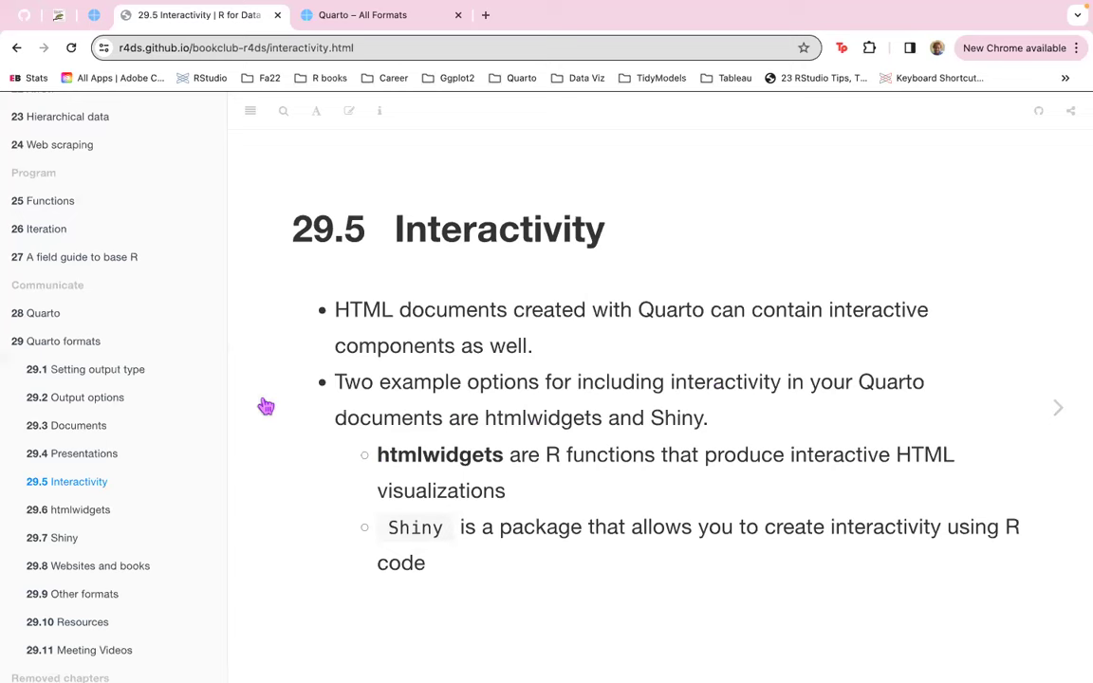
In RStudio, jump the 29-quarto_formats.Rmd notes to Output options via the outline.
{"action": "left_click", "coordinate": [81, 453]}
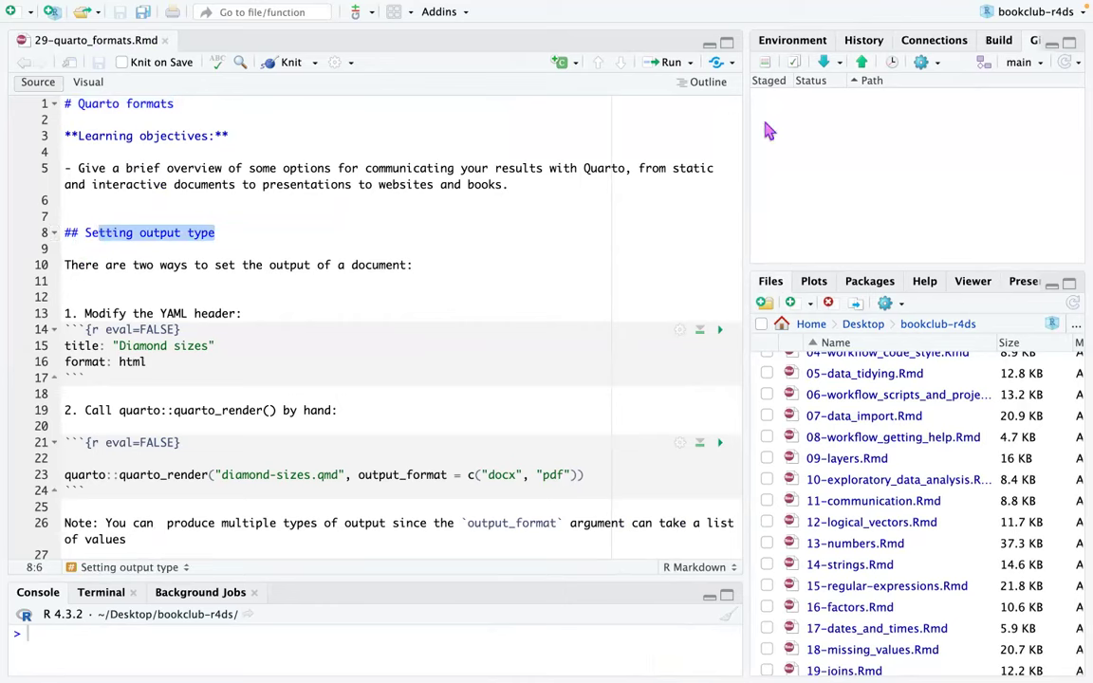
{"action": "left_click", "coordinate": [706, 81]}
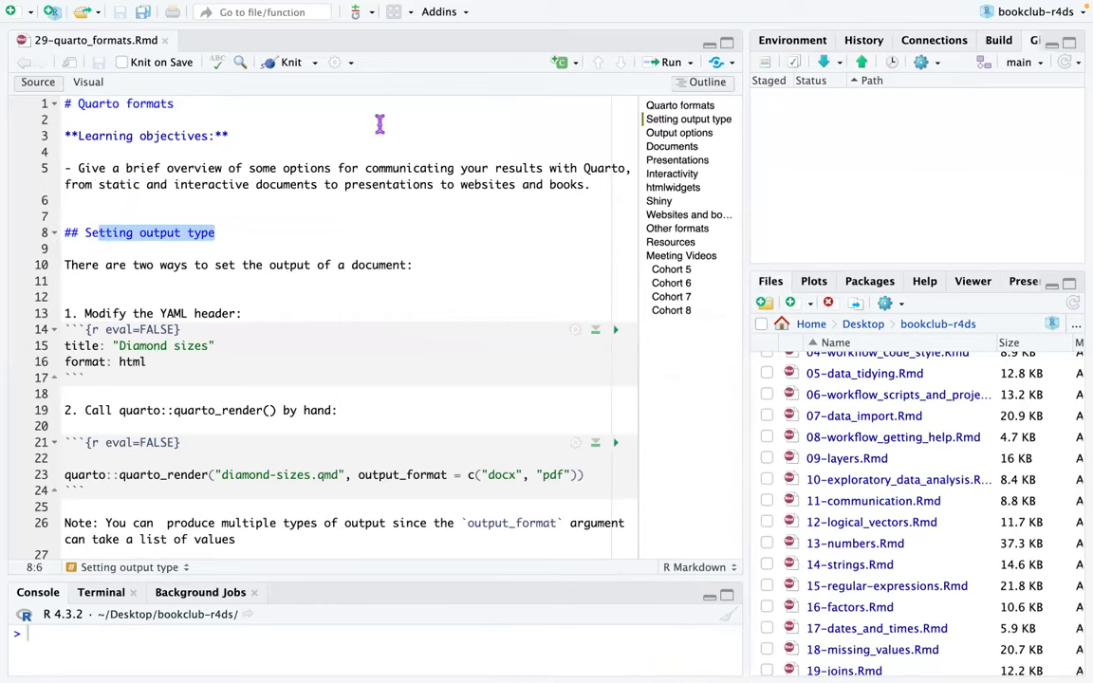
{"action": "mouse_move", "coordinate": [553, 154]}
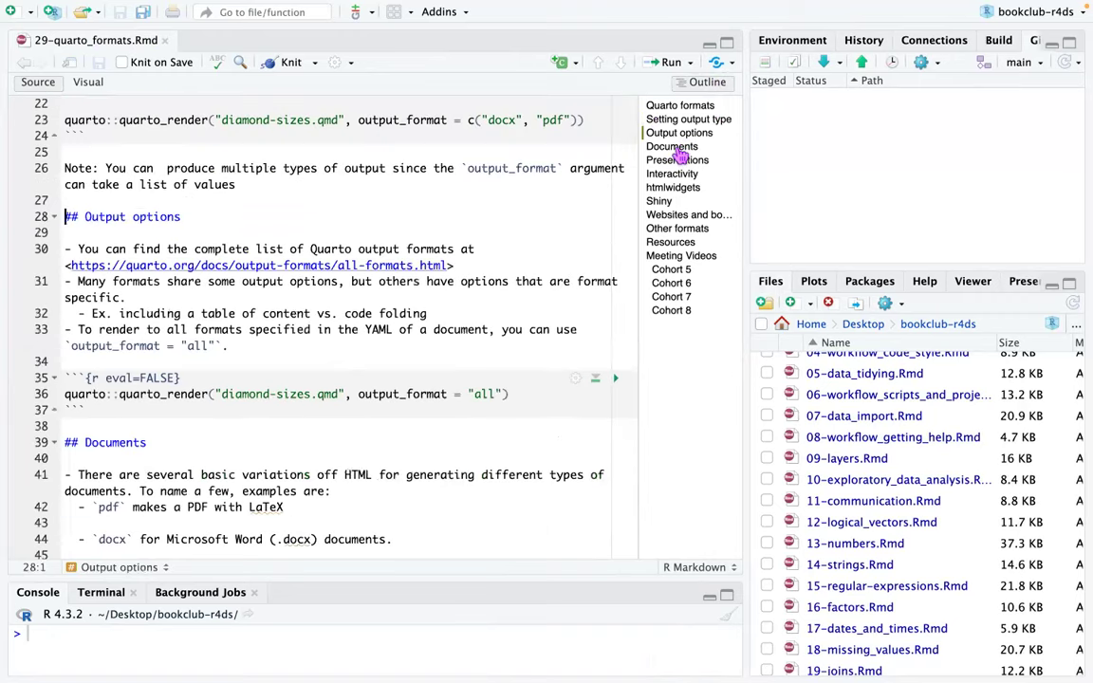
{"action": "left_click", "coordinate": [678, 159]}
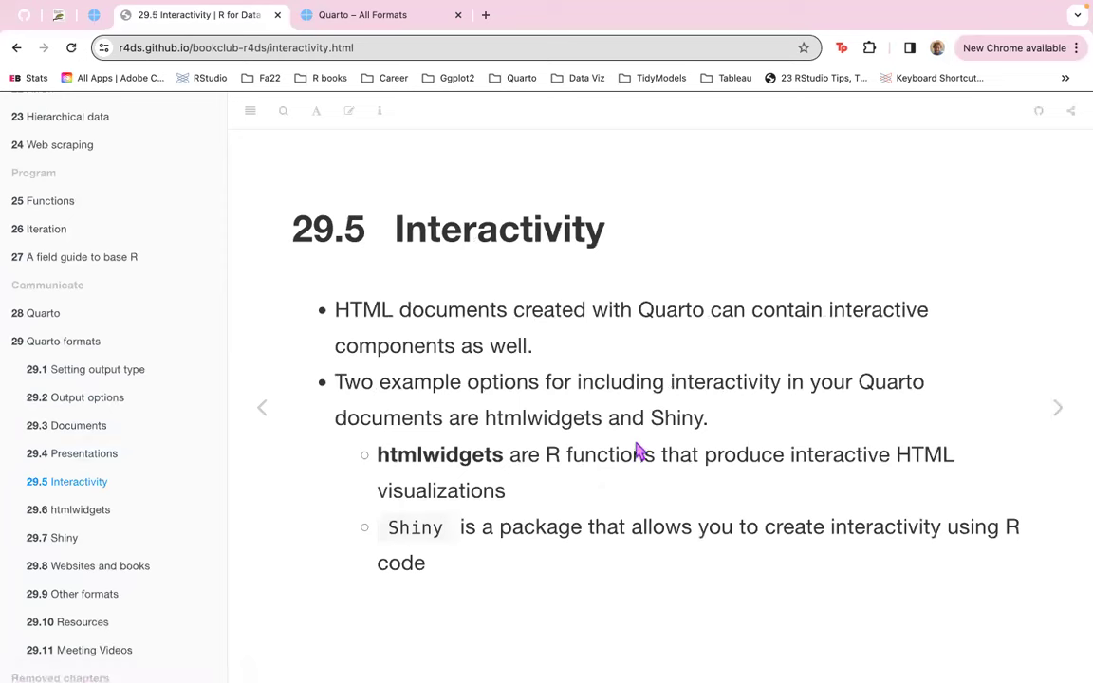
{"action": "mouse_move", "coordinate": [361, 400]}
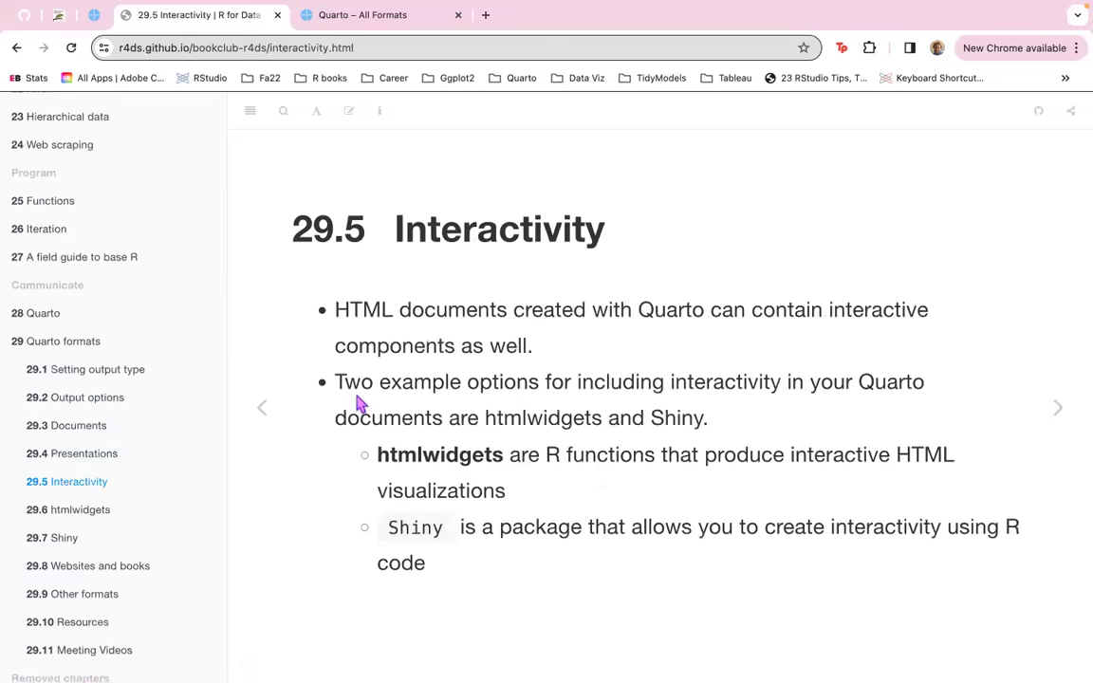
{"action": "mouse_move", "coordinate": [866, 454]}
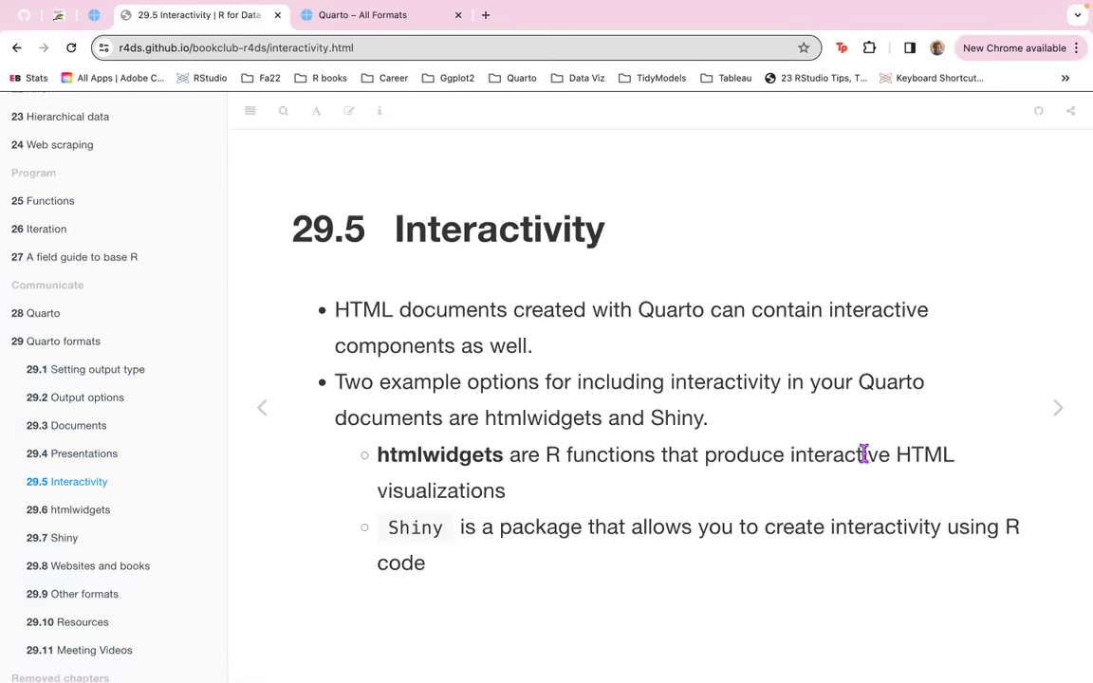
{"action": "mouse_move", "coordinate": [584, 429]}
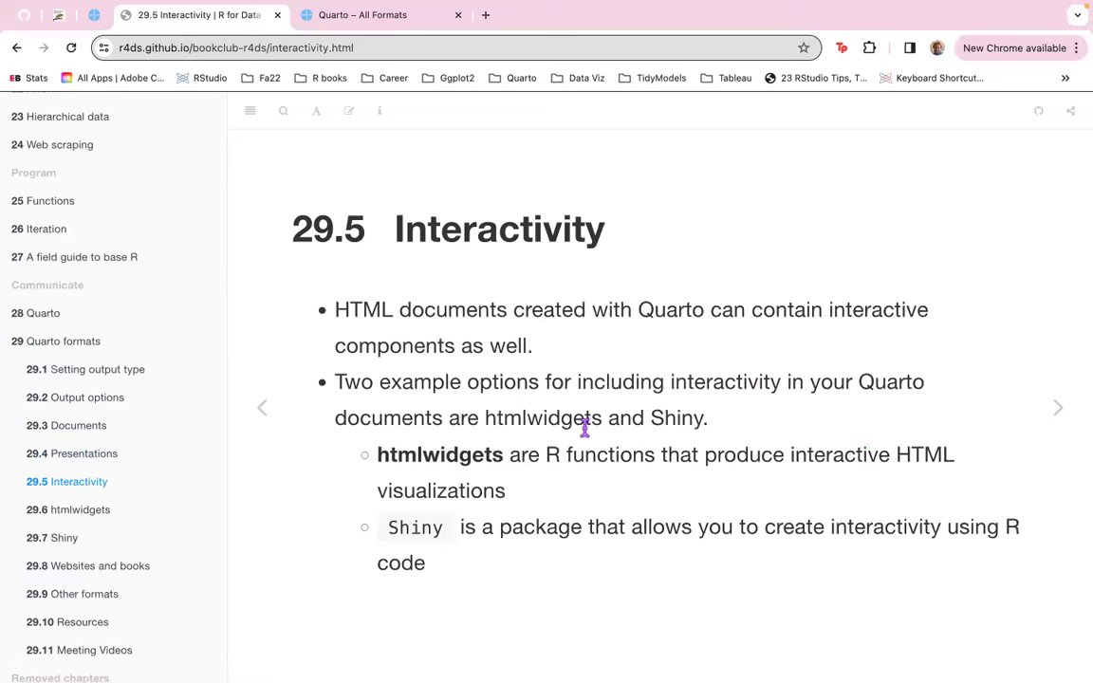
{"action": "mouse_move", "coordinate": [873, 436]}
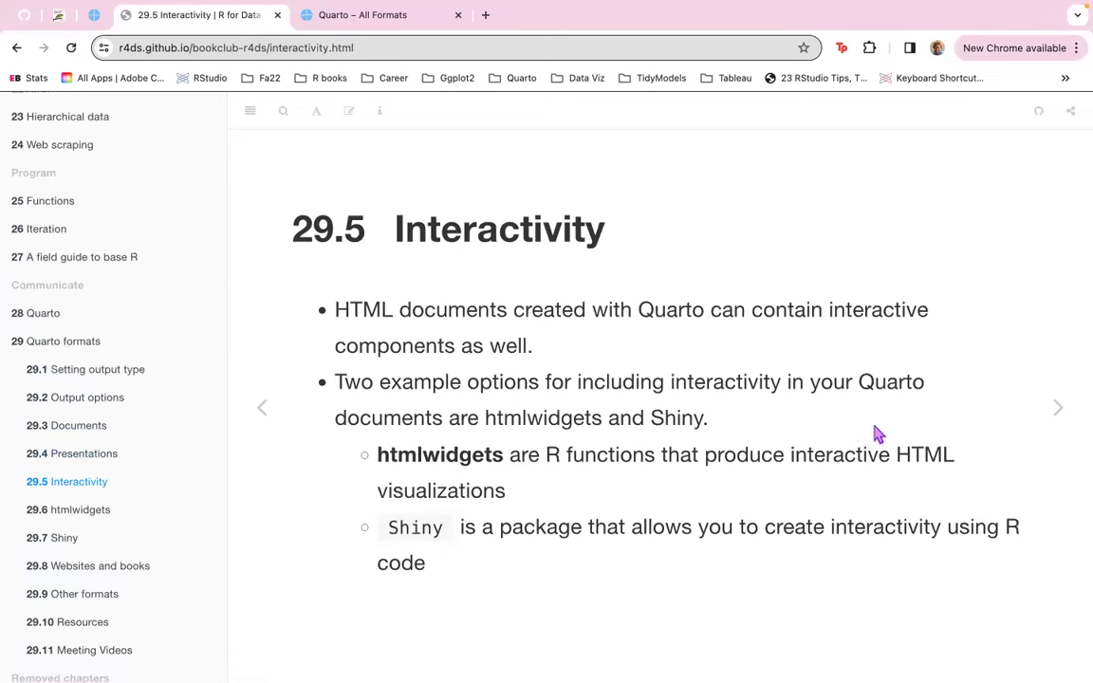
{"action": "mouse_move", "coordinate": [453, 560]}
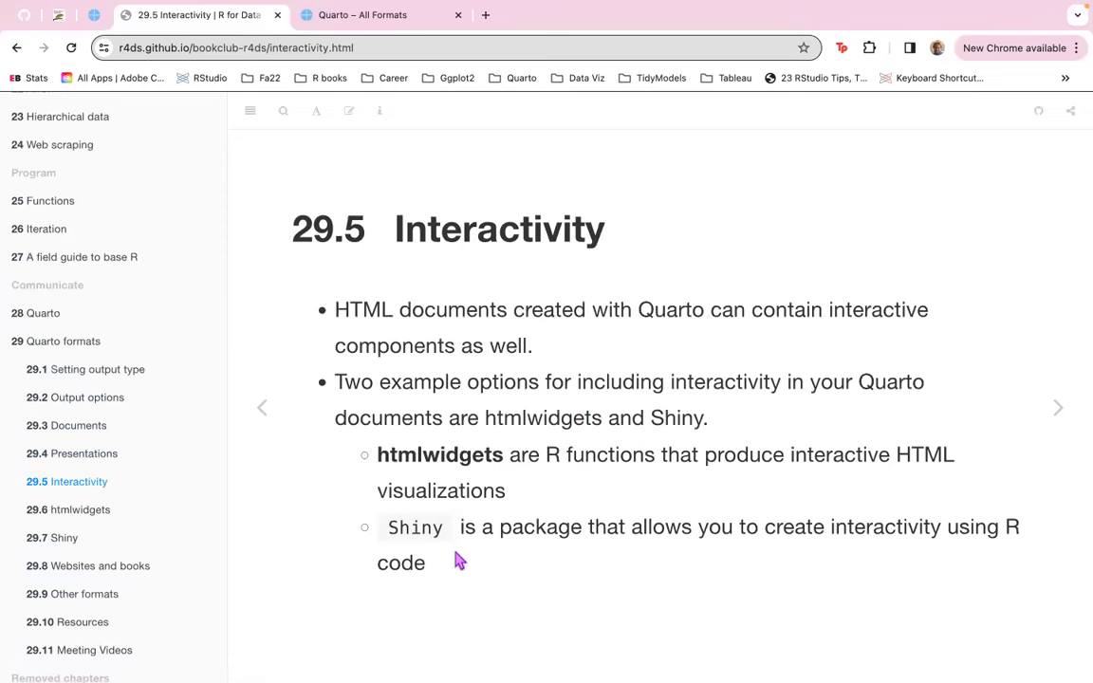
{"action": "mouse_move", "coordinate": [702, 480]}
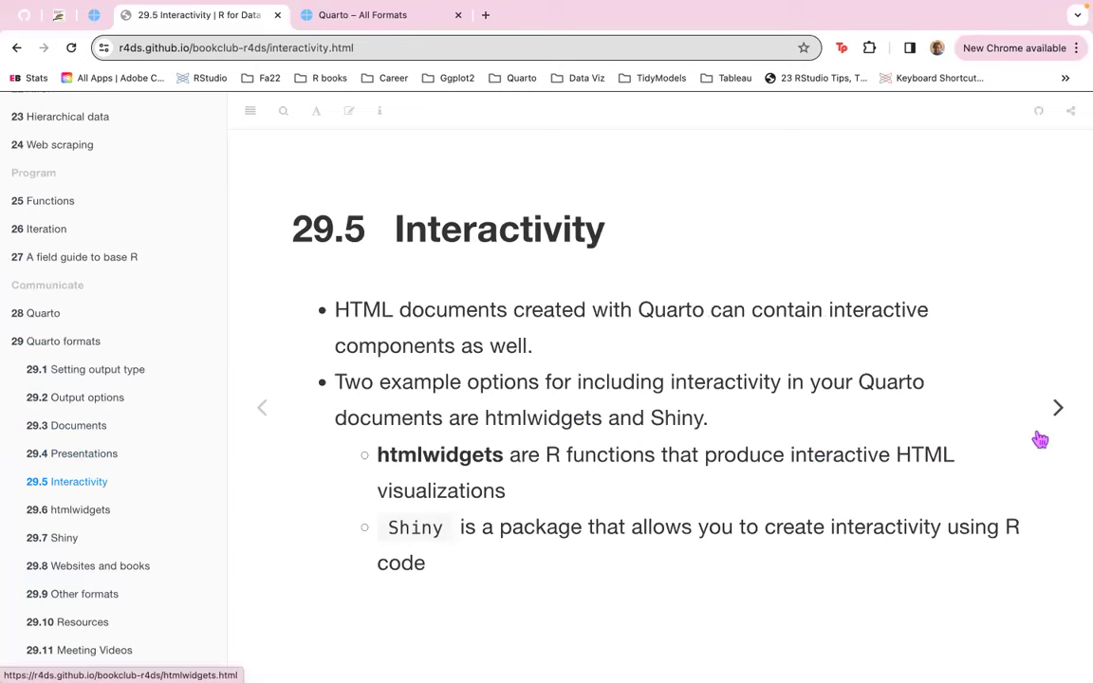
{"action": "mouse_move", "coordinate": [1063, 426]}
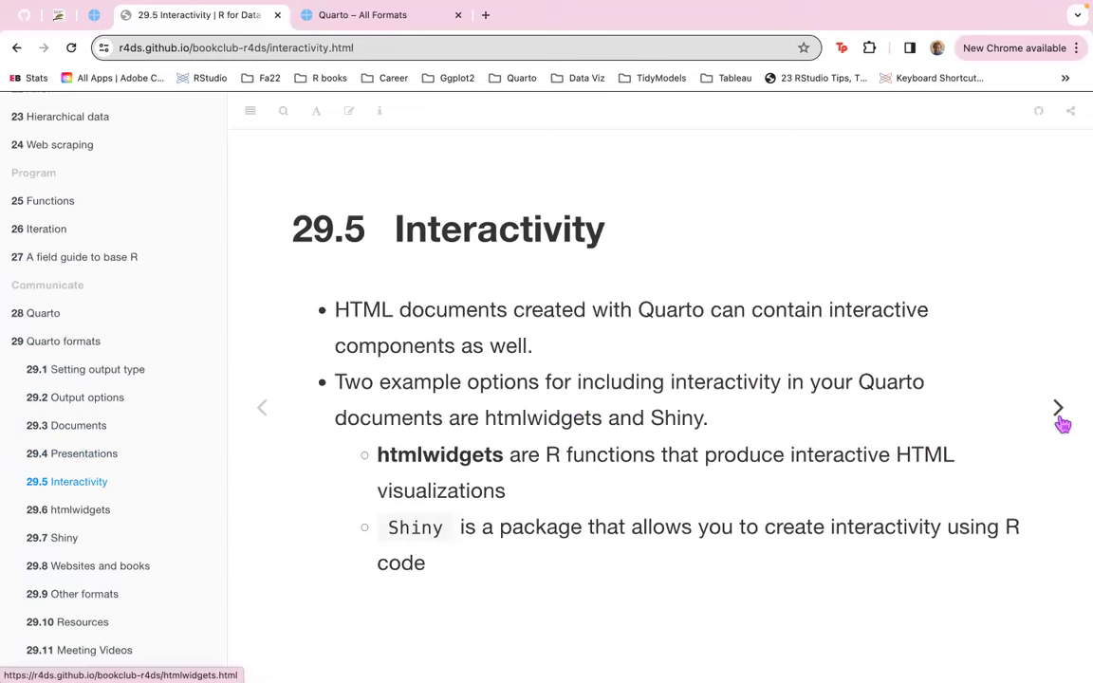
Advance to the 29.6 htmlwidgets slide and scroll to DiagrammeR and the htmlwidgets.org link.
{"action": "left_click", "coordinate": [1058, 404]}
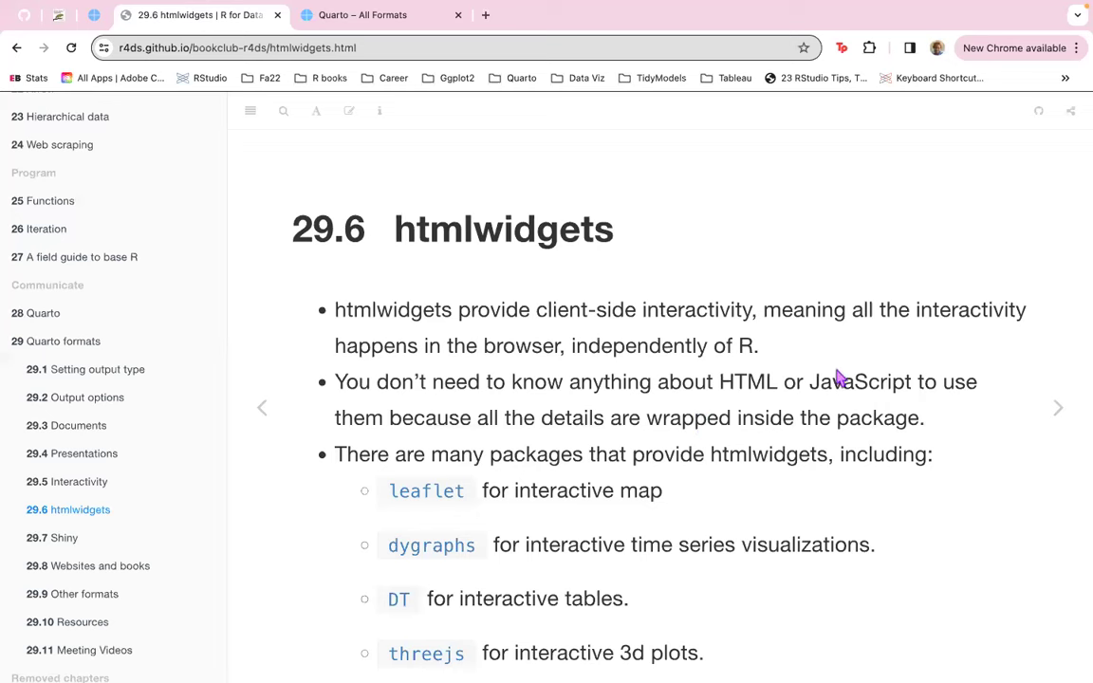
{"action": "mouse_move", "coordinate": [356, 345]}
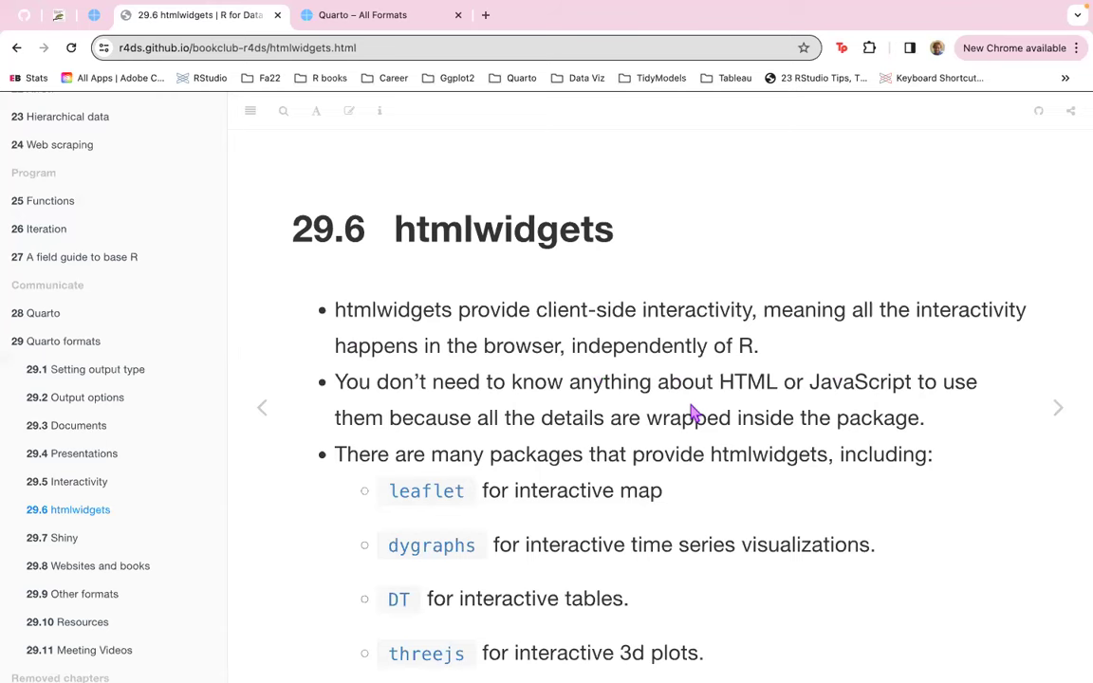
{"action": "scroll", "scroll_direction": "down", "scroll_amount": 3}
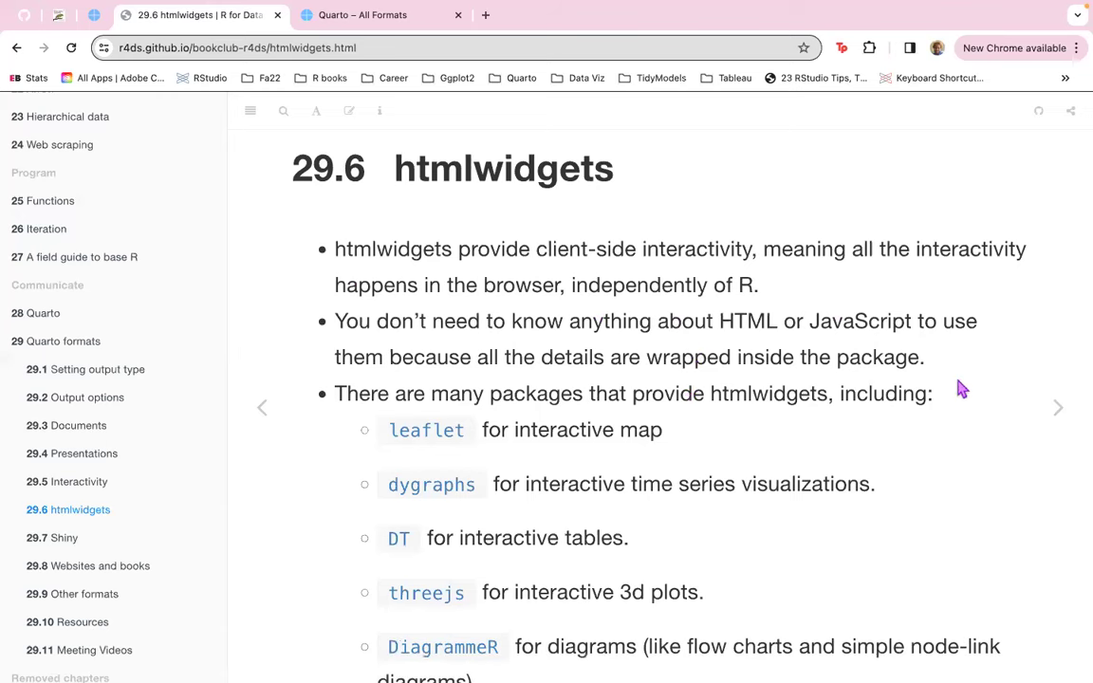
{"action": "mouse_move", "coordinate": [496, 364]}
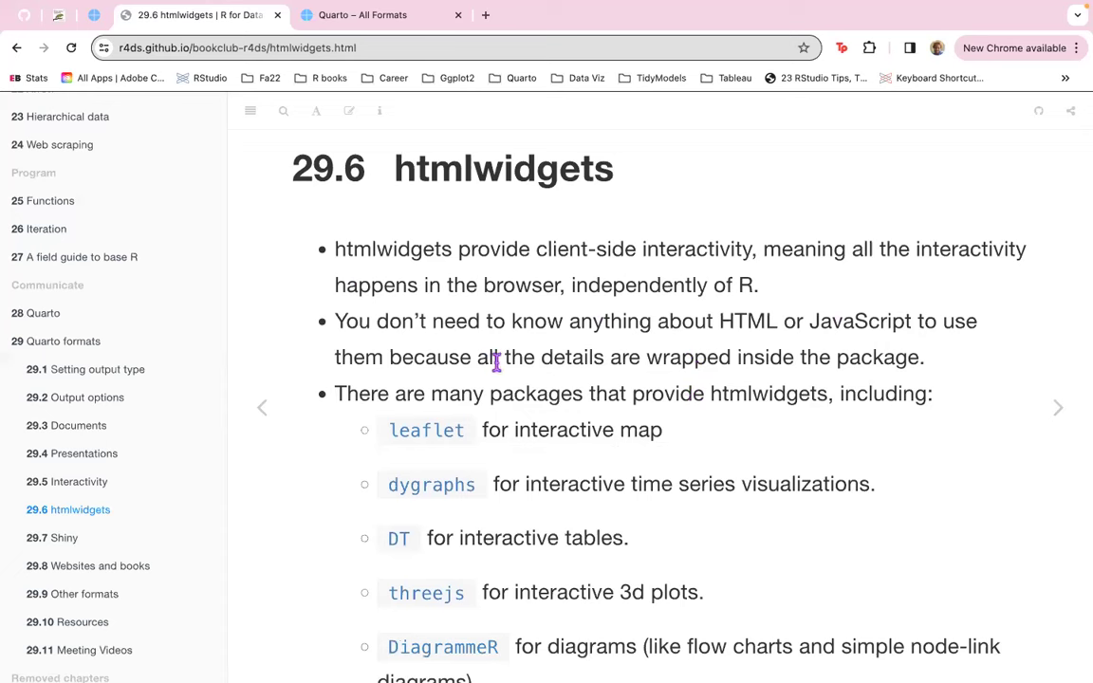
{"action": "mouse_move", "coordinate": [643, 466]}
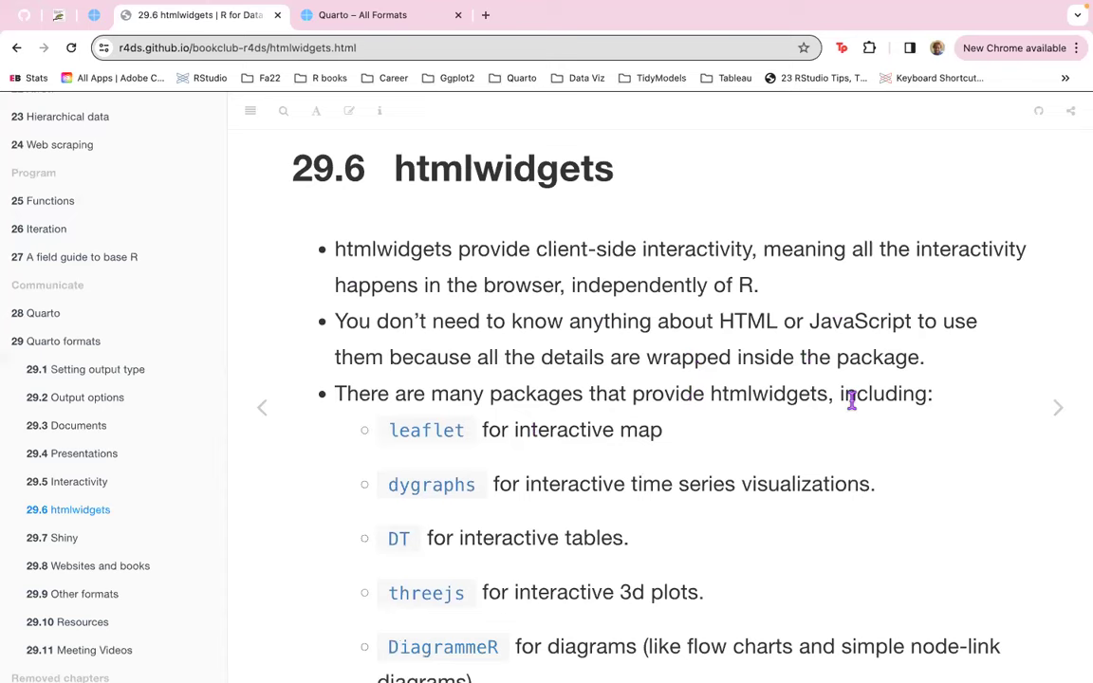
{"action": "scroll", "scroll_direction": "down", "scroll_amount": 3}
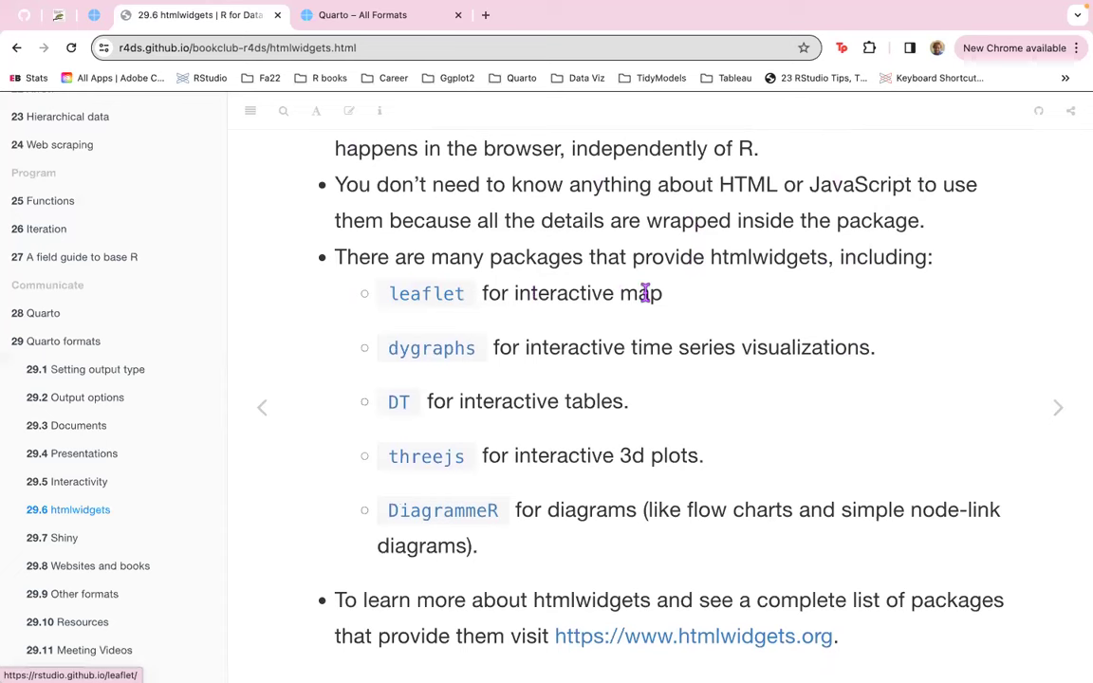
{"action": "mouse_move", "coordinate": [516, 375]}
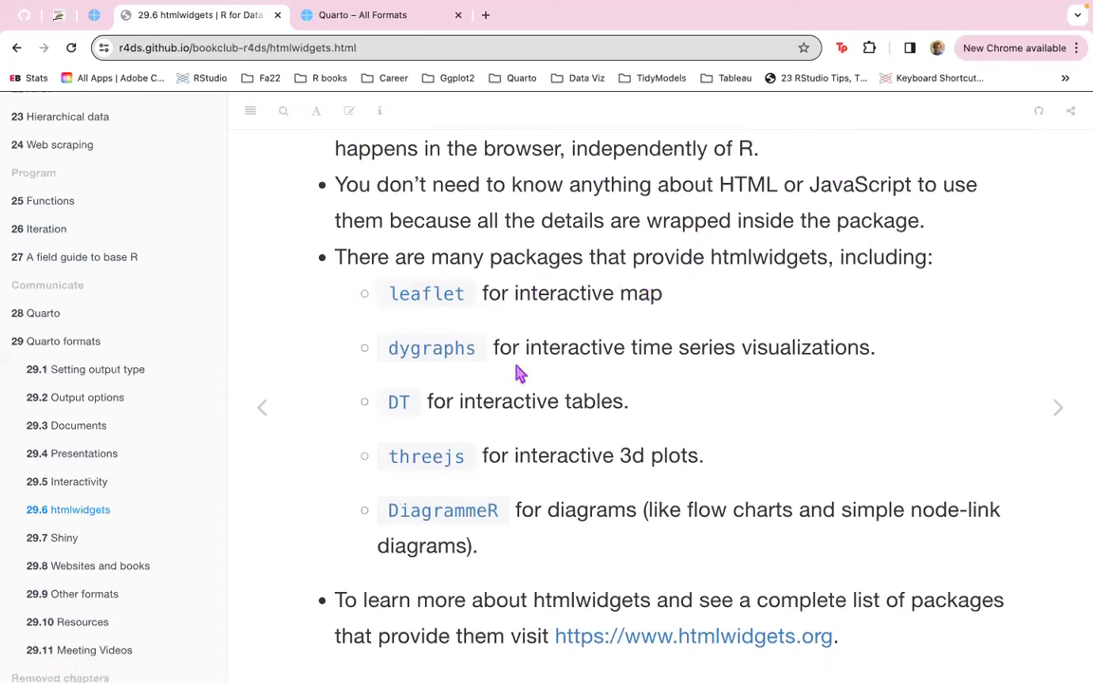
{"action": "mouse_move", "coordinate": [916, 382]}
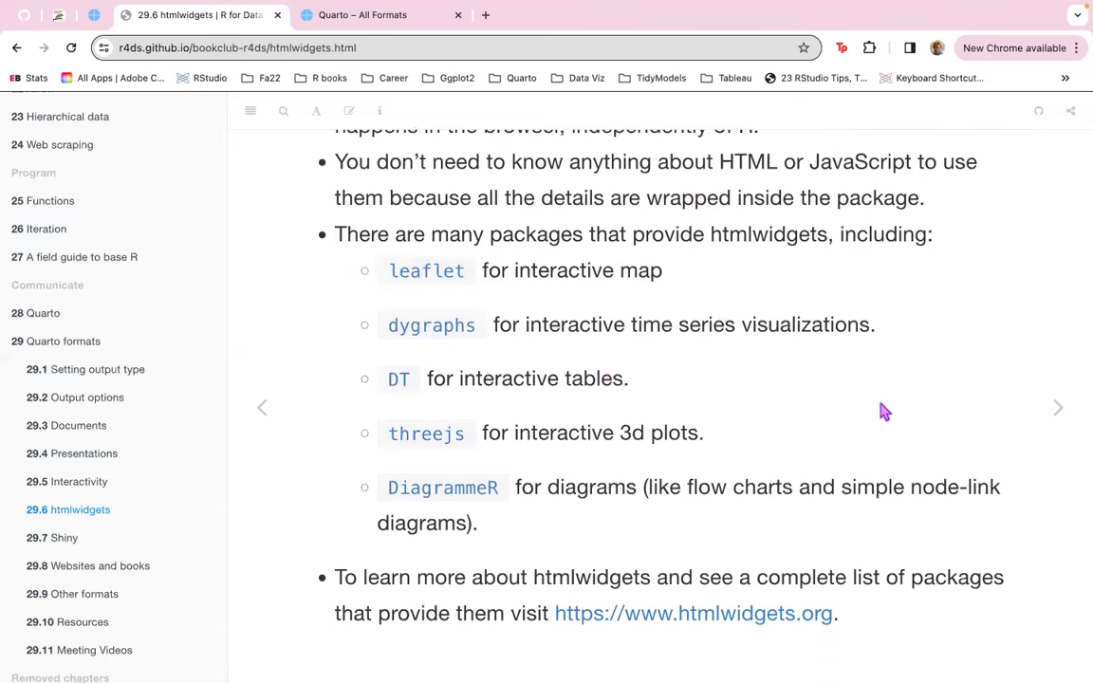
{"action": "mouse_move", "coordinate": [823, 547]}
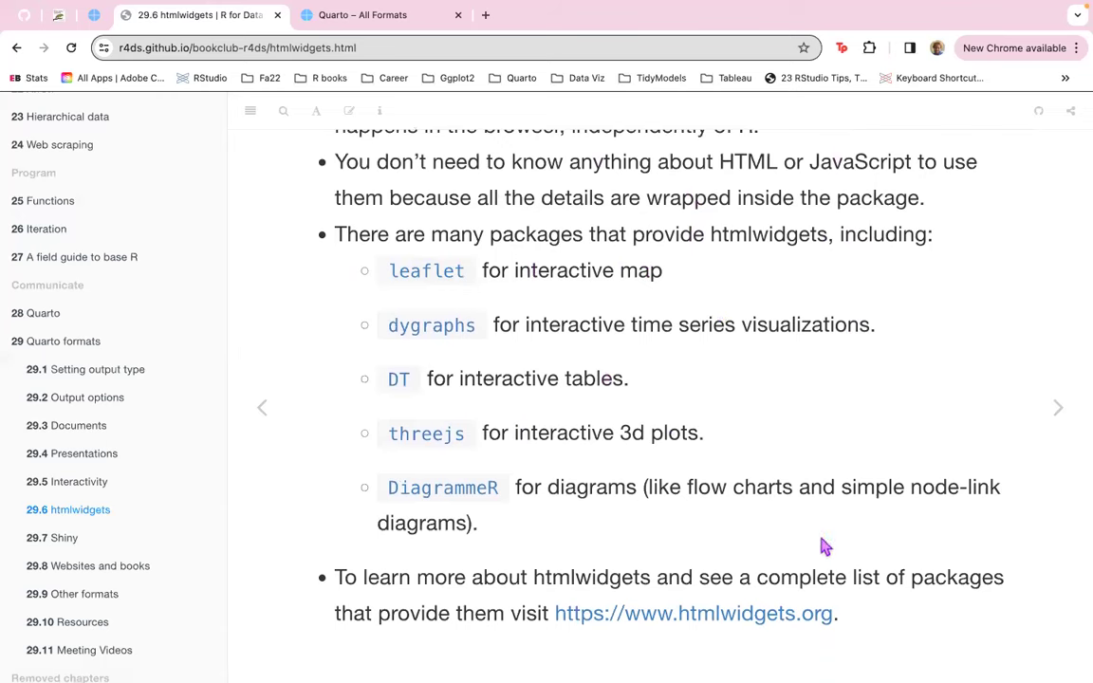
{"action": "mouse_move", "coordinate": [655, 512]}
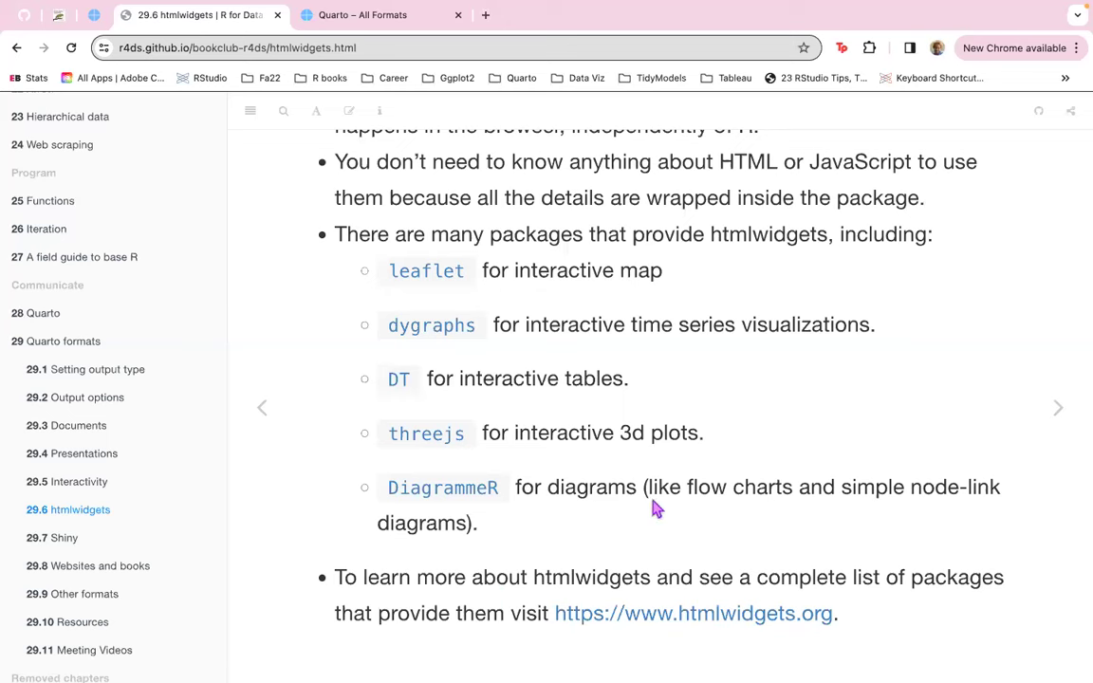
{"action": "mouse_move", "coordinate": [976, 487]}
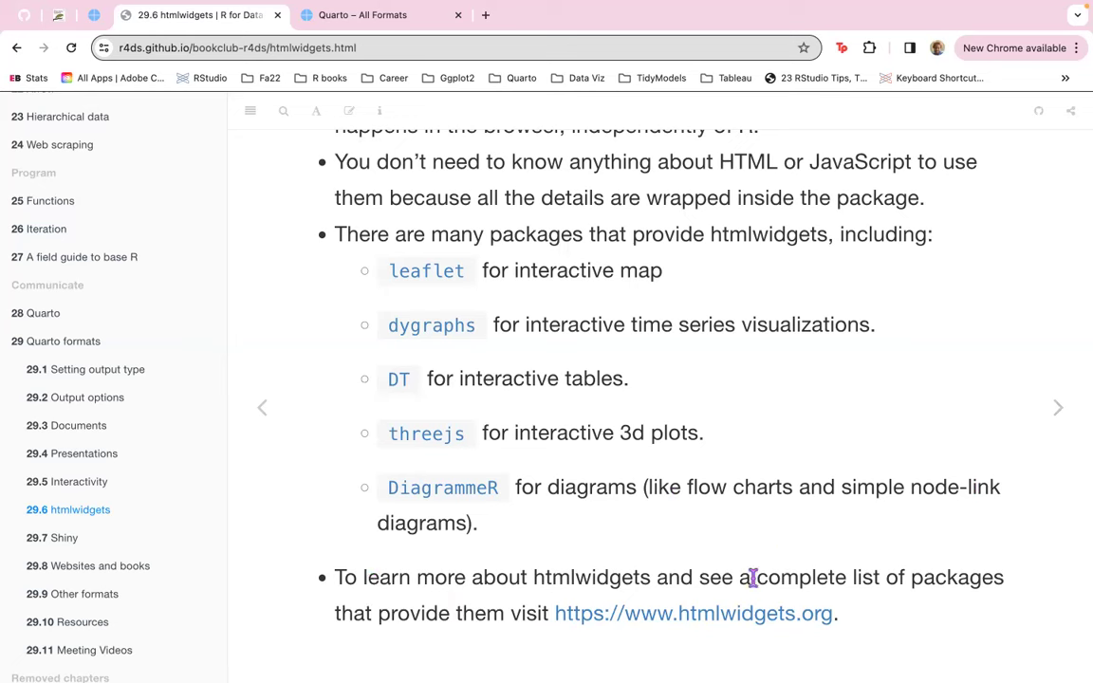
{"action": "mouse_move", "coordinate": [931, 606]}
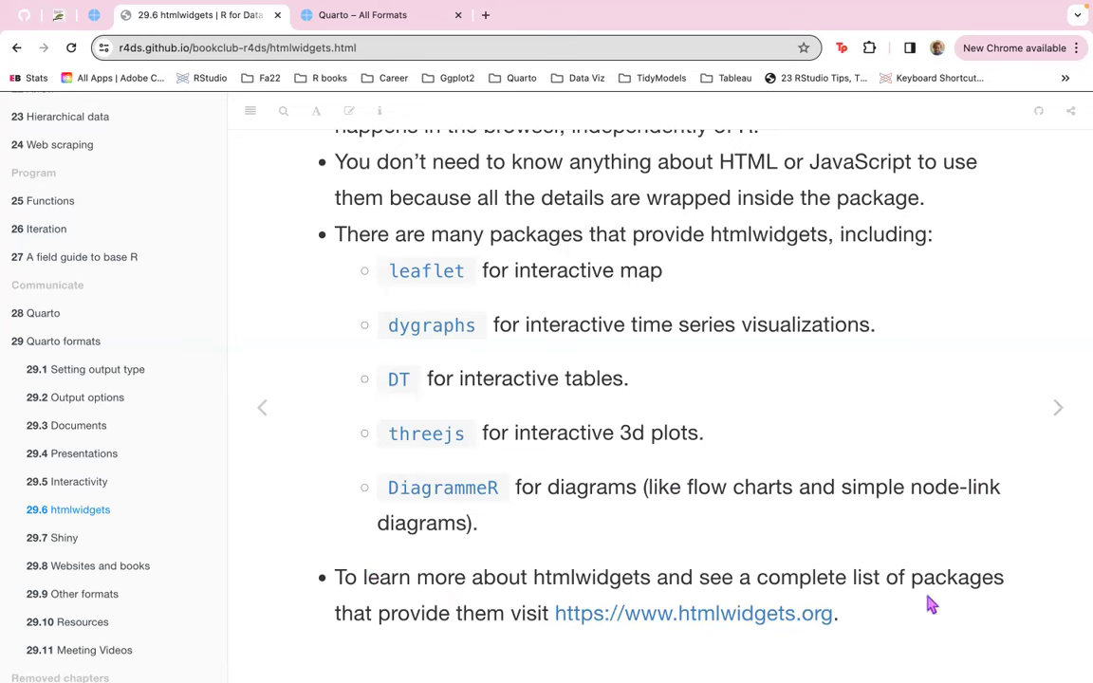
{"action": "mouse_move", "coordinate": [834, 517]}
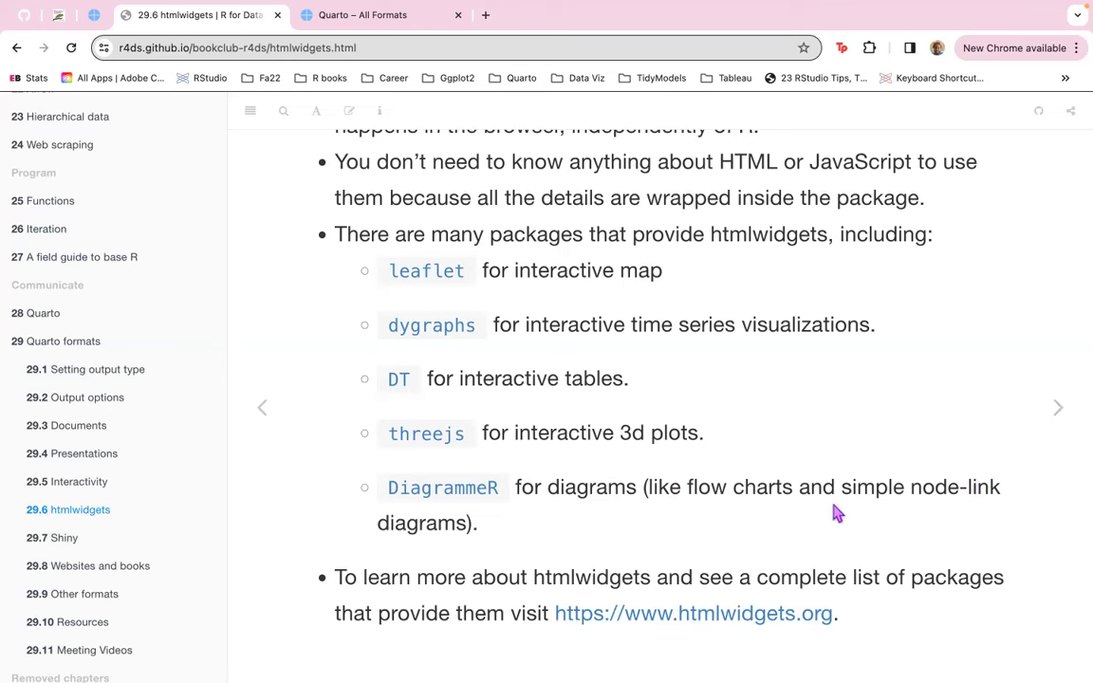
{"action": "mouse_move", "coordinate": [890, 569]}
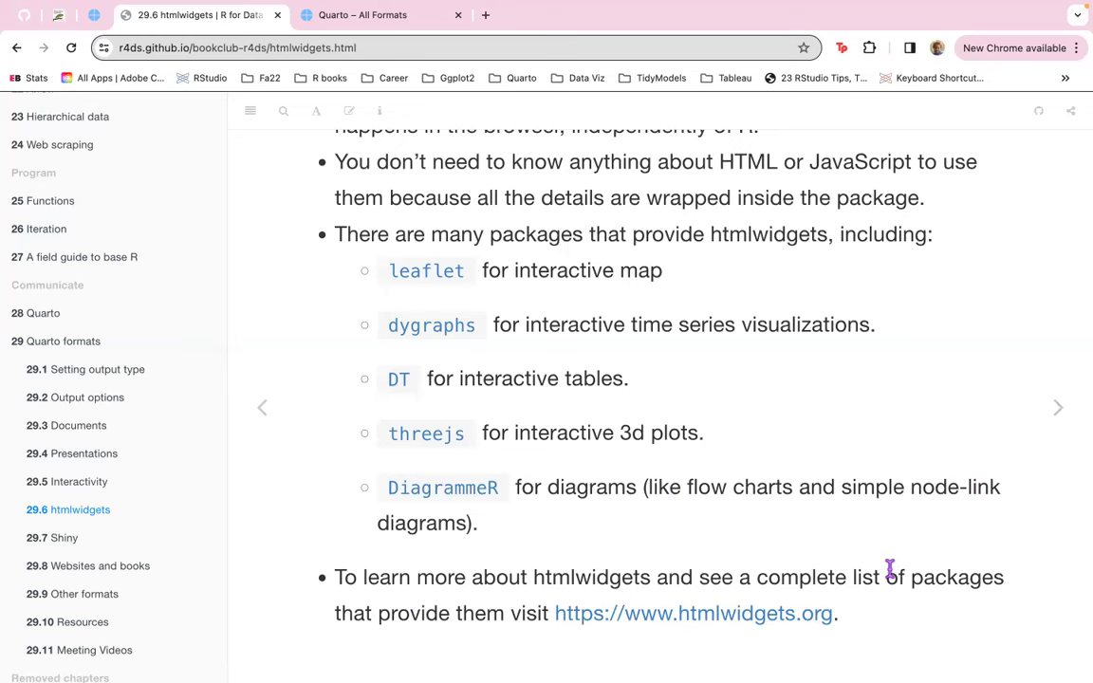
{"action": "mouse_move", "coordinate": [166, 19]}
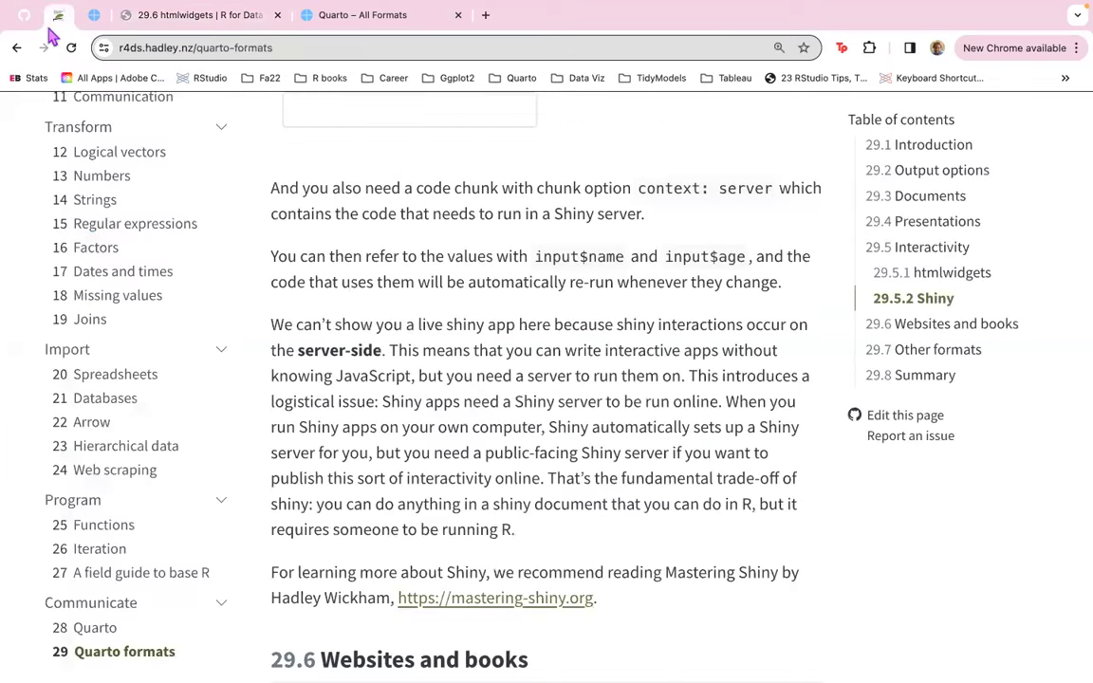
Jump to the book's 29.5.1 htmlwidgets section and scroll through its leaflet map example.
{"action": "left_click", "coordinate": [951, 272]}
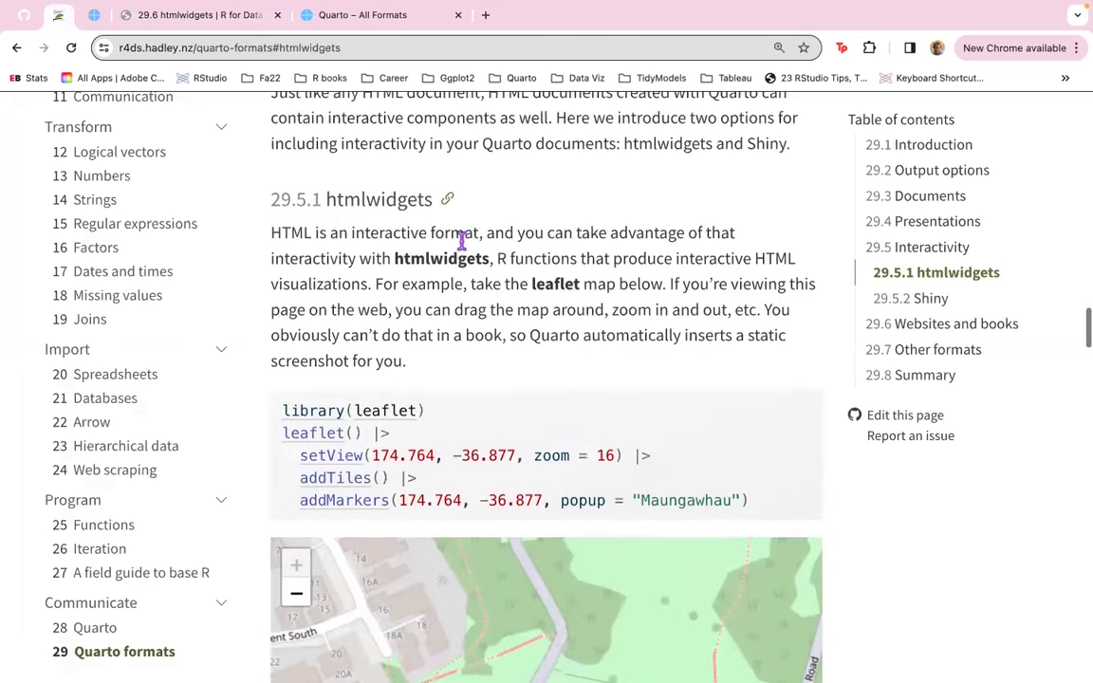
{"action": "mouse_move", "coordinate": [571, 480]}
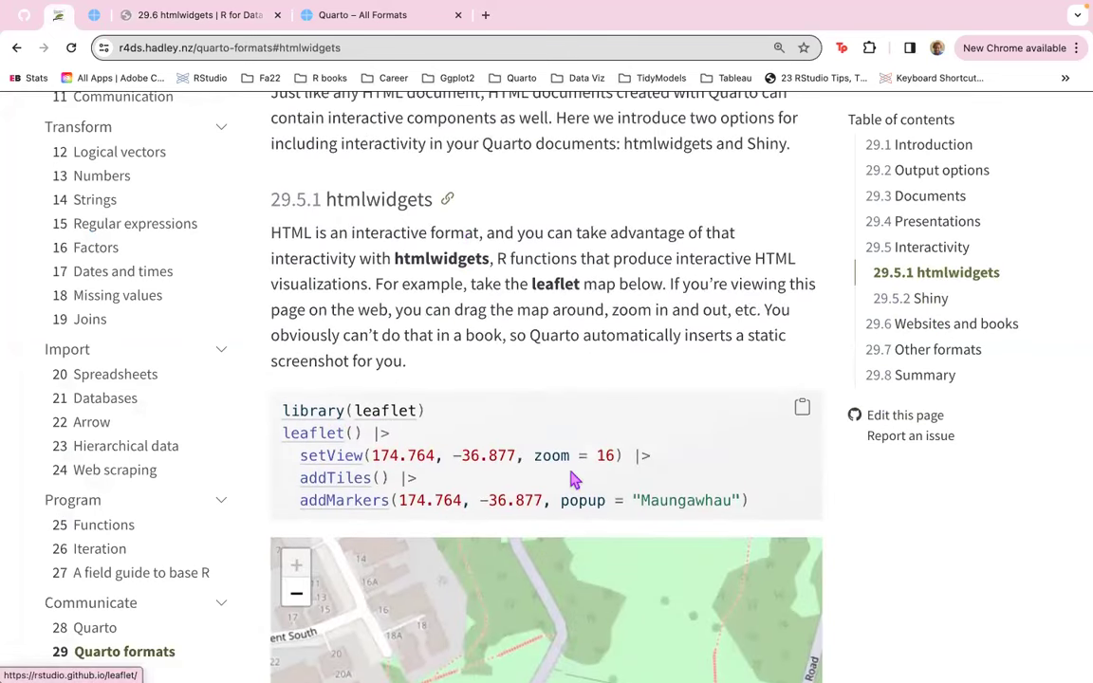
{"action": "scroll", "scroll_direction": "down", "scroll_amount": 3}
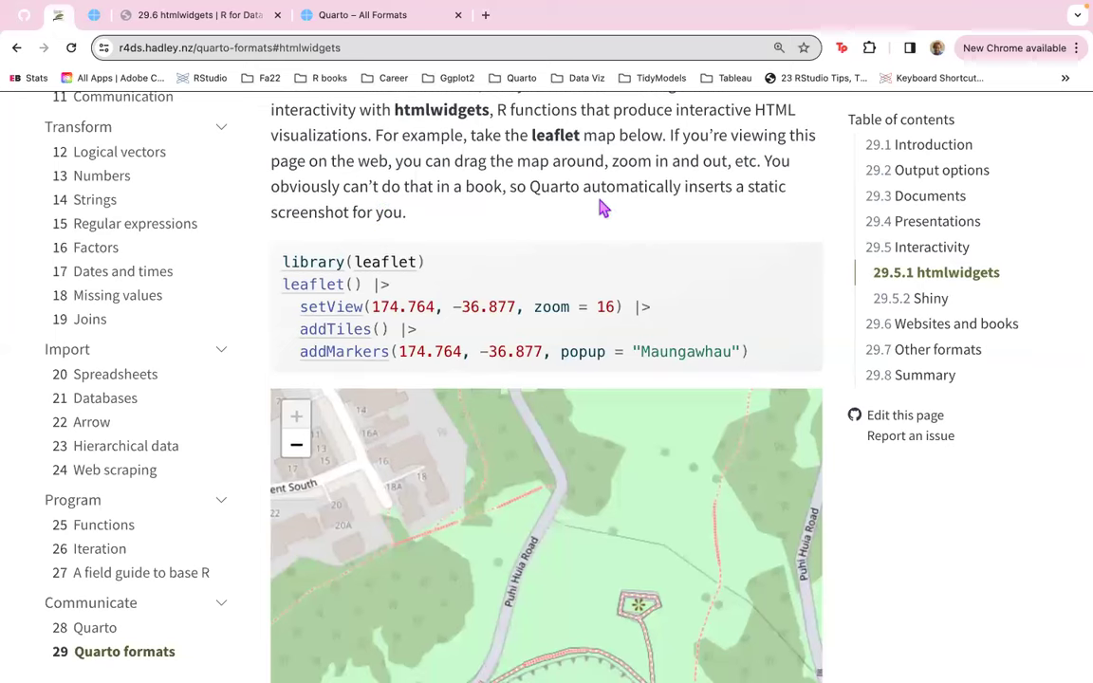
{"action": "scroll", "scroll_direction": "down", "scroll_amount": 3}
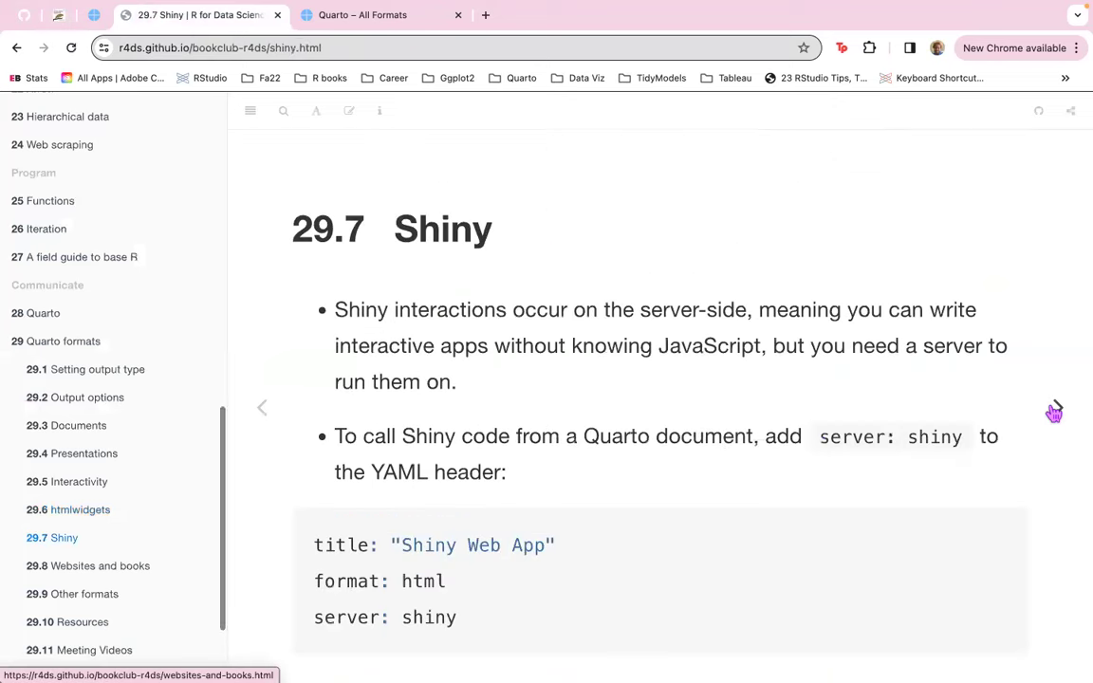
Scroll through the Shiny YAML header, textInput/numericInput code and context: server note.
{"action": "scroll", "scroll_direction": "down", "scroll_amount": 3}
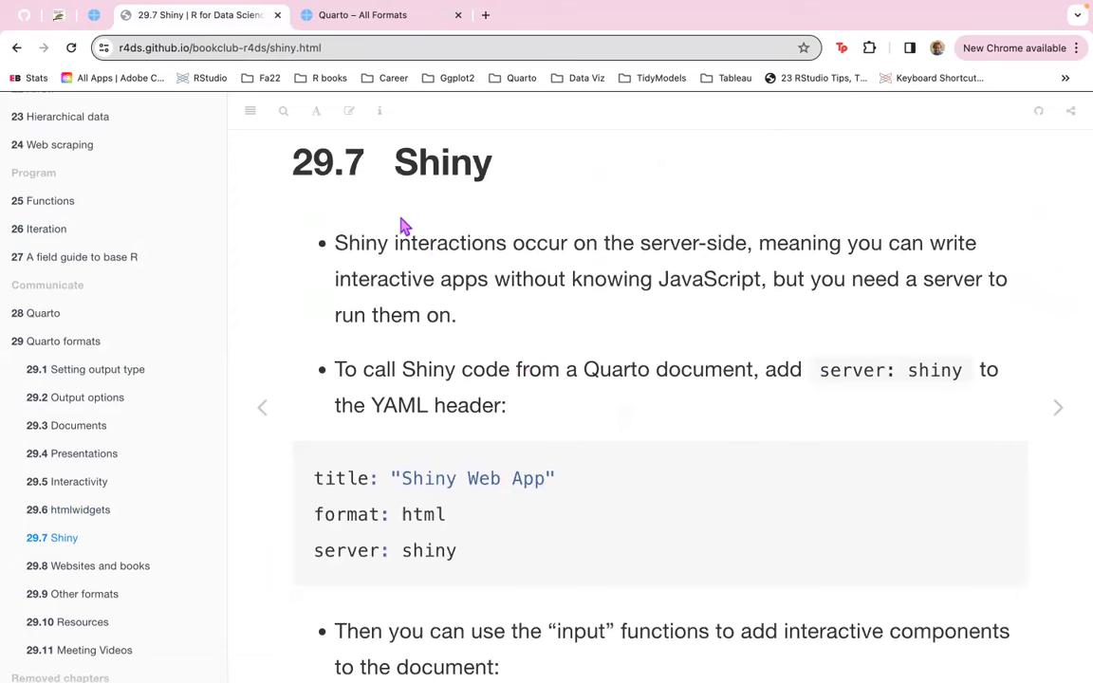
{"action": "mouse_move", "coordinate": [554, 255]}
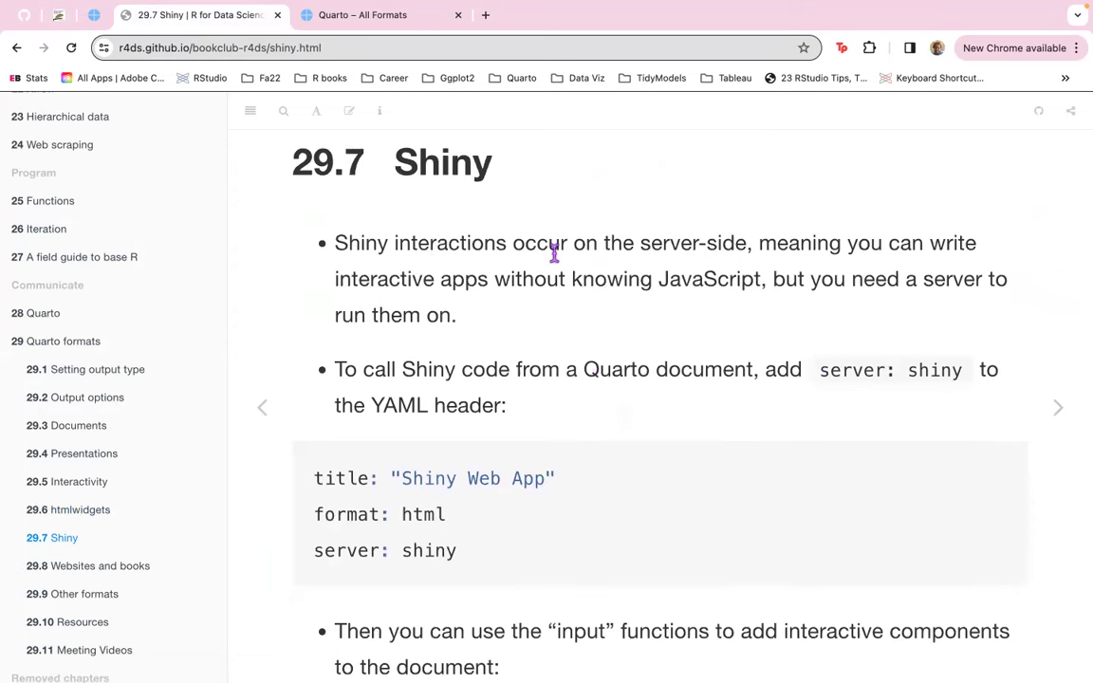
{"action": "mouse_move", "coordinate": [424, 241]}
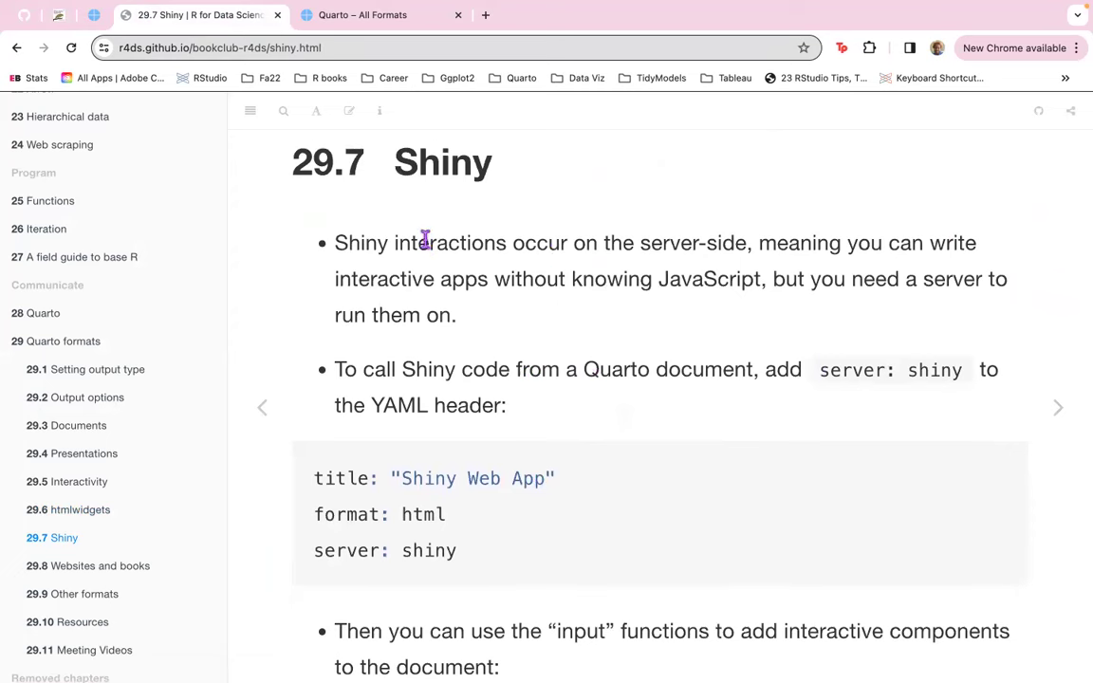
{"action": "mouse_move", "coordinate": [806, 338]}
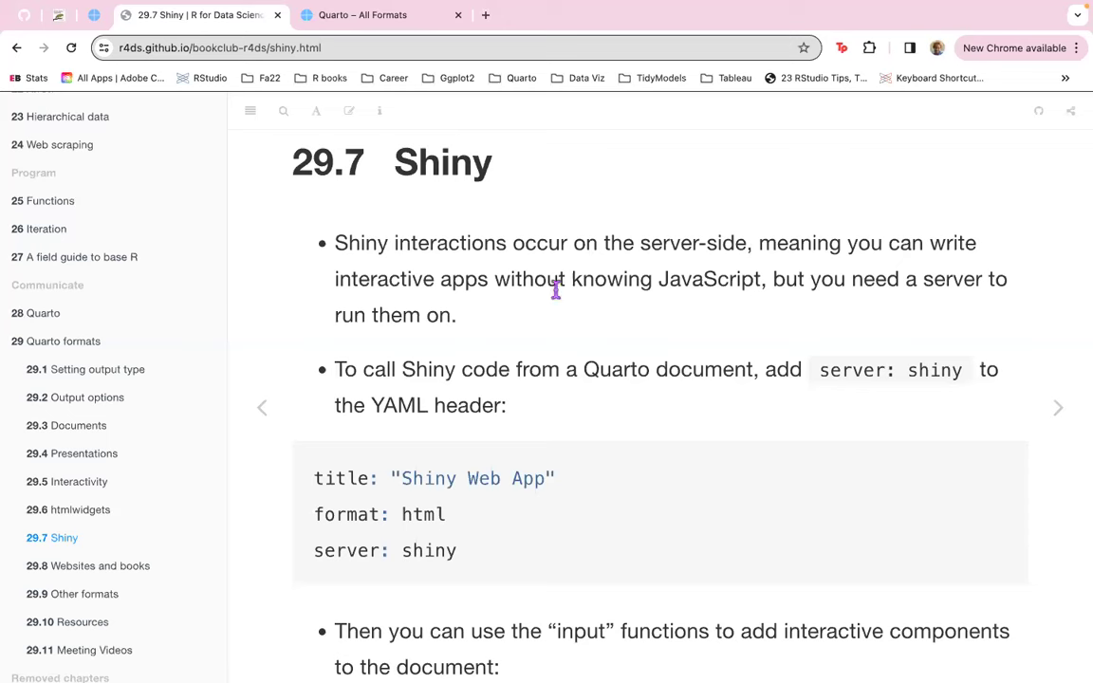
{"action": "mouse_move", "coordinate": [398, 307]}
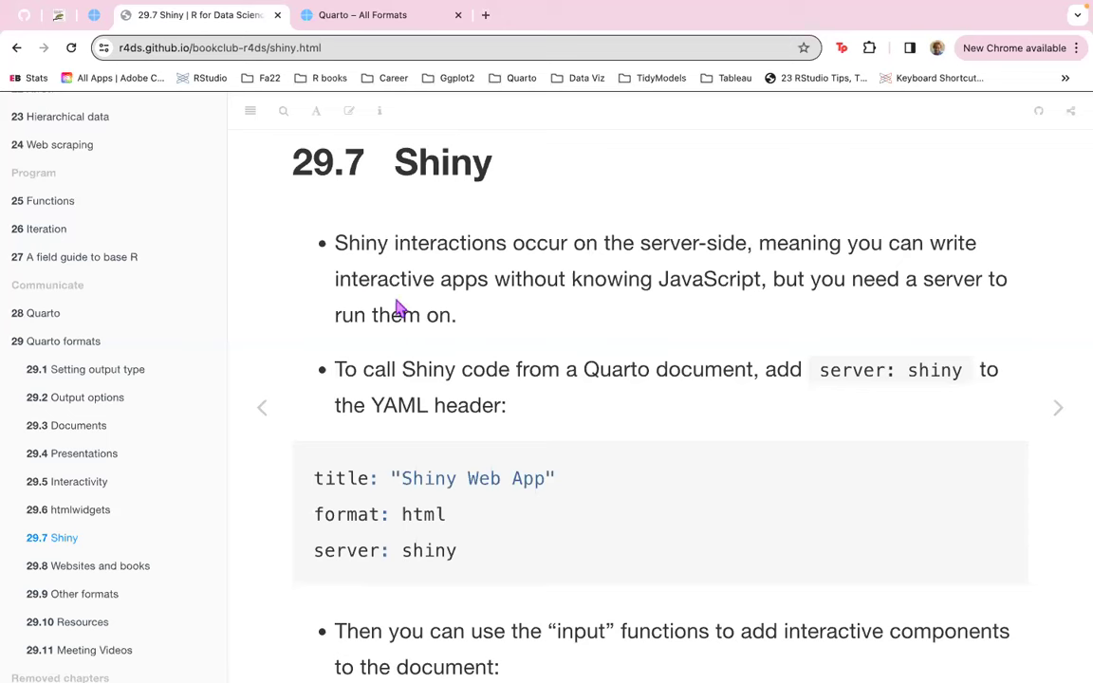
{"action": "scroll", "scroll_direction": "down", "scroll_amount": 3}
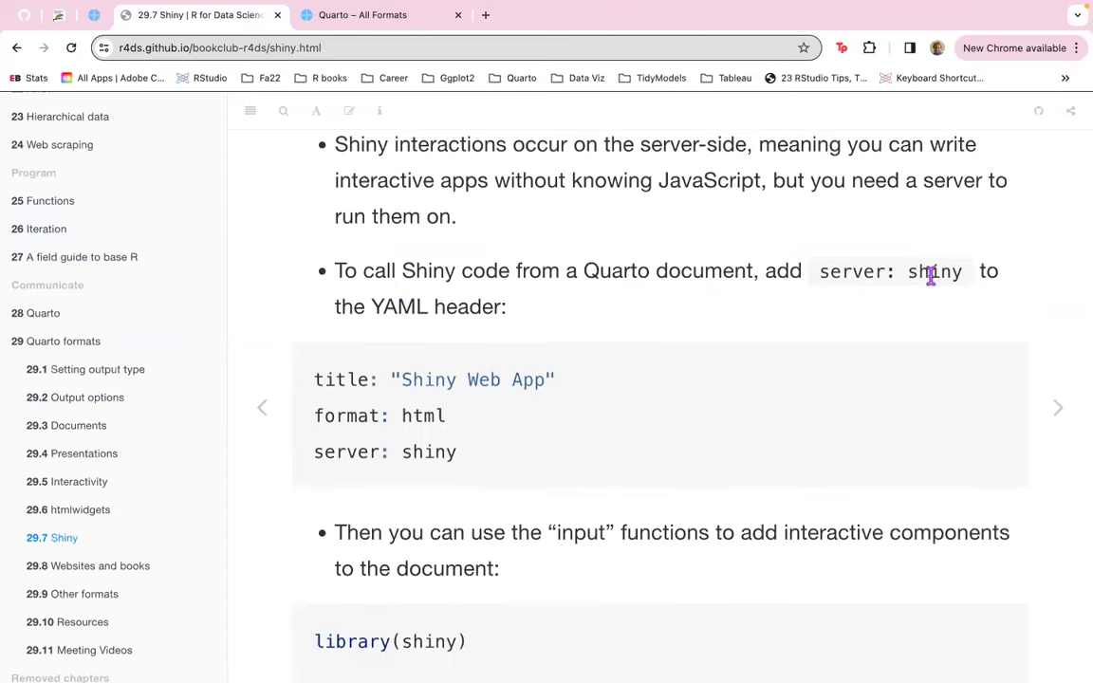
{"action": "mouse_move", "coordinate": [450, 381]}
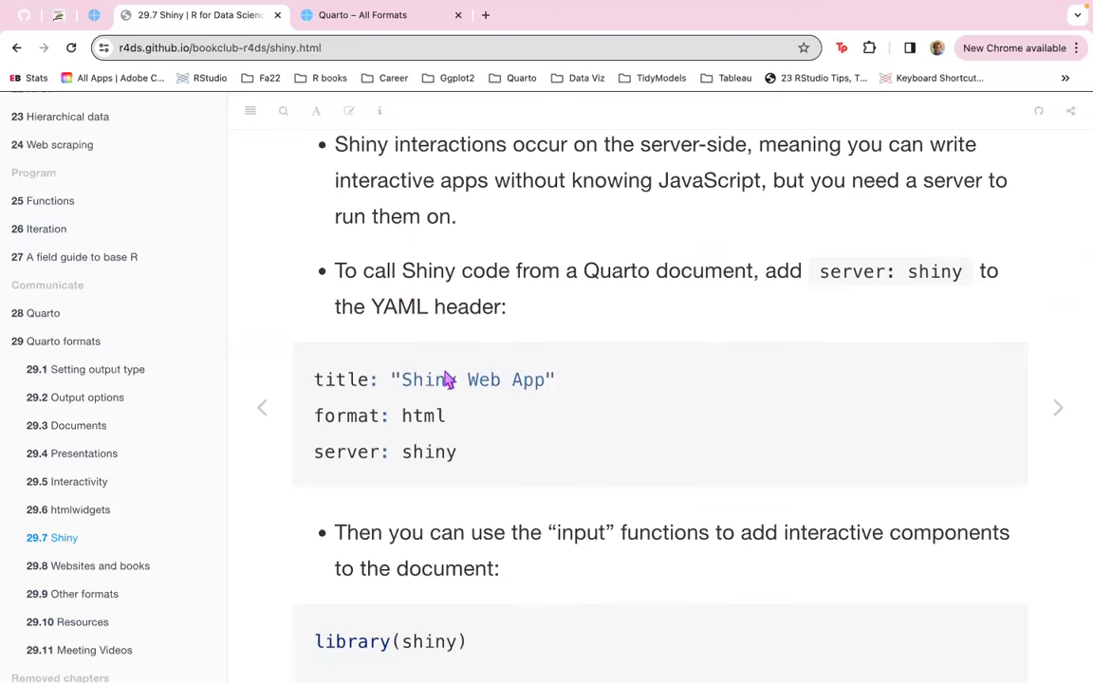
{"action": "scroll", "scroll_direction": "down", "scroll_amount": 3}
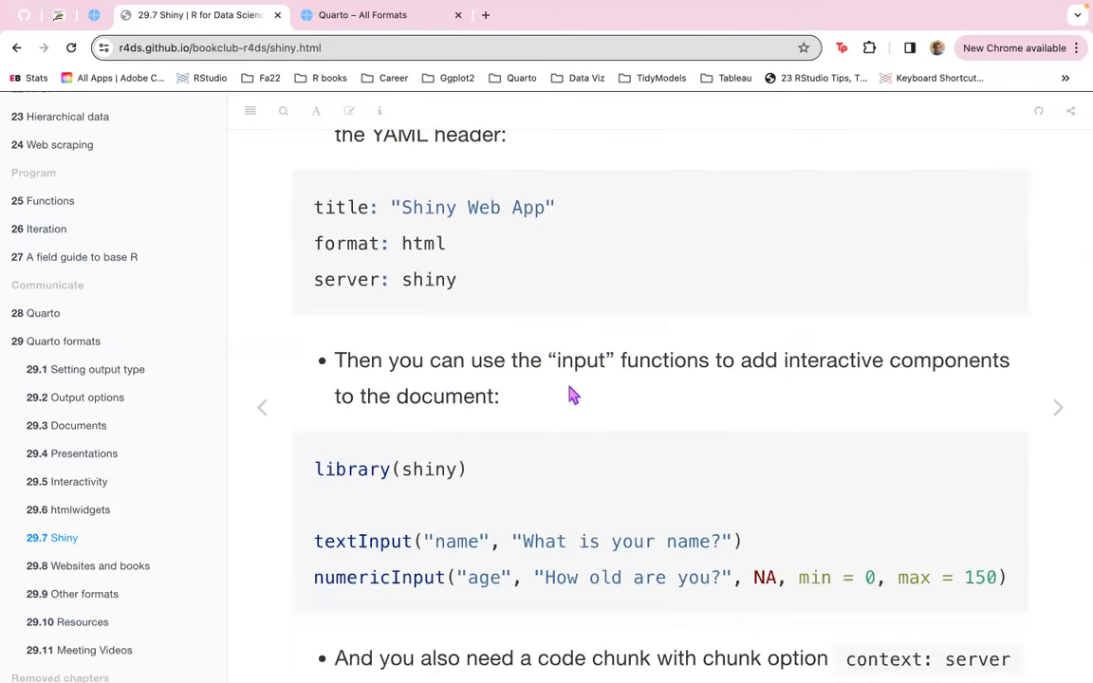
{"action": "scroll", "scroll_direction": "down", "scroll_amount": 3}
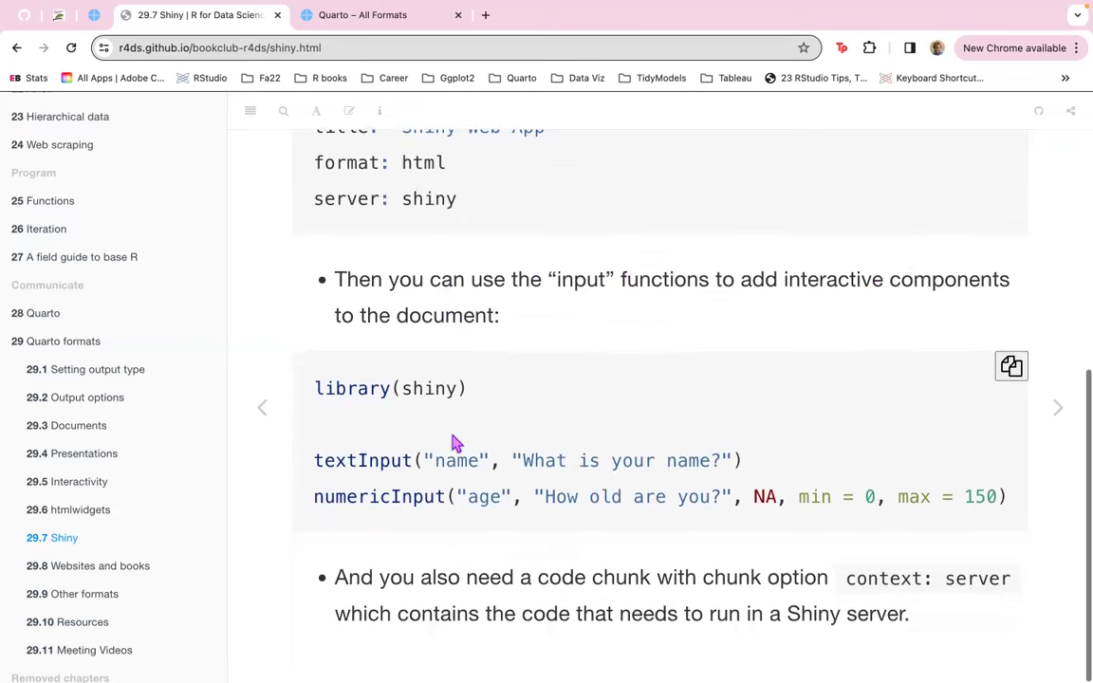
{"action": "mouse_move", "coordinate": [611, 577]}
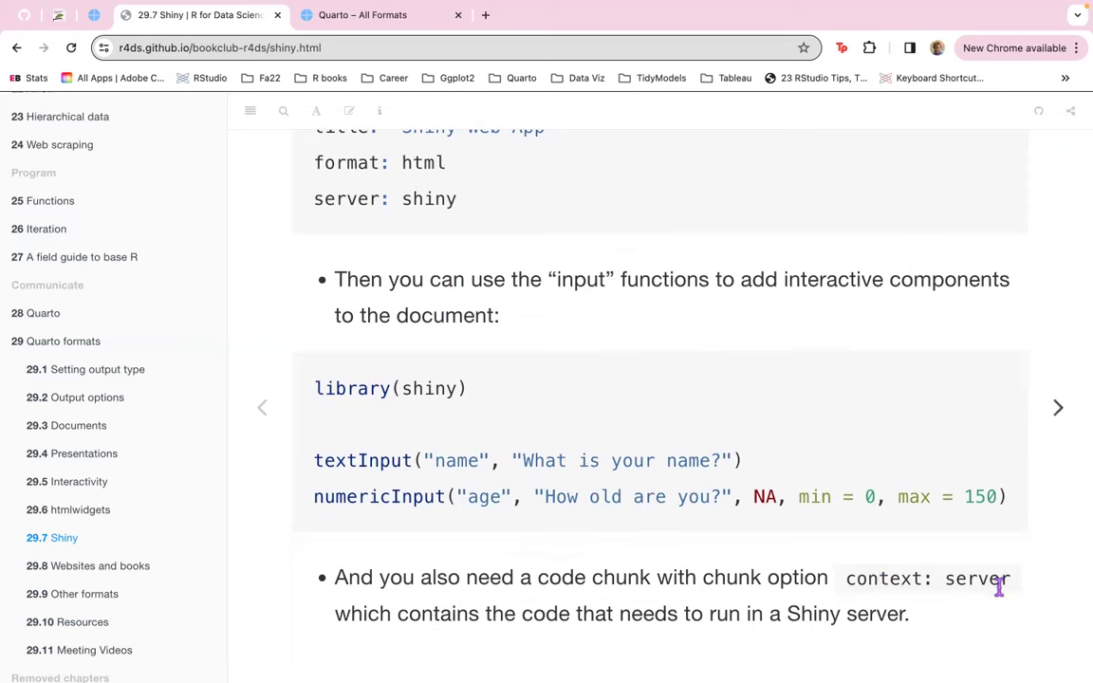
{"action": "mouse_move", "coordinate": [1051, 547]}
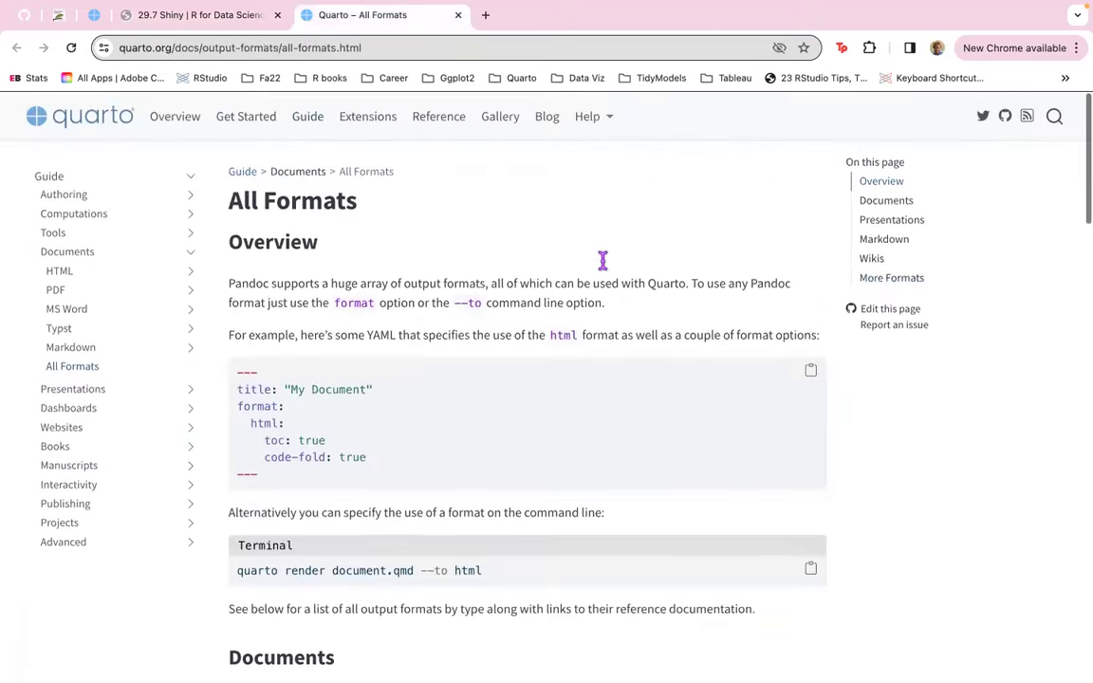
Open Quarto's Gallery in a new tab and jump to its Interactive Docs examples.
{"action": "right_click", "coordinate": [499, 116]}
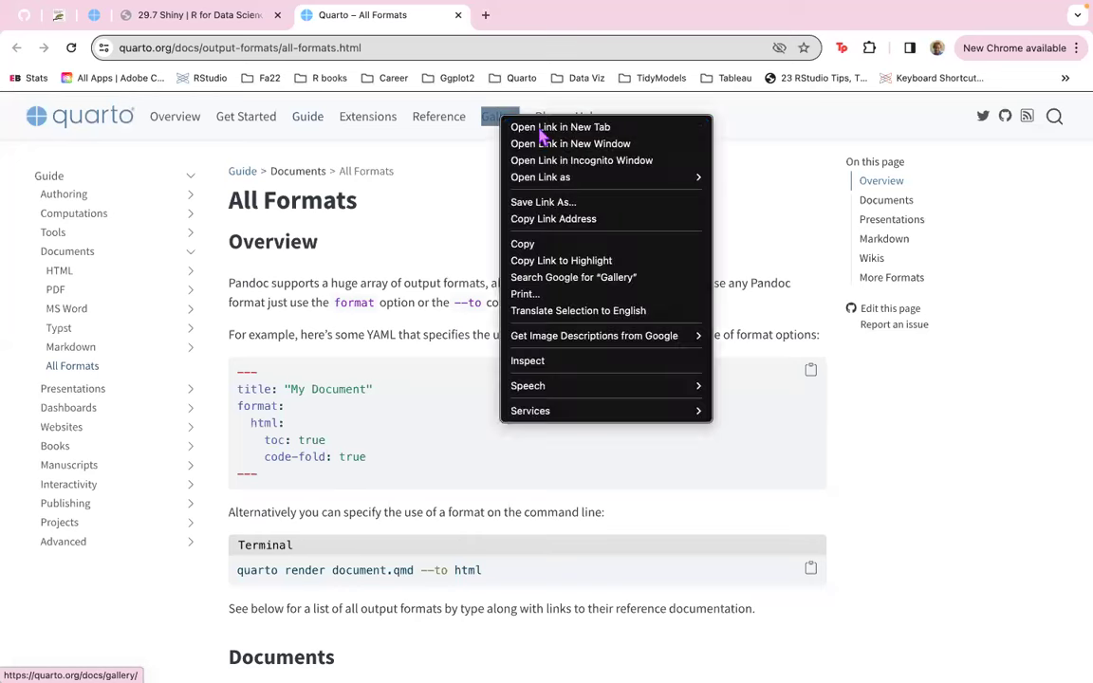
{"action": "left_click", "coordinate": [560, 126]}
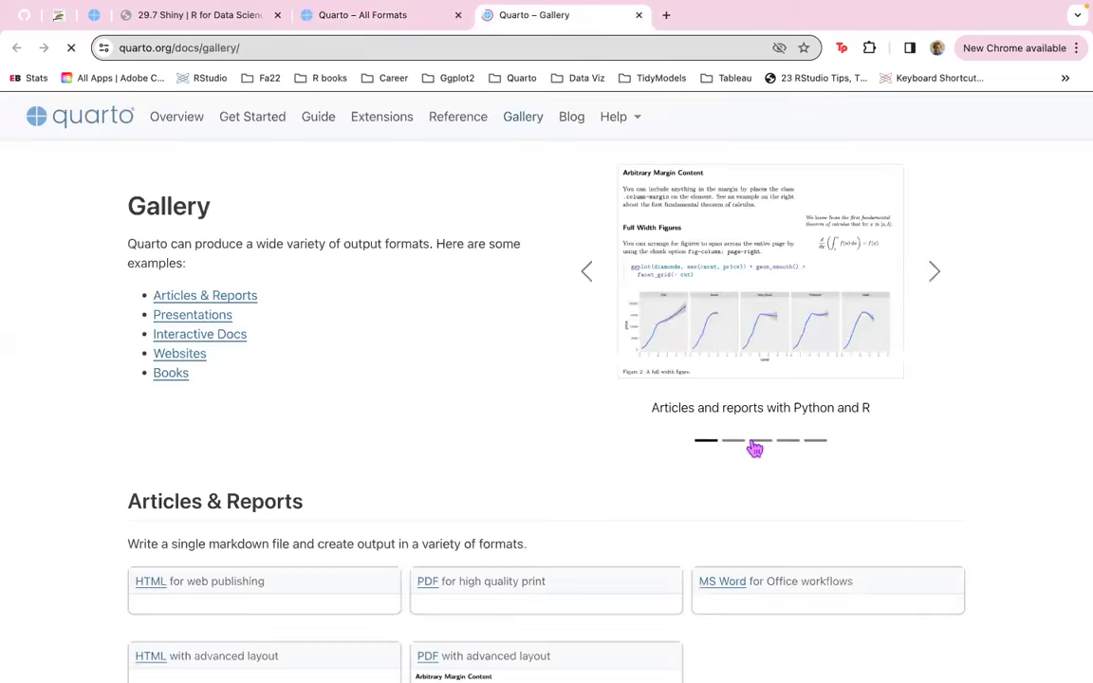
{"action": "scroll", "scroll_direction": "down", "scroll_amount": 3}
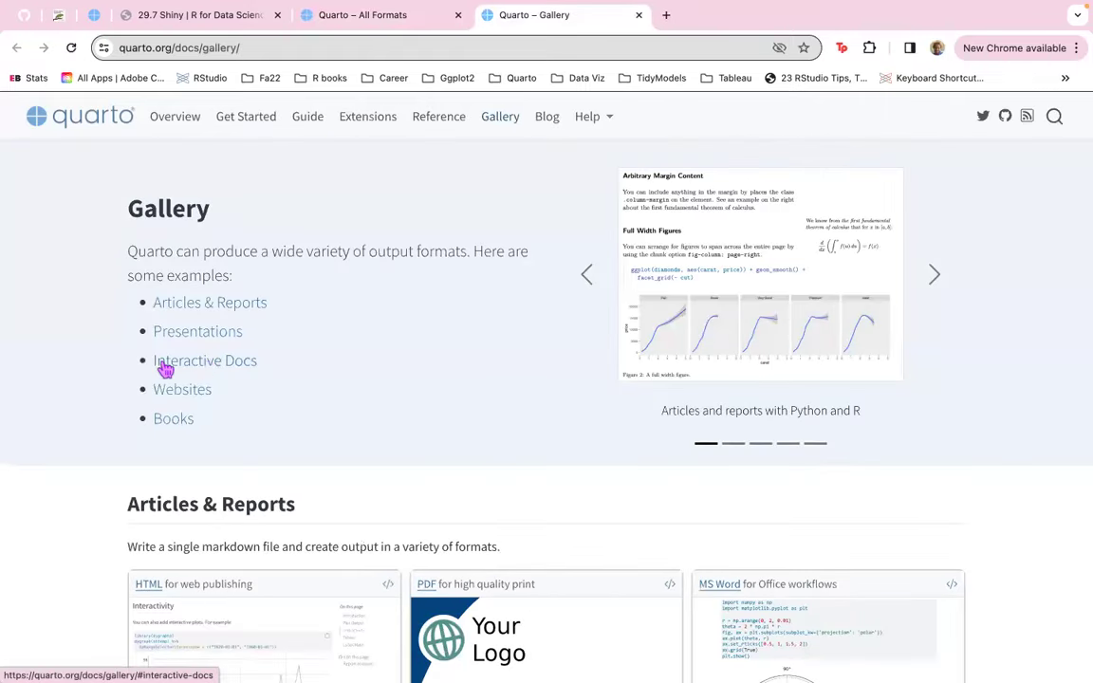
{"action": "left_click", "coordinate": [205, 360]}
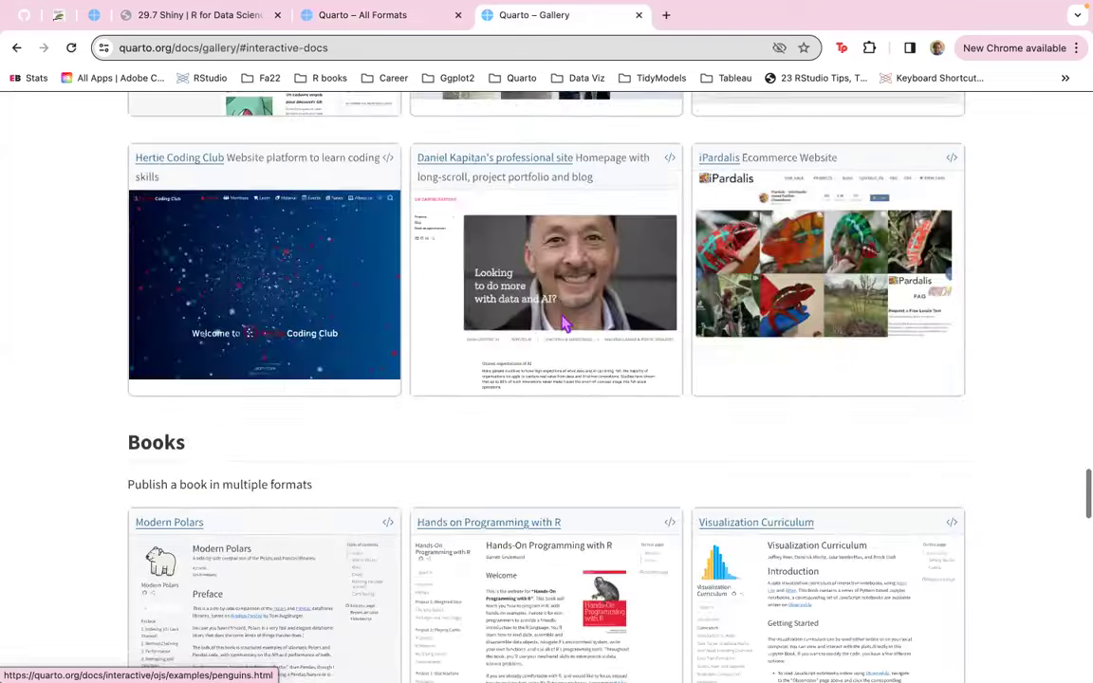
{"action": "scroll", "scroll_direction": "down", "scroll_amount": 3}
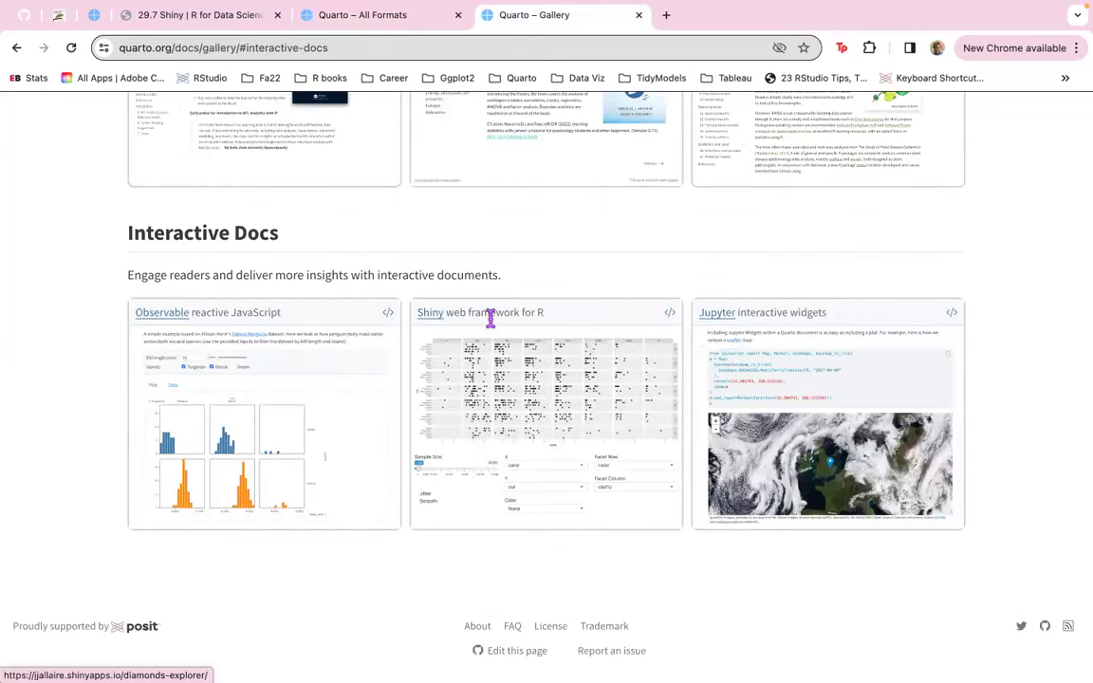
{"action": "mouse_move", "coordinate": [512, 330]}
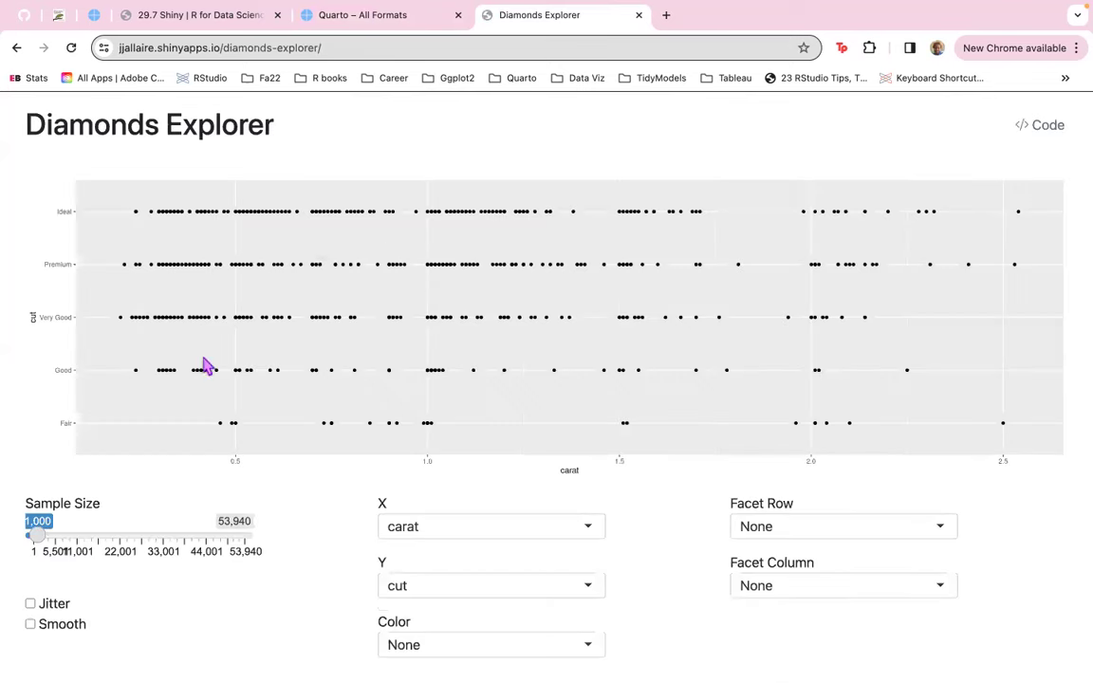
{"action": "mouse_move", "coordinate": [131, 269]}
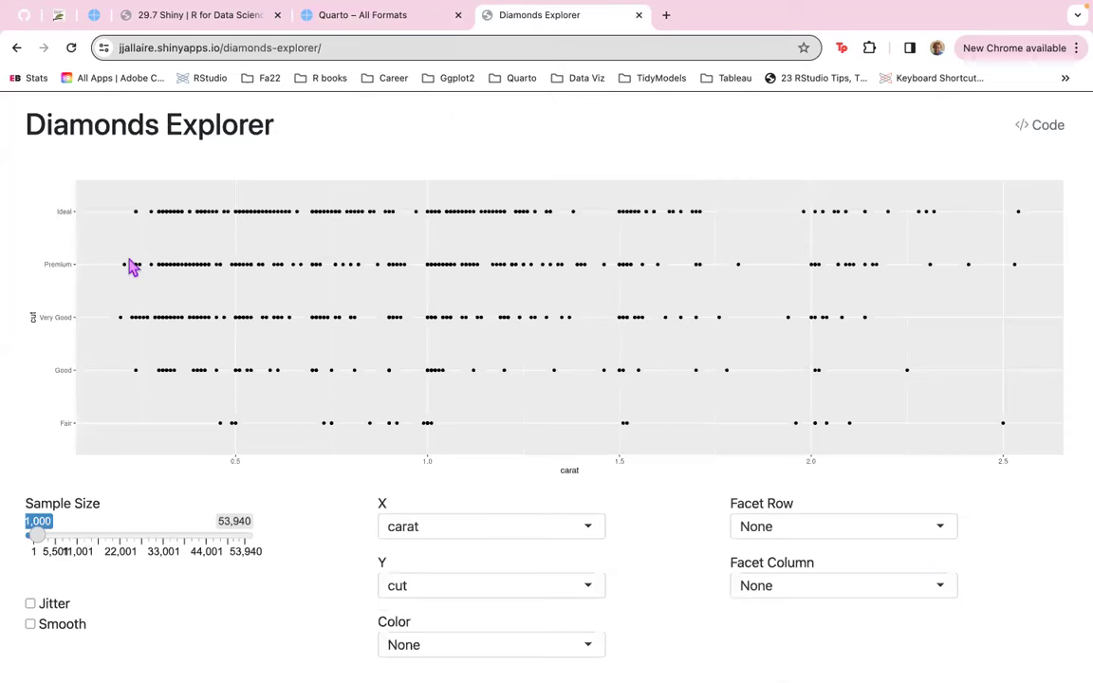
{"action": "mouse_move", "coordinate": [1034, 133]}
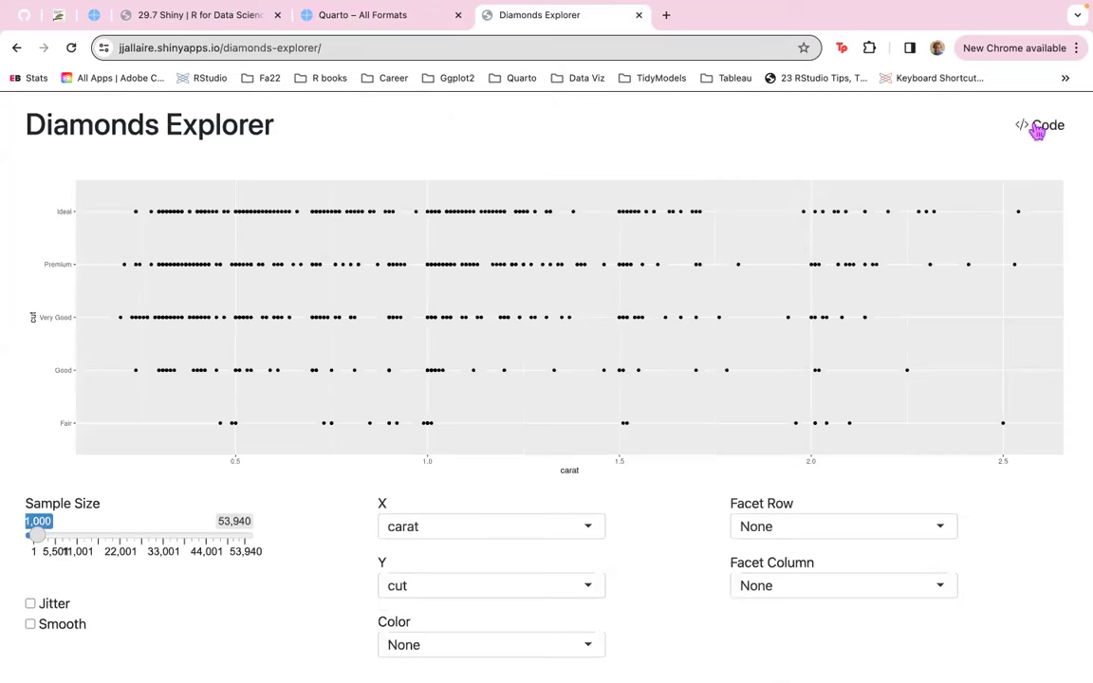
Show the Diamonds Explorer source code and scroll to the context: server chunk.
{"action": "left_click", "coordinate": [1038, 126]}
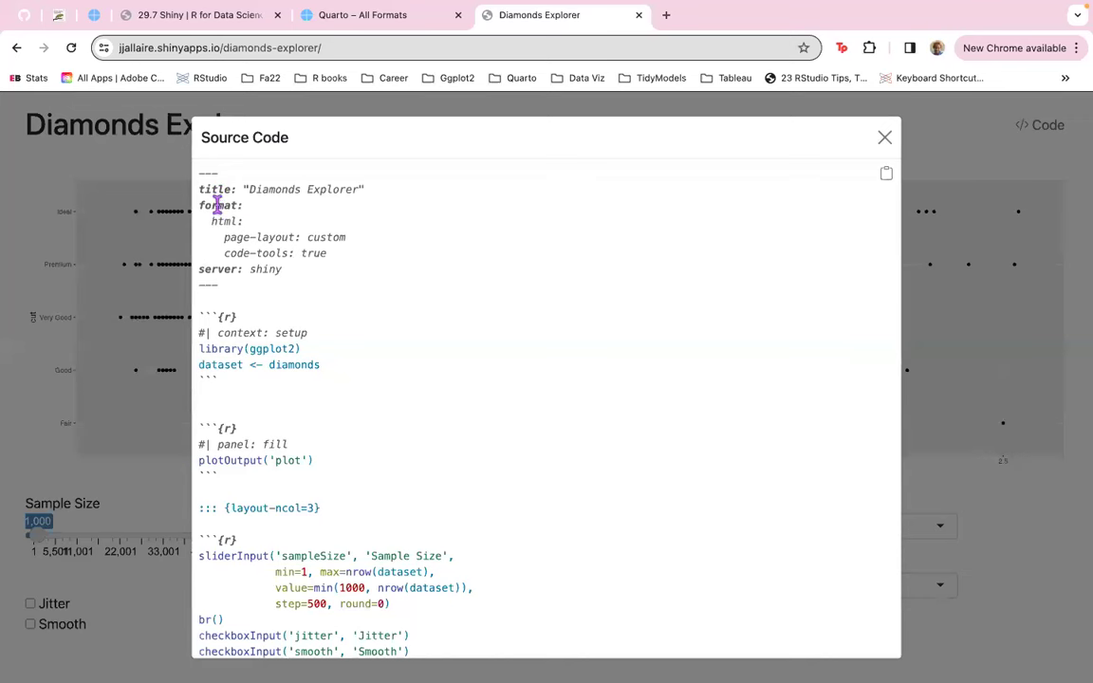
{"action": "mouse_move", "coordinate": [388, 269]}
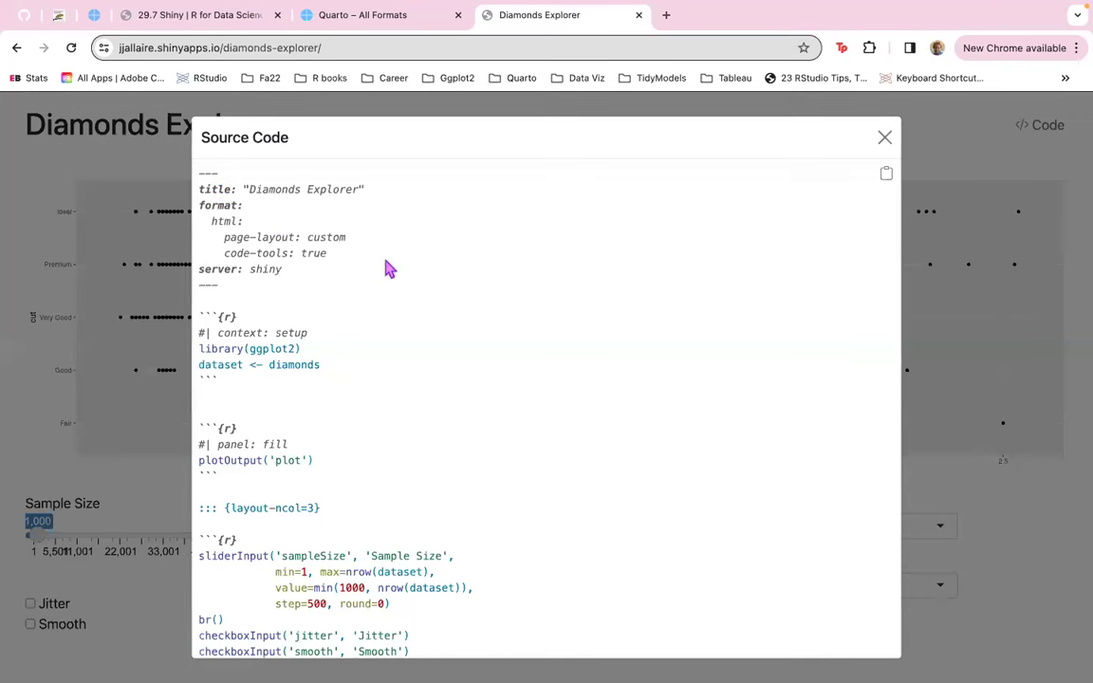
{"action": "mouse_move", "coordinate": [301, 271]}
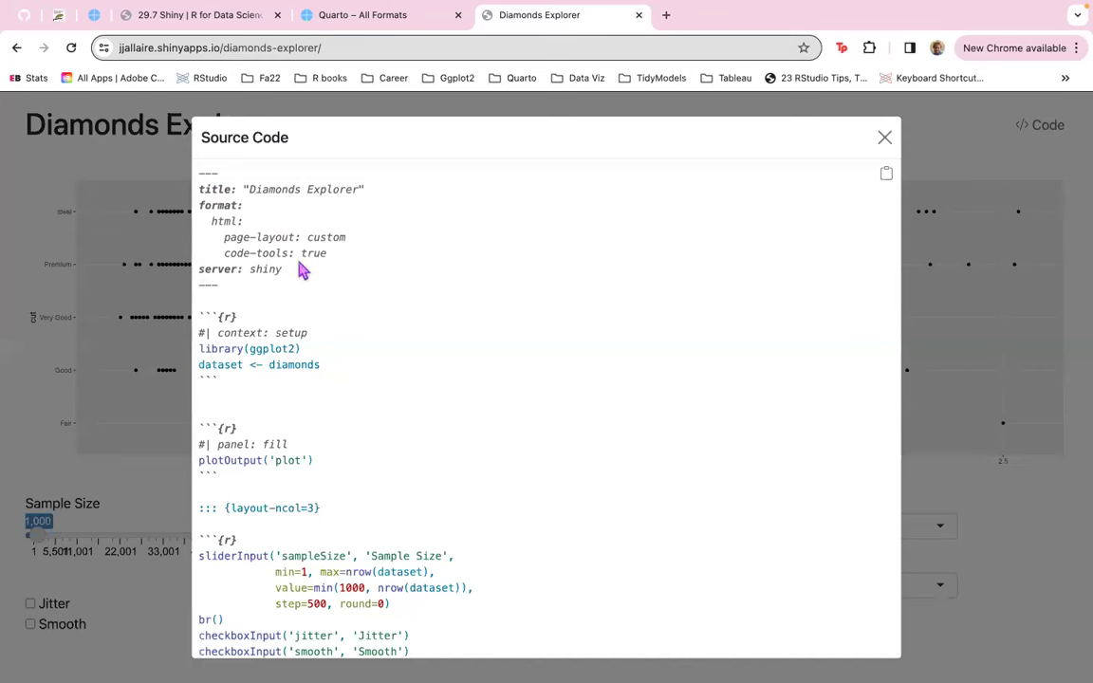
{"action": "mouse_move", "coordinate": [463, 405]}
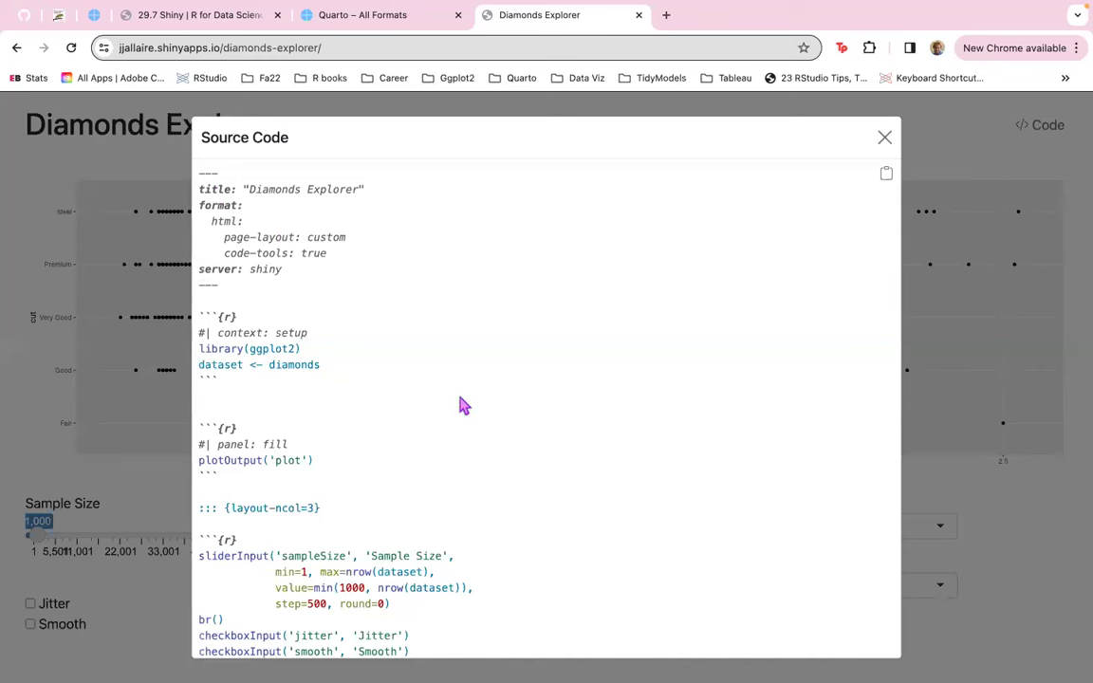
{"action": "scroll", "scroll_direction": "down", "scroll_amount": 3}
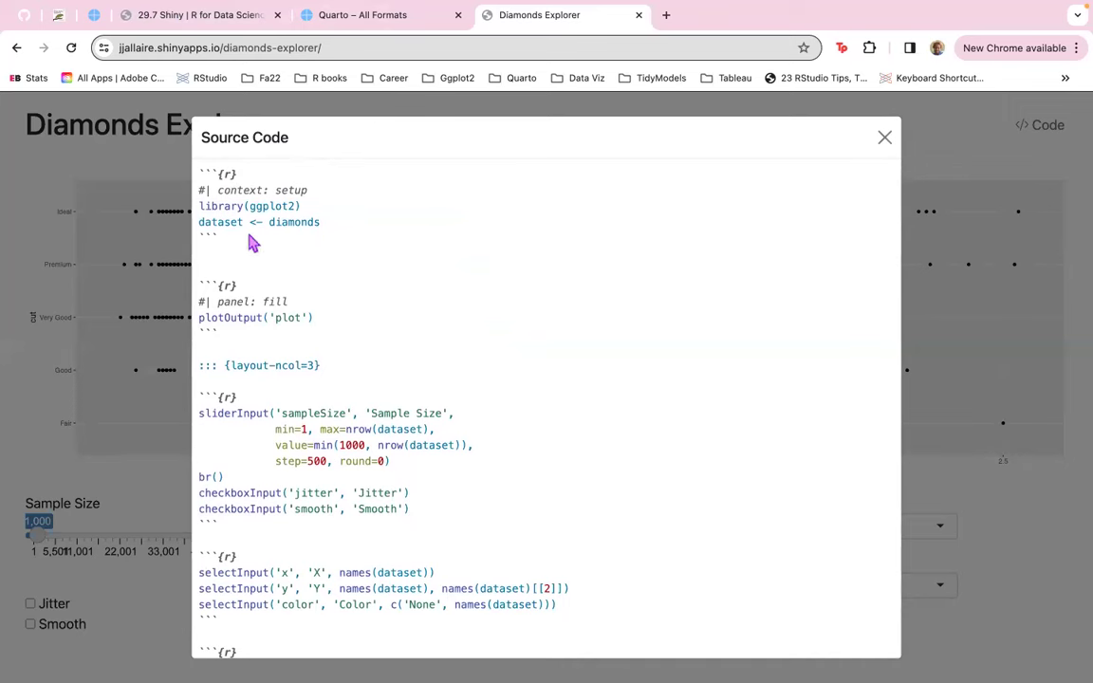
{"action": "mouse_move", "coordinate": [305, 222]}
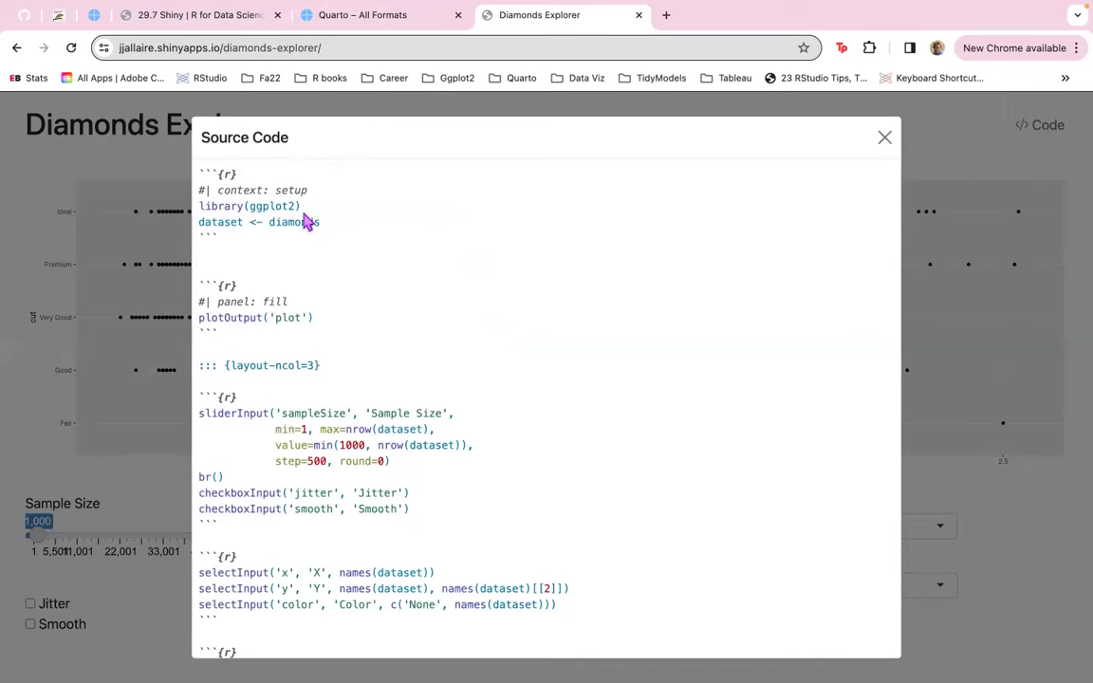
{"action": "scroll", "scroll_direction": "down", "scroll_amount": 3}
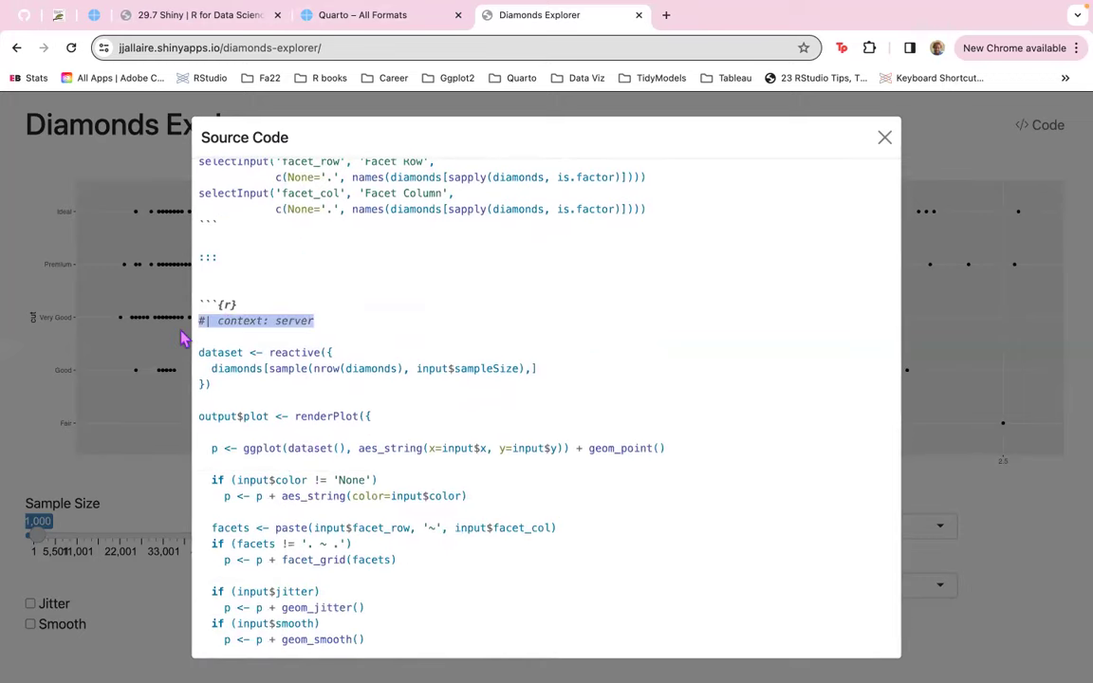
{"action": "mouse_move", "coordinate": [376, 363]}
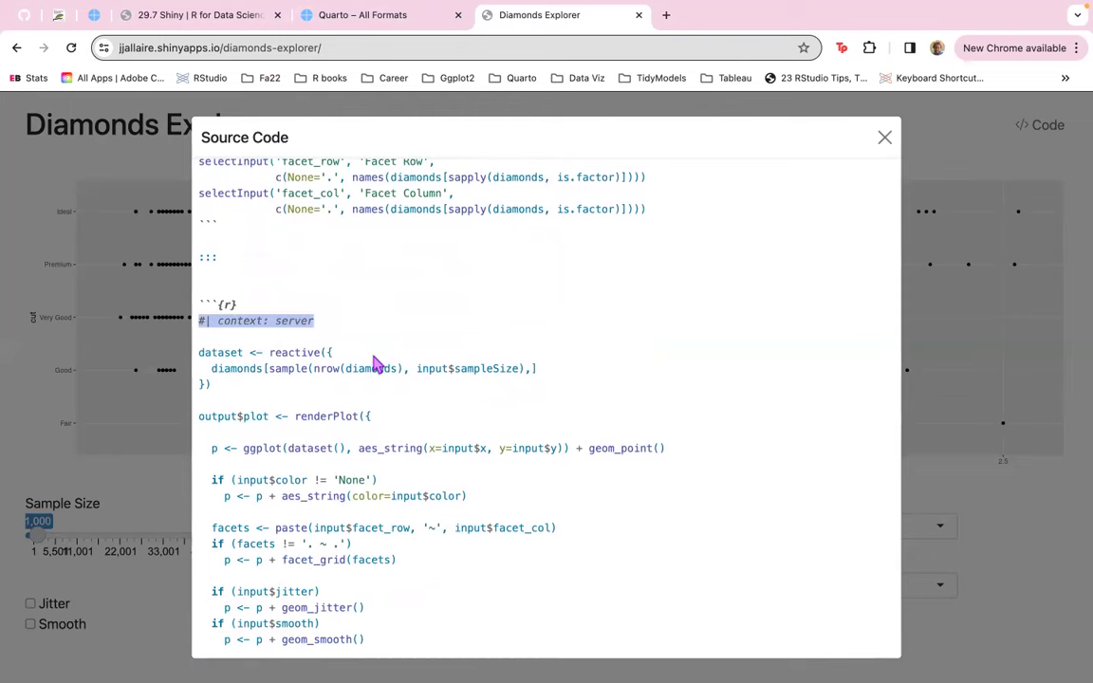
Close the Diamonds Explorer source window and return to the 29.7 Shiny slide tab.
{"action": "left_click", "coordinate": [185, 15]}
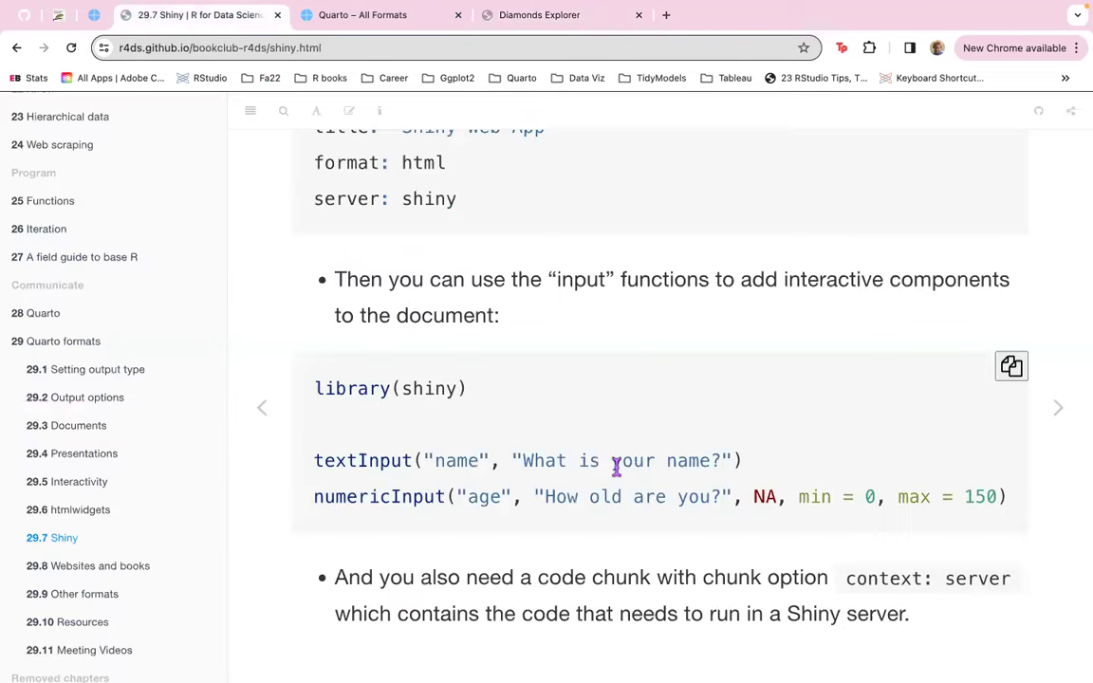
{"action": "mouse_move", "coordinate": [1000, 578]}
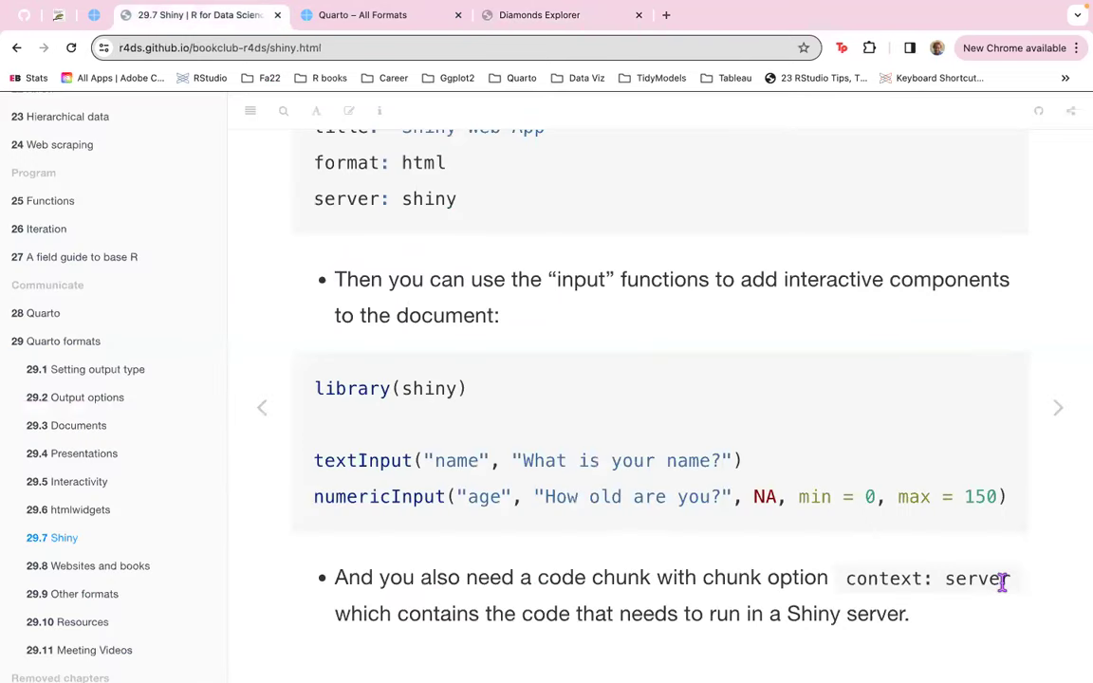
{"action": "mouse_move", "coordinate": [839, 606]}
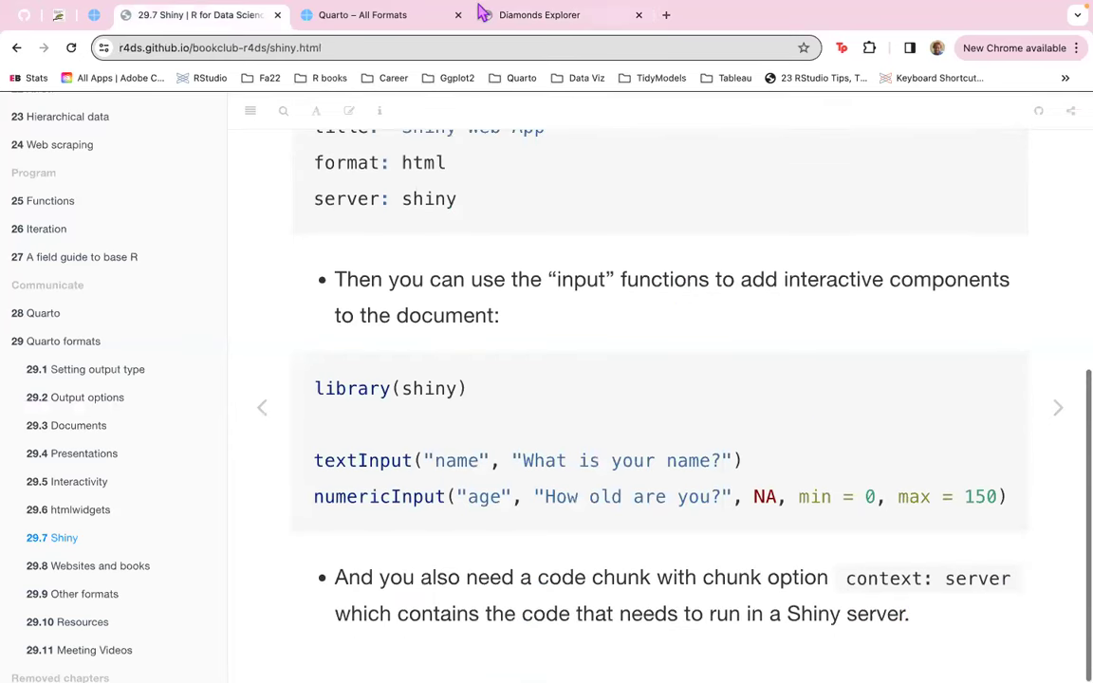
{"action": "left_click", "coordinate": [536, 15]}
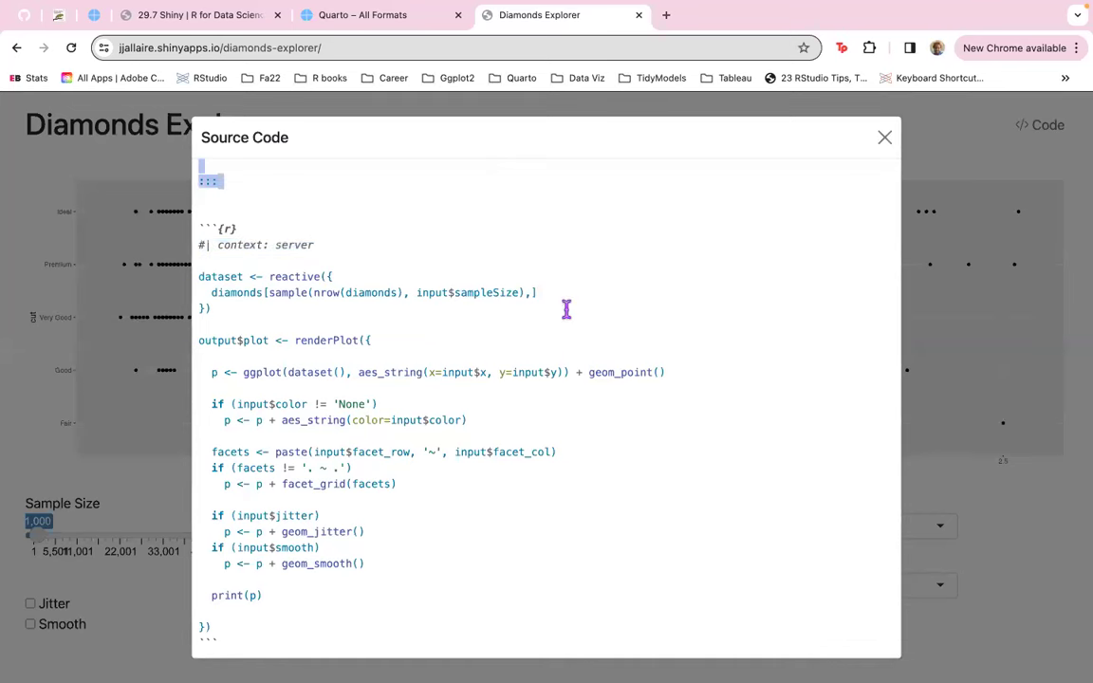
{"action": "mouse_move", "coordinate": [255, 358]}
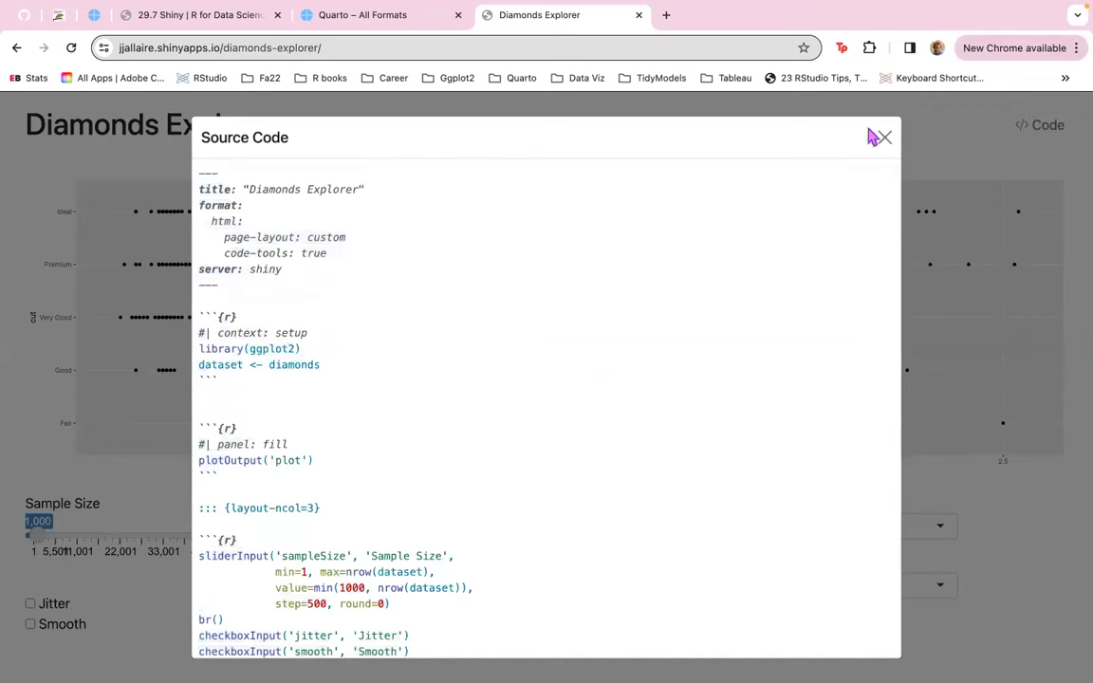
{"action": "left_click", "coordinate": [889, 136]}
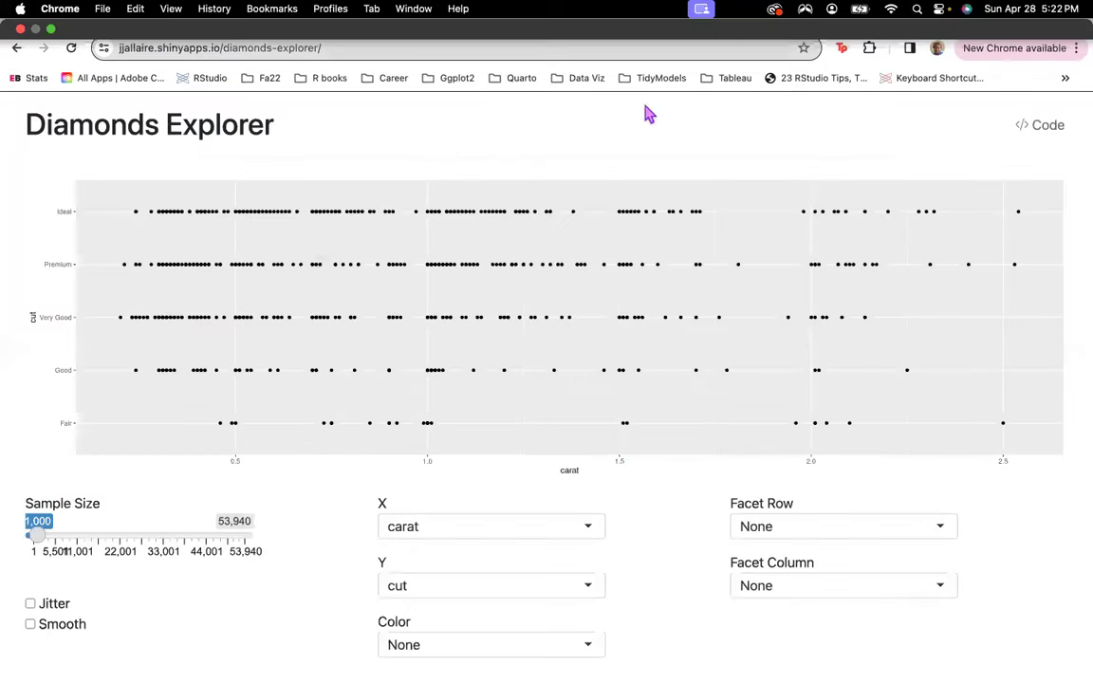
{"action": "left_click", "coordinate": [194, 15]}
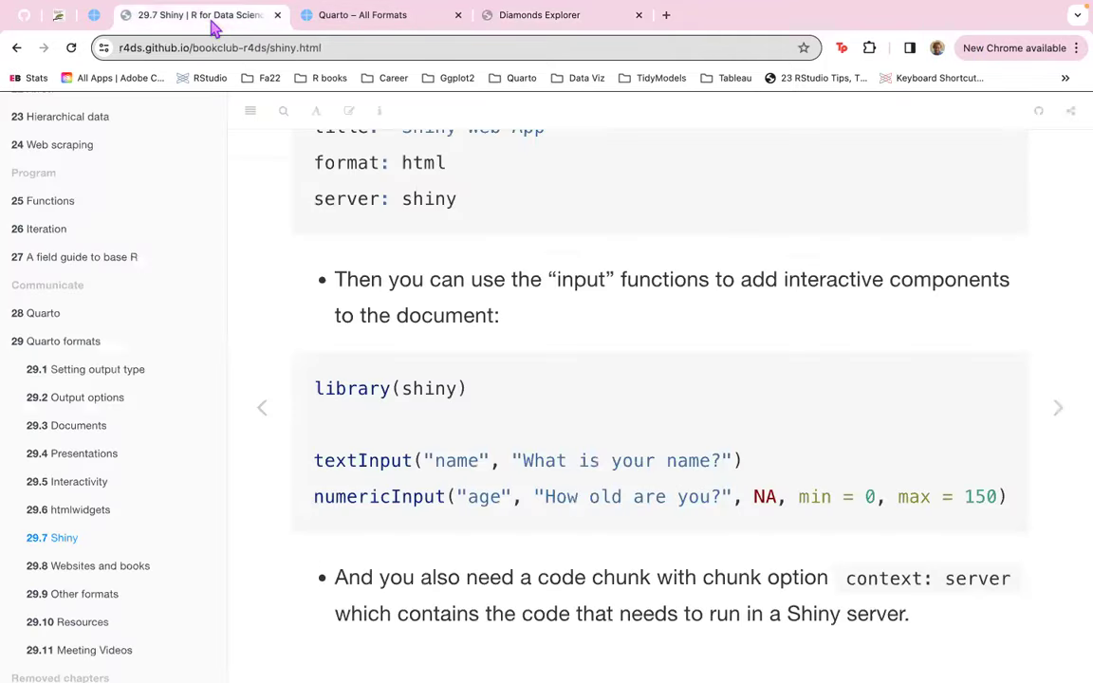
{"action": "mouse_move", "coordinate": [1048, 412]}
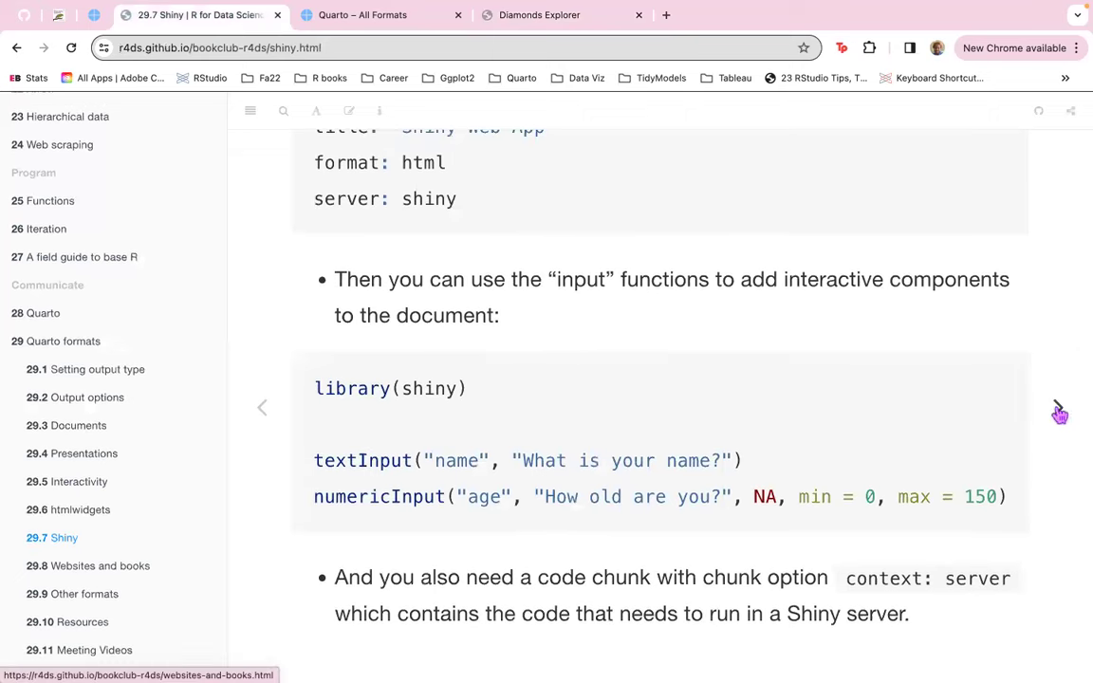
Advance to 29.8 Websites and books and scroll to the _quarto.yml project type example.
{"action": "left_click", "coordinate": [99, 566]}
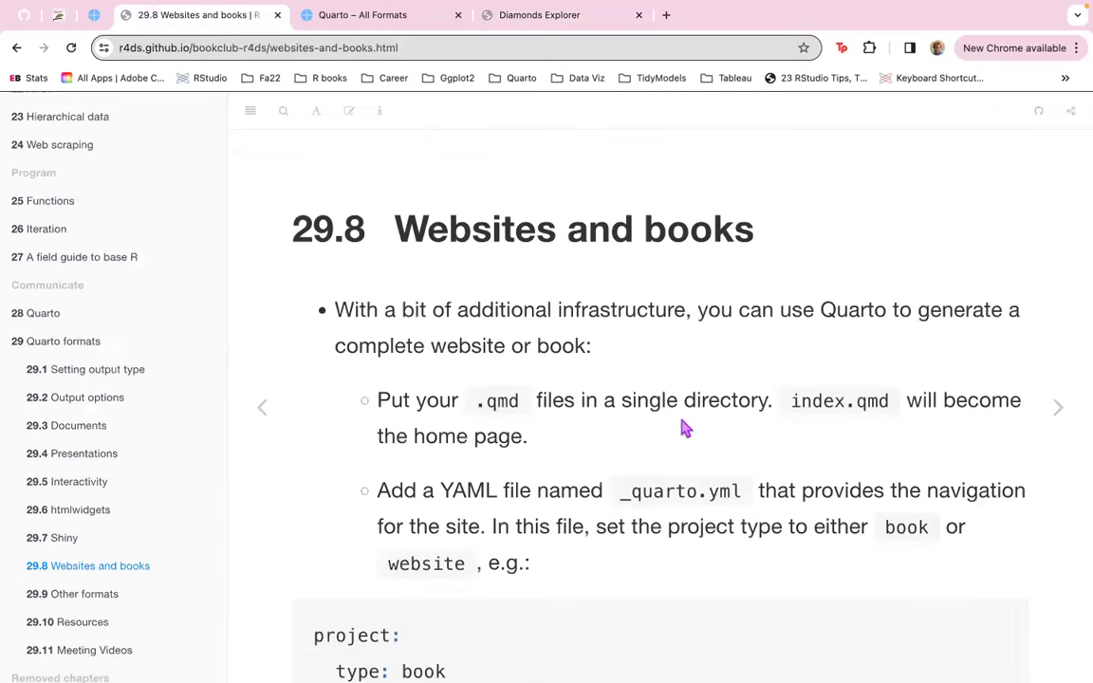
{"action": "mouse_move", "coordinate": [469, 417]}
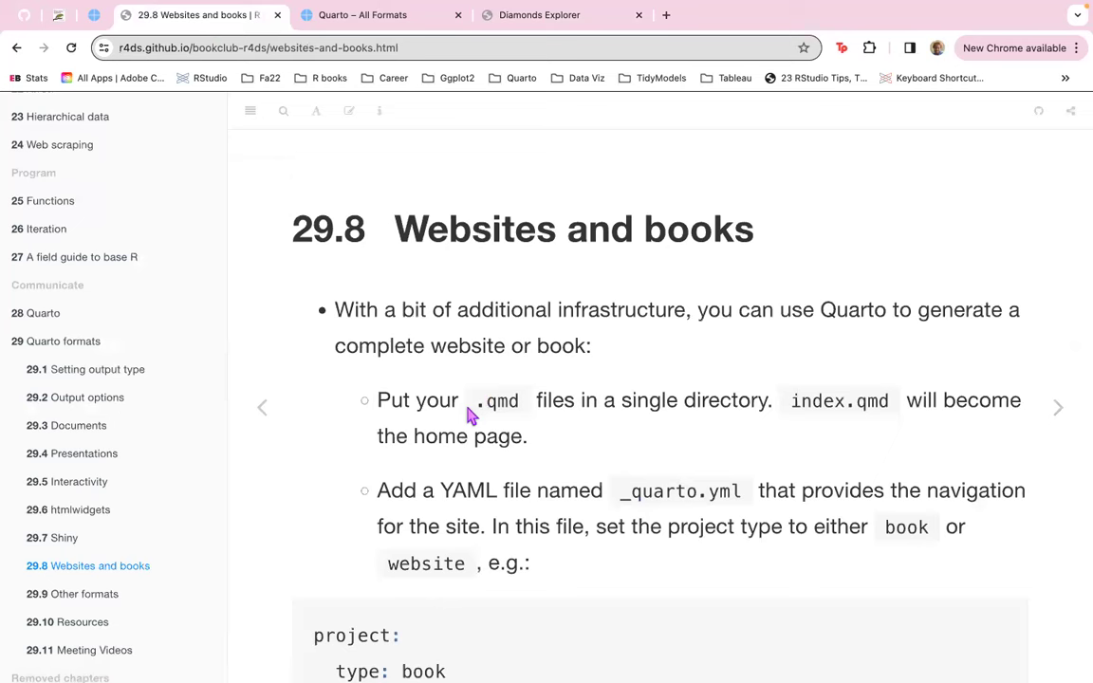
{"action": "mouse_move", "coordinate": [923, 9]}
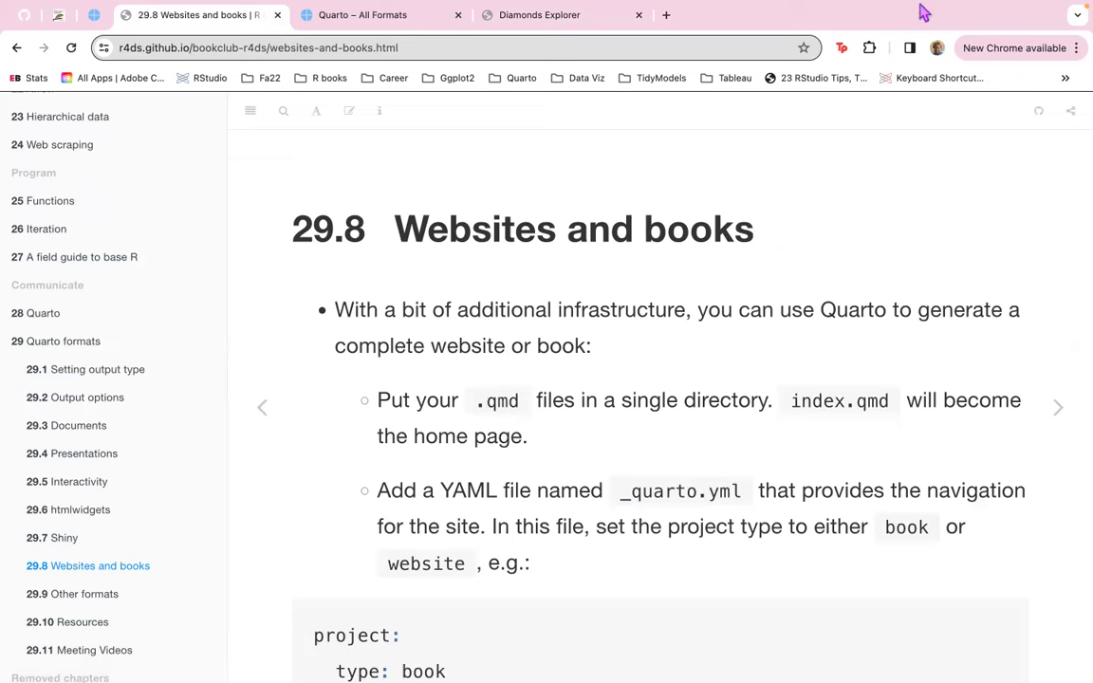
{"action": "mouse_move", "coordinate": [882, 456]}
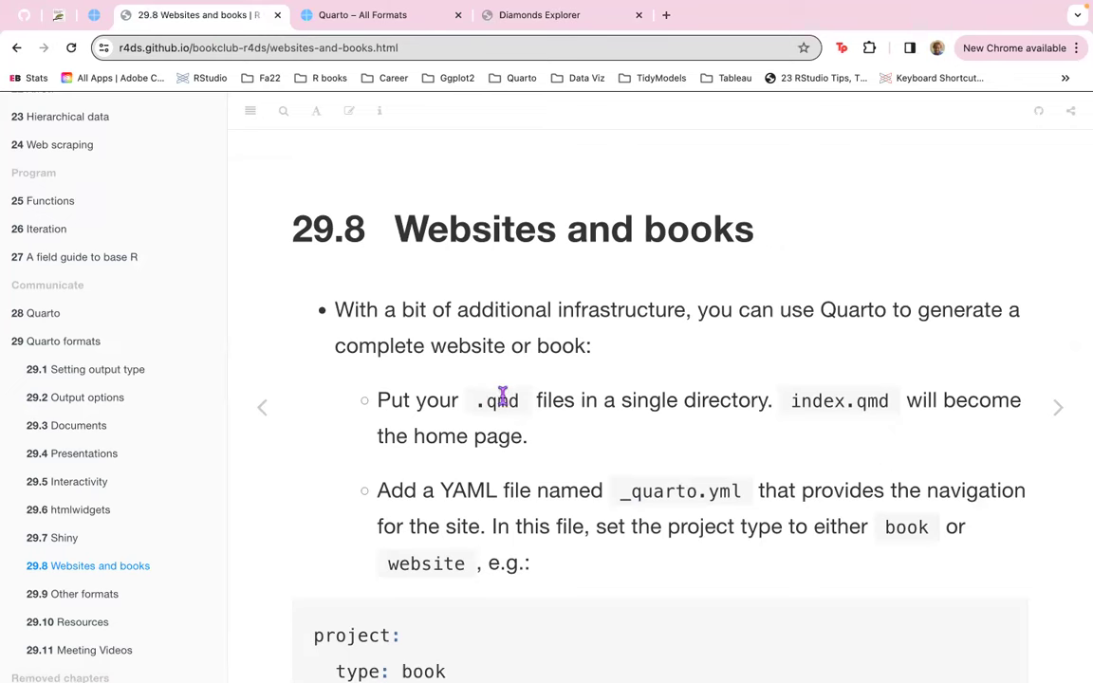
{"action": "mouse_move", "coordinate": [574, 443]}
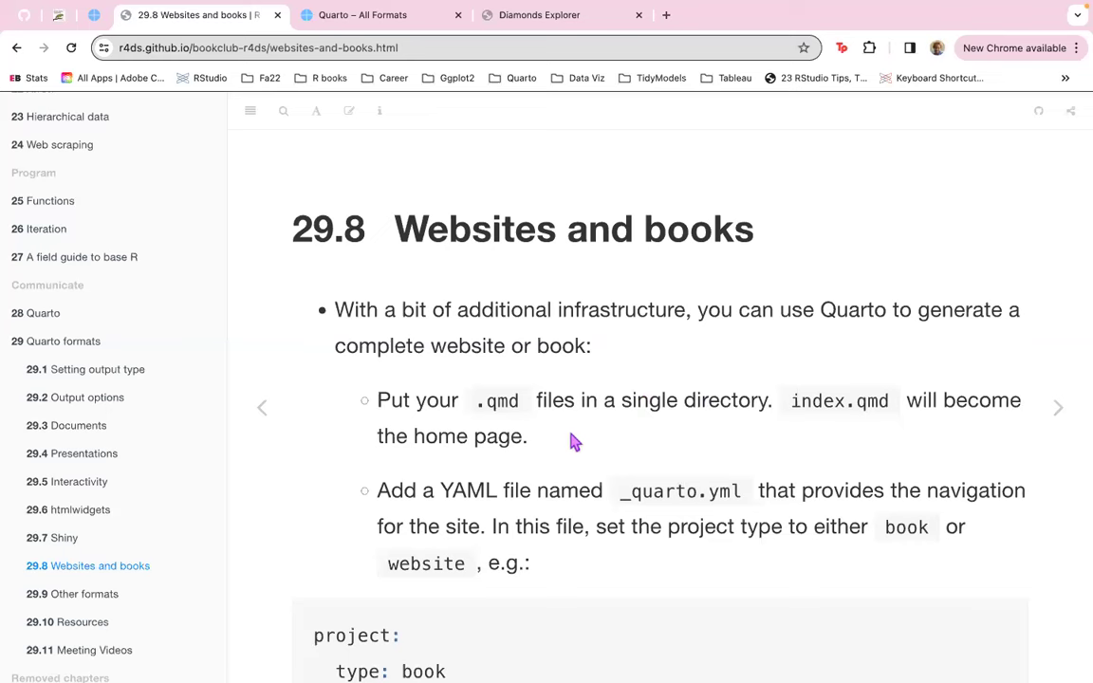
{"action": "mouse_move", "coordinate": [966, 470]}
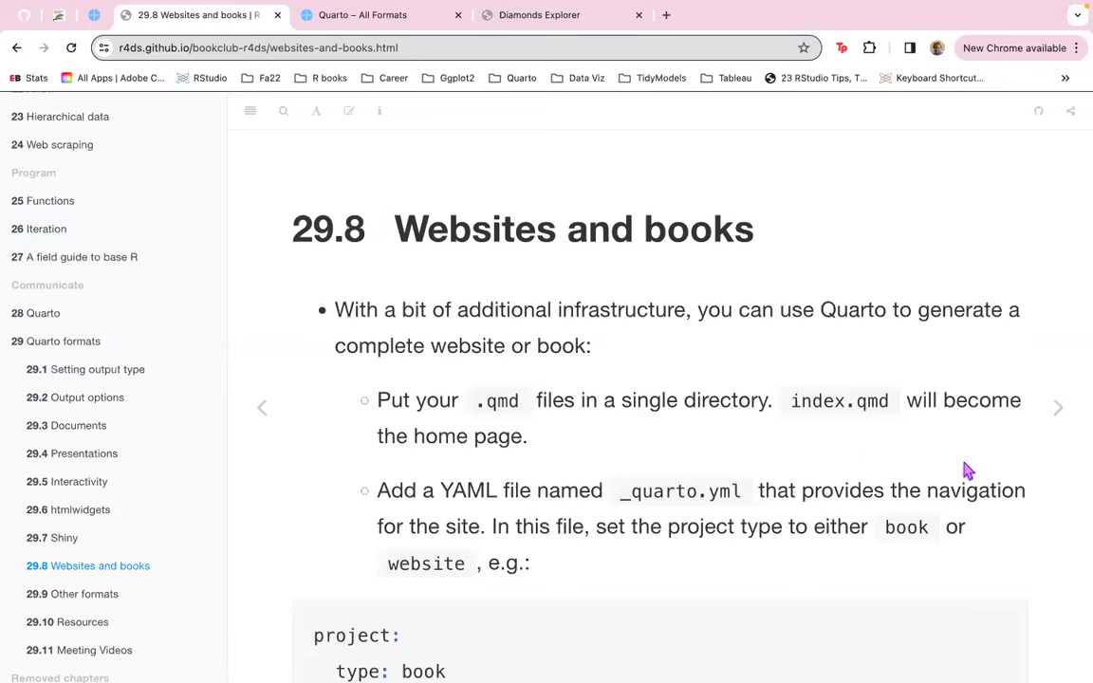
{"action": "scroll", "scroll_direction": "down", "scroll_amount": 3}
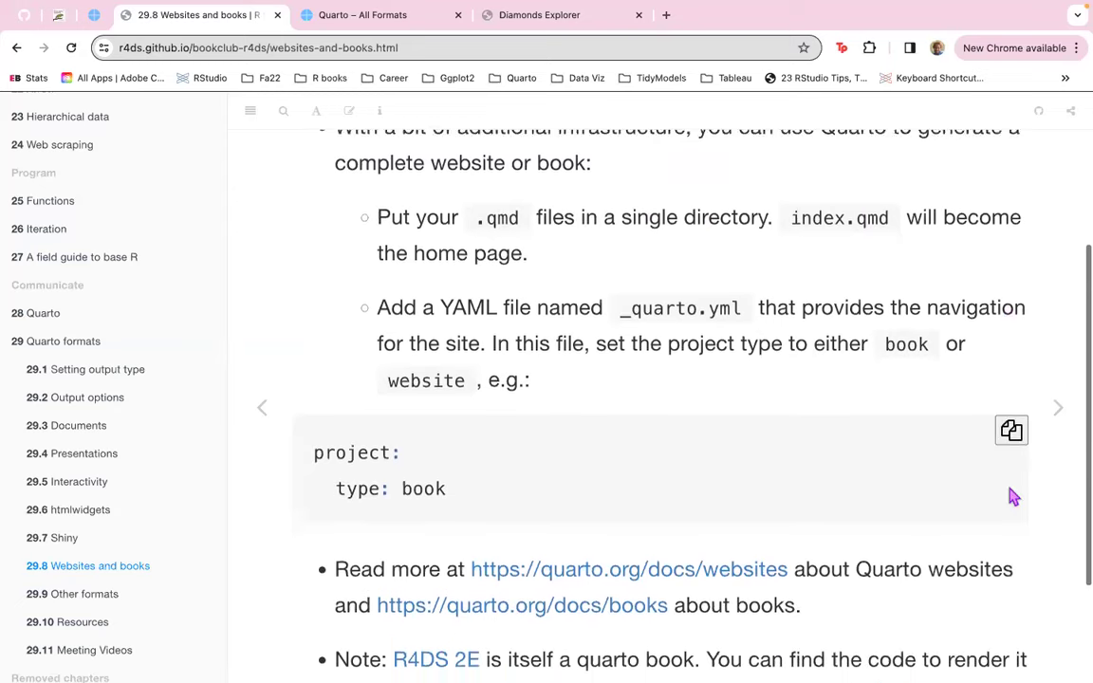
{"action": "scroll", "scroll_direction": "down", "scroll_amount": 3}
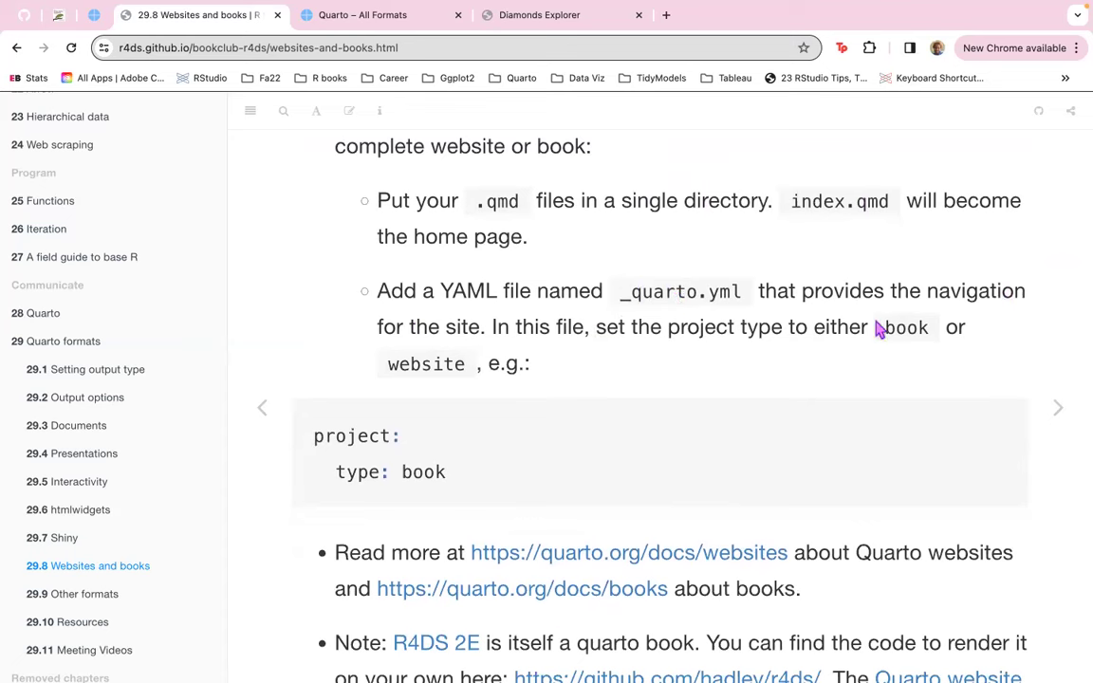
{"action": "mouse_move", "coordinate": [438, 333]}
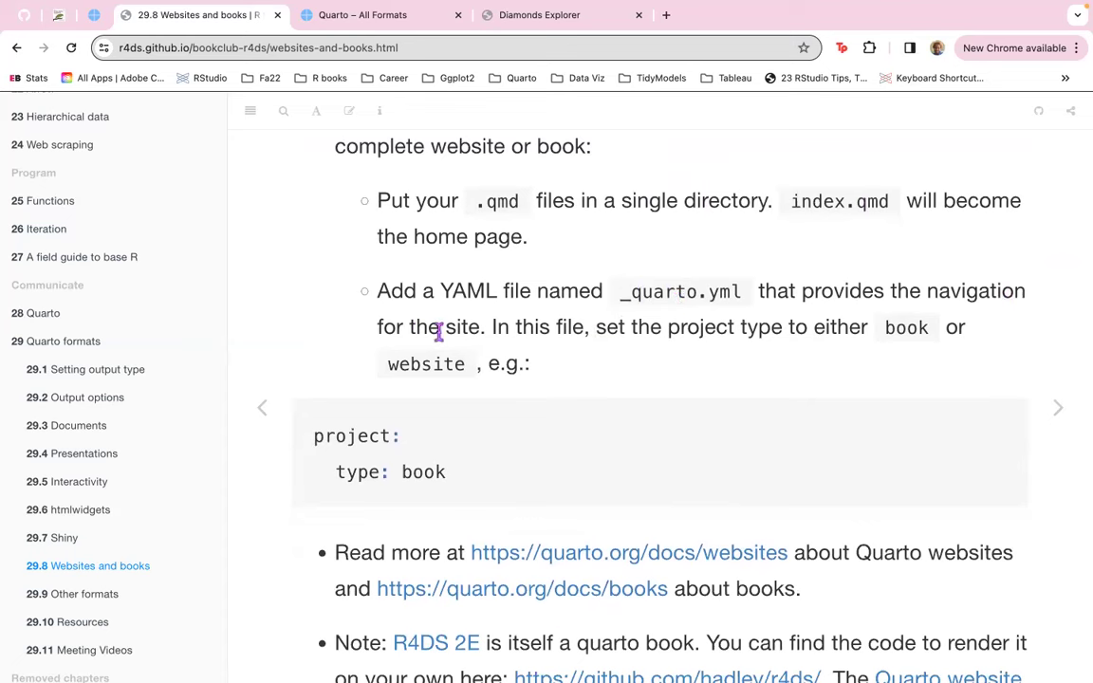
{"action": "mouse_move", "coordinate": [595, 298]}
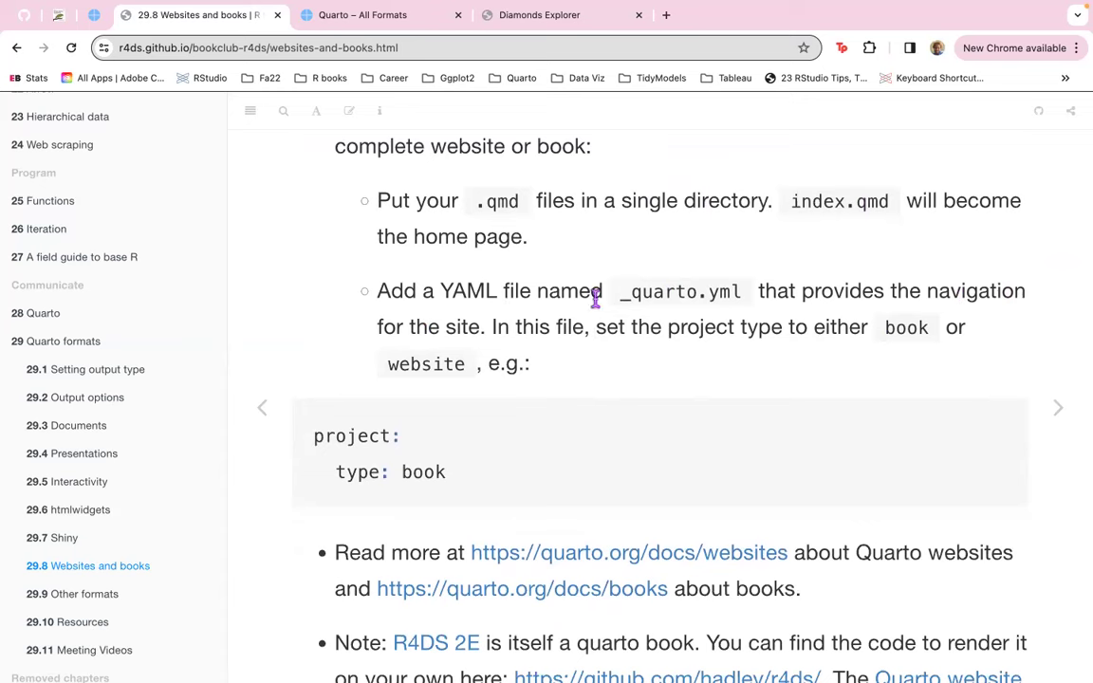
{"action": "mouse_move", "coordinate": [1055, 360]}
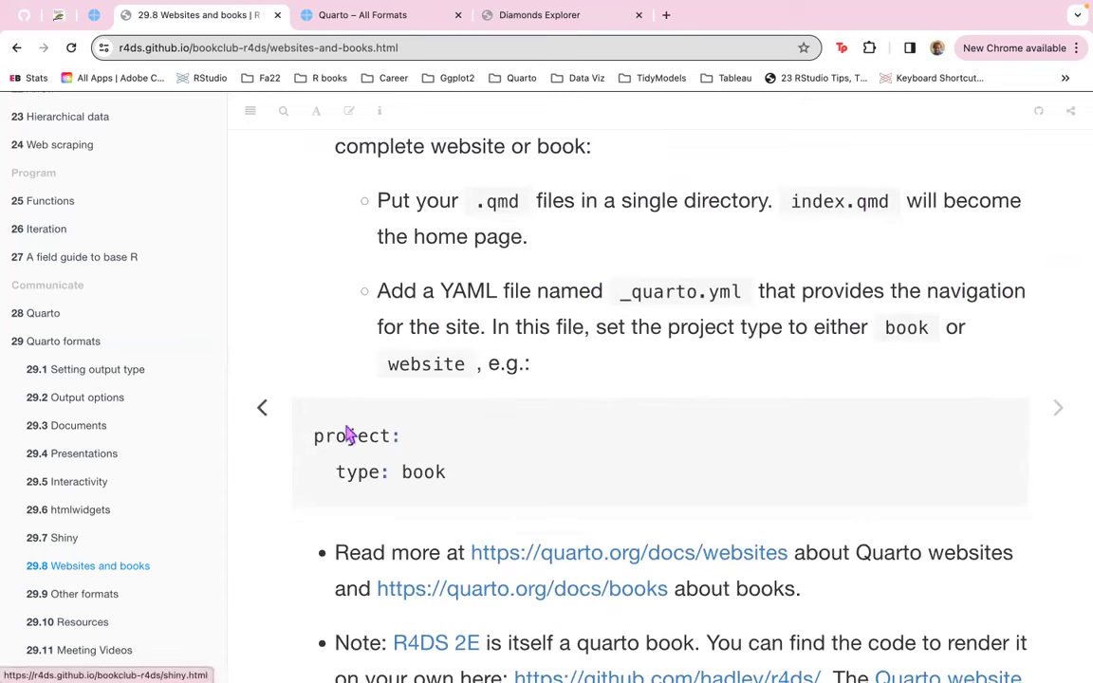
{"action": "mouse_move", "coordinate": [331, 438]}
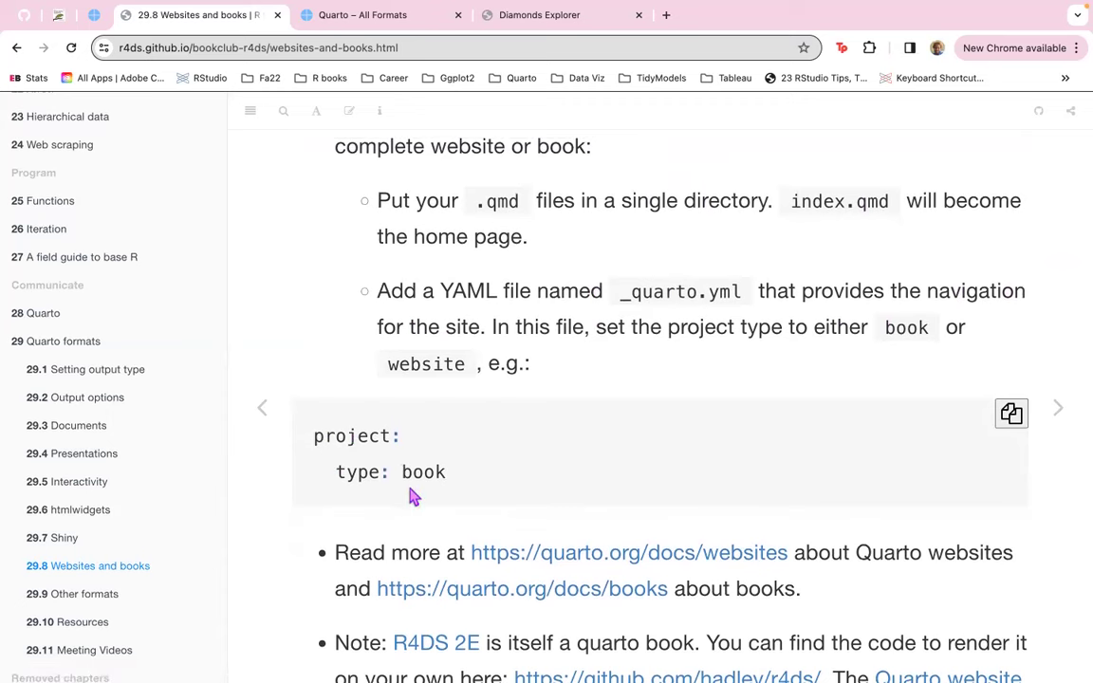
{"action": "scroll", "scroll_direction": "down", "scroll_amount": 3}
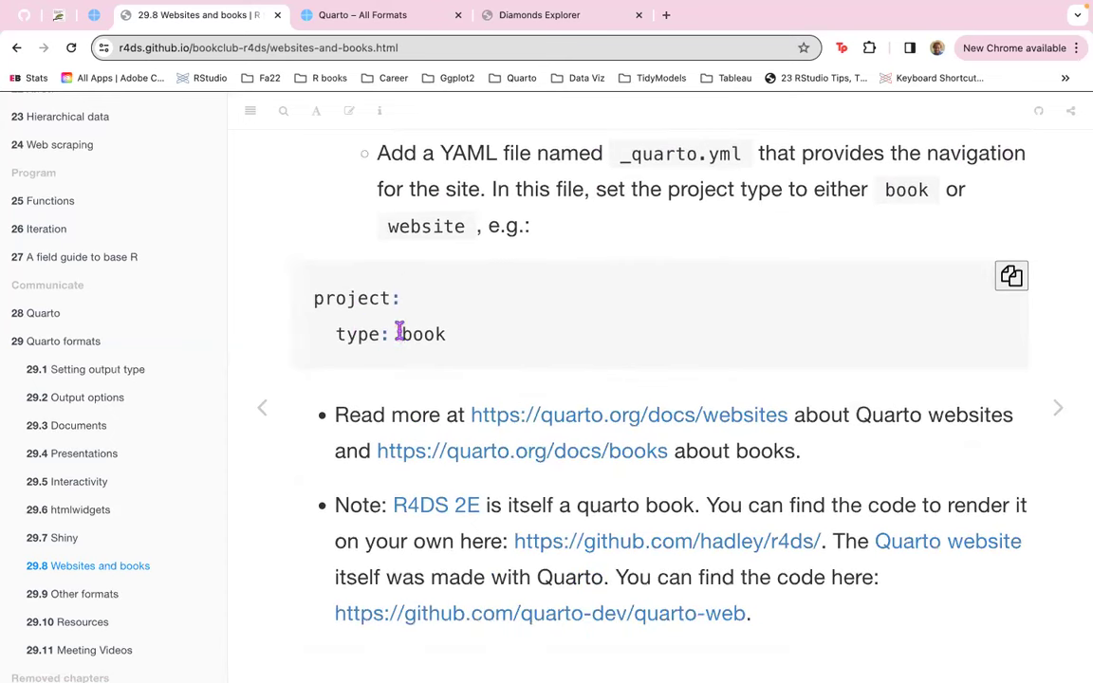
{"action": "mouse_move", "coordinate": [602, 421]}
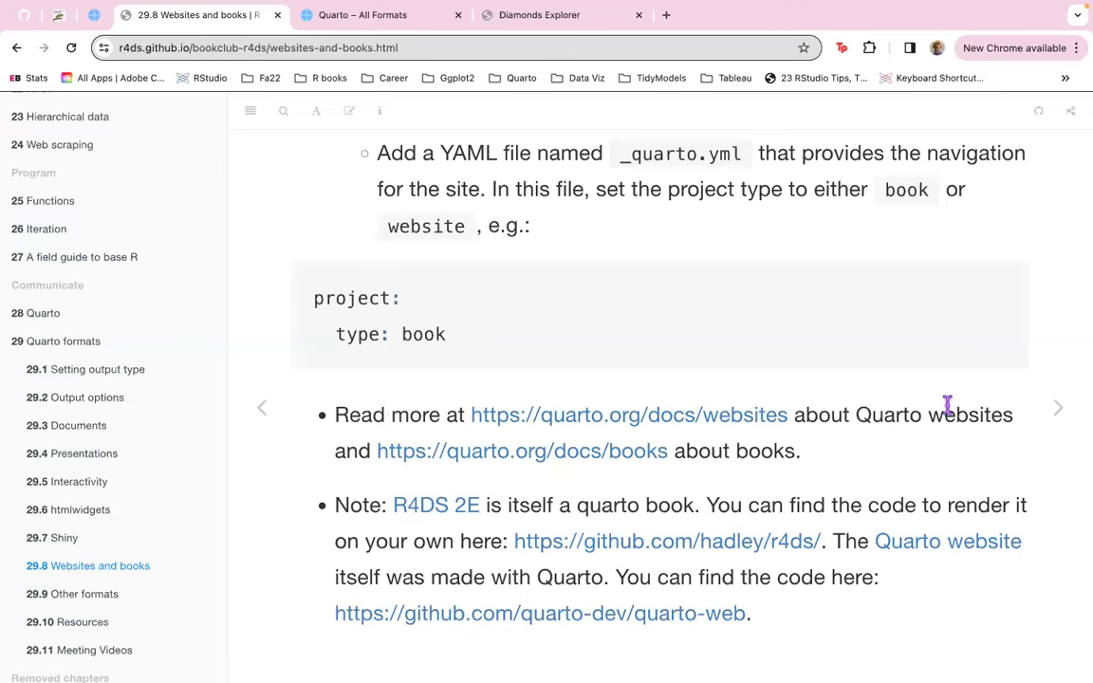
{"action": "mouse_move", "coordinate": [826, 473]}
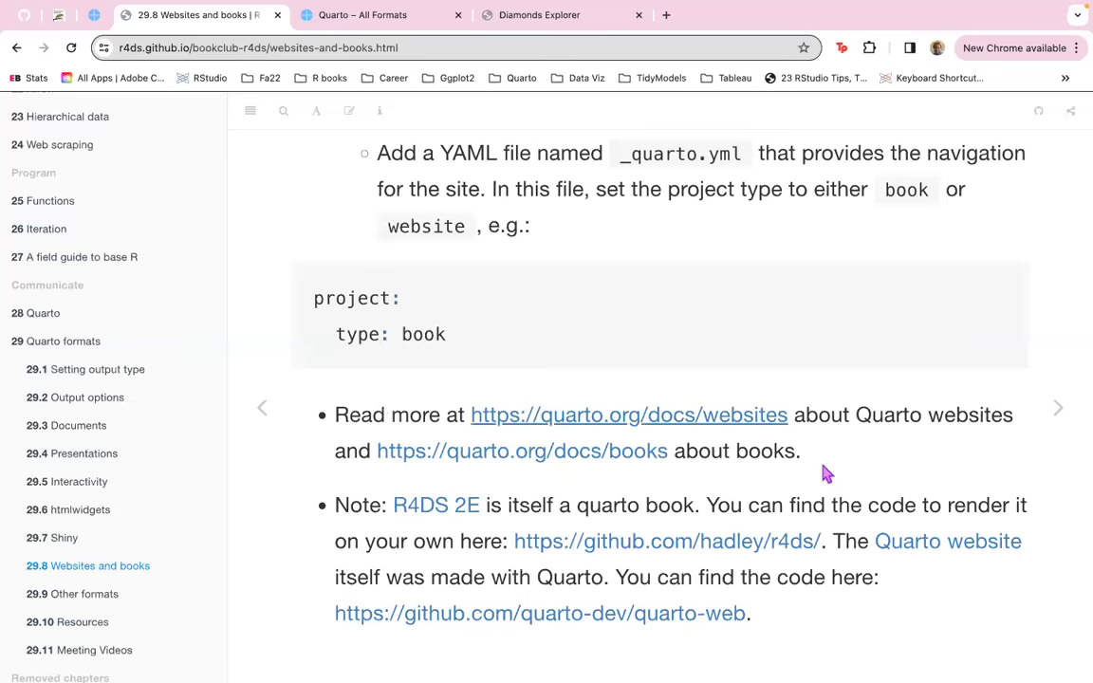
{"action": "mouse_move", "coordinate": [327, 575]}
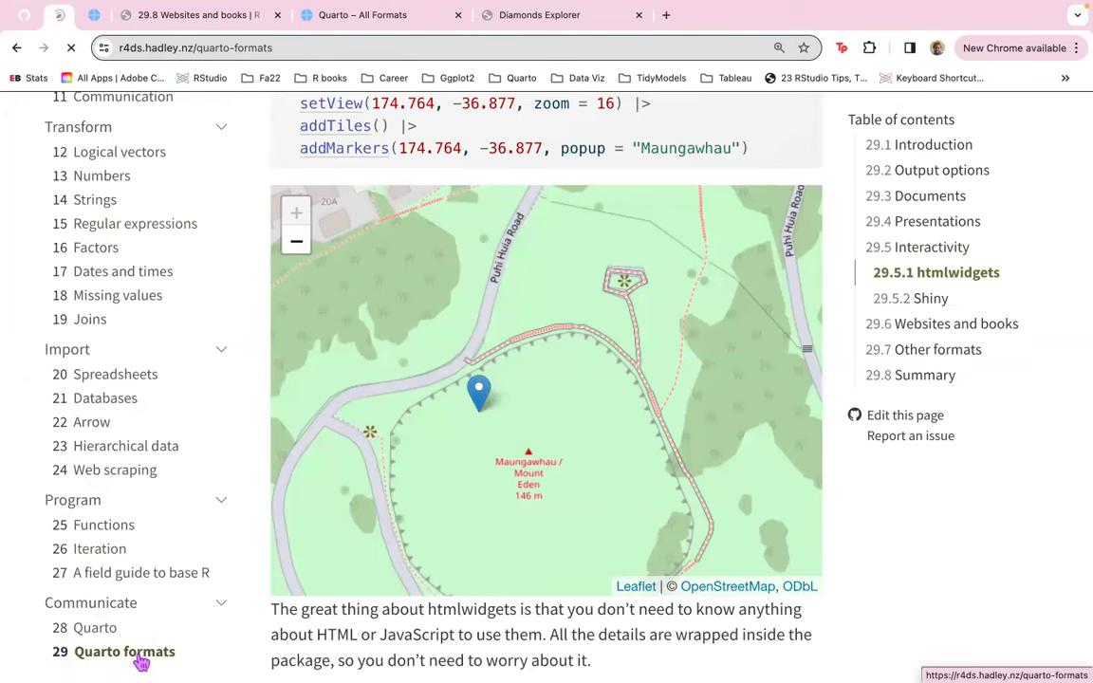
Open the Quarto formats chapter's source on GitHub via Edit this page.
{"action": "left_click", "coordinate": [127, 652]}
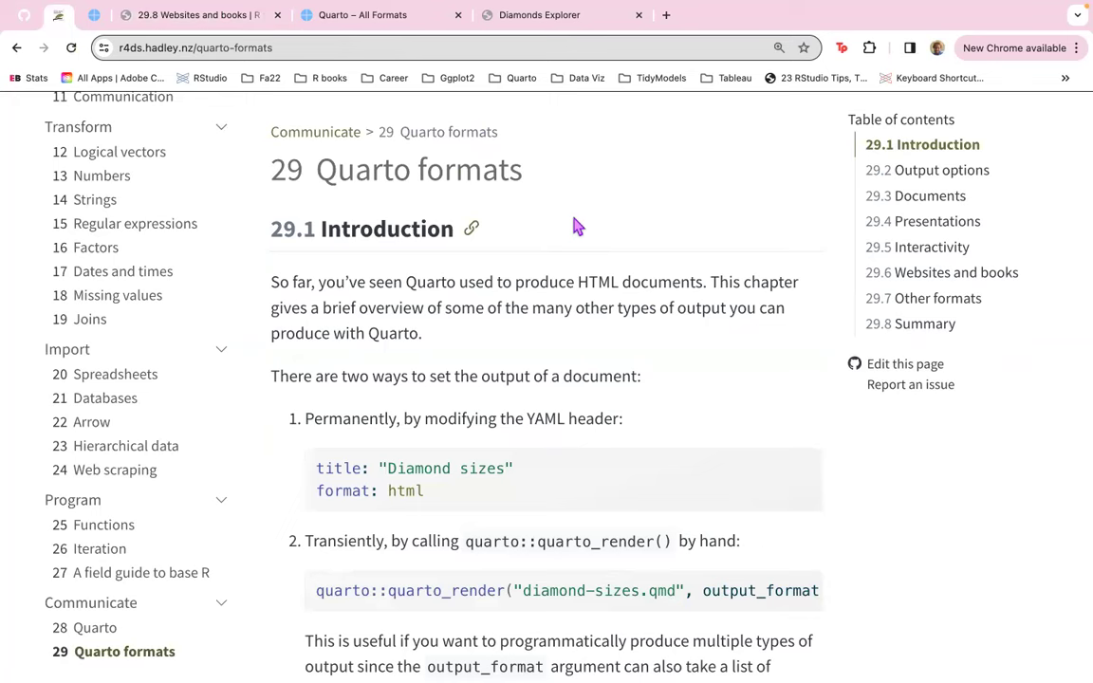
{"action": "mouse_move", "coordinate": [903, 370]}
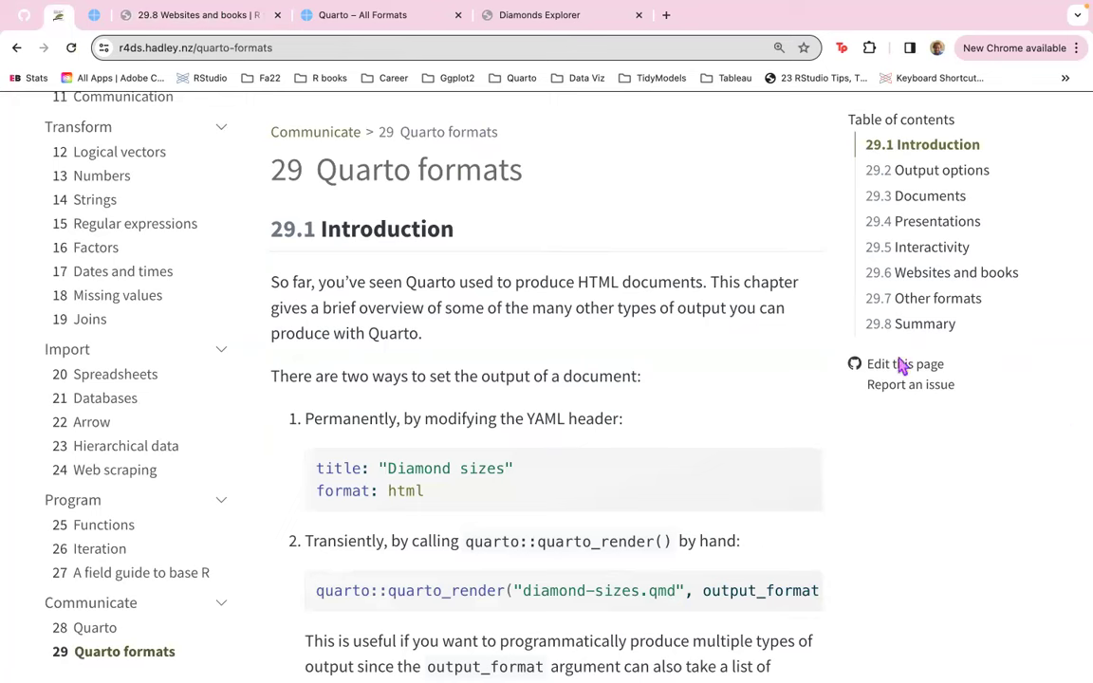
{"action": "left_click", "coordinate": [906, 363]}
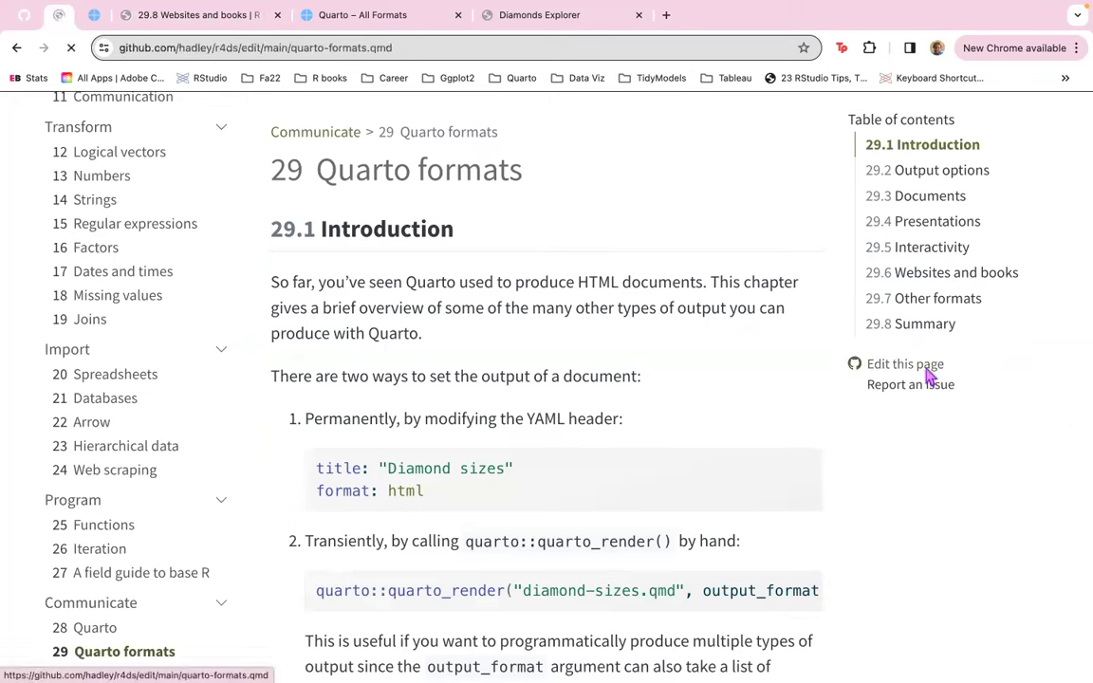
{"action": "left_click", "coordinate": [906, 363]}
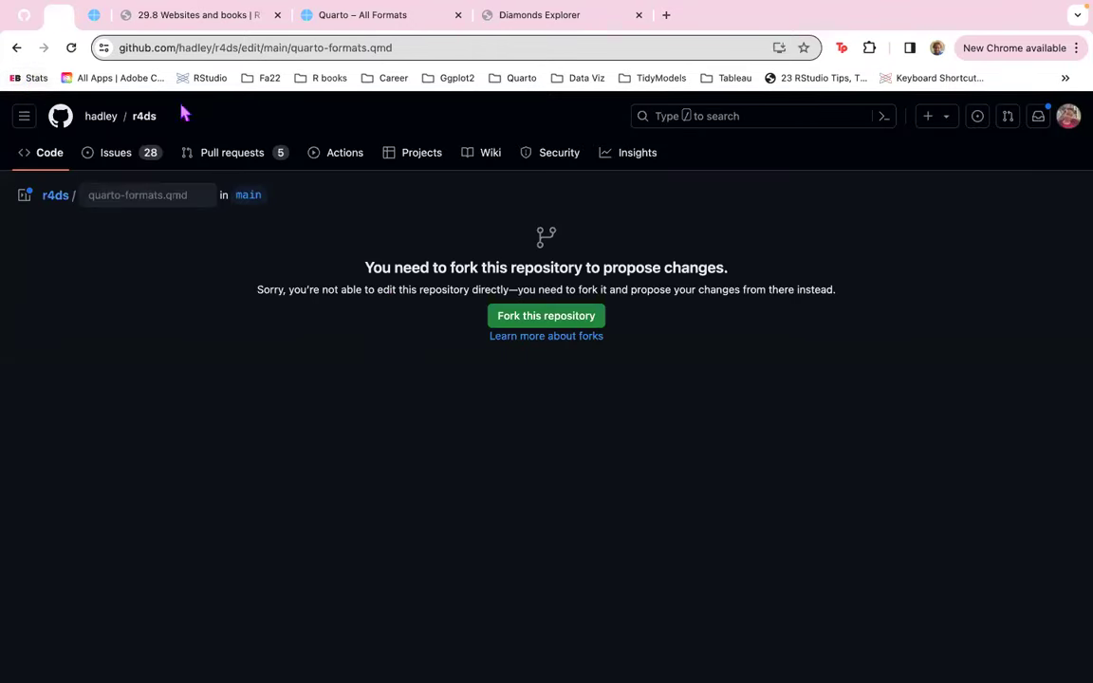
Go to the hadley/r4ds repository and open its _quarto.yml file.
{"action": "left_click", "coordinate": [141, 115]}
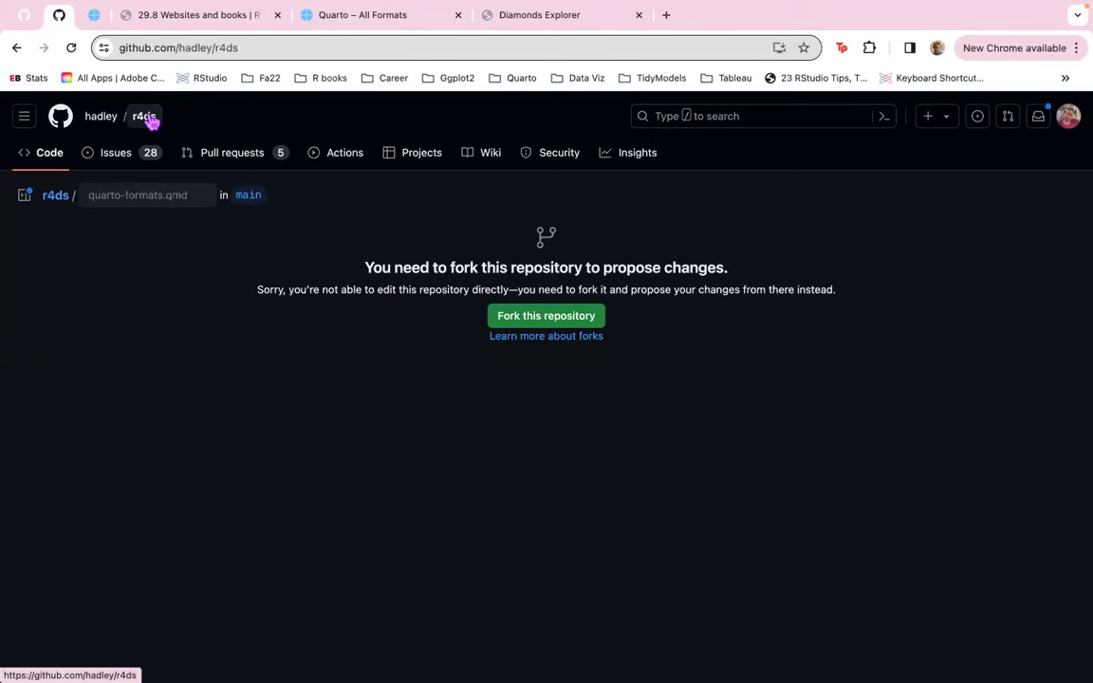
{"action": "left_click", "coordinate": [143, 115]}
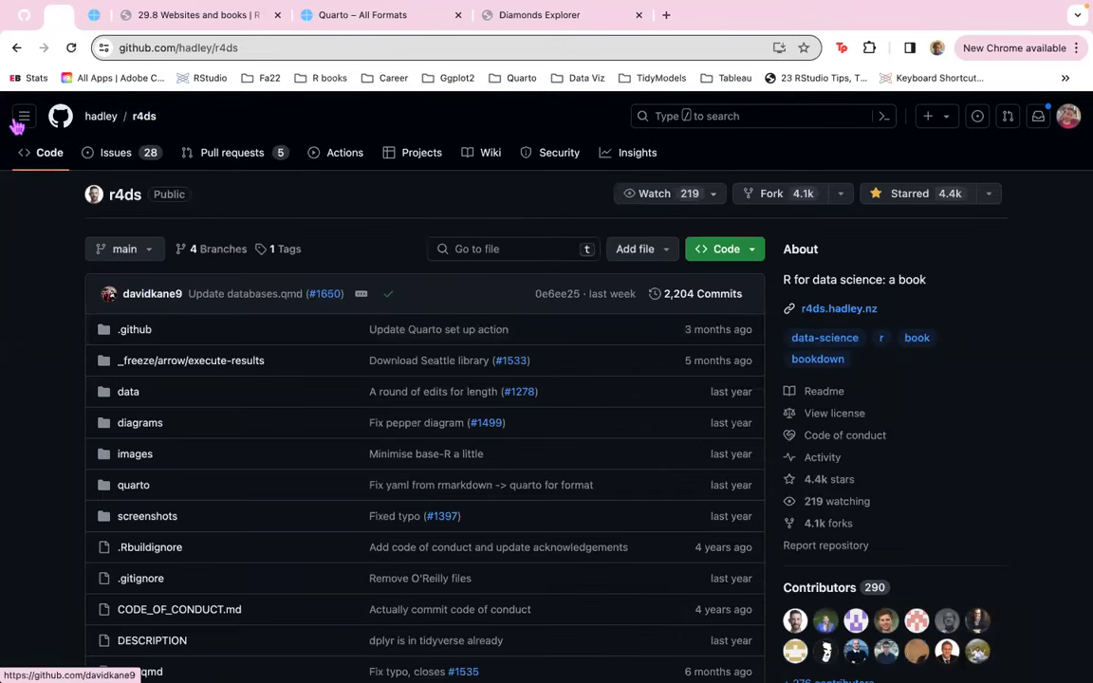
{"action": "mouse_move", "coordinate": [430, 485]}
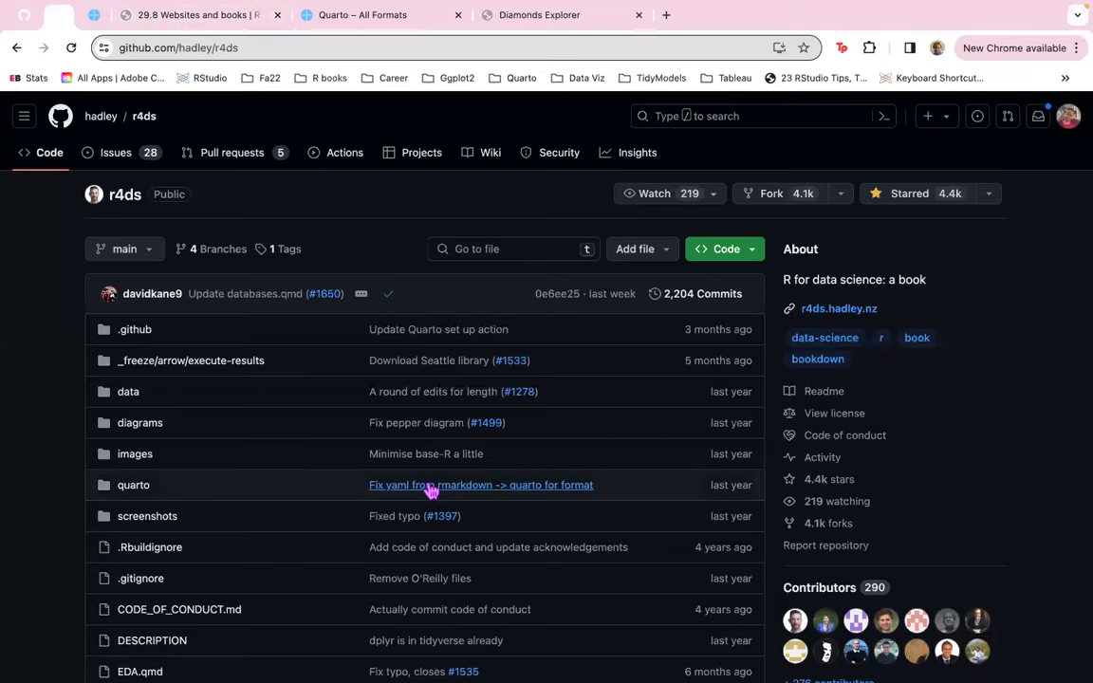
{"action": "scroll", "scroll_direction": "down", "scroll_amount": 3}
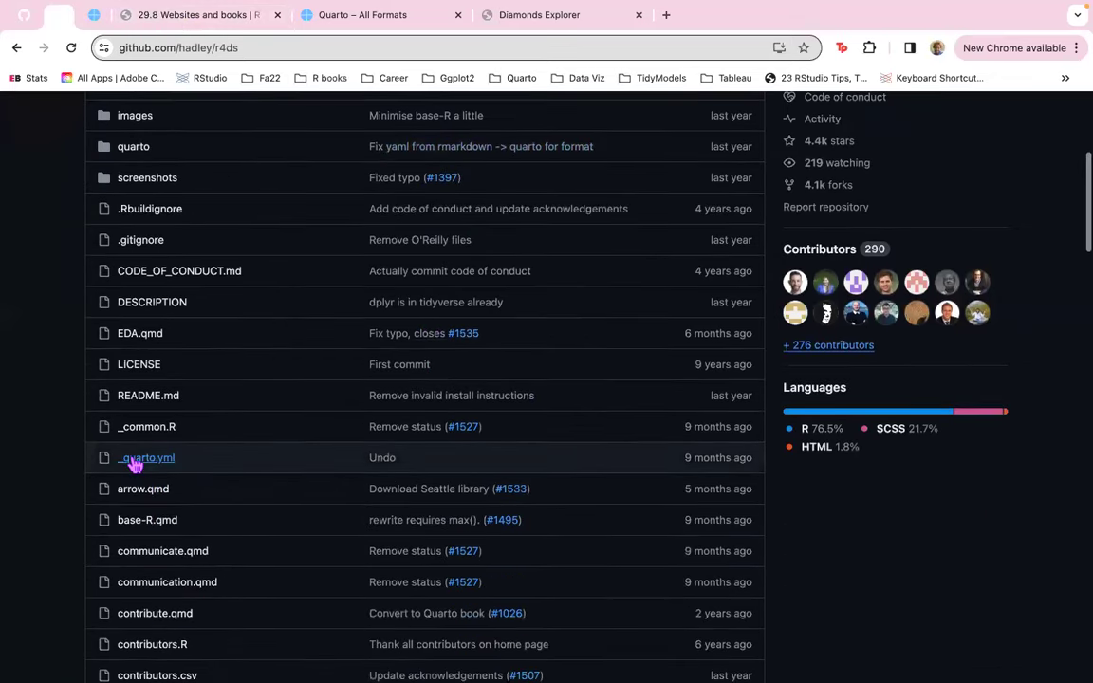
{"action": "left_click", "coordinate": [146, 457]}
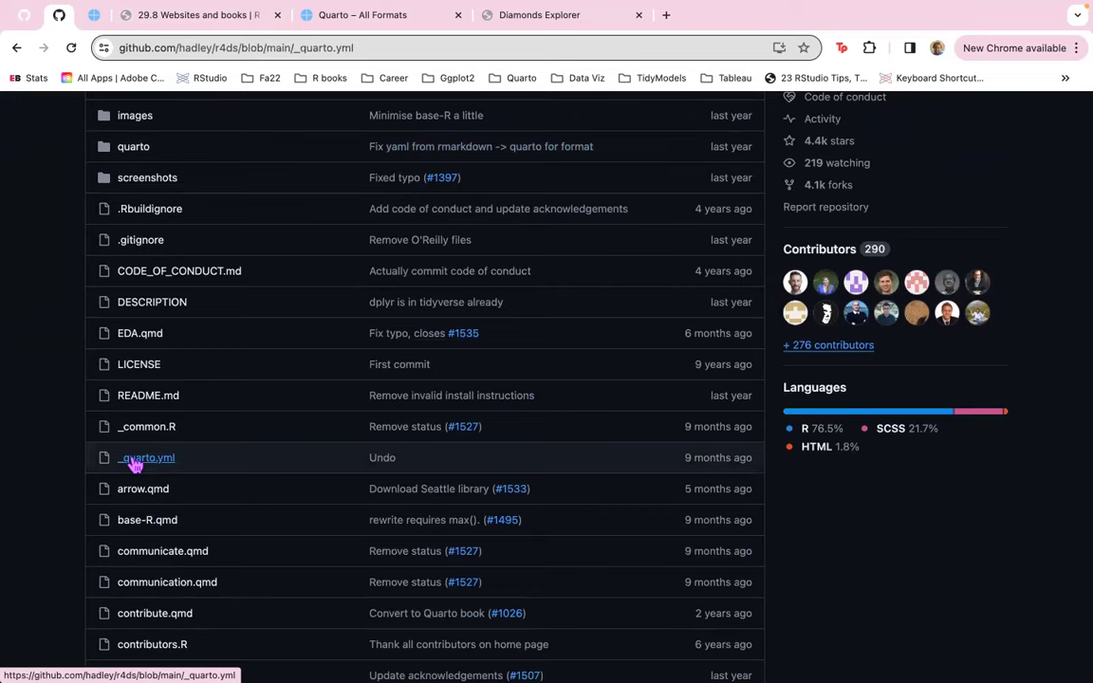
Open and scroll through the r4ds _quarto.yml configuration file.
{"action": "left_click", "coordinate": [146, 457]}
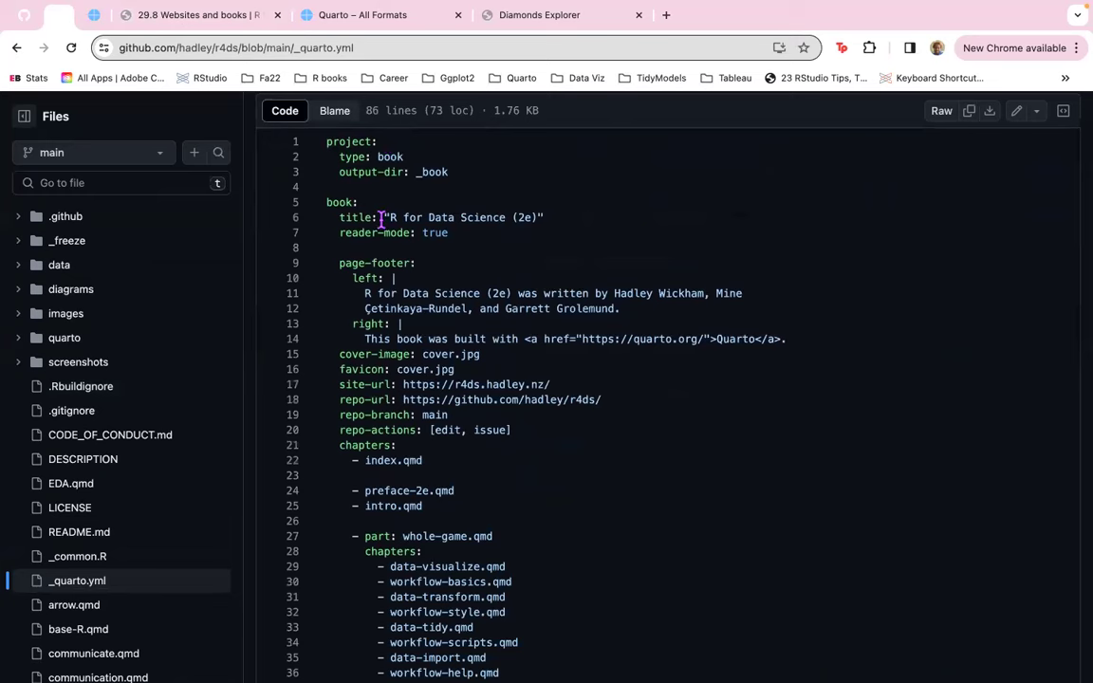
{"action": "mouse_move", "coordinate": [573, 218]}
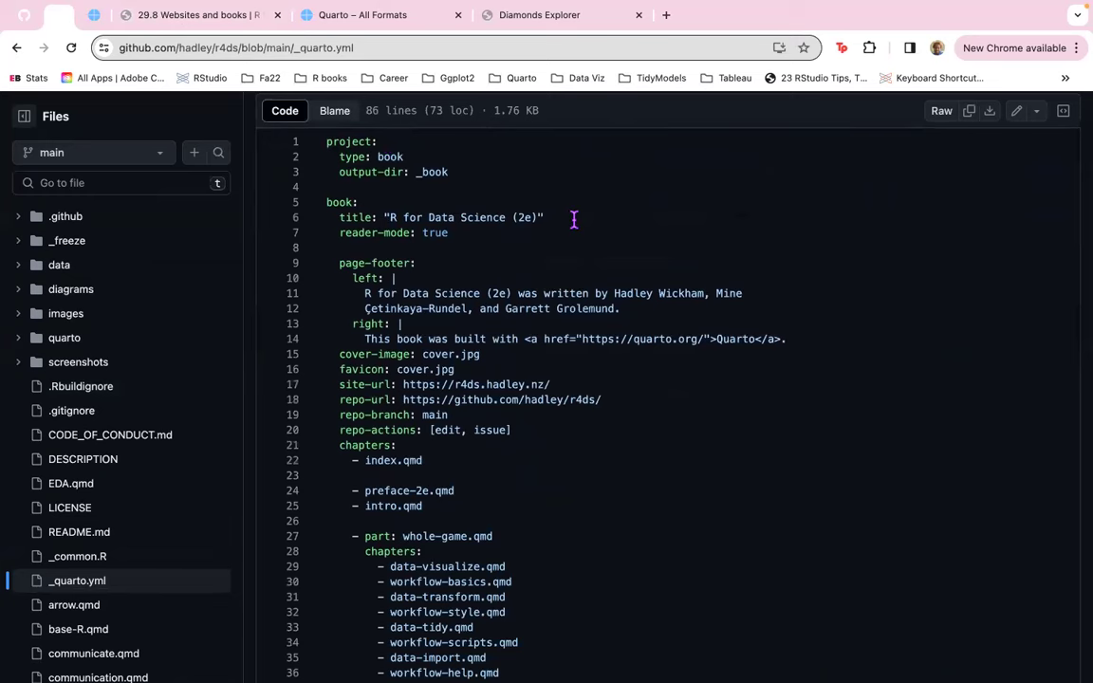
{"action": "scroll", "scroll_direction": "down", "scroll_amount": 3}
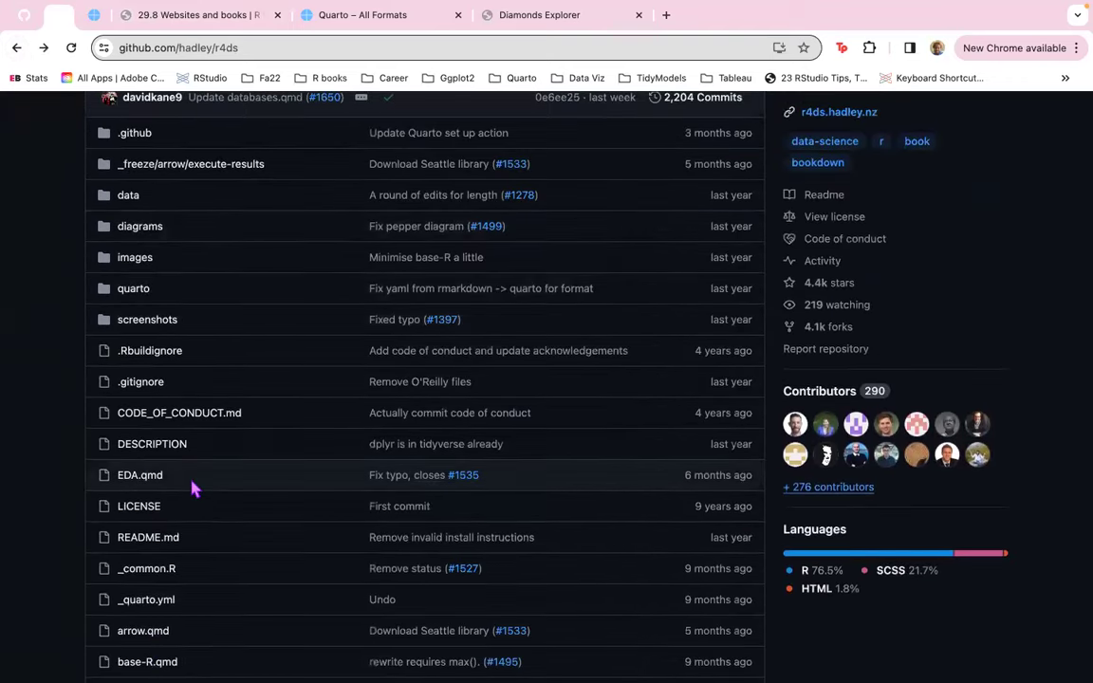
{"action": "scroll", "scroll_direction": "down", "scroll_amount": 3}
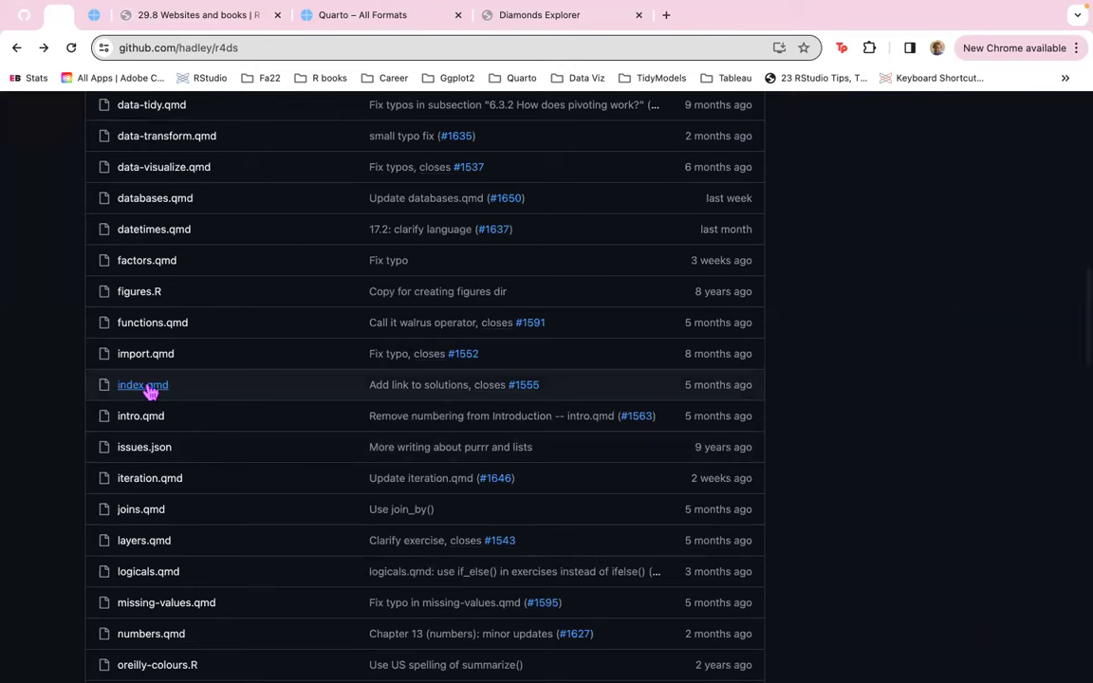
View index.qmd, then return to the r4ds repository main page.
{"action": "left_click", "coordinate": [141, 385]}
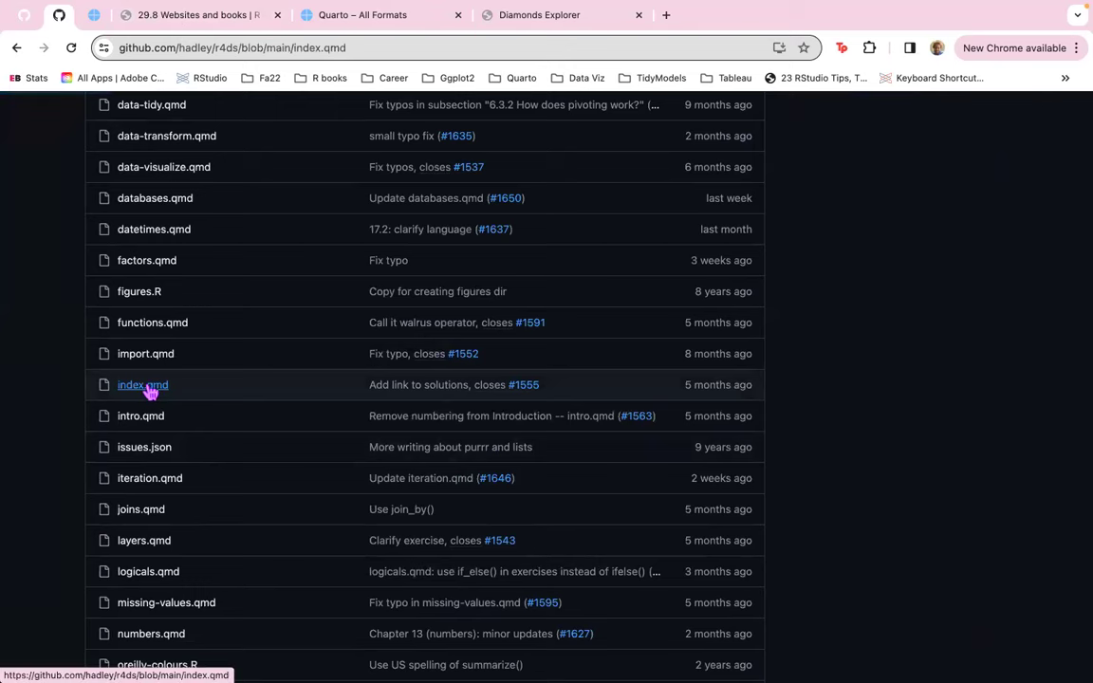
{"action": "left_click", "coordinate": [141, 385]}
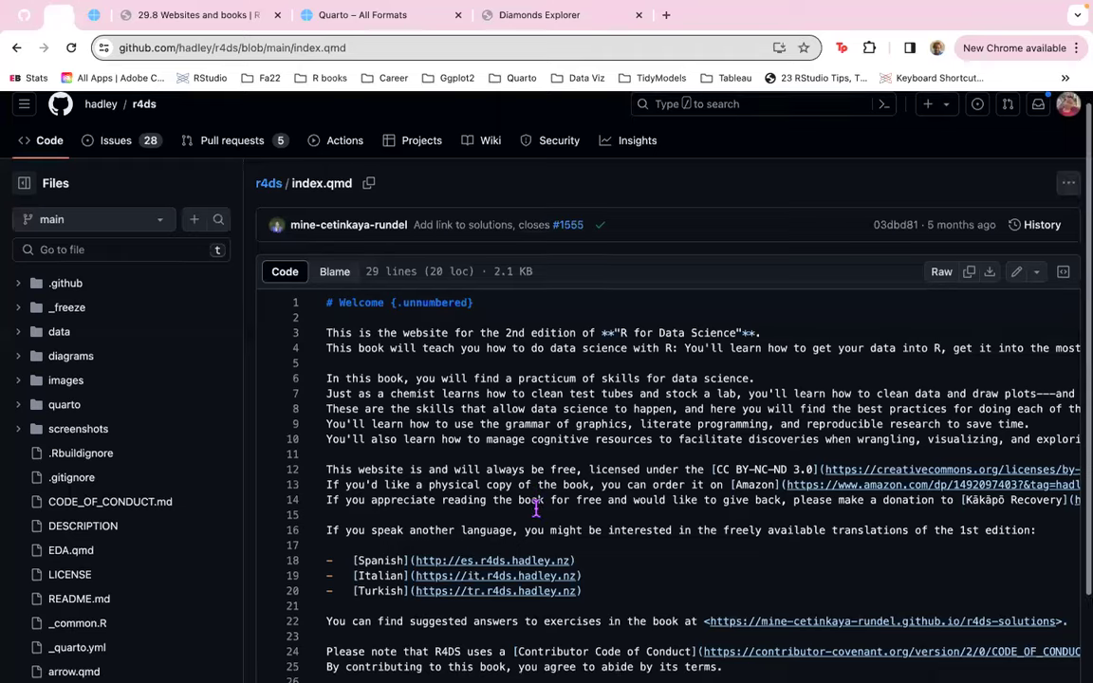
{"action": "scroll", "scroll_direction": "down", "scroll_amount": 3}
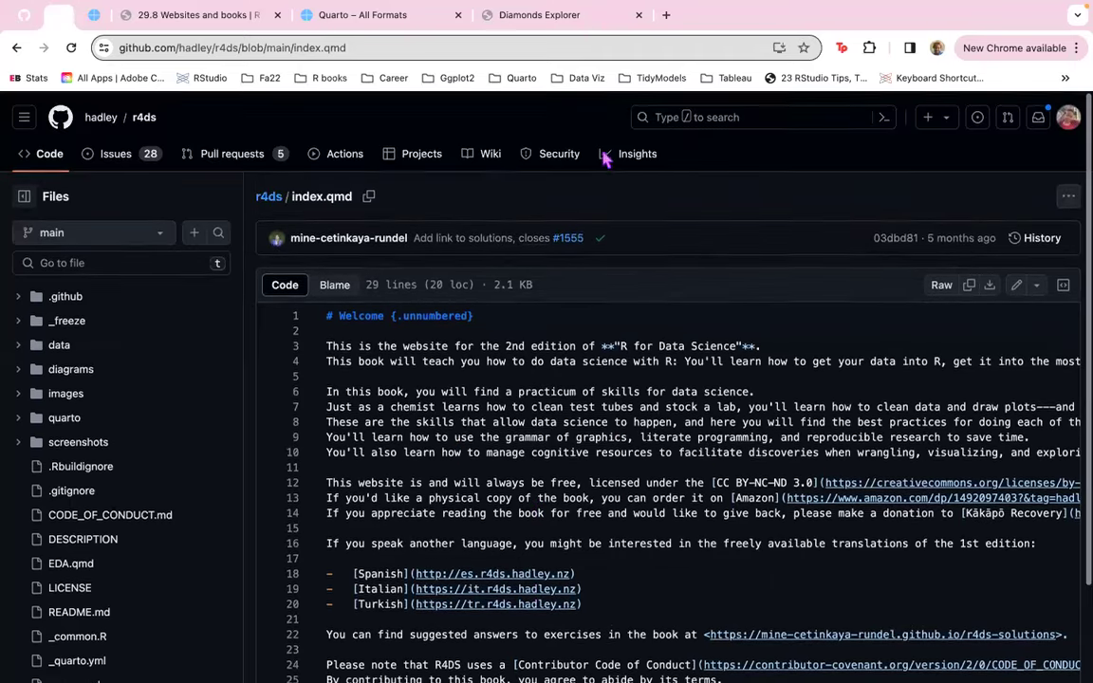
{"action": "scroll", "scroll_direction": "down", "scroll_amount": 3}
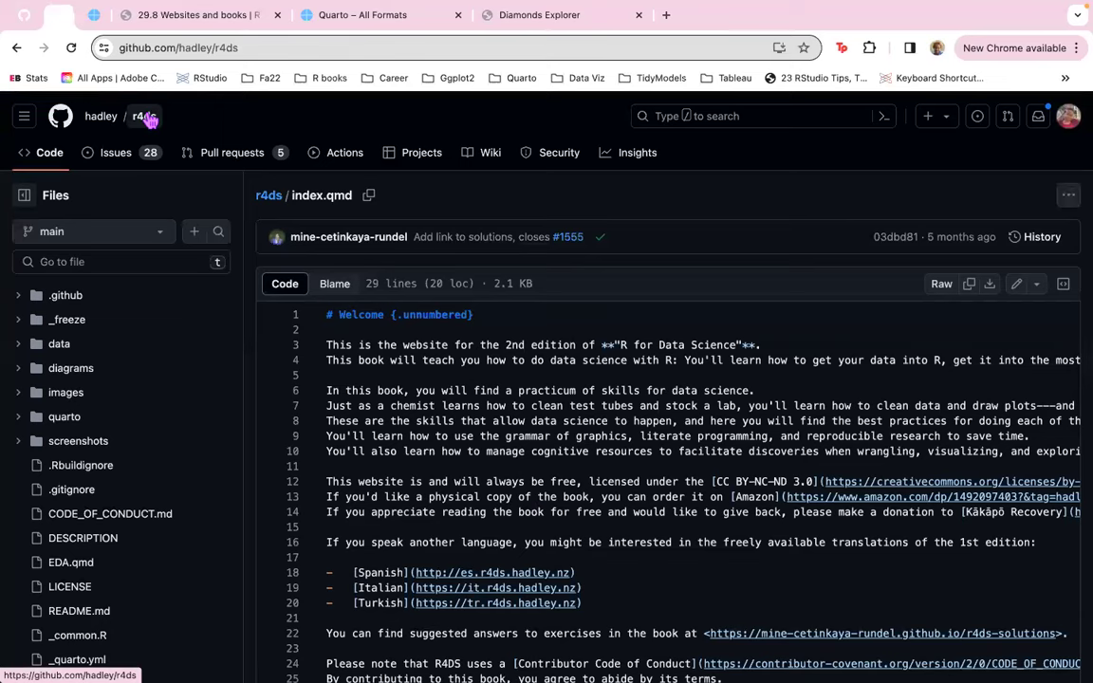
{"action": "left_click", "coordinate": [143, 116]}
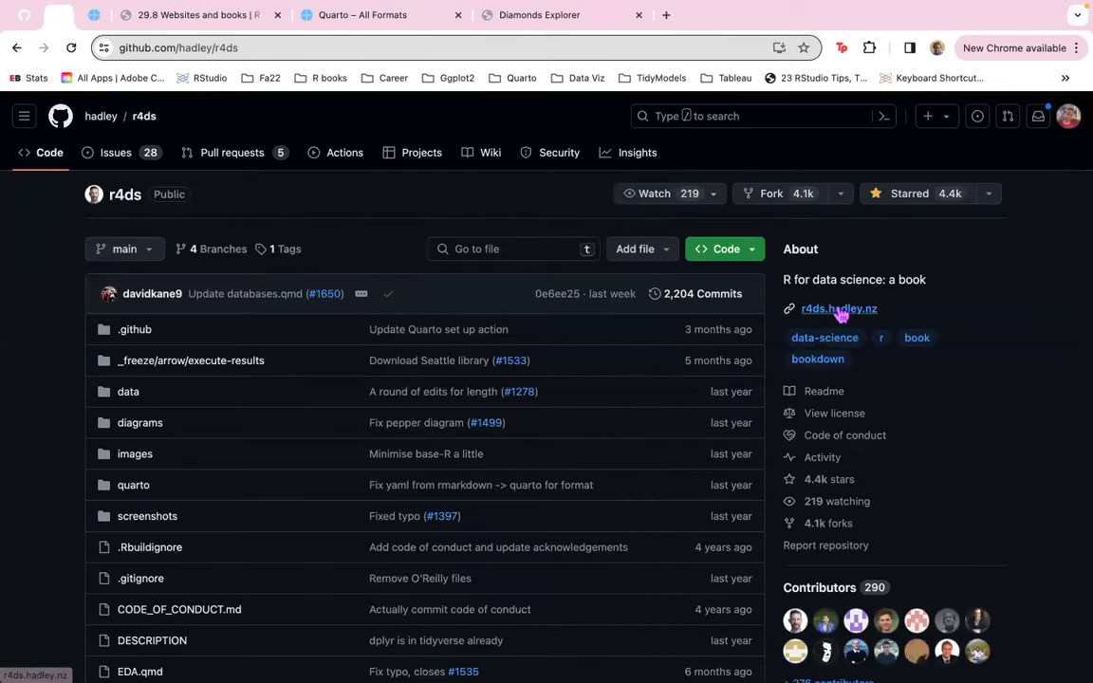
Briefly show the r4ds.hadley.nz site and hadley/r4ds repo, then return to the 29.8 notes.
{"action": "left_click", "coordinate": [838, 308]}
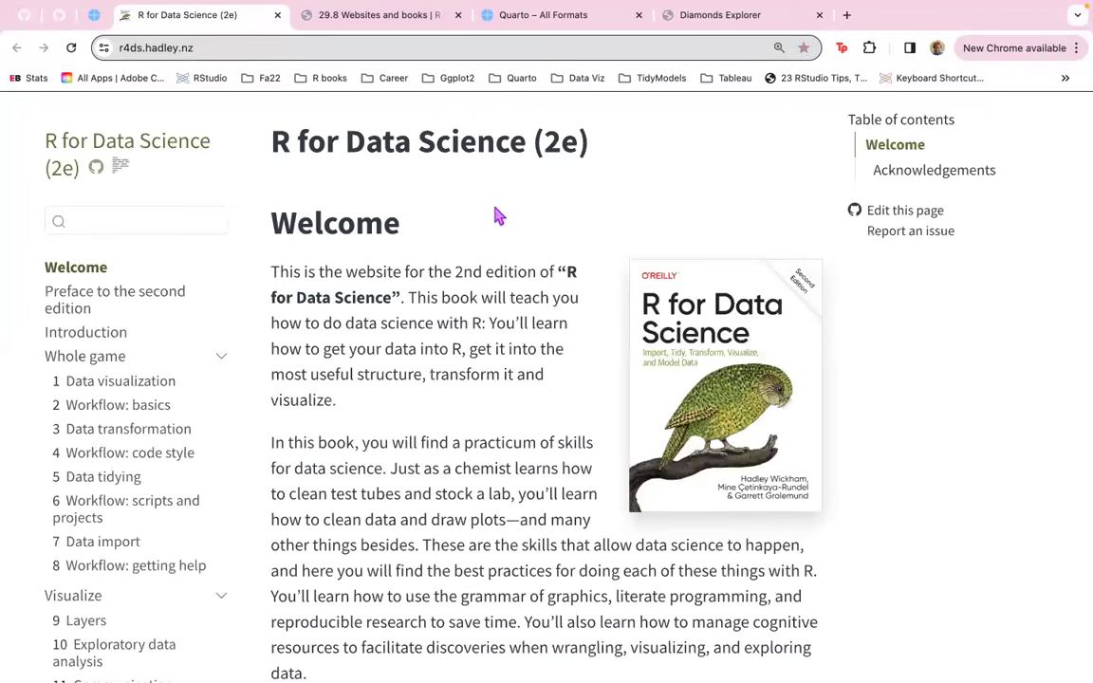
{"action": "mouse_move", "coordinate": [436, 318]}
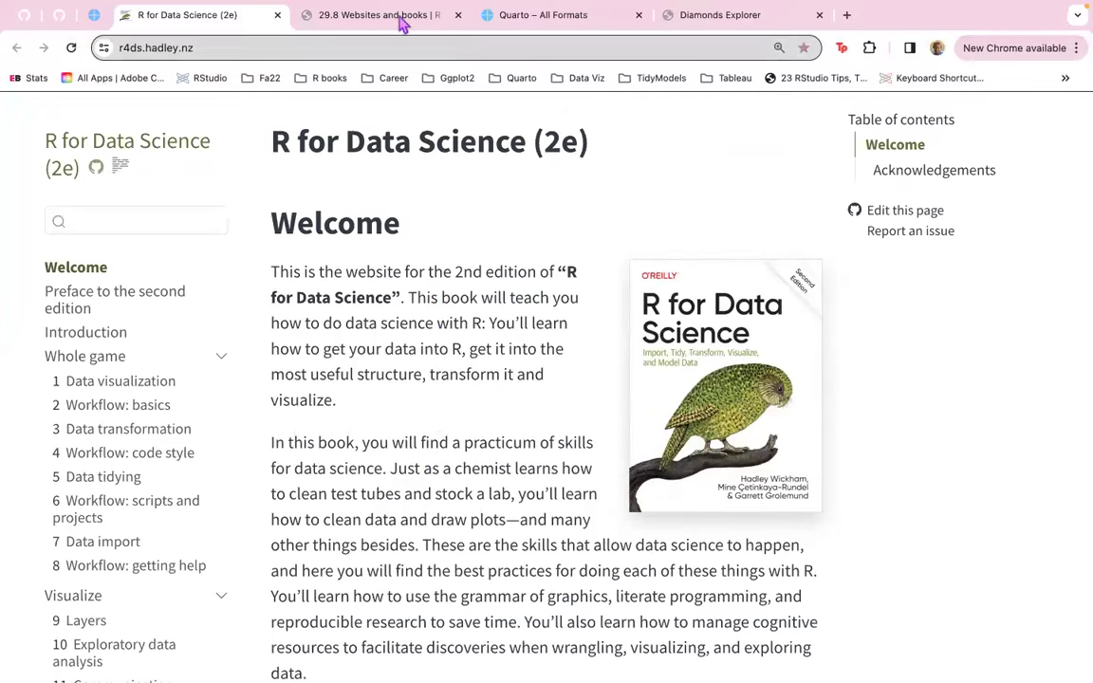
{"action": "left_click", "coordinate": [385, 14]}
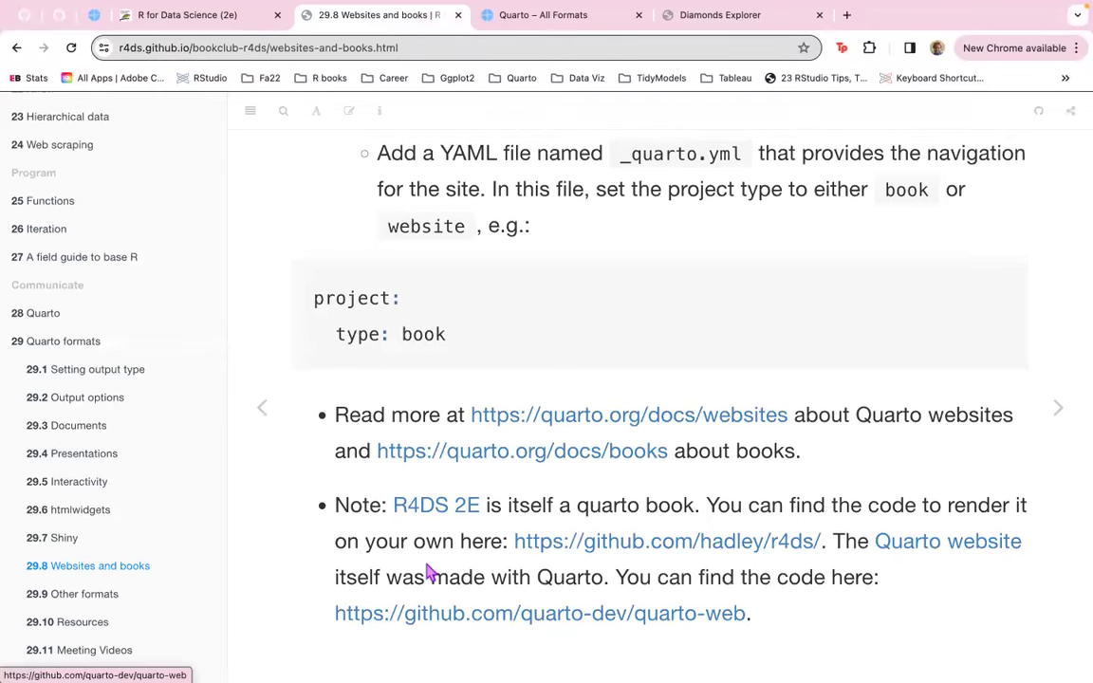
{"action": "mouse_move", "coordinate": [998, 414]}
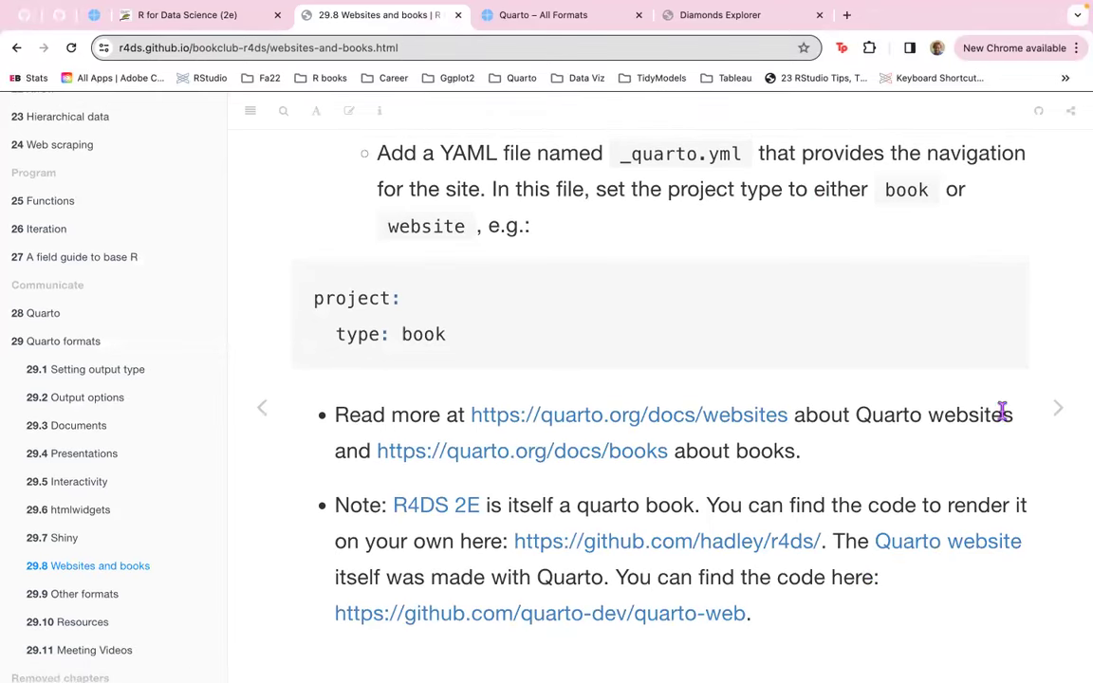
{"action": "mouse_move", "coordinate": [720, 555]}
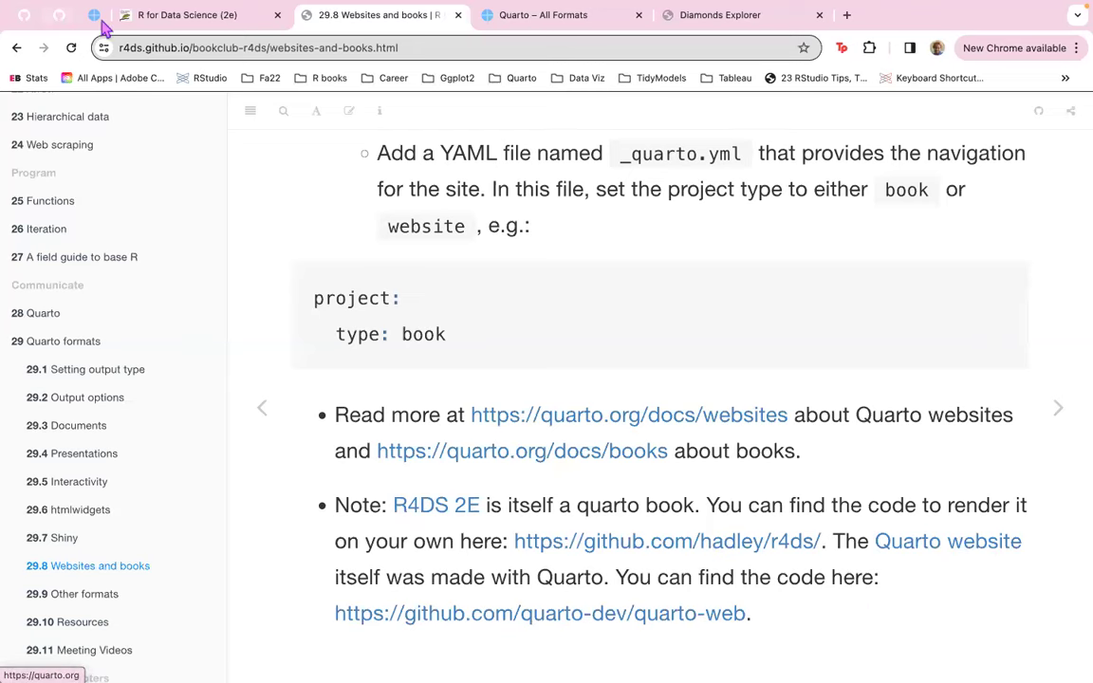
{"action": "left_click", "coordinate": [662, 541]}
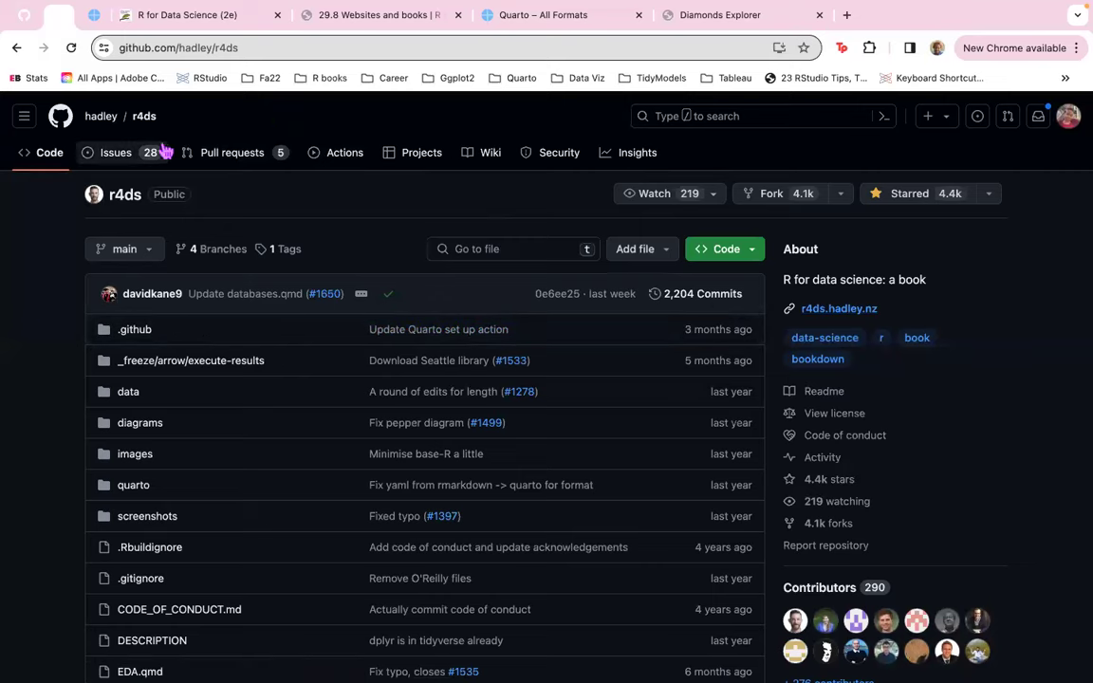
{"action": "mouse_move", "coordinate": [180, 17]}
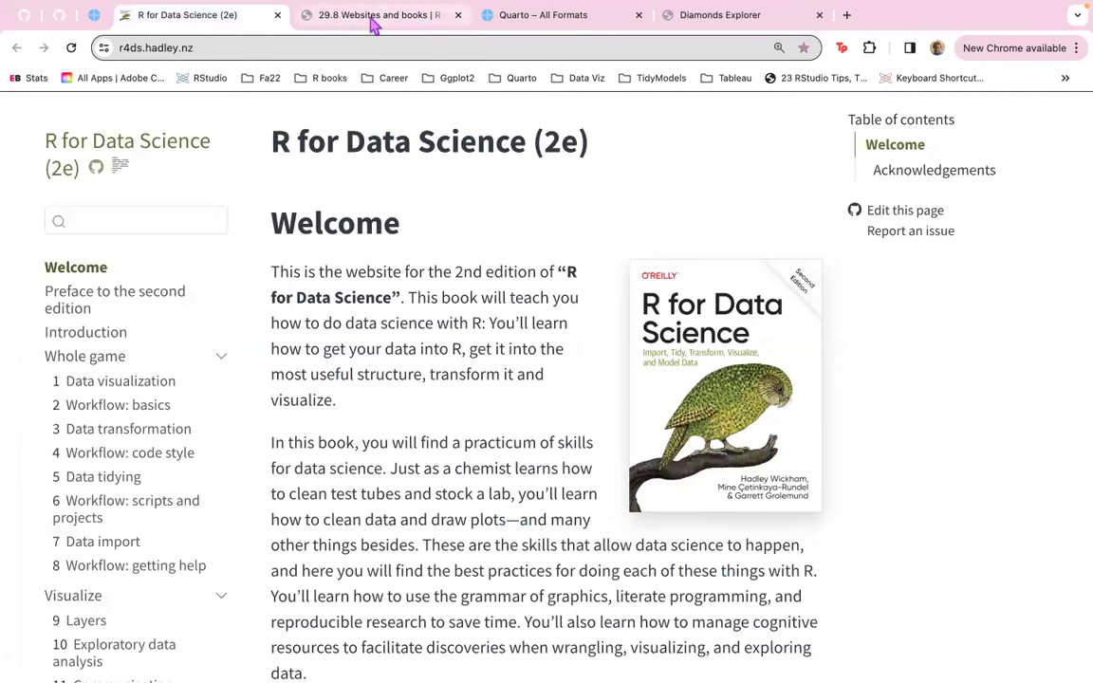
{"action": "mouse_move", "coordinate": [360, 19]}
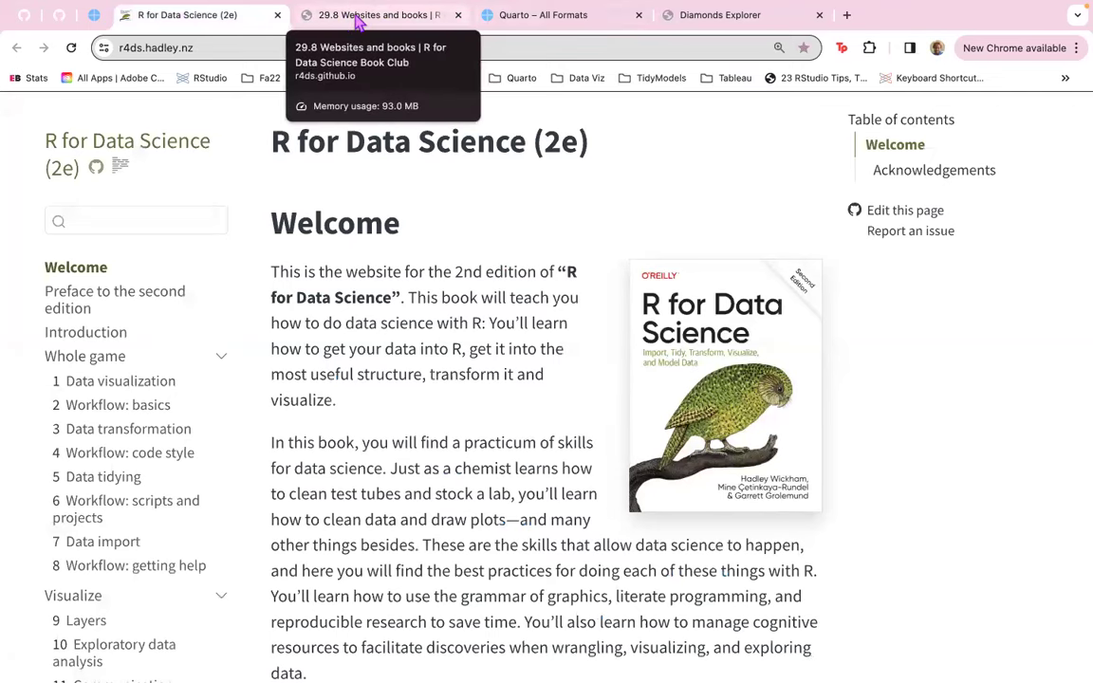
{"action": "left_click", "coordinate": [367, 16]}
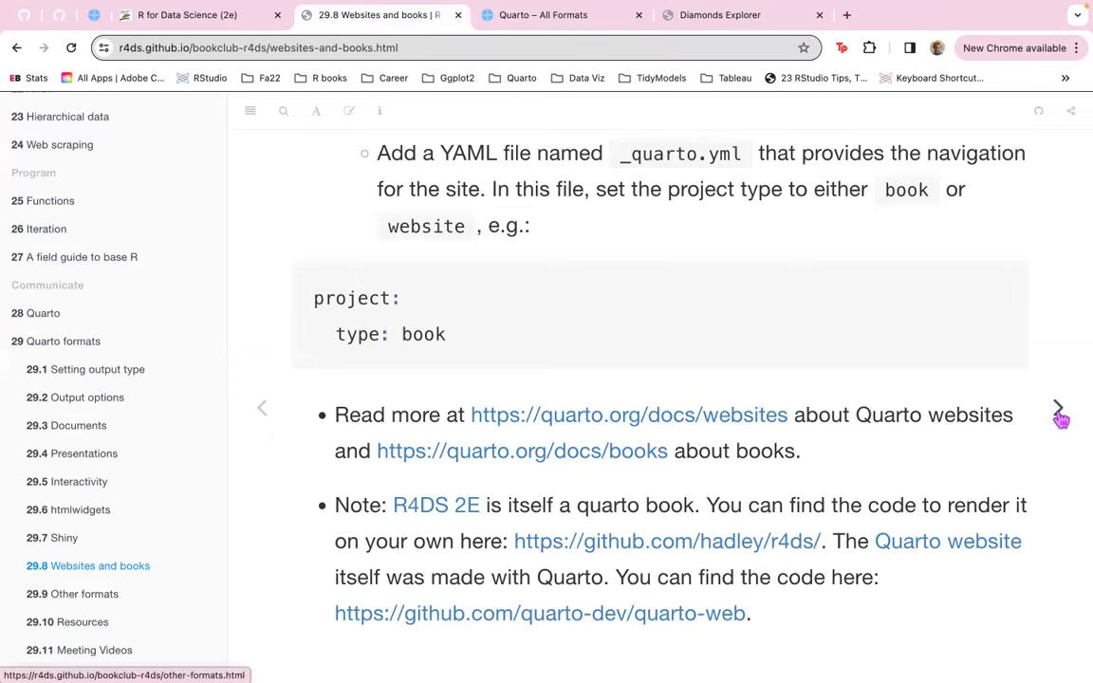
Advance through 29.9 Other formats on journal templates and ipynb output, then move on.
{"action": "left_click", "coordinate": [1058, 413]}
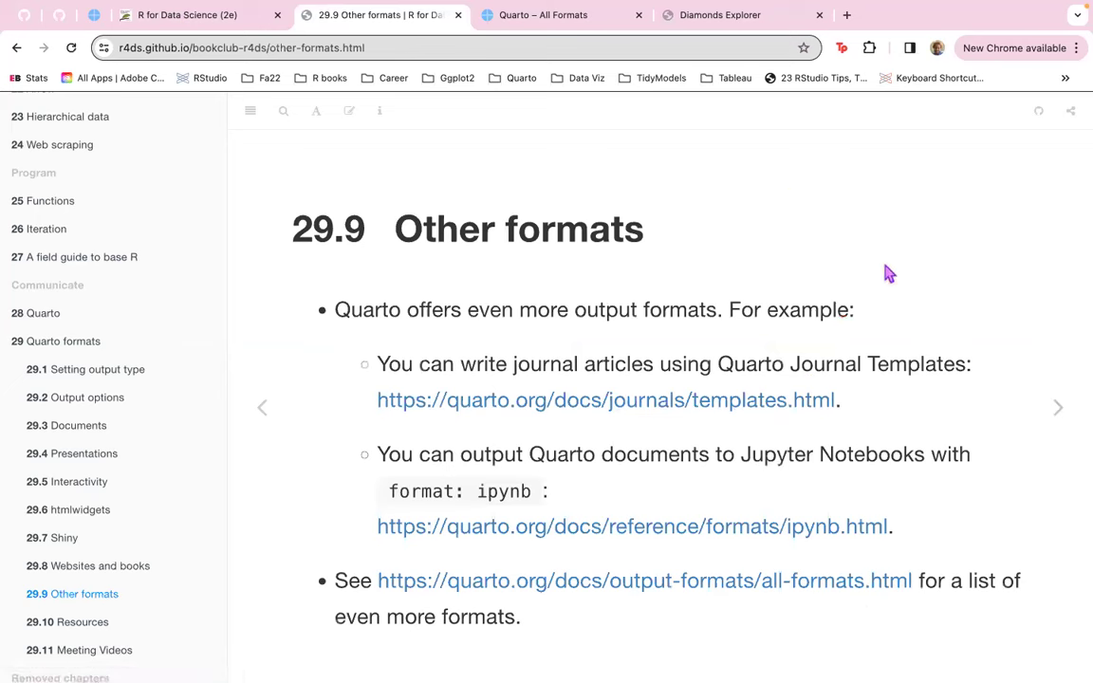
{"action": "mouse_move", "coordinate": [875, 263]}
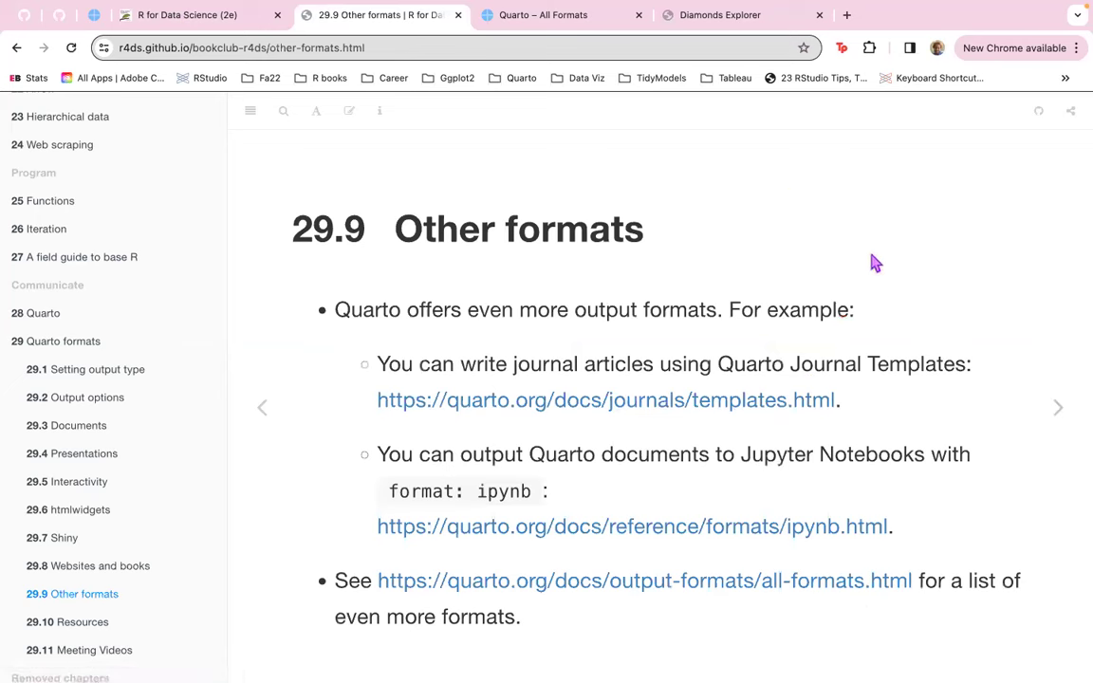
{"action": "mouse_move", "coordinate": [968, 329]}
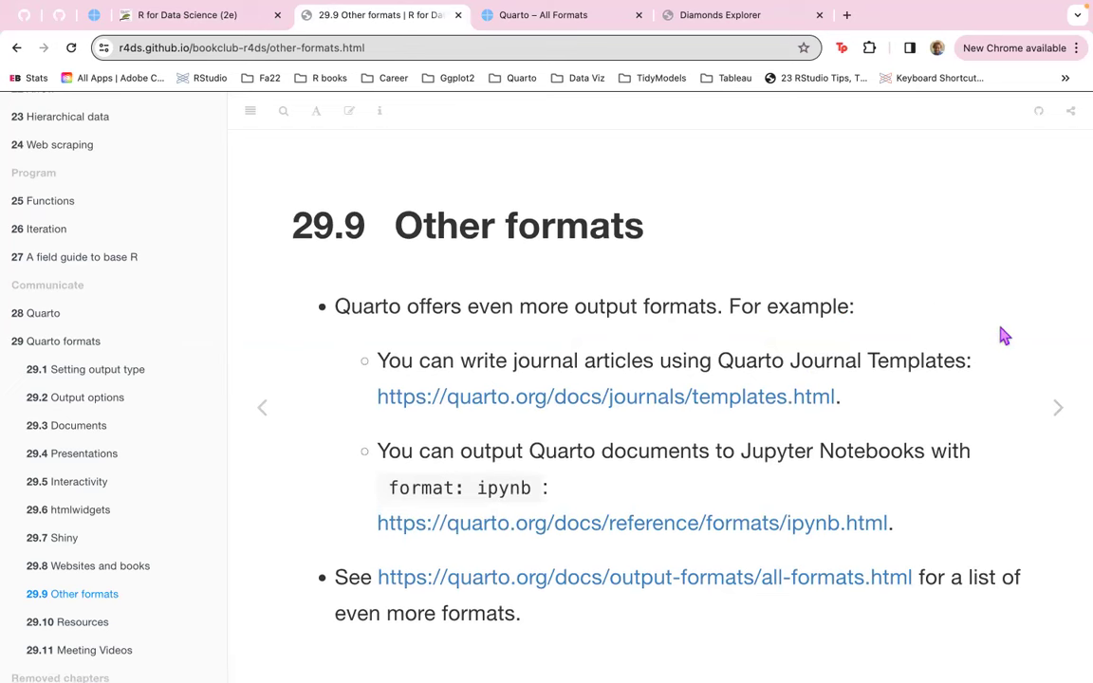
{"action": "mouse_move", "coordinate": [955, 426]}
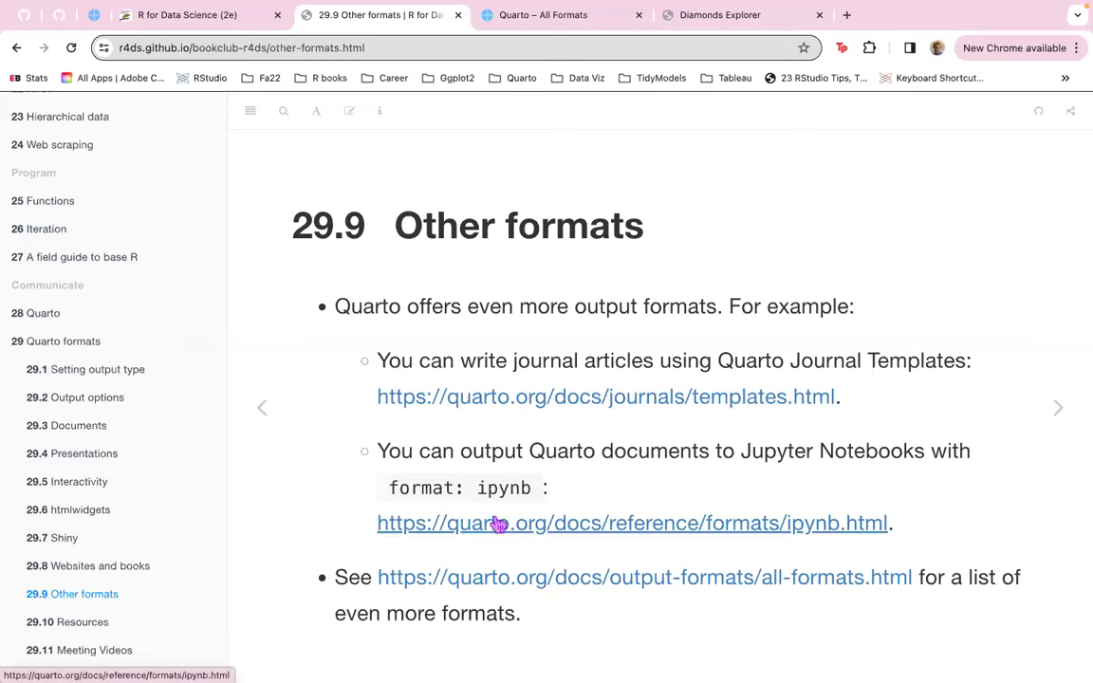
{"action": "mouse_move", "coordinate": [820, 506]}
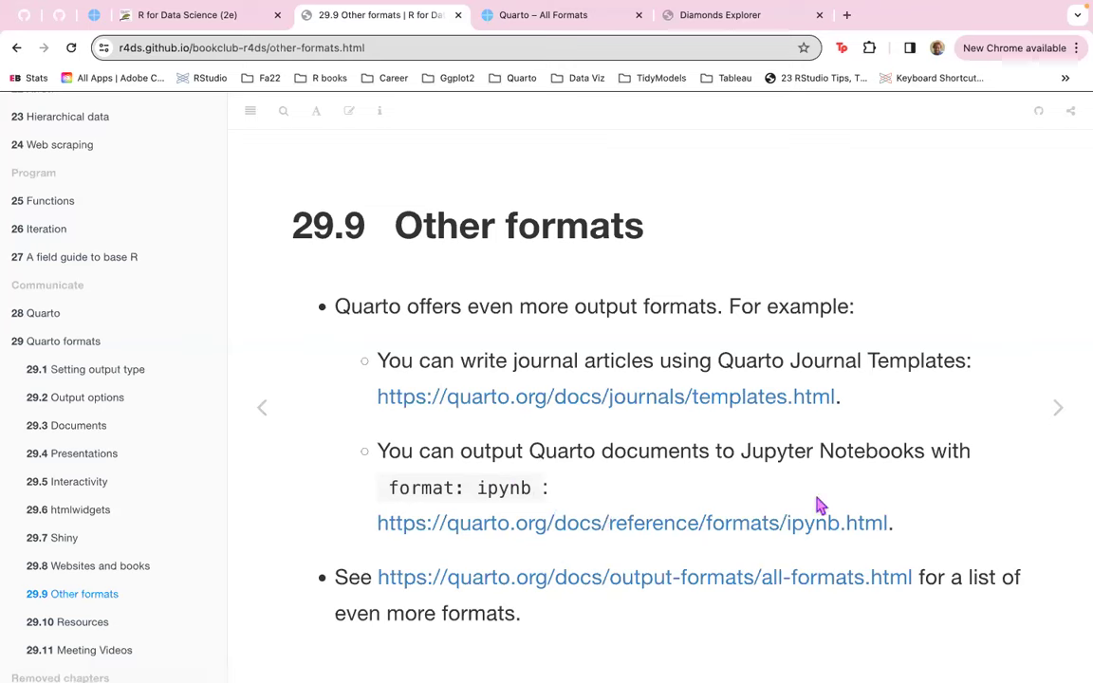
{"action": "mouse_move", "coordinate": [441, 539]}
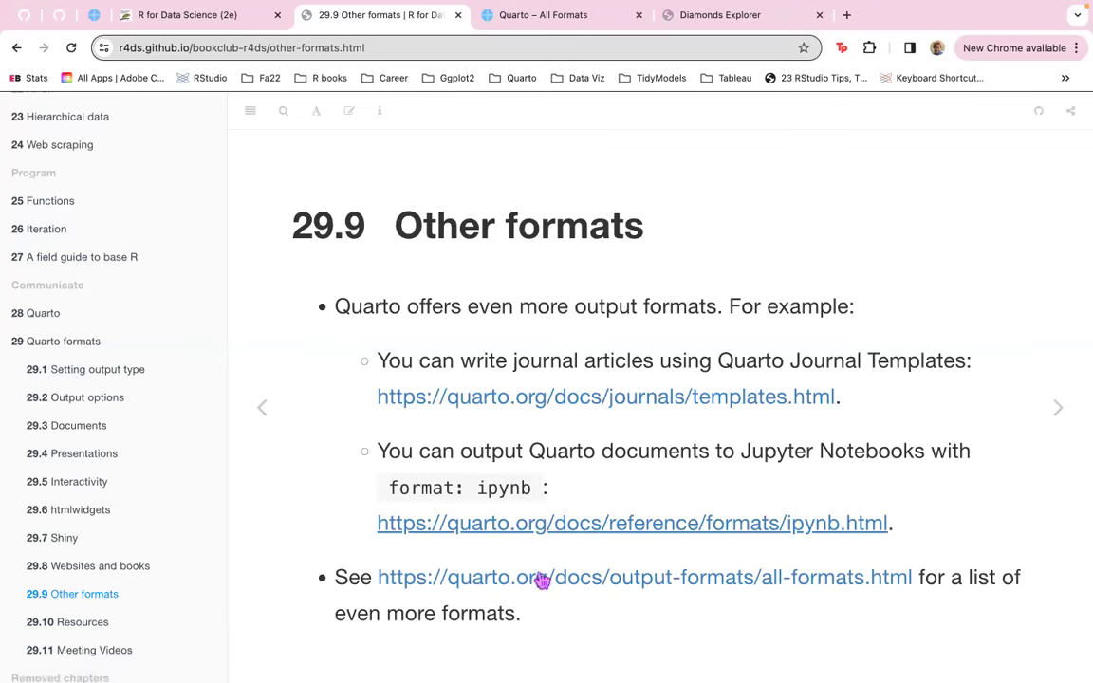
{"action": "mouse_move", "coordinate": [939, 533]}
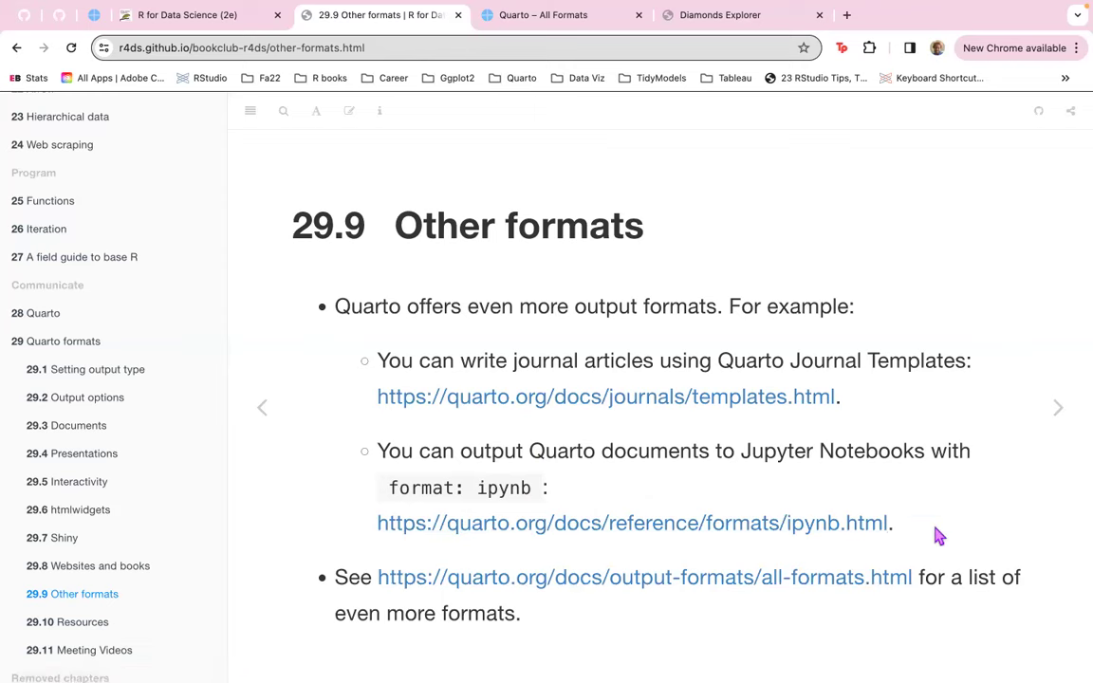
{"action": "mouse_move", "coordinate": [605, 605]}
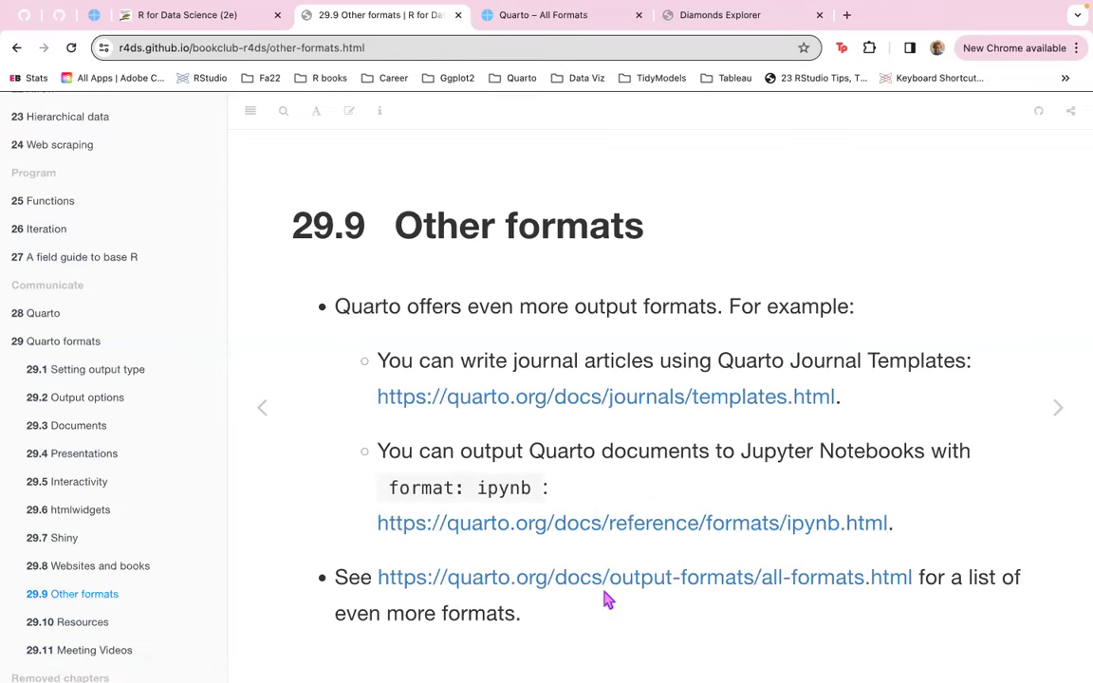
{"action": "mouse_move", "coordinate": [557, 585]}
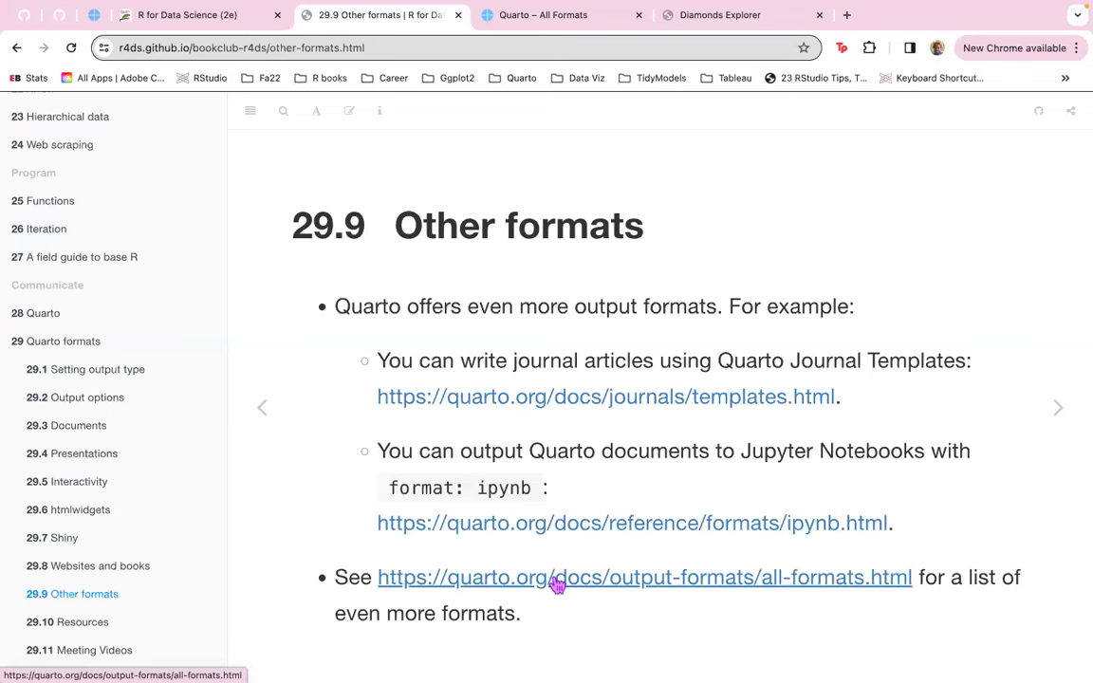
{"action": "mouse_move", "coordinate": [1070, 403]}
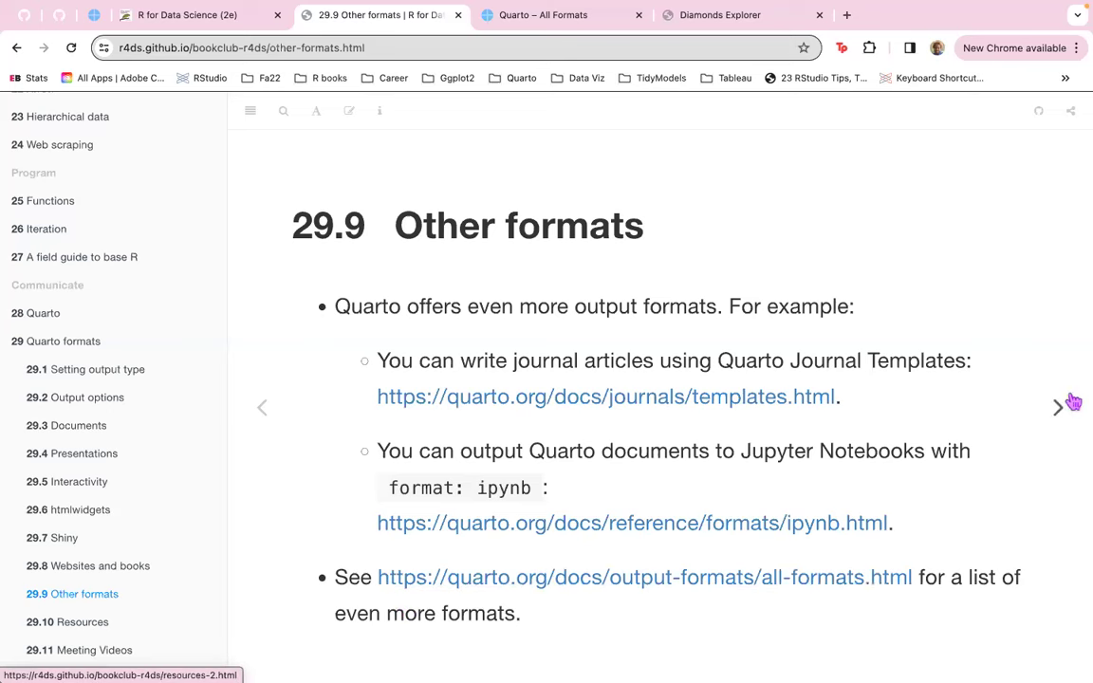
{"action": "left_click", "coordinate": [1060, 407]}
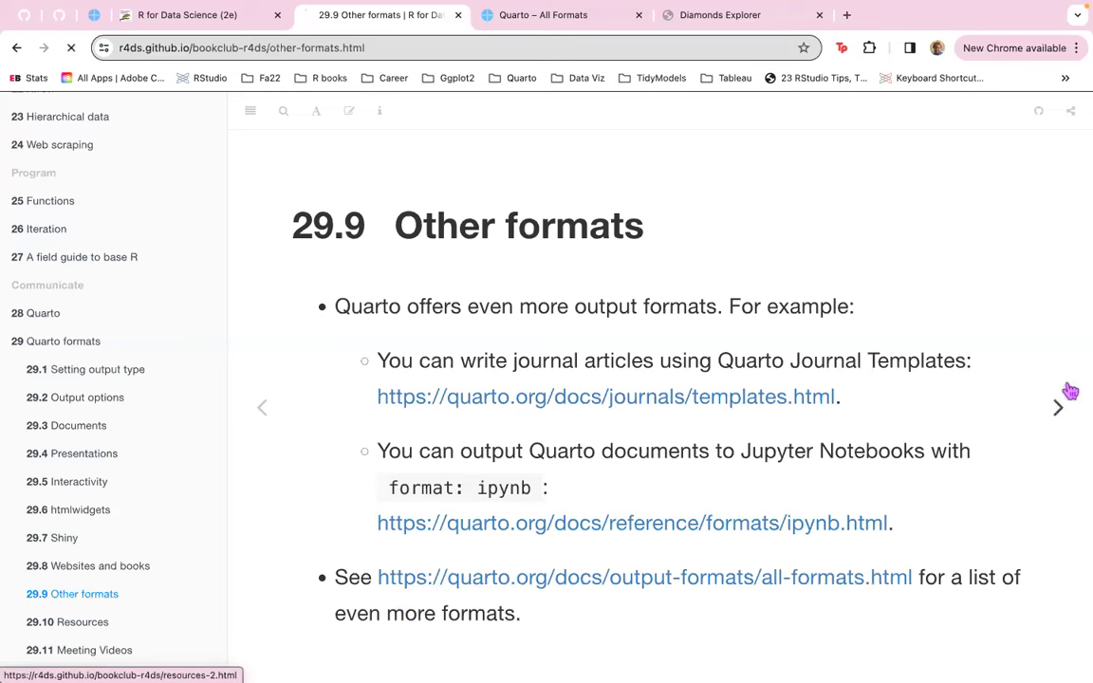
Bring up 29.10 Resources and open its Quarto Pub link in a new tab.
{"action": "left_click", "coordinate": [1058, 408]}
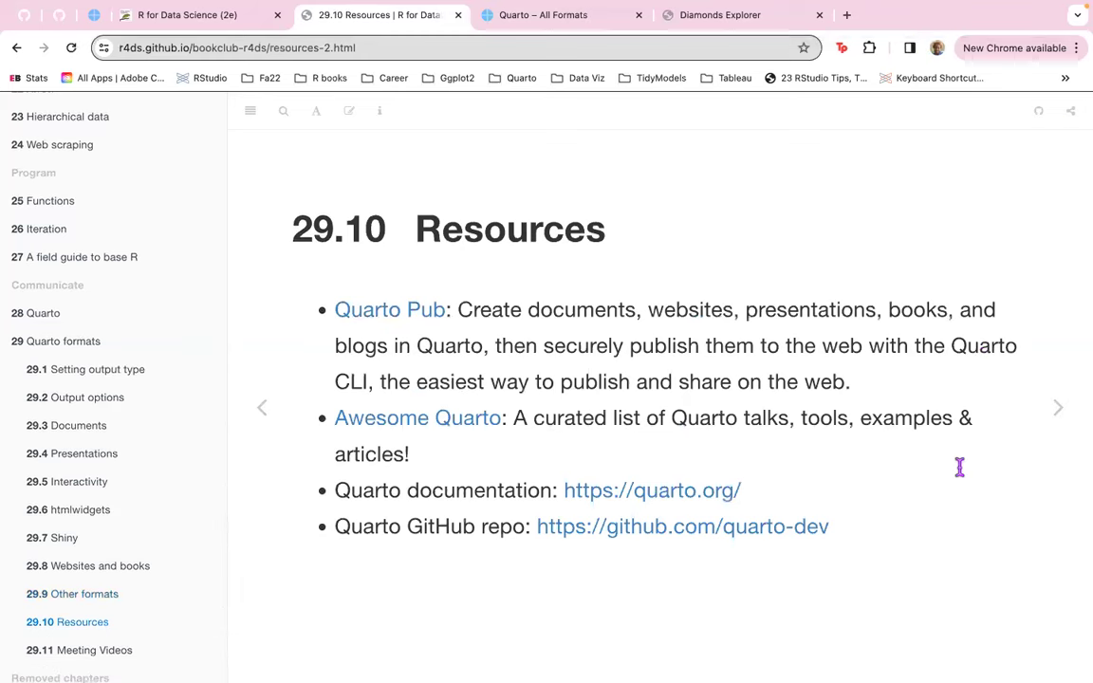
{"action": "right_click", "coordinate": [388, 309]}
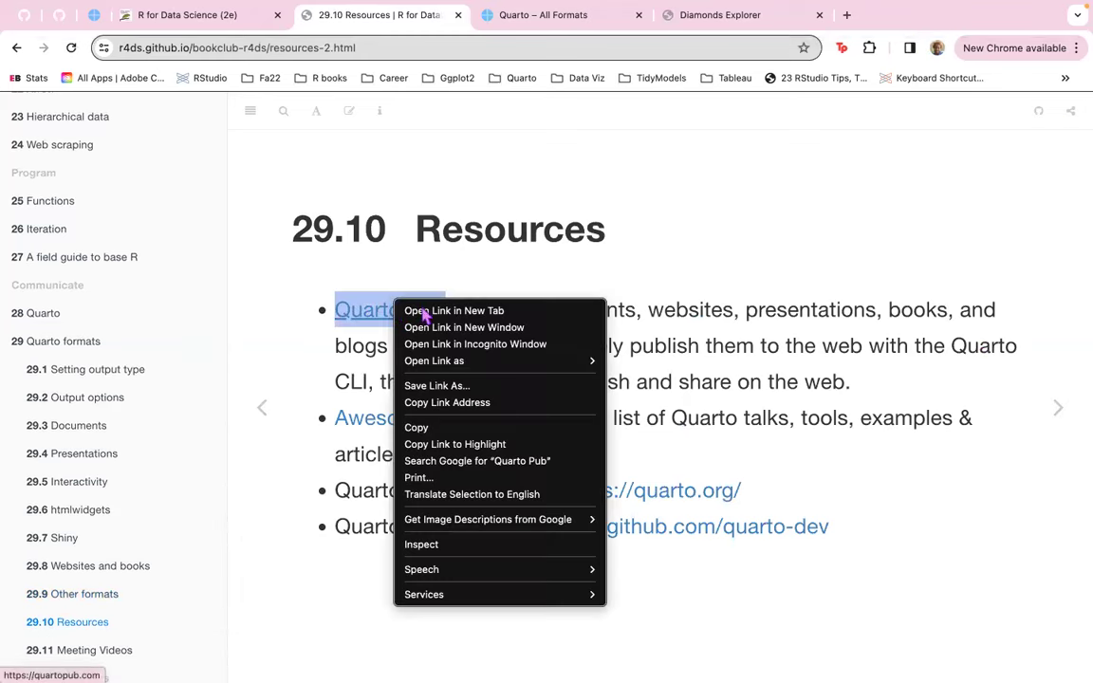
{"action": "left_click", "coordinate": [452, 310]}
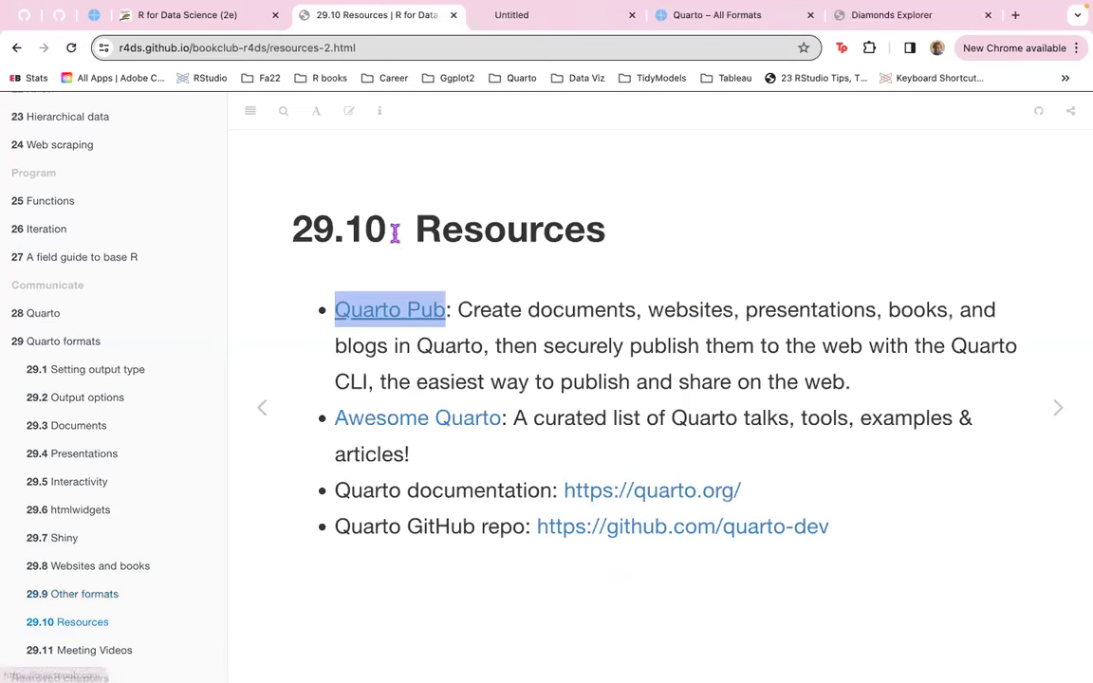
{"action": "left_click", "coordinate": [389, 310]}
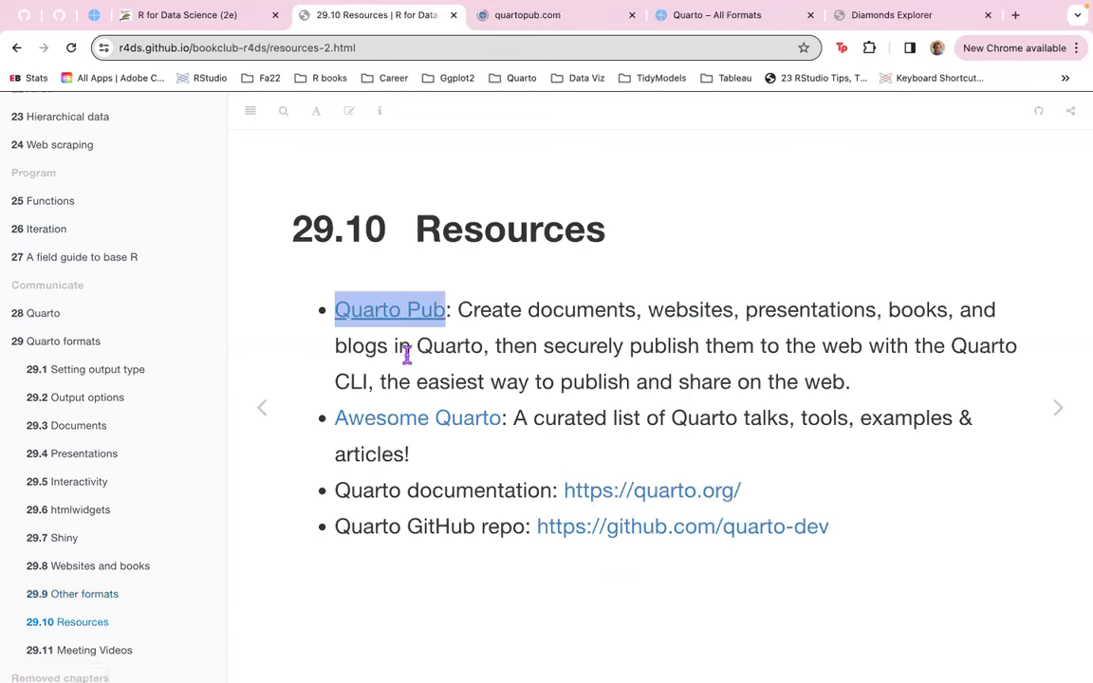
{"action": "mouse_move", "coordinate": [527, 318]}
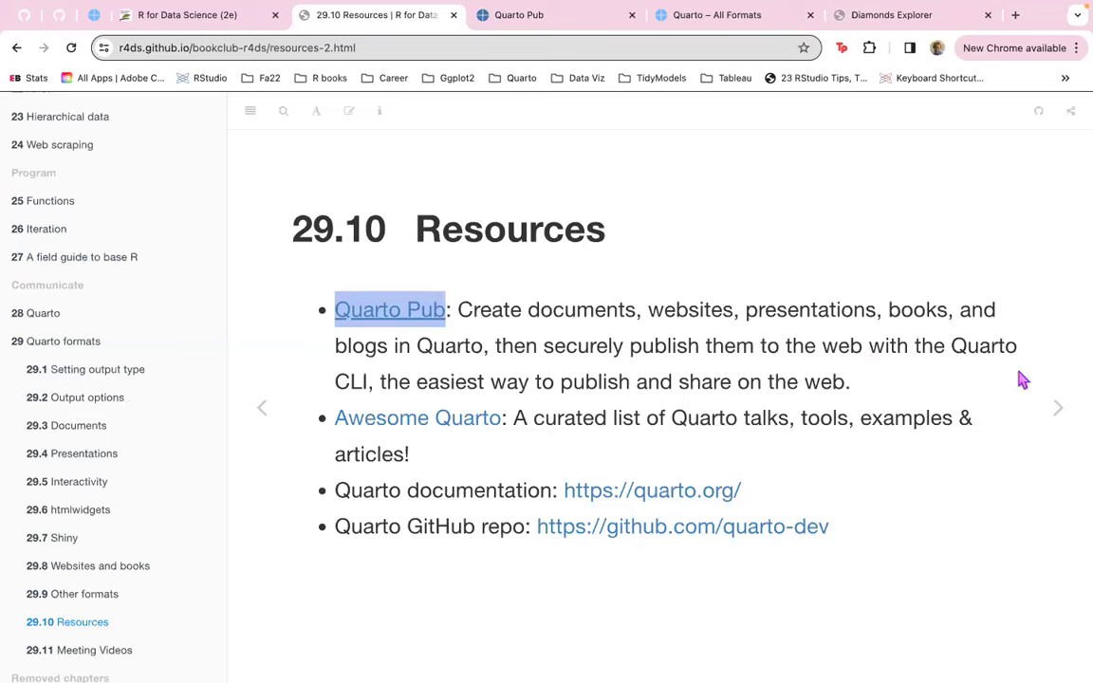
{"action": "mouse_move", "coordinate": [647, 346]}
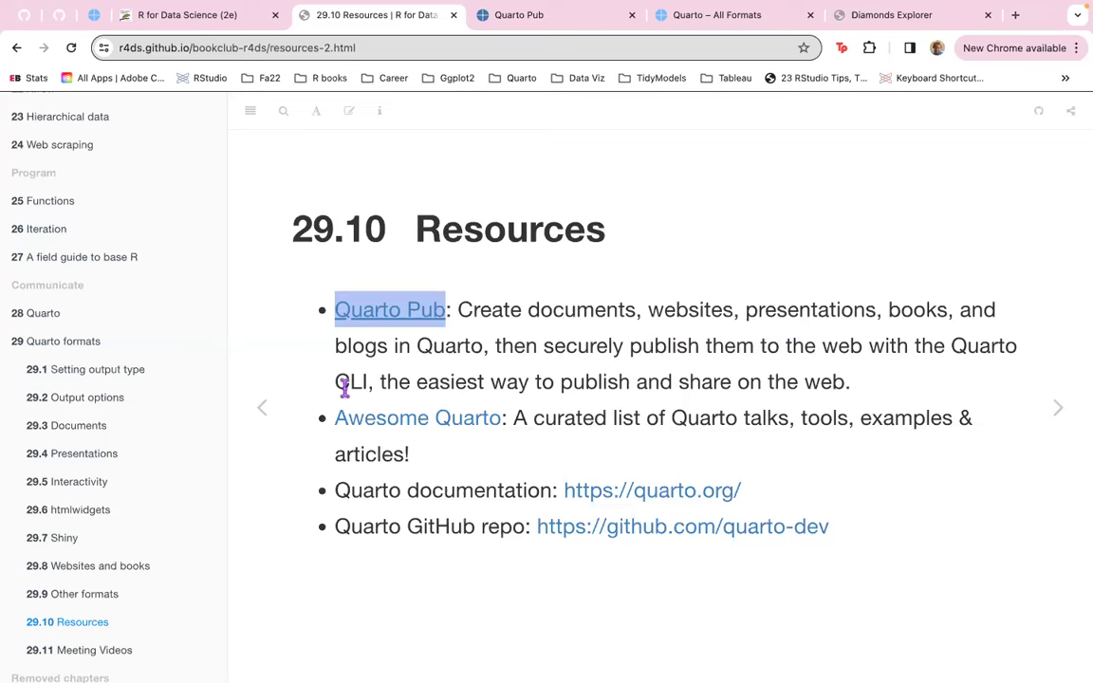
{"action": "mouse_move", "coordinate": [609, 371]}
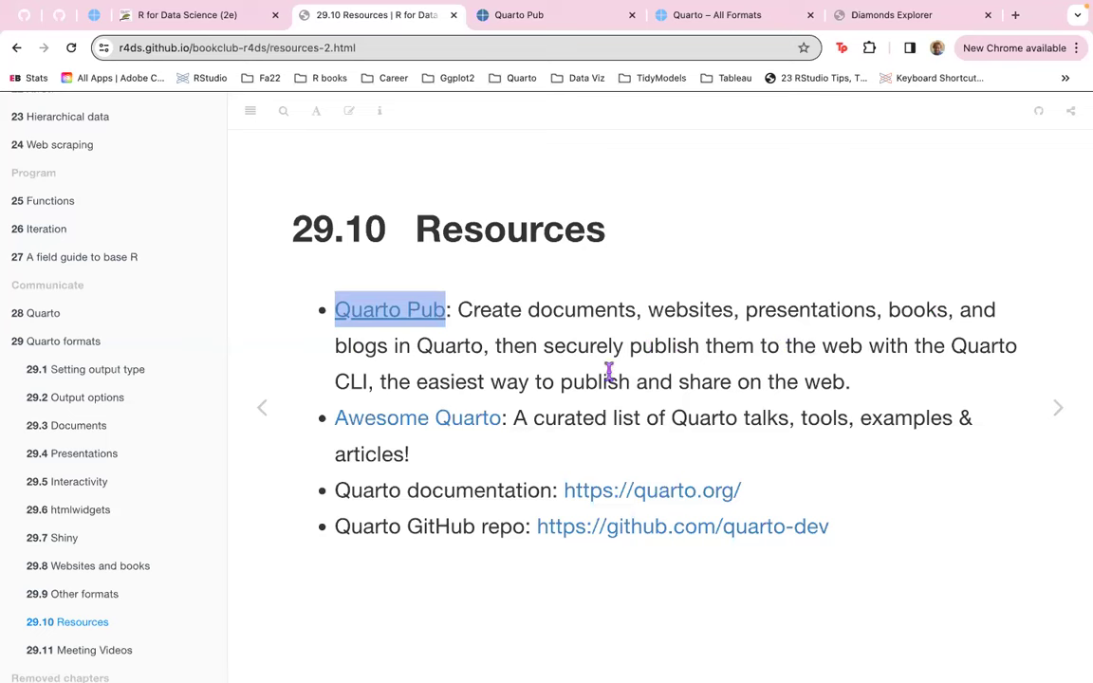
View the Quarto Pub dashboard listing four published websites and documents.
{"action": "left_click", "coordinate": [519, 14]}
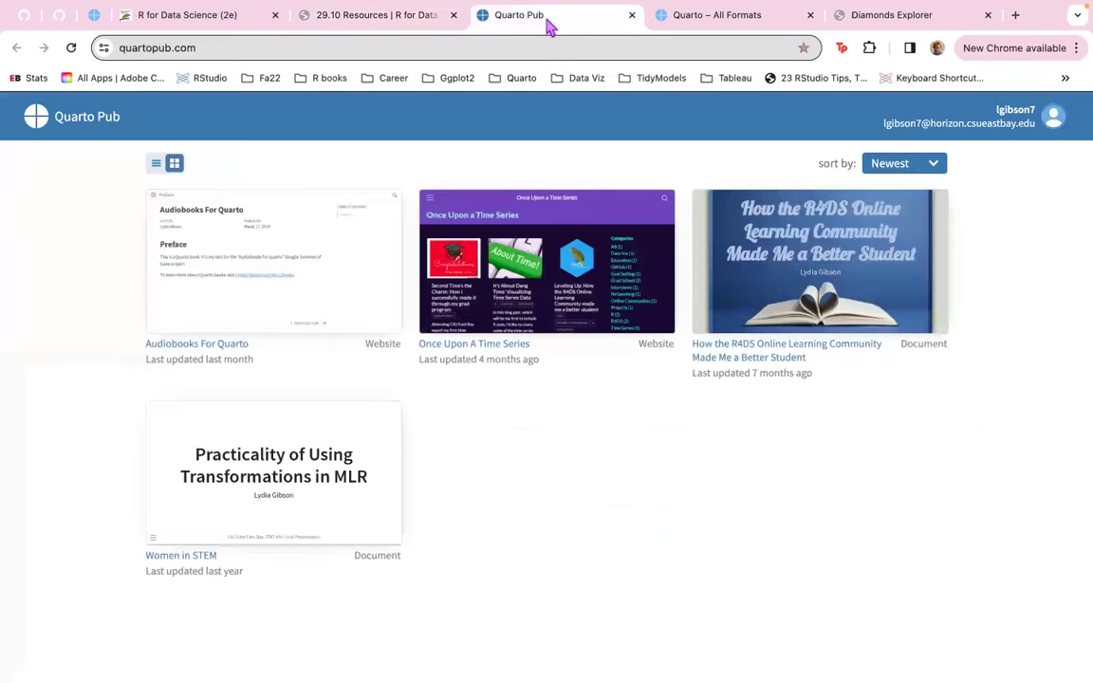
{"action": "mouse_move", "coordinate": [128, 225]}
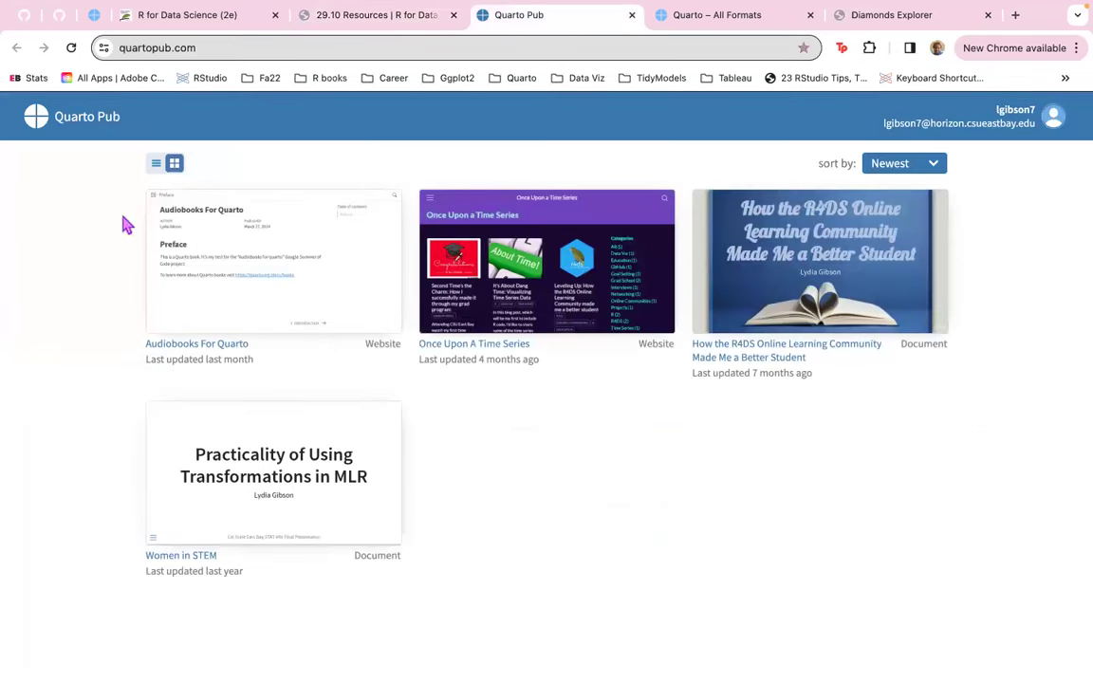
{"action": "mouse_move", "coordinate": [64, 135]}
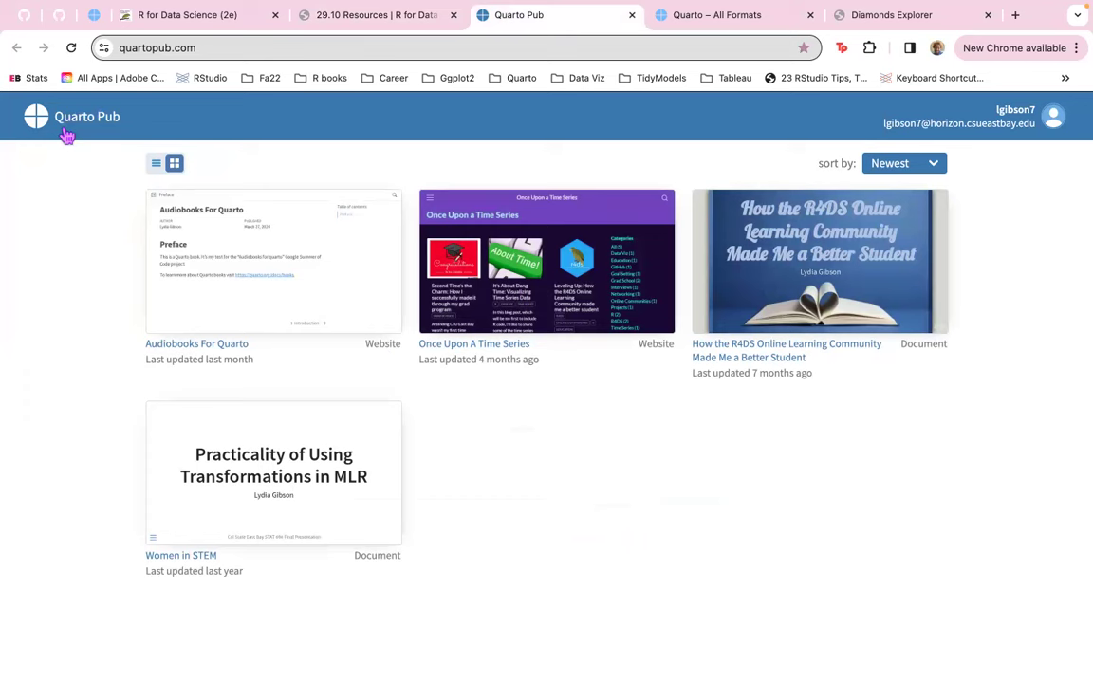
{"action": "mouse_move", "coordinate": [102, 115]}
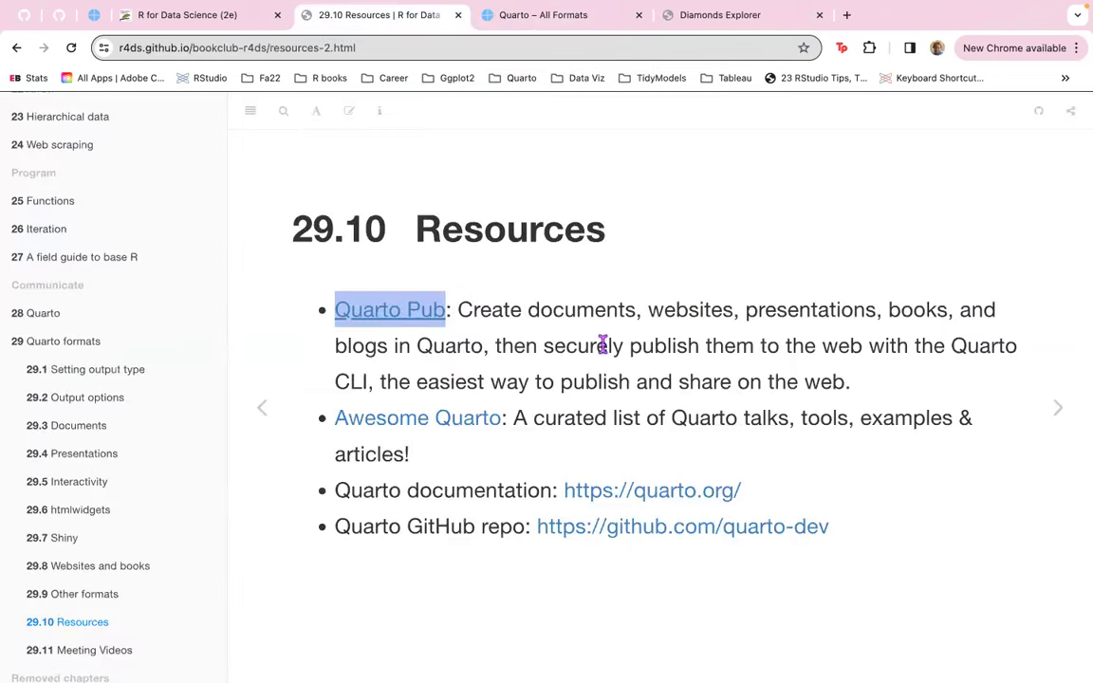
{"action": "mouse_move", "coordinate": [866, 341]}
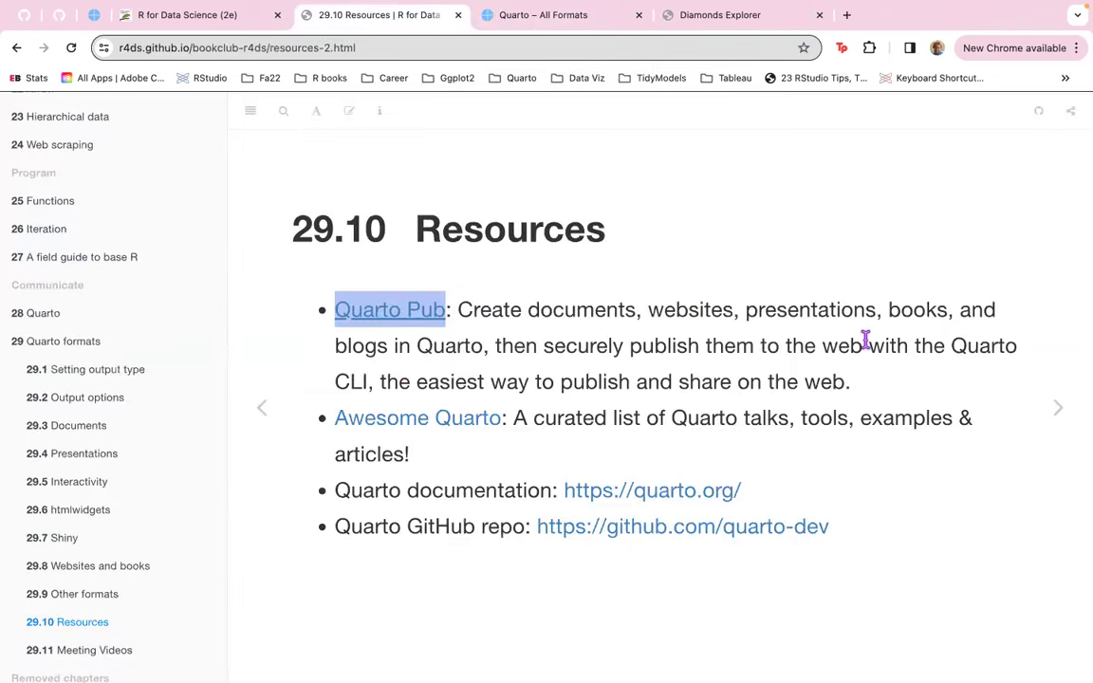
{"action": "mouse_move", "coordinate": [385, 427]}
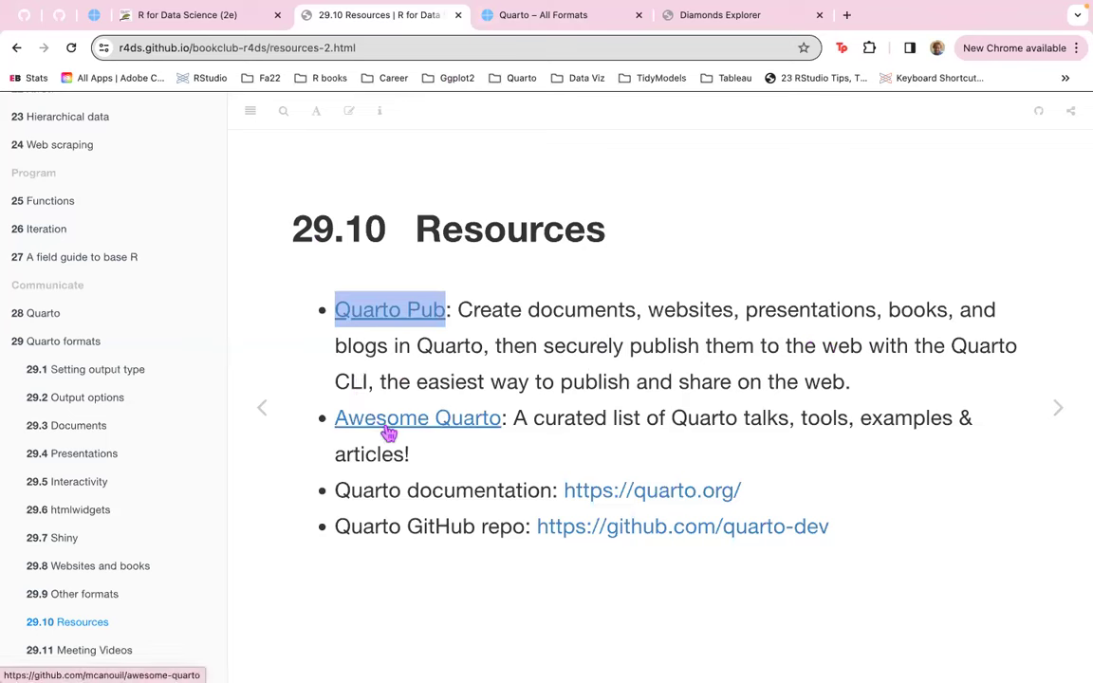
{"action": "mouse_move", "coordinate": [797, 456]}
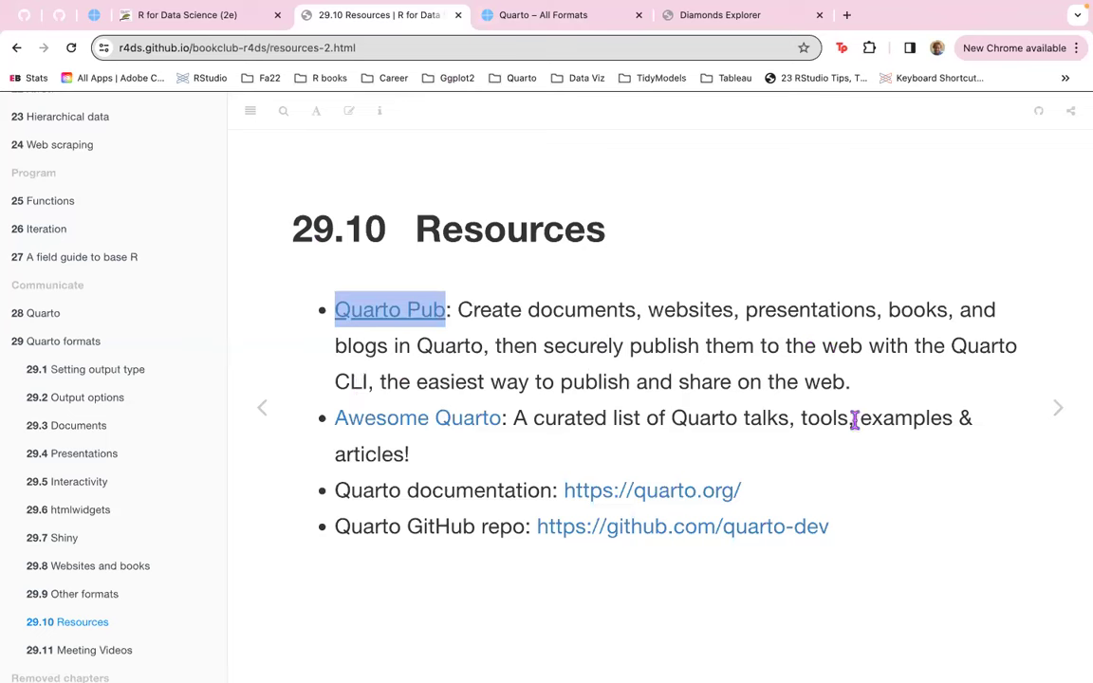
Open the Resources slide's Awesome Quarto link in a new tab.
{"action": "right_click", "coordinate": [388, 418]}
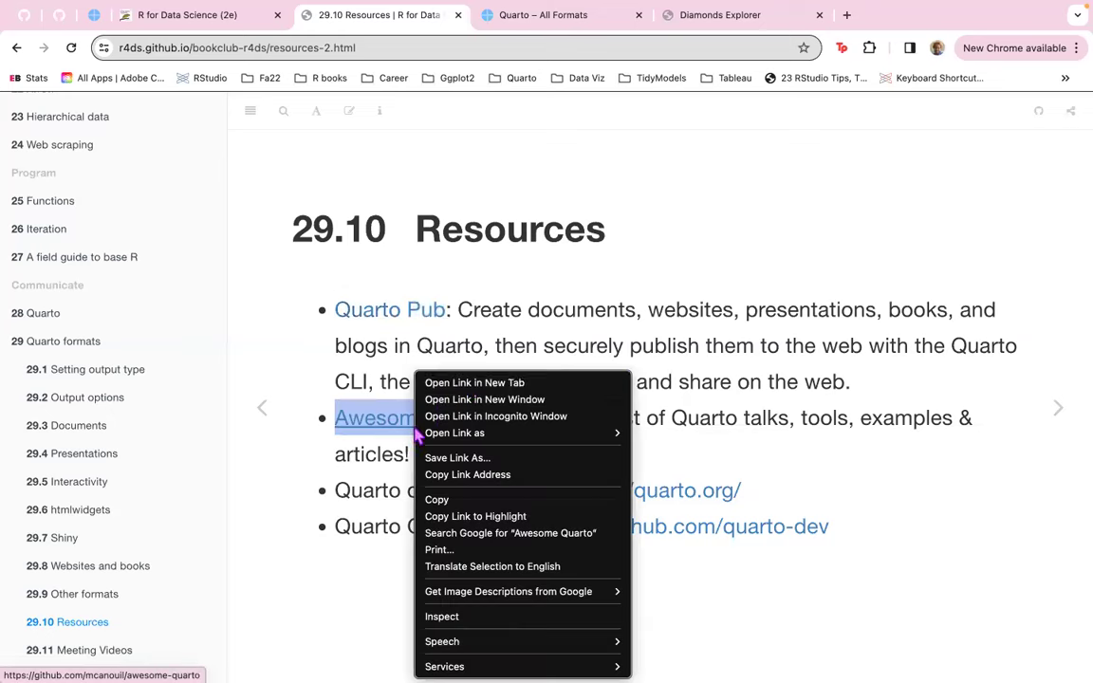
{"action": "left_click", "coordinate": [466, 383]}
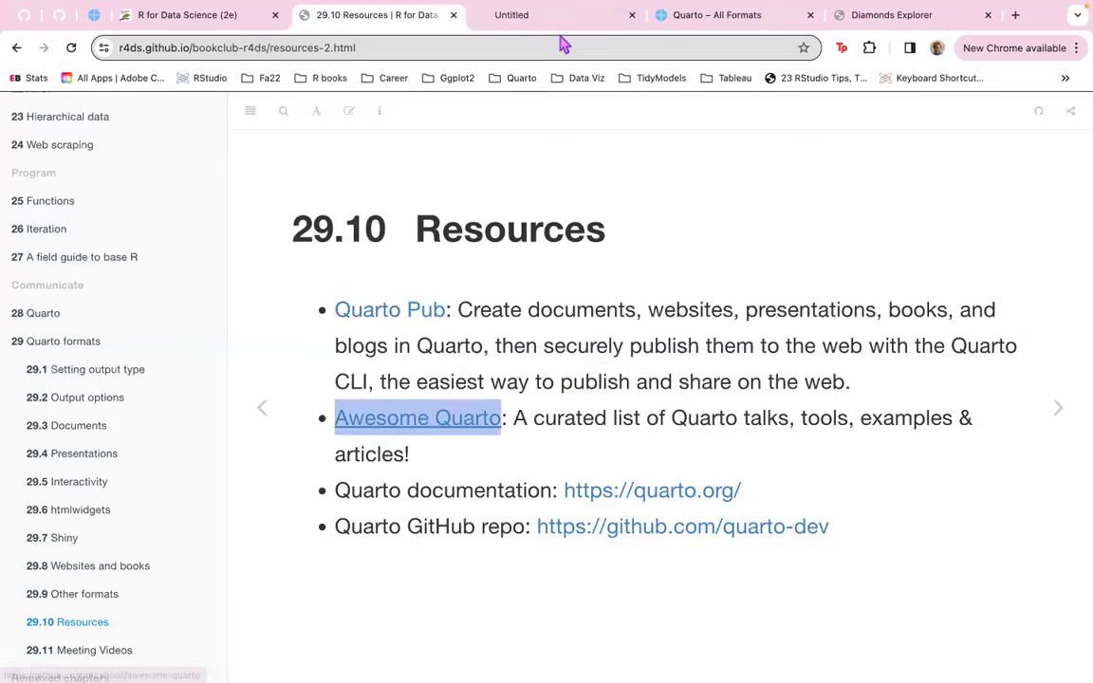
Switch to the awesome-quarto repository and scroll down its README.
{"action": "left_click", "coordinate": [418, 418]}
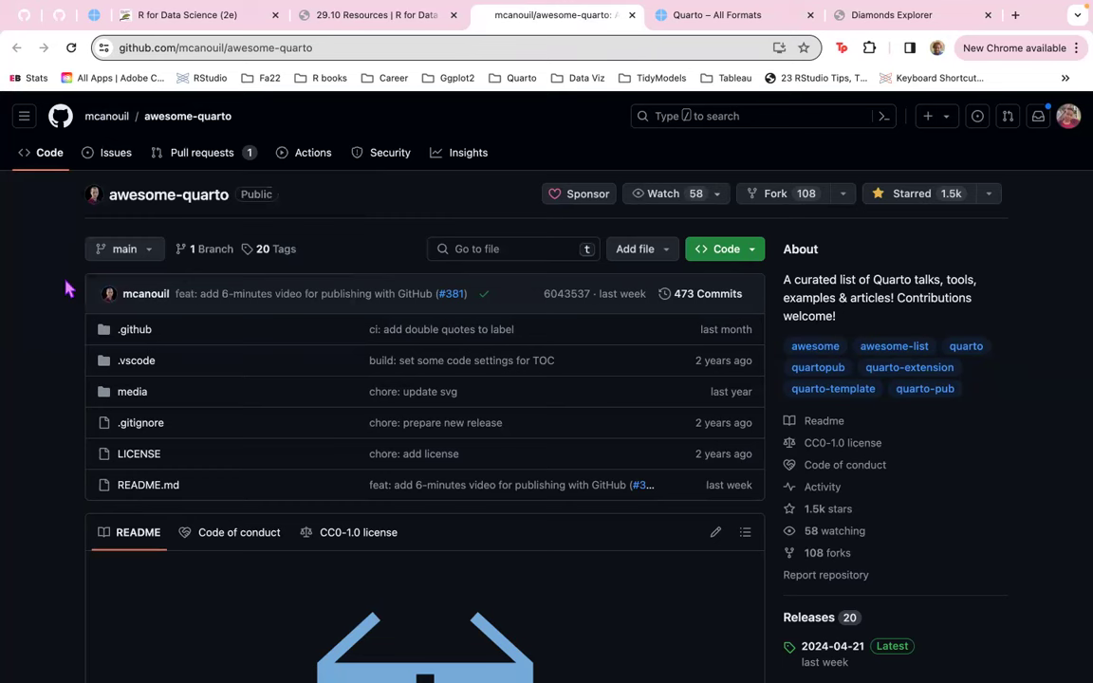
{"action": "mouse_move", "coordinate": [323, 393]}
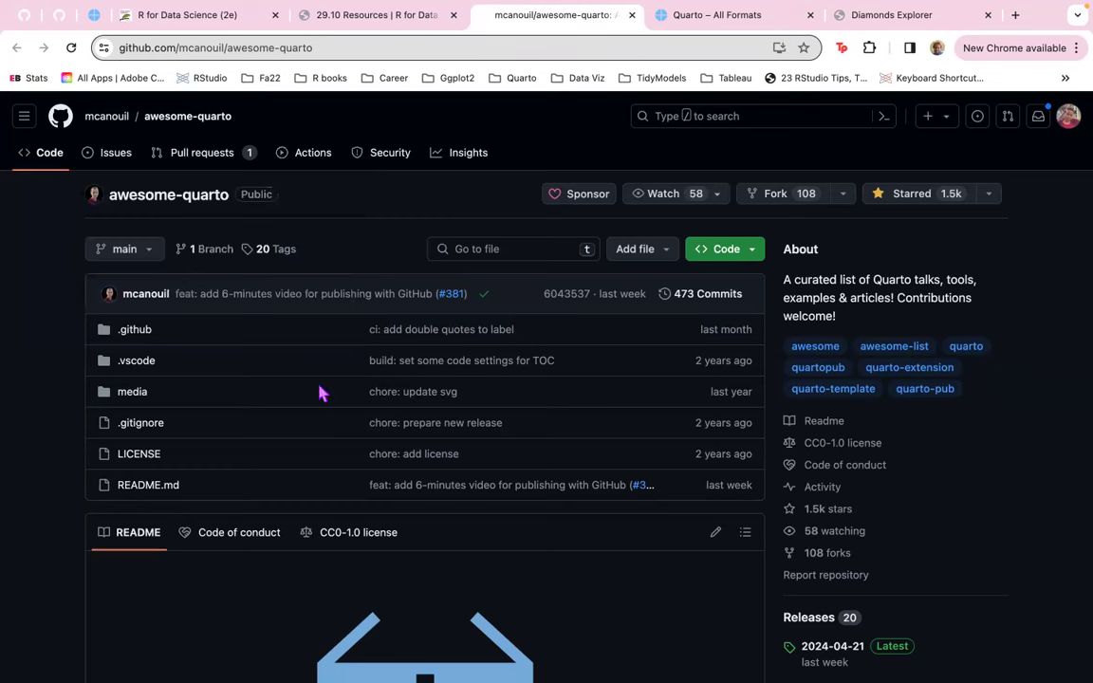
{"action": "scroll", "scroll_direction": "down", "scroll_amount": 3}
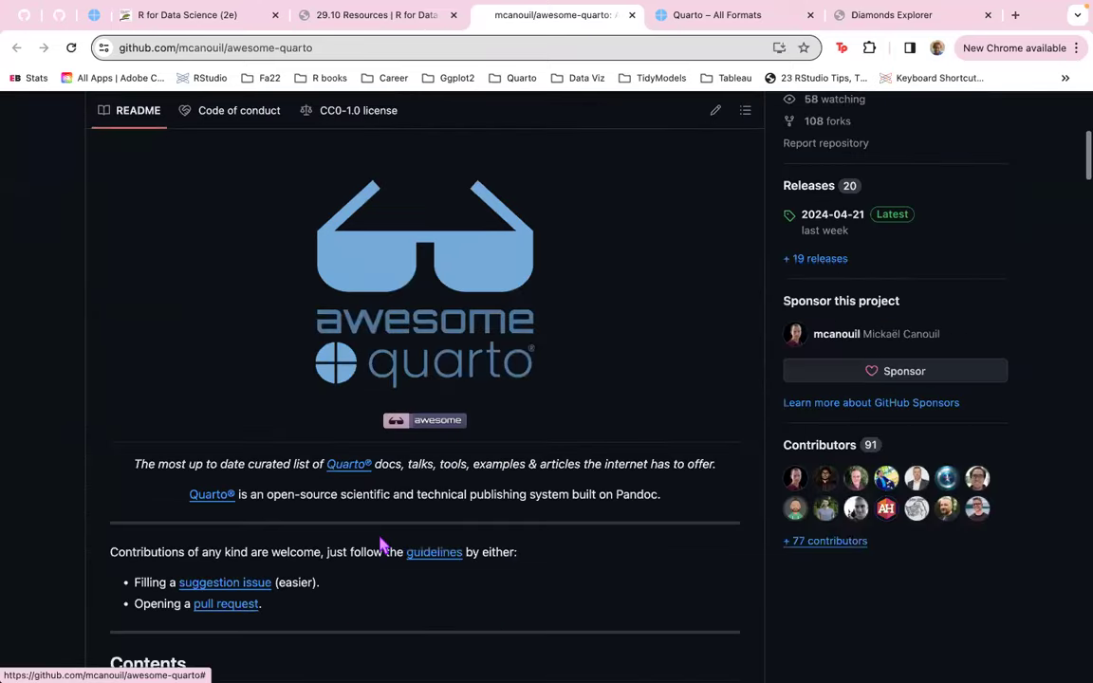
{"action": "scroll", "scroll_direction": "down", "scroll_amount": 3}
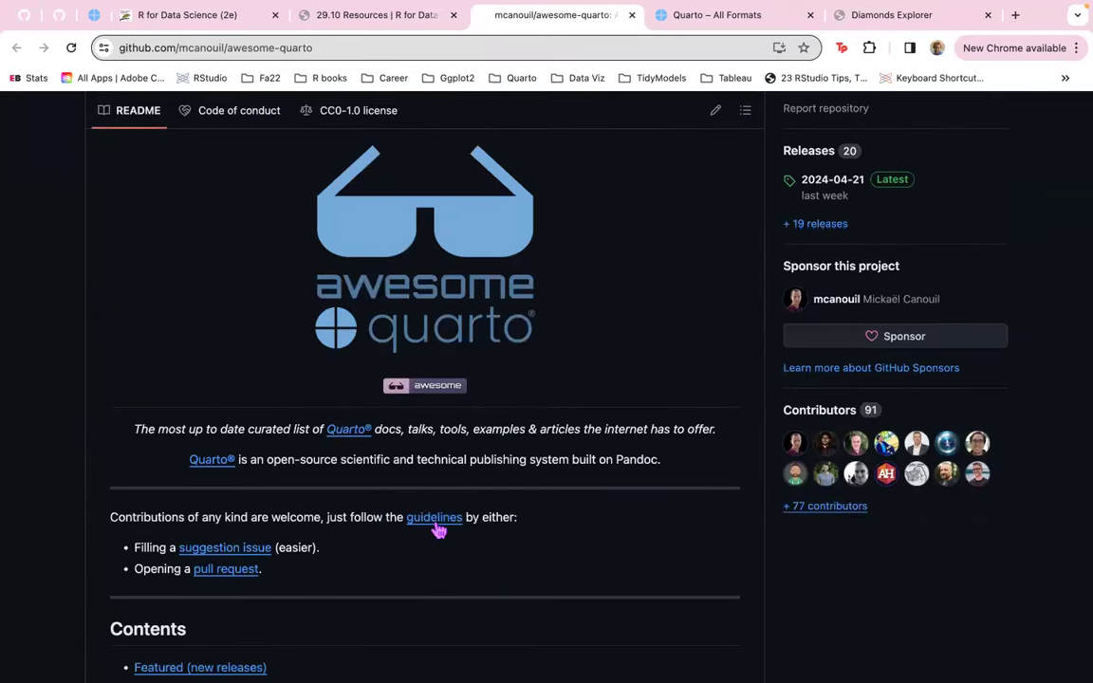
{"action": "scroll", "scroll_direction": "down", "scroll_amount": 3}
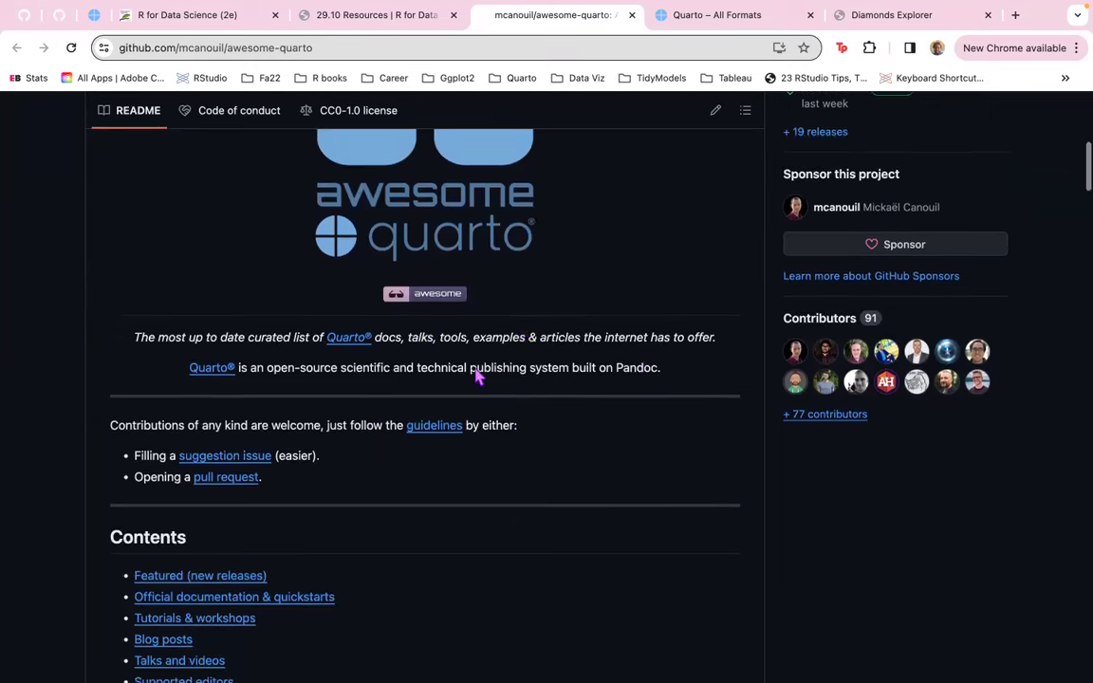
{"action": "scroll", "scroll_direction": "down", "scroll_amount": 3}
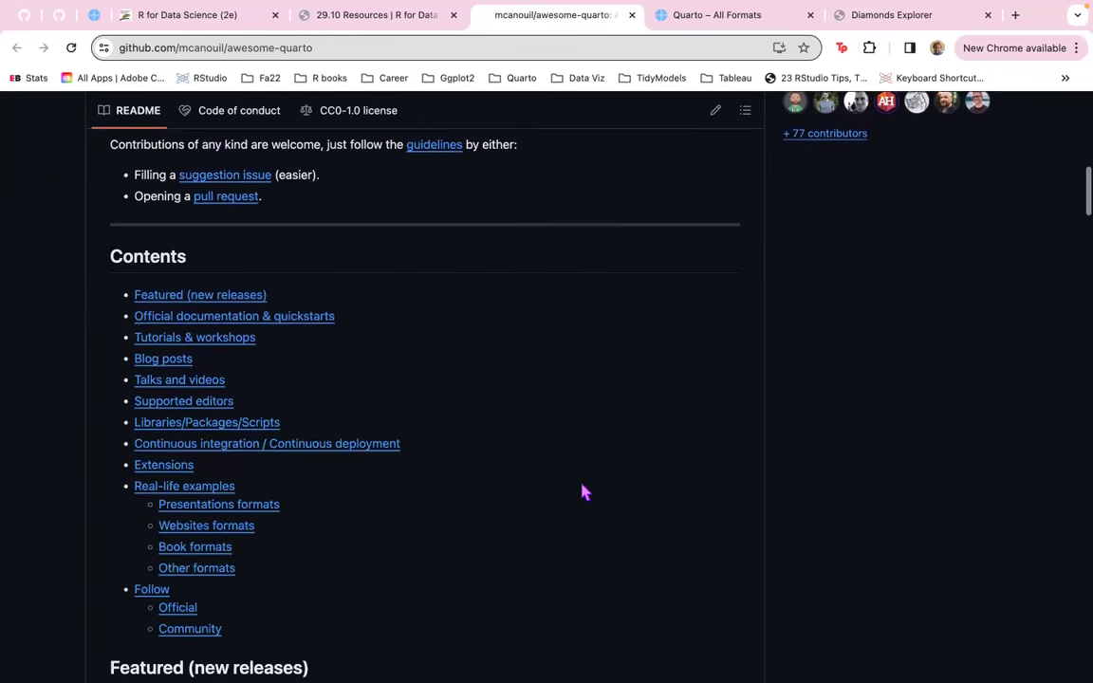
{"action": "mouse_move", "coordinate": [223, 280]}
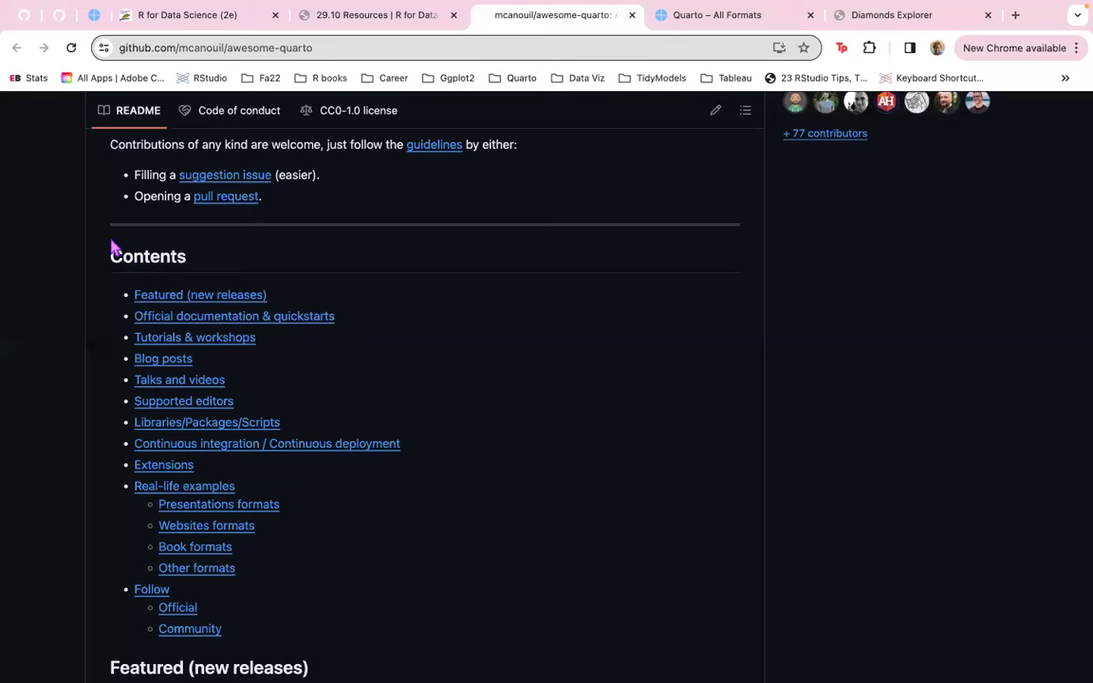
{"action": "scroll", "scroll_direction": "down", "scroll_amount": 3}
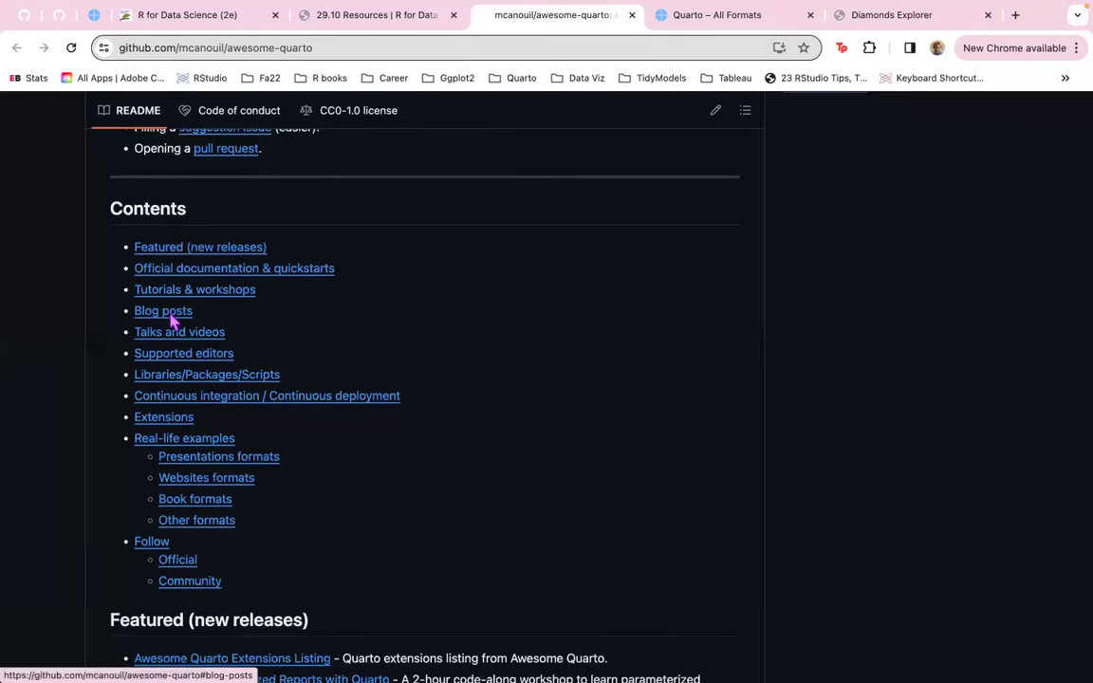
Jump to Blog posts via Contents and scroll on through Talks to Libraries.
{"action": "left_click", "coordinate": [162, 310]}
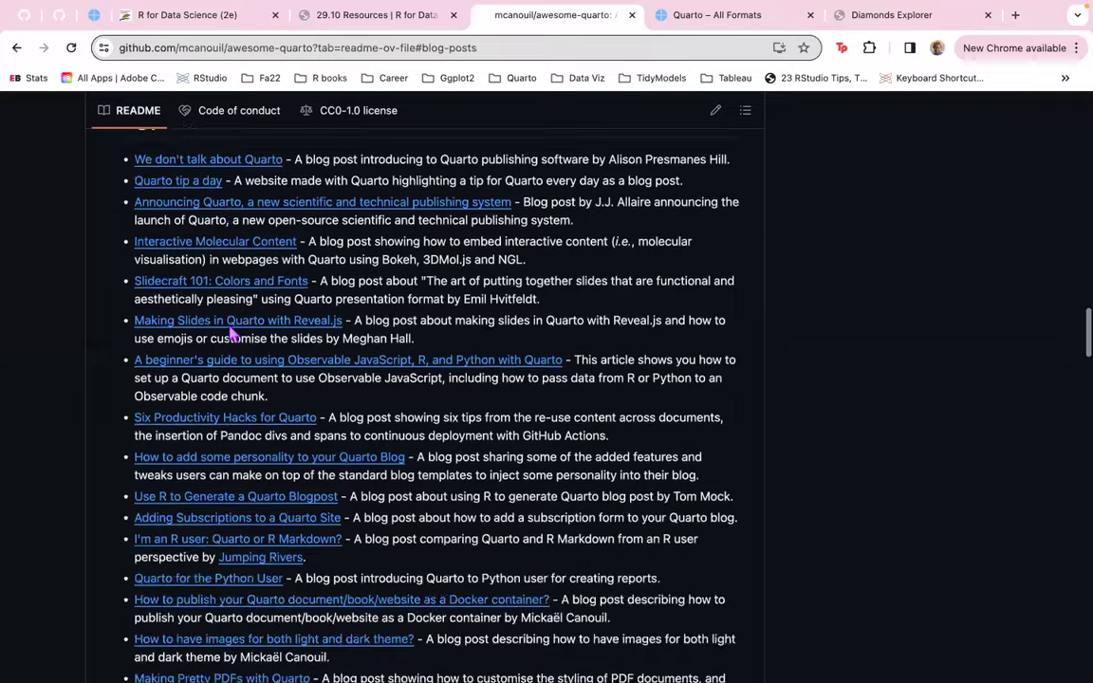
{"action": "scroll", "scroll_direction": "down", "scroll_amount": 3}
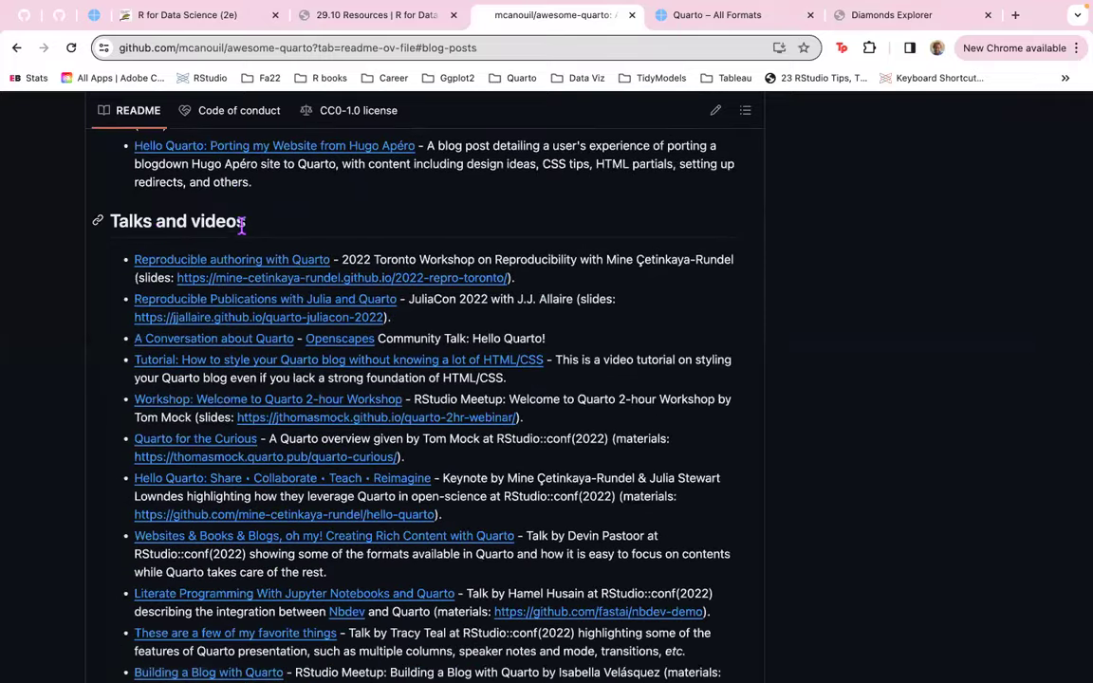
{"action": "scroll", "scroll_direction": "down", "scroll_amount": 3}
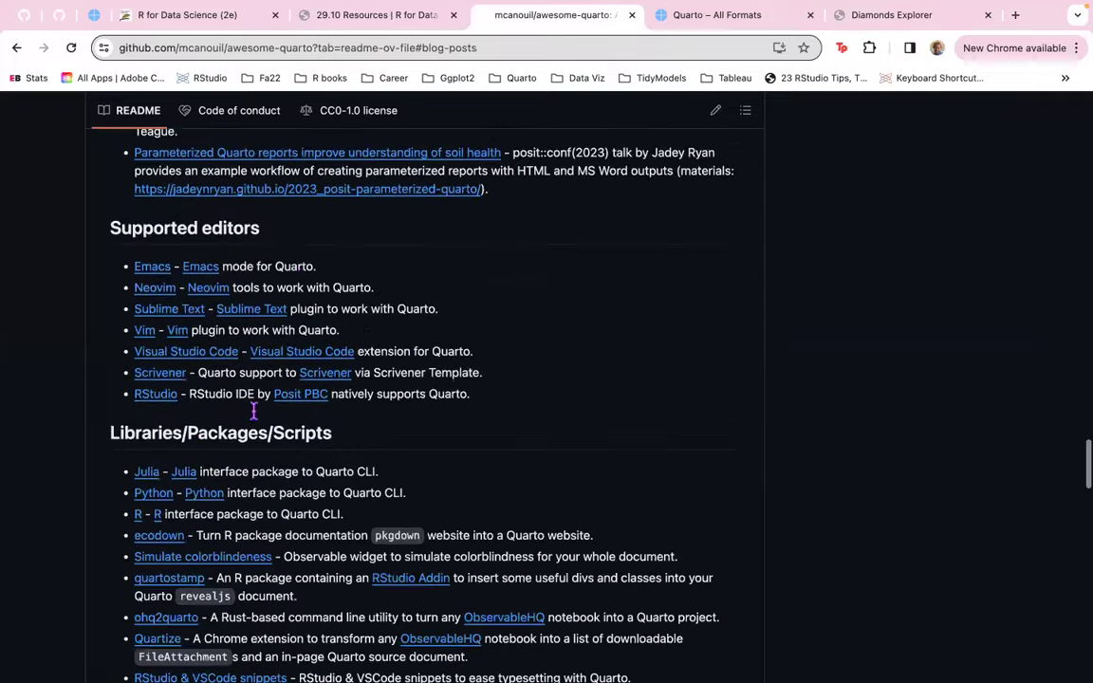
{"action": "mouse_move", "coordinate": [316, 472]}
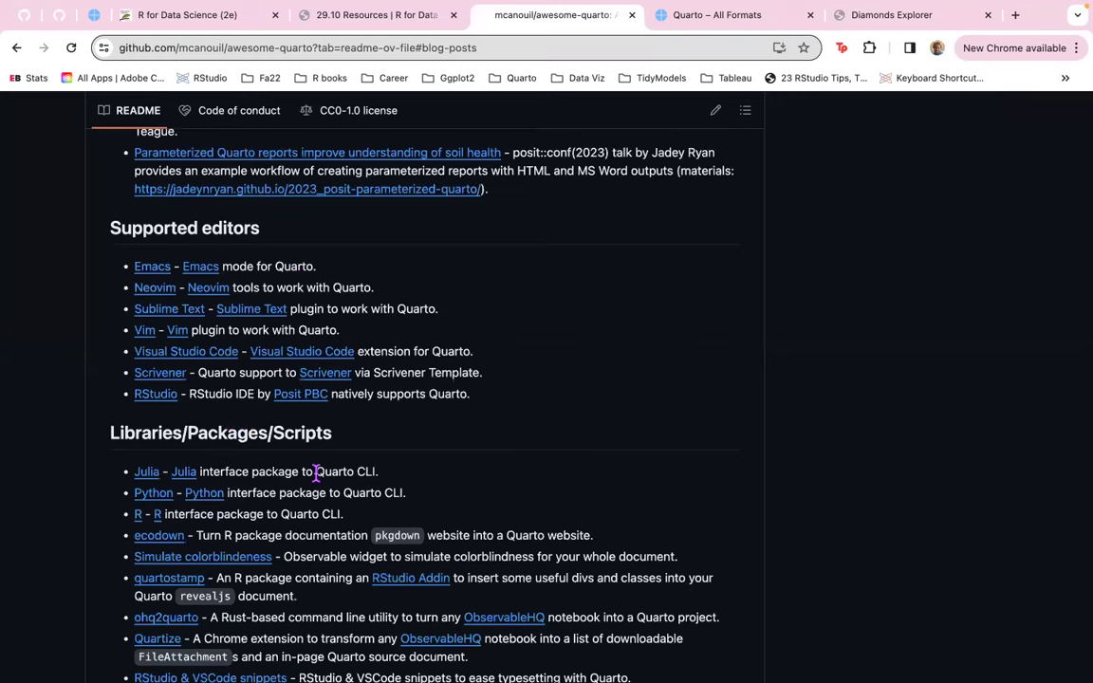
{"action": "left_click", "coordinate": [385, 16]}
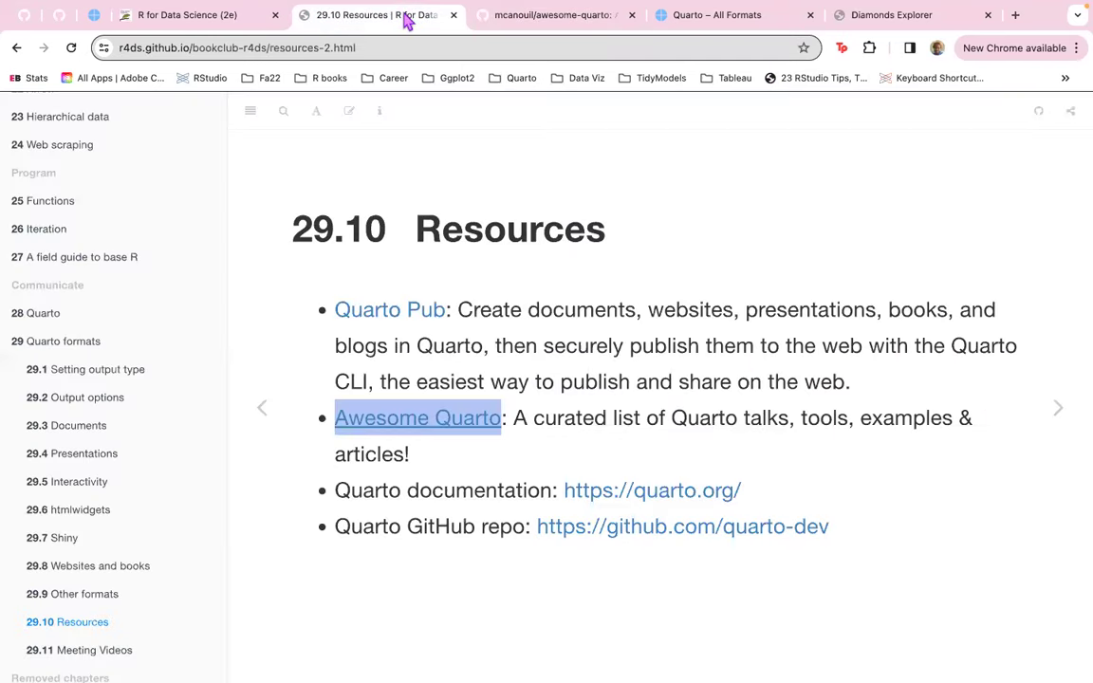
{"action": "mouse_move", "coordinate": [568, 491]}
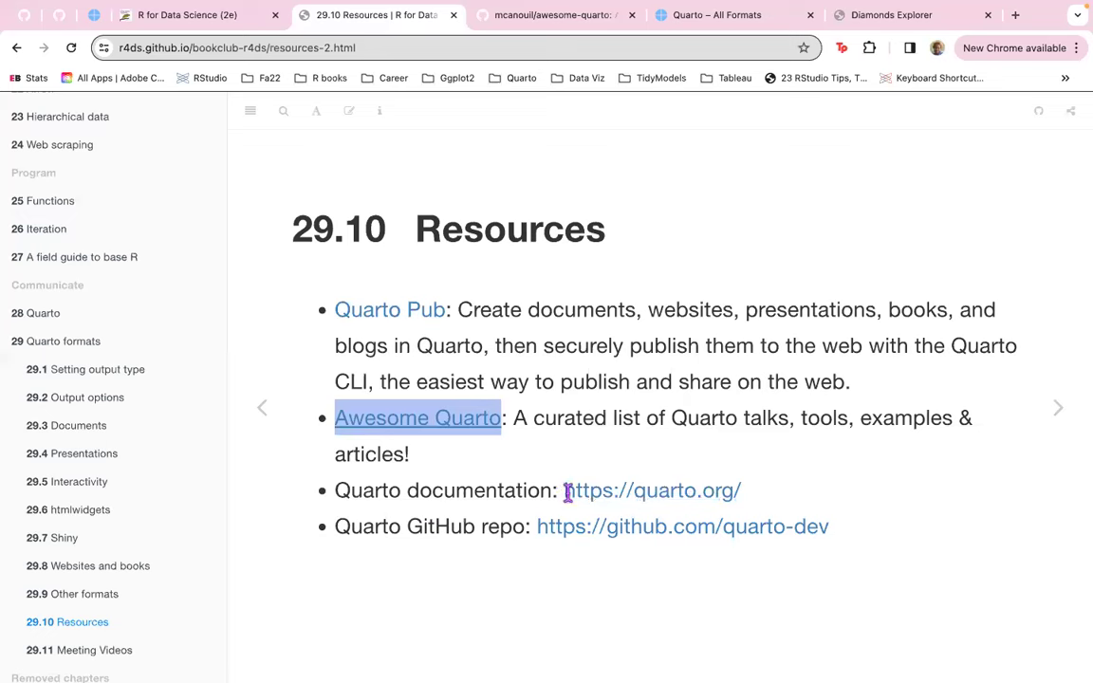
{"action": "right_click", "coordinate": [650, 490]}
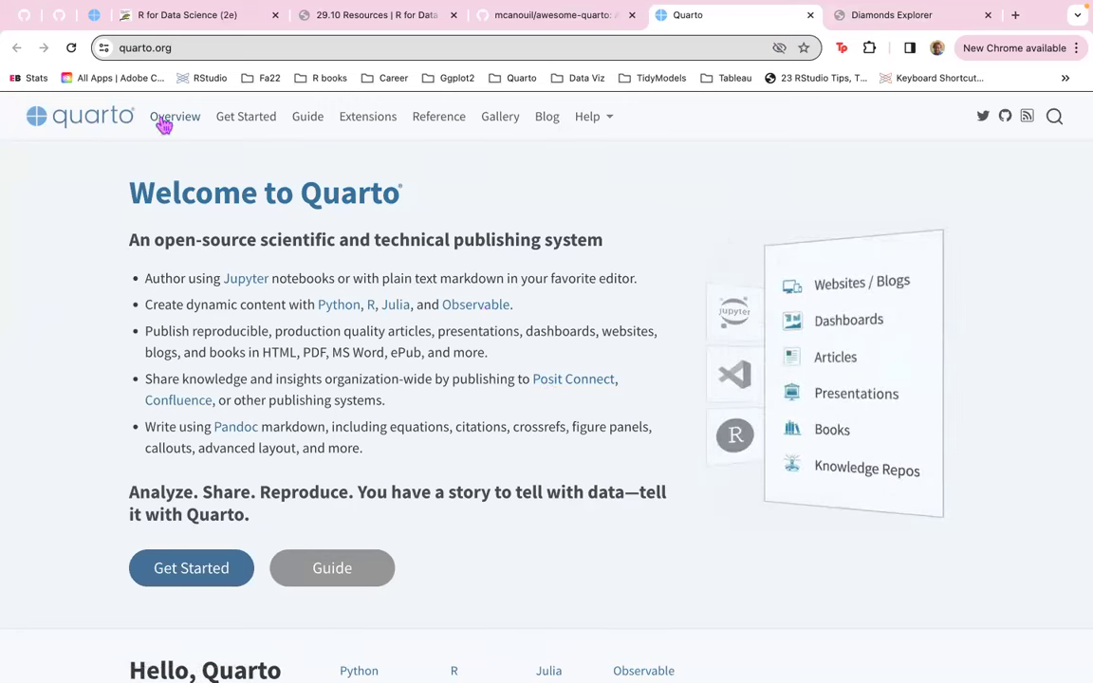
{"action": "mouse_move", "coordinate": [240, 126]}
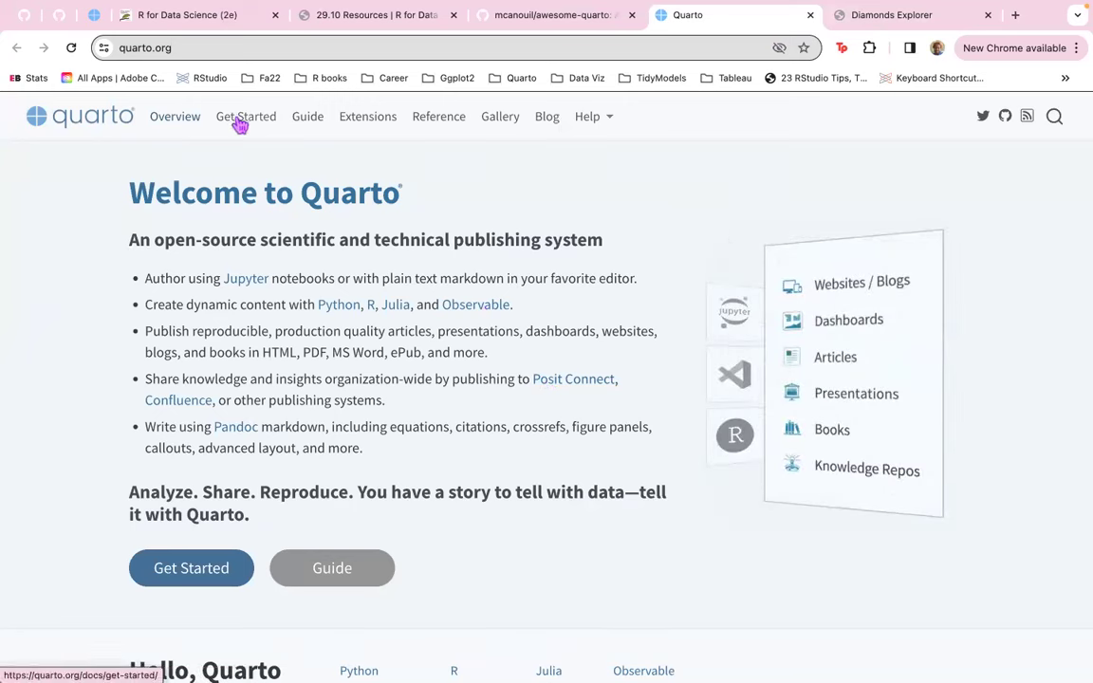
{"action": "mouse_move", "coordinate": [381, 127]}
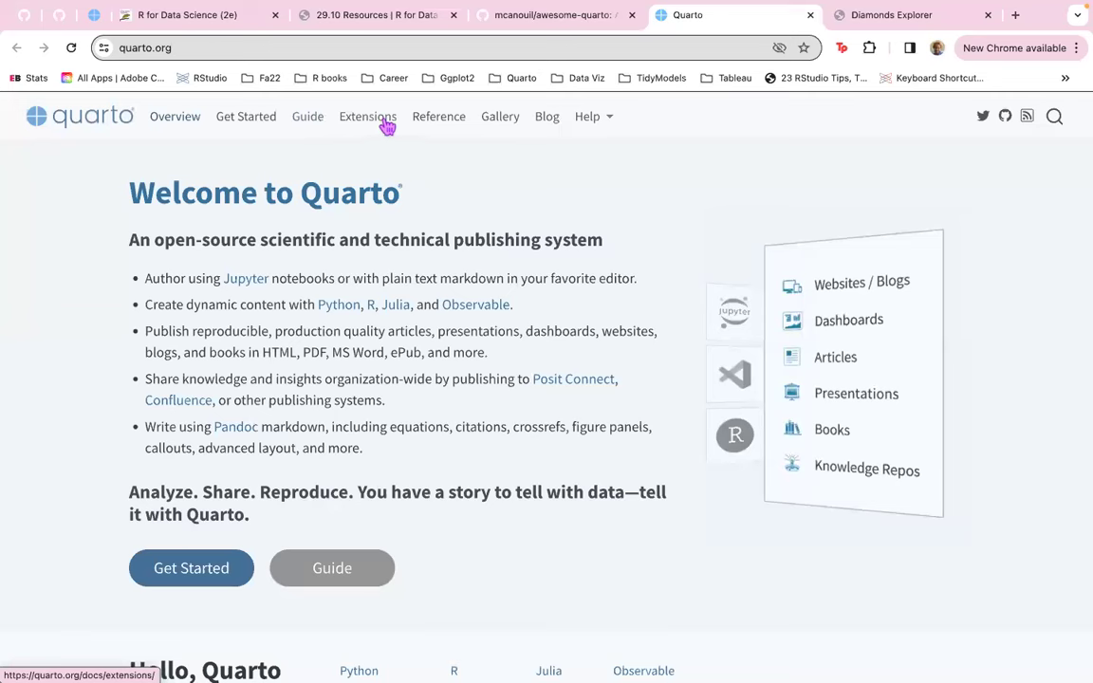
{"action": "mouse_move", "coordinate": [501, 125]}
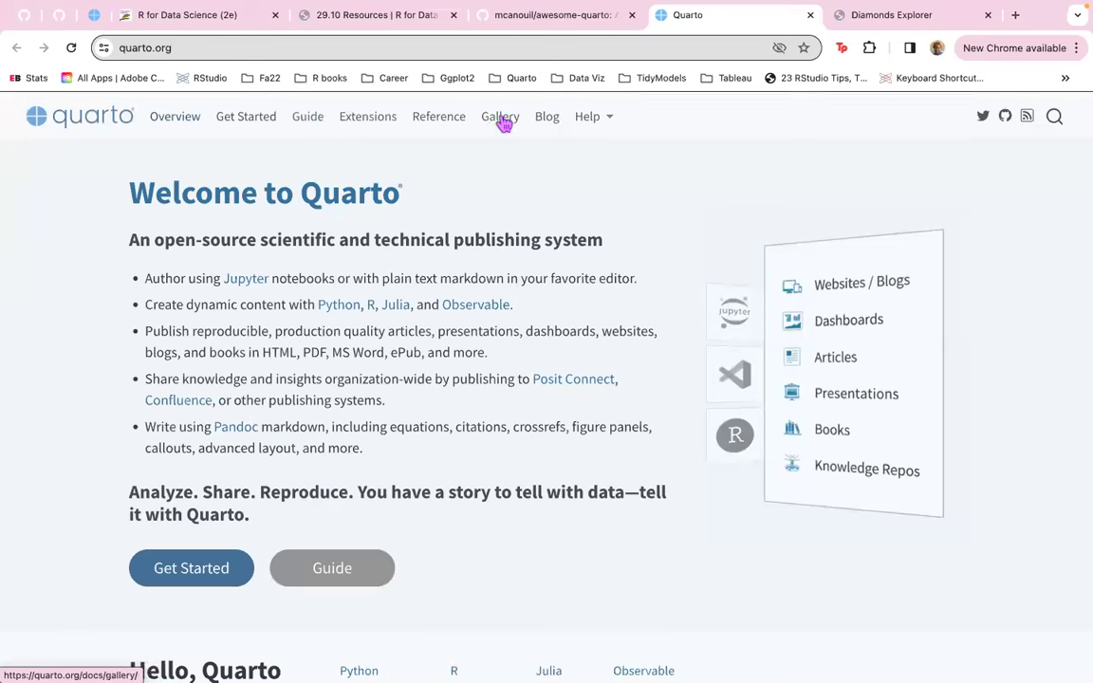
{"action": "mouse_move", "coordinate": [632, 123]}
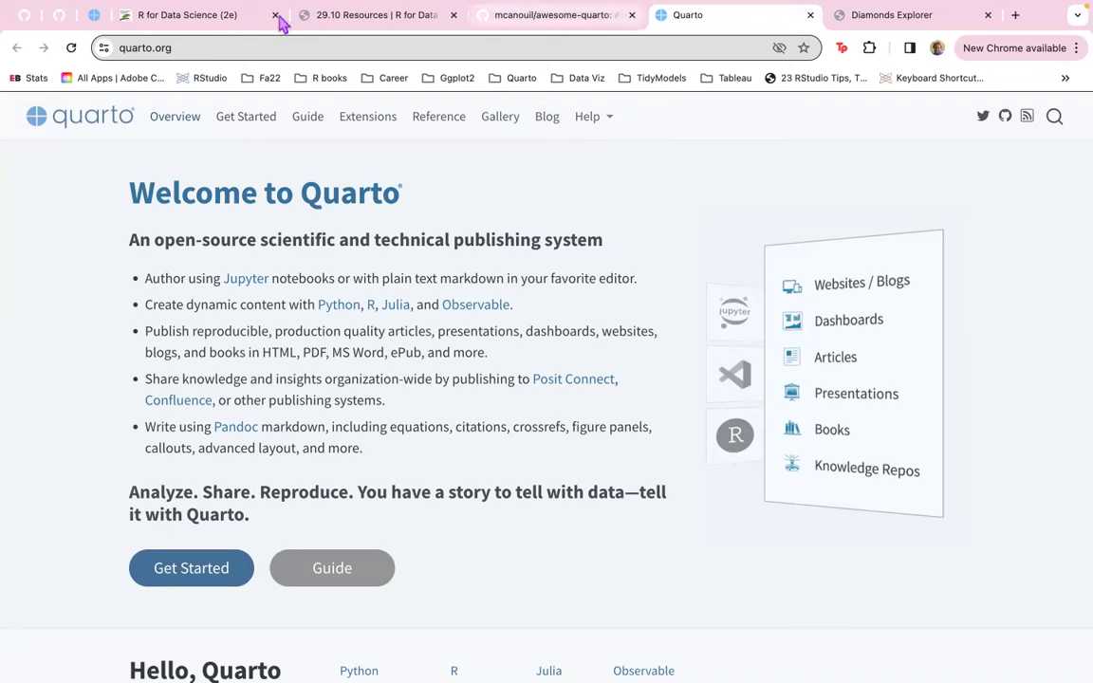
Back on the Resources slide, open the Quarto GitHub repo link in a new tab.
{"action": "left_click", "coordinate": [375, 15]}
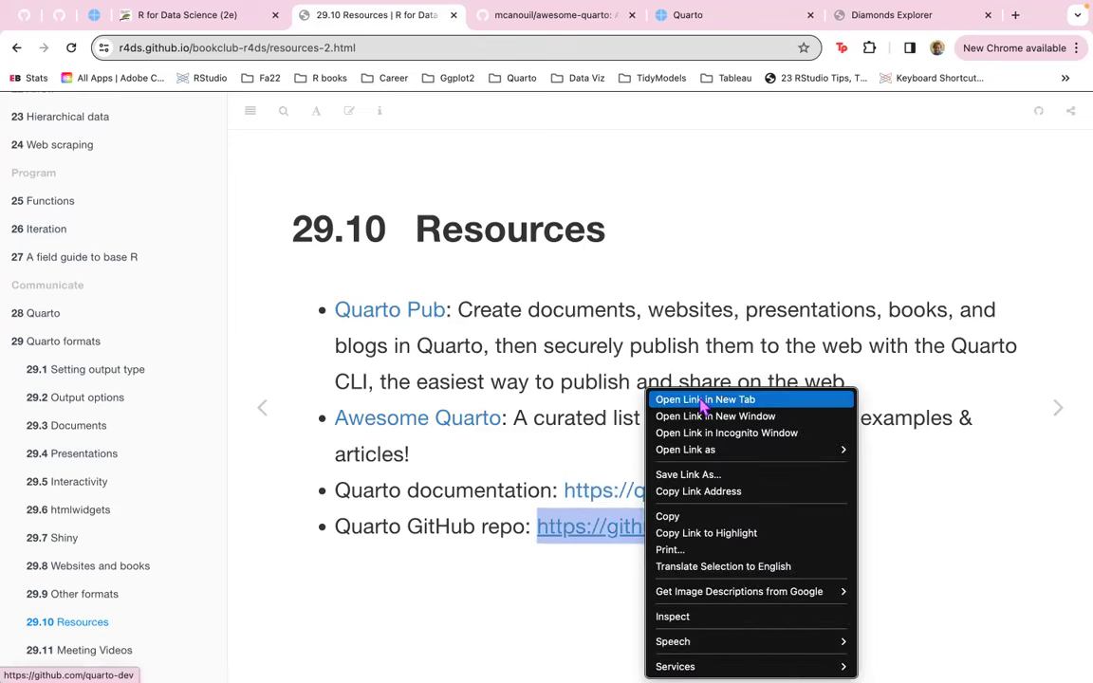
{"action": "left_click", "coordinate": [706, 399]}
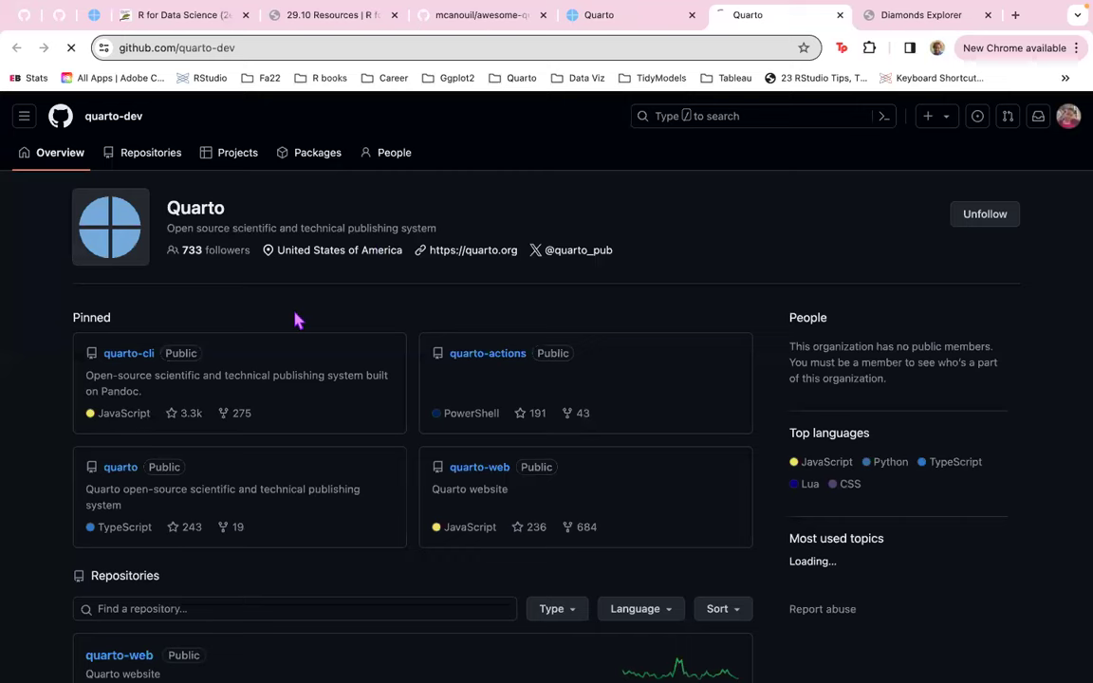
Browse quarto-dev's pinned repositories, revisit awesome-quarto, then return to the Resources slide.
{"action": "scroll", "scroll_direction": "down", "scroll_amount": 3}
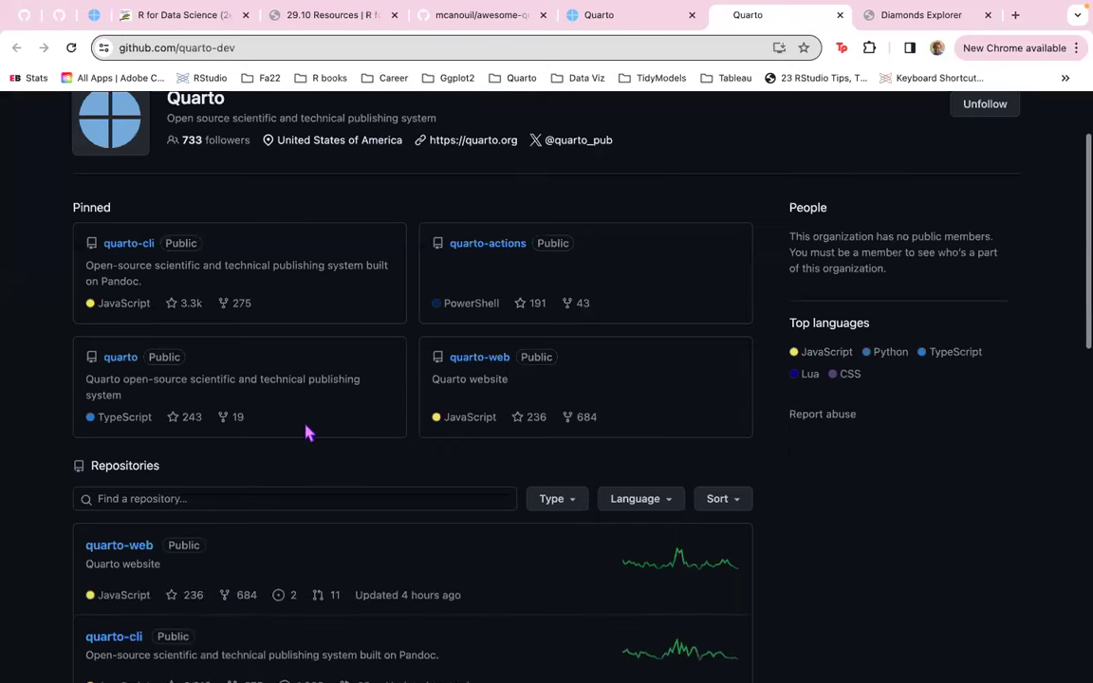
{"action": "scroll", "scroll_direction": "down", "scroll_amount": 3}
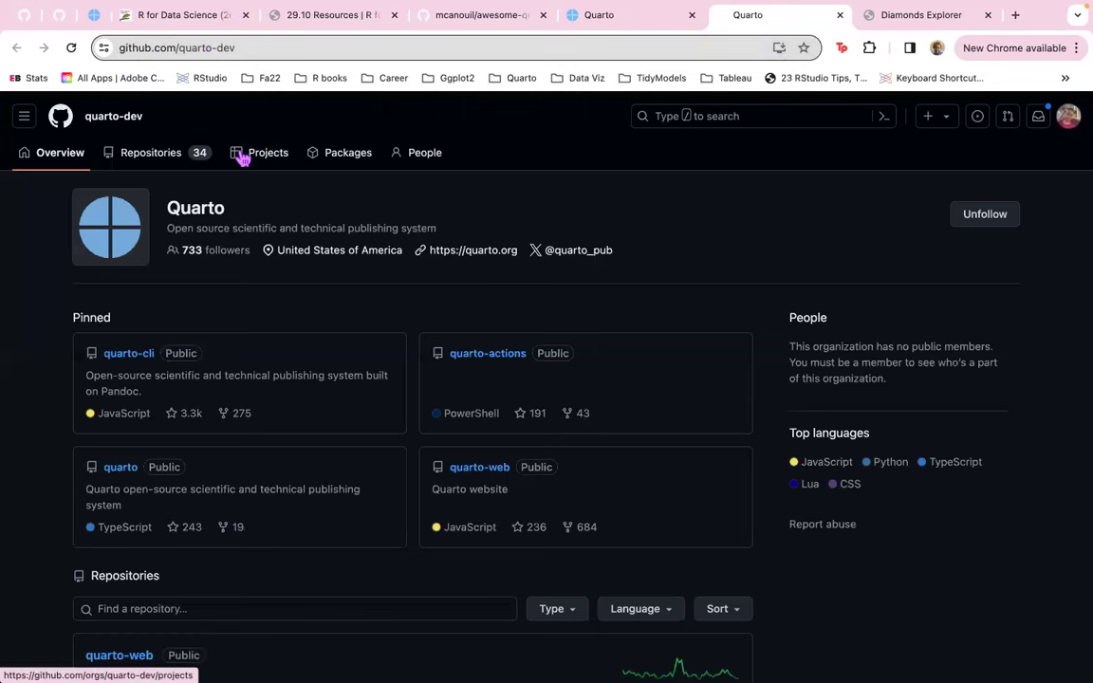
{"action": "mouse_move", "coordinate": [271, 128]}
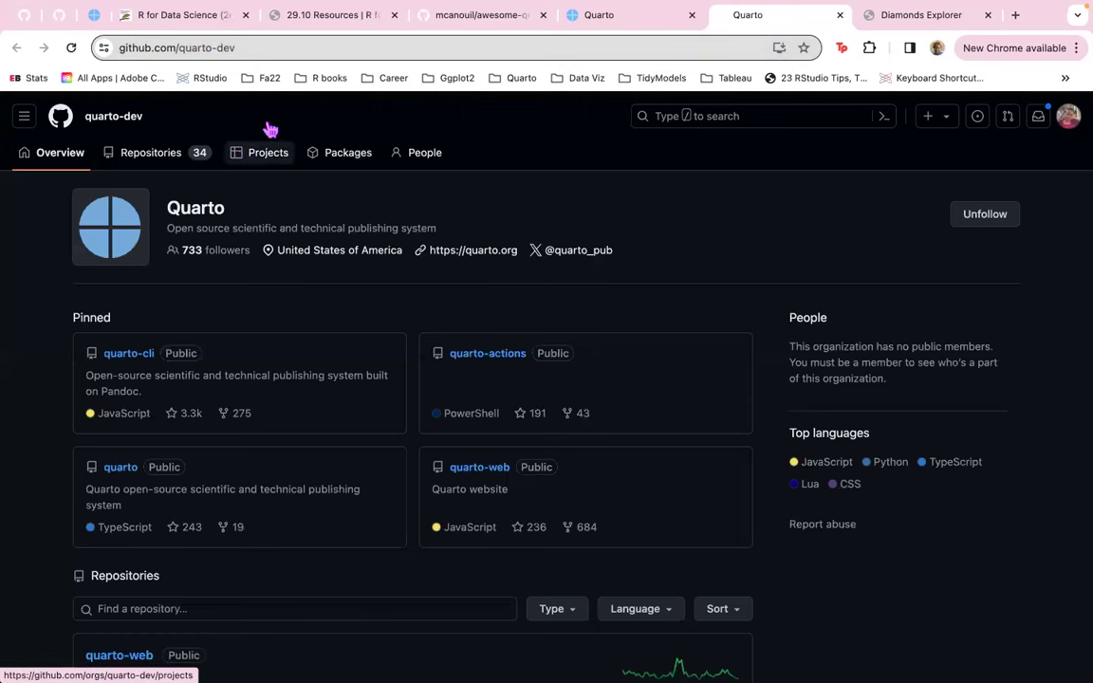
{"action": "left_click", "coordinate": [480, 15]}
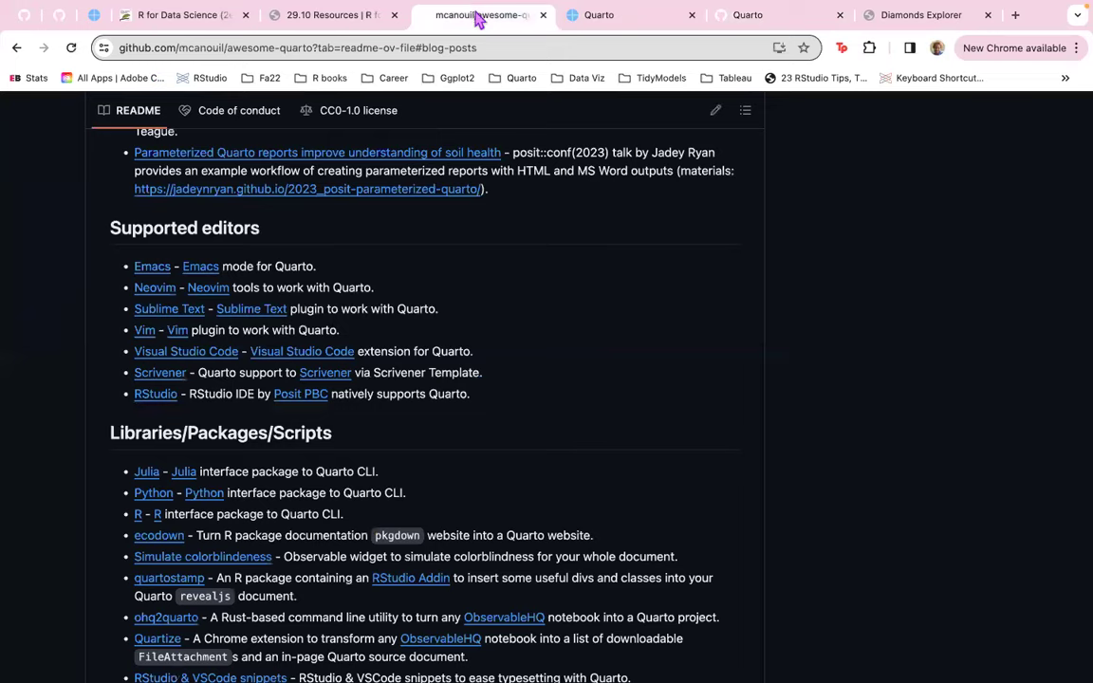
{"action": "left_click", "coordinate": [328, 15]}
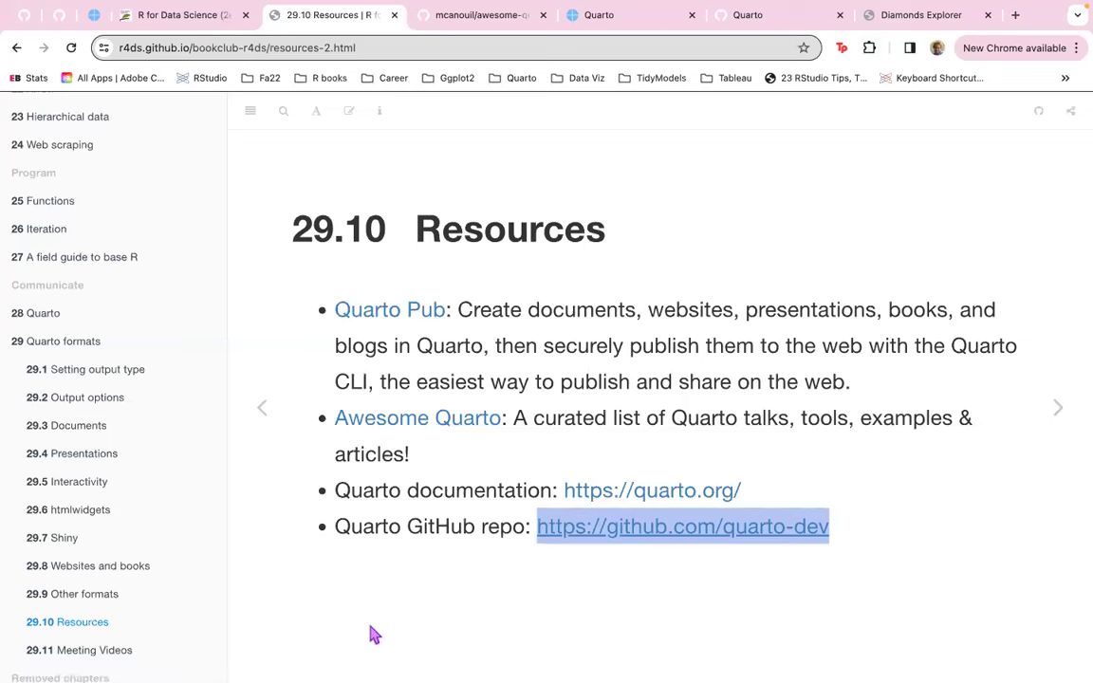
{"action": "mouse_move", "coordinate": [562, 642]}
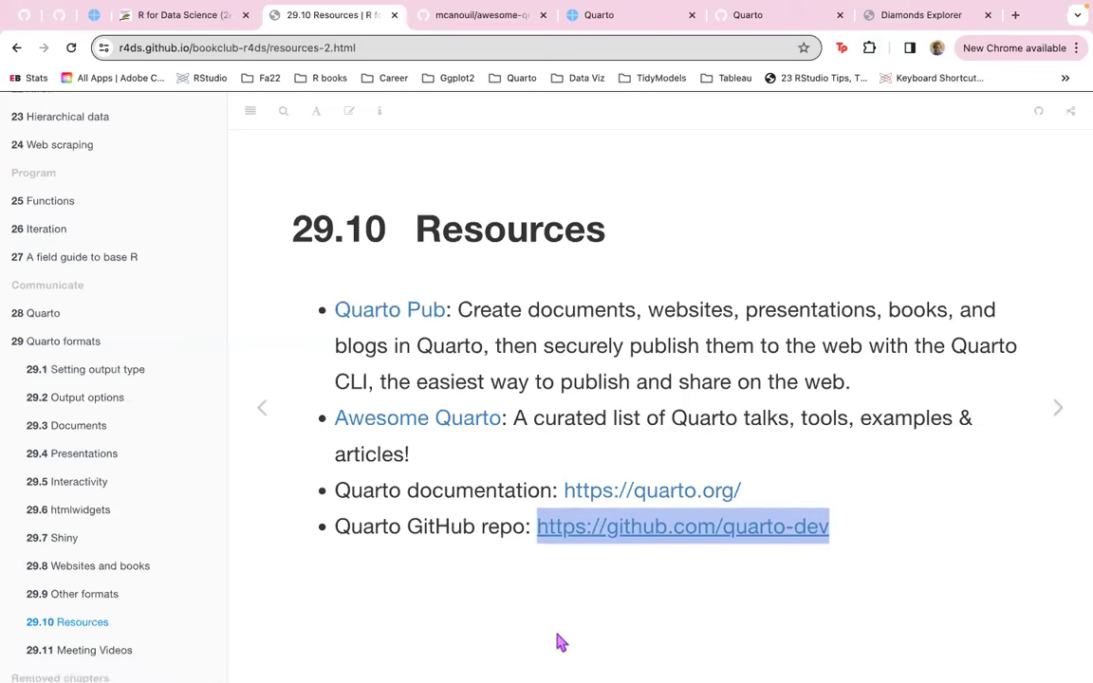